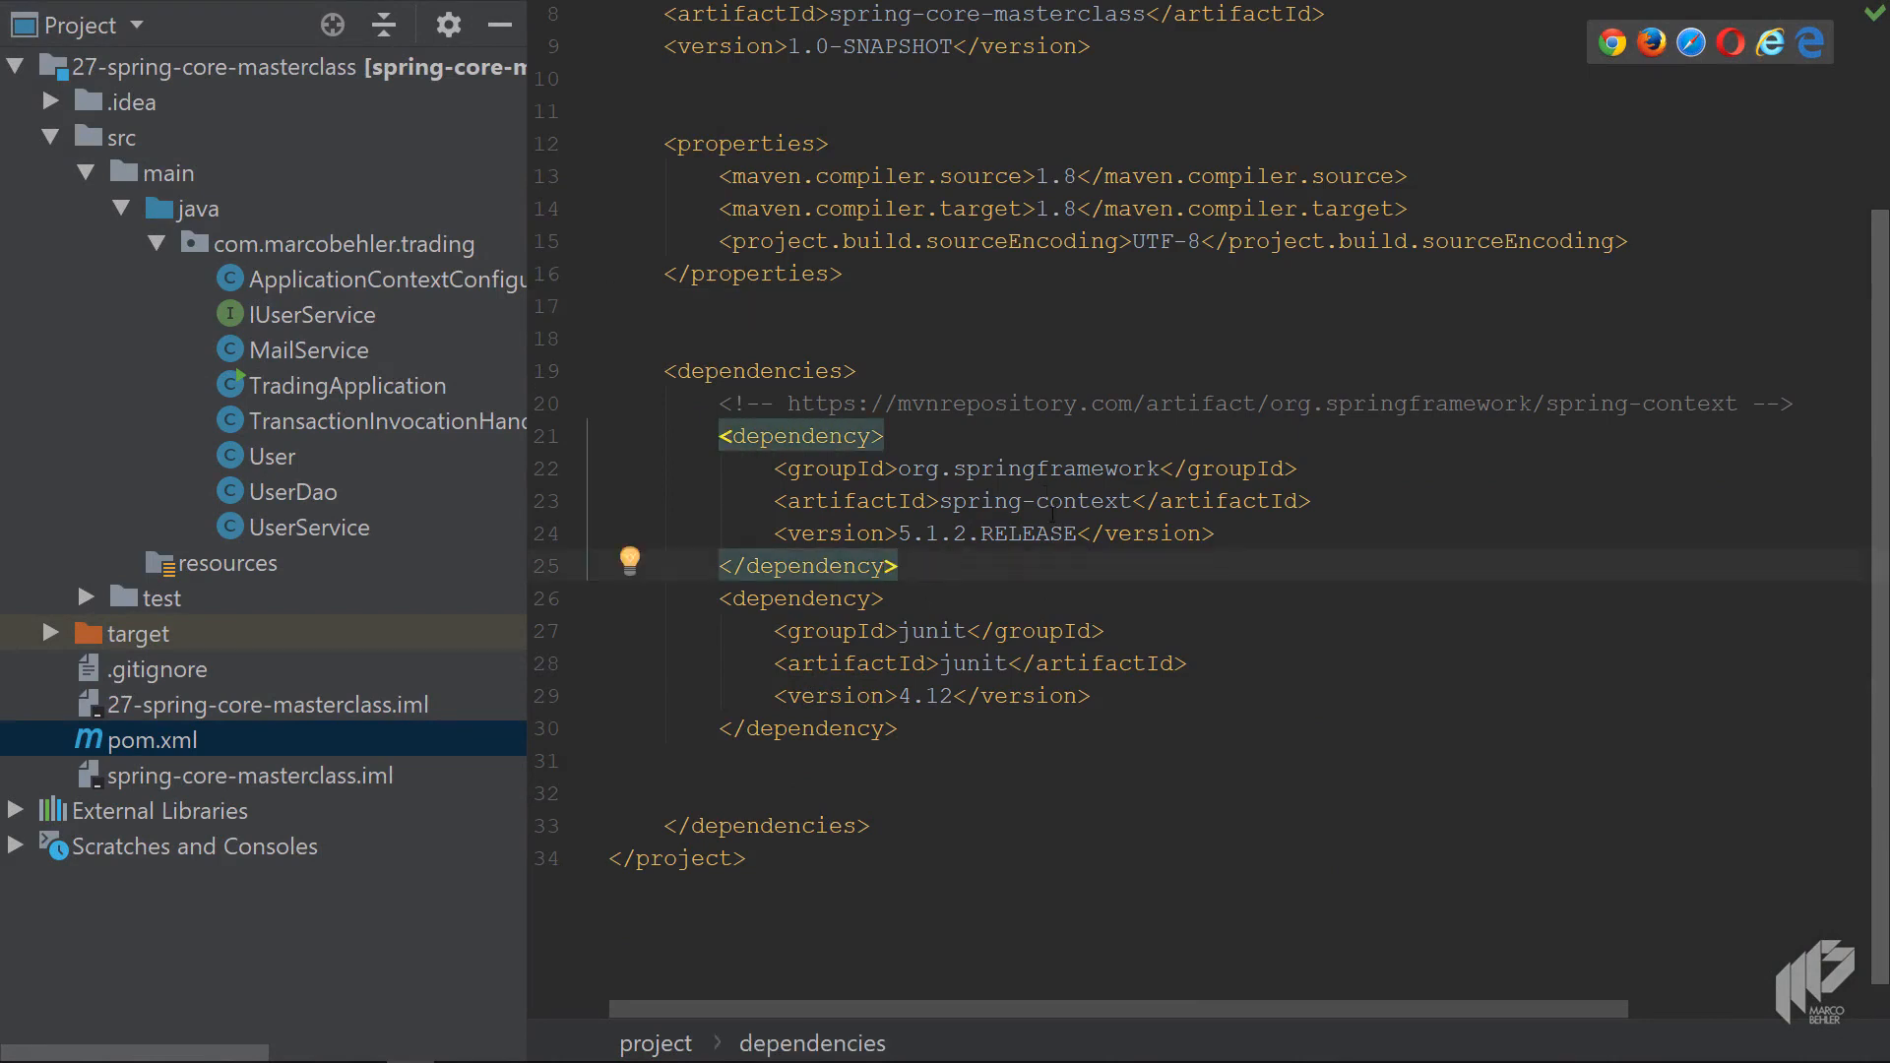
# Step: Duplicate the spring-context dependency block twice in pom.xml
pyautogui.click(1049, 500)
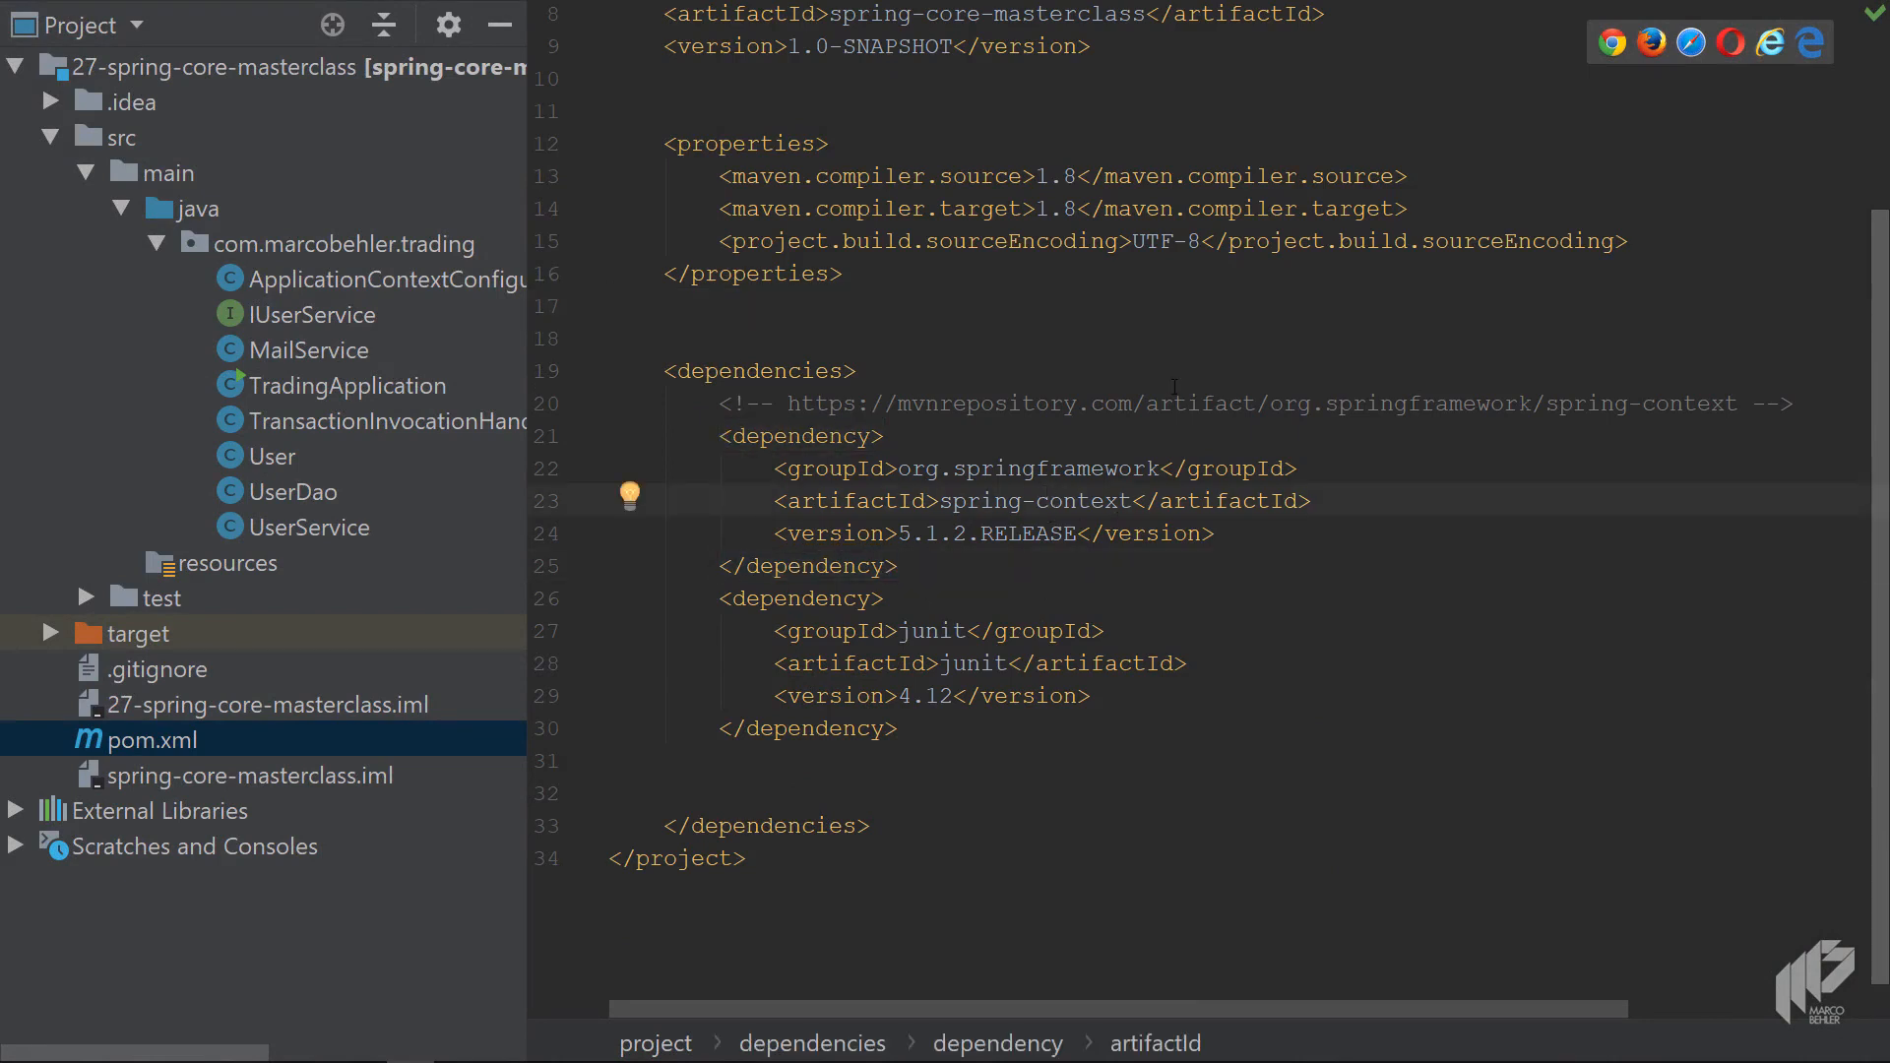
pyautogui.moveTo(717, 435); pyautogui.dragTo(898, 565)
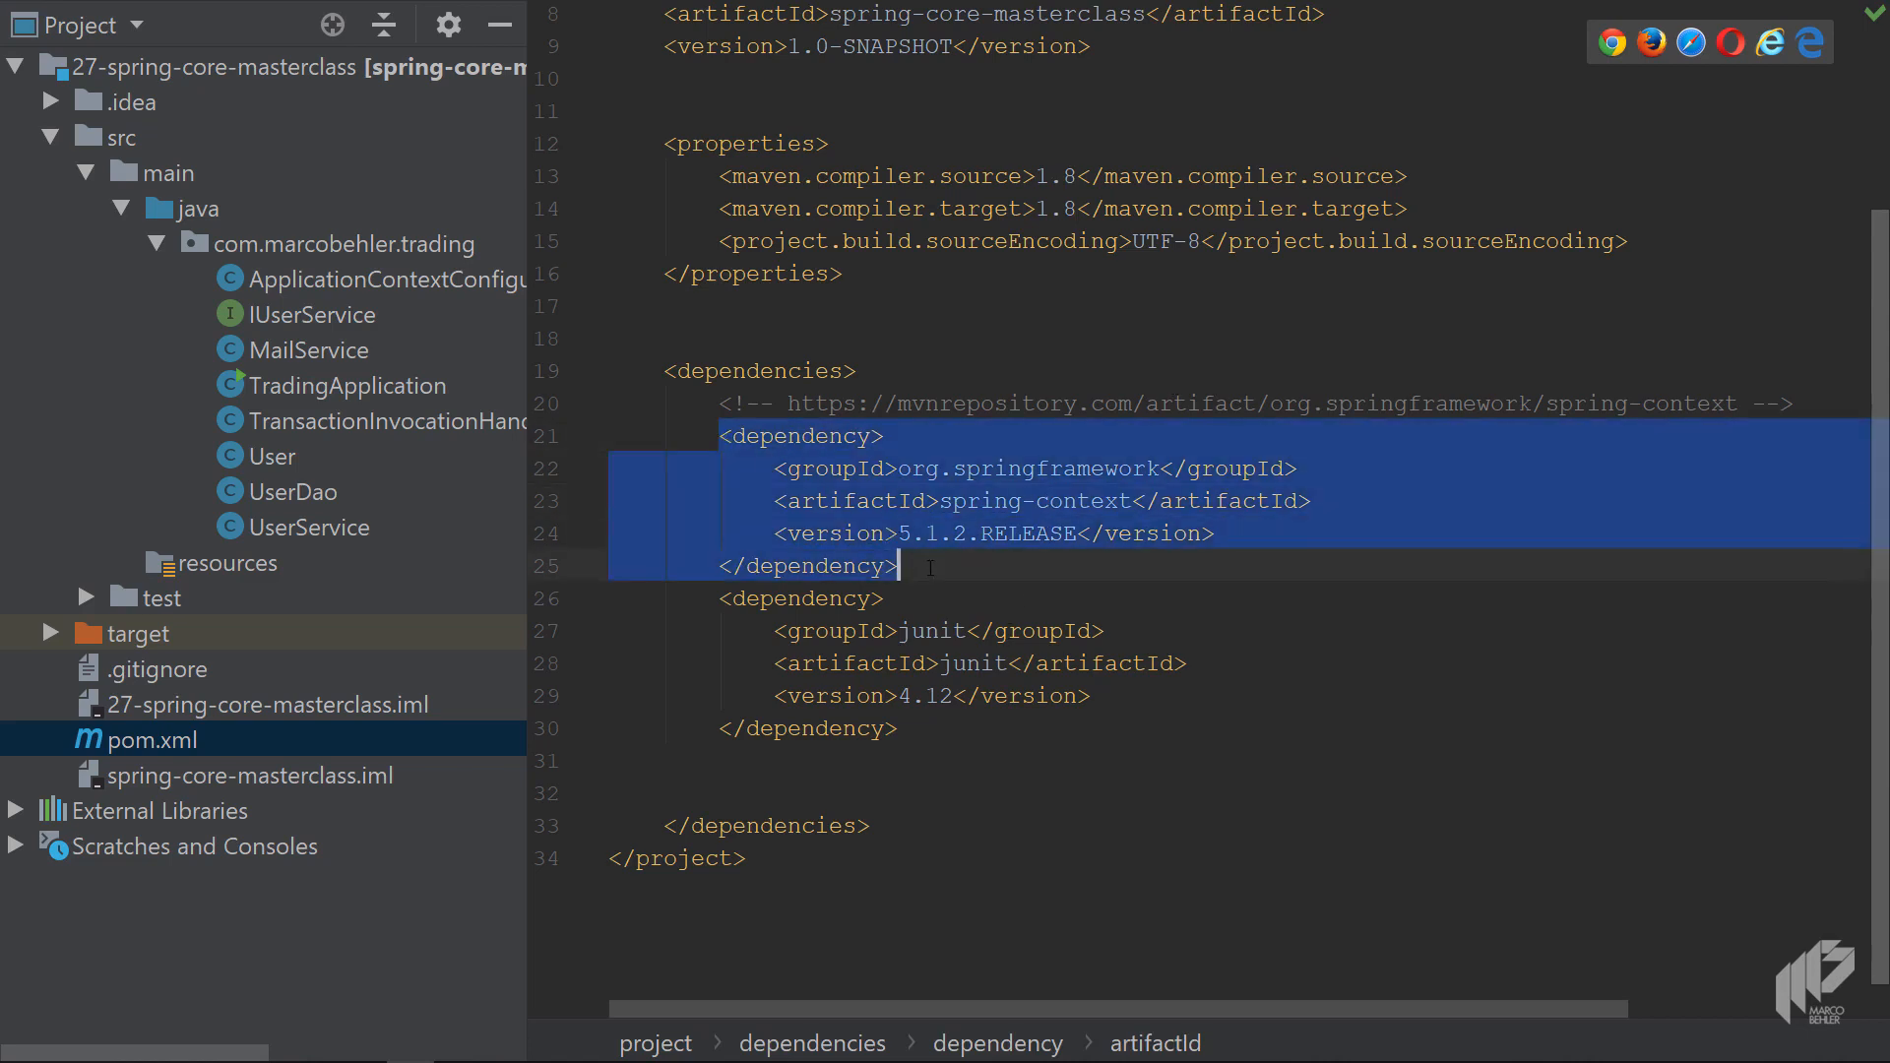
pyautogui.press('ctrl+c')
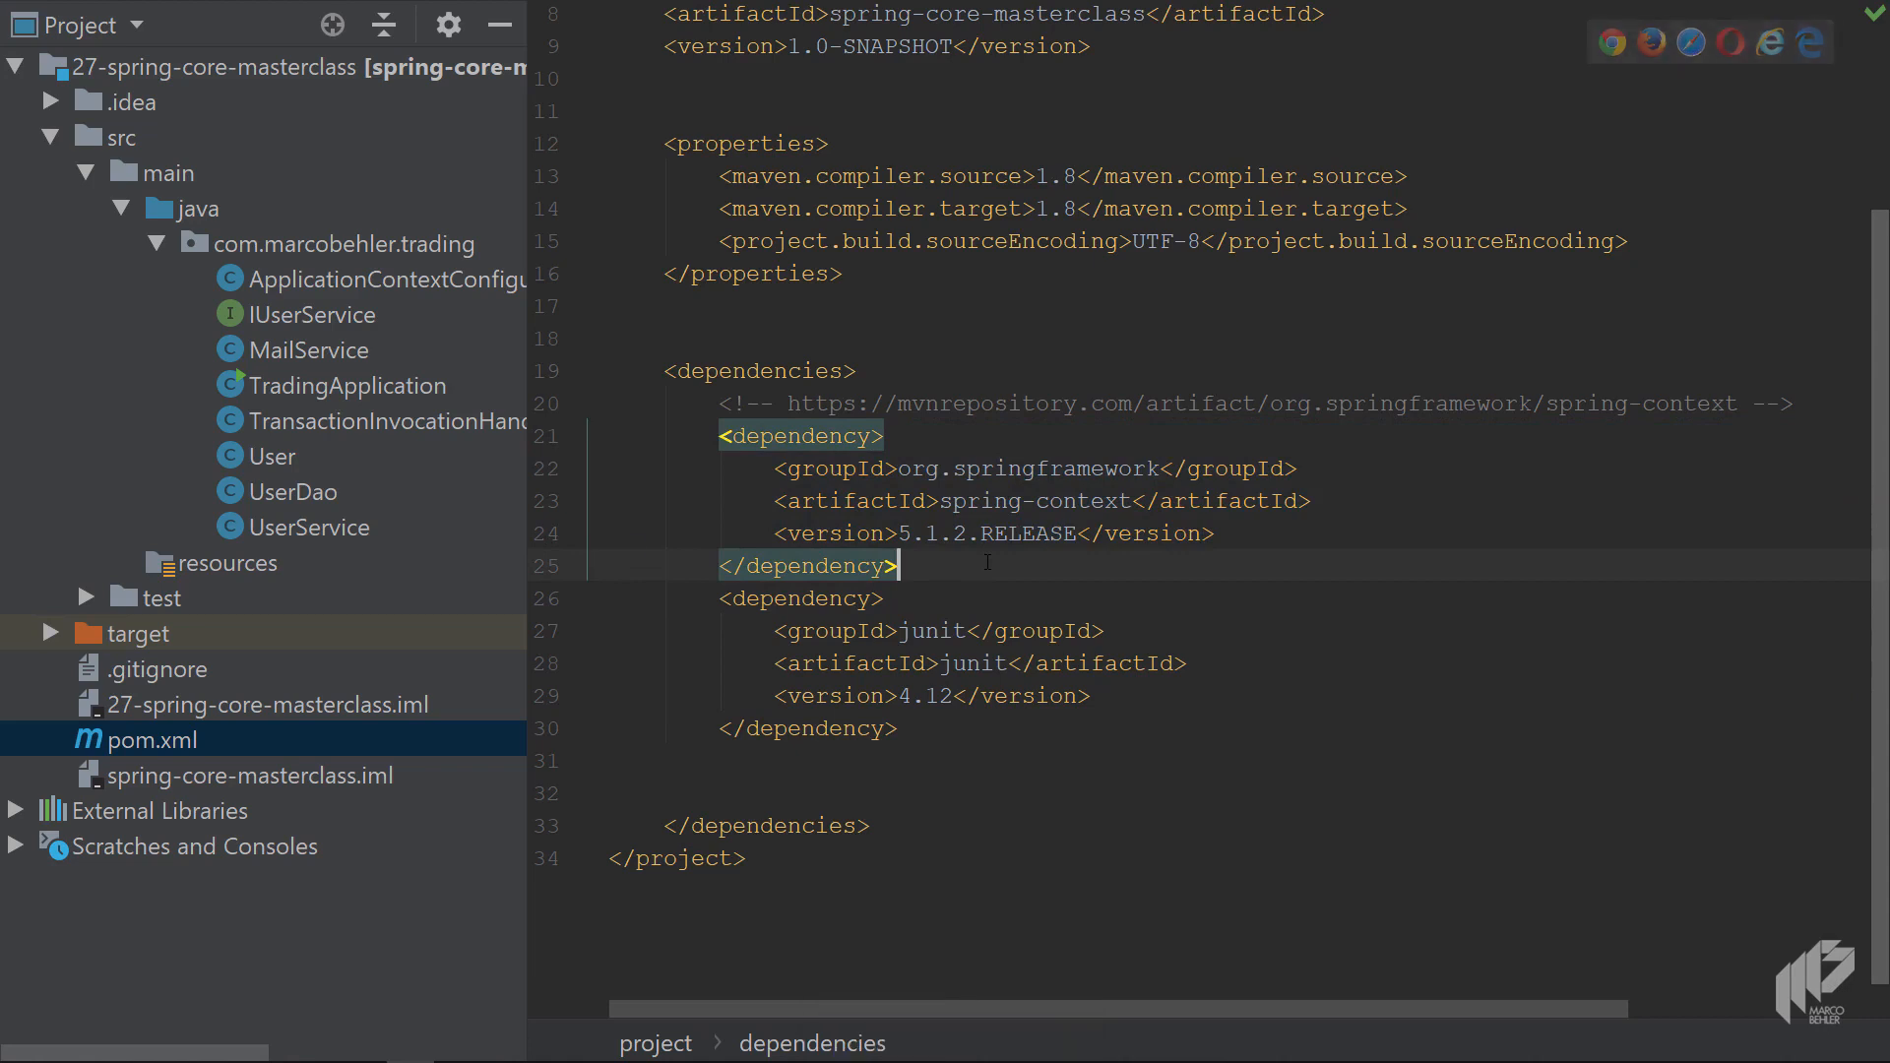
pyautogui.press('ctrl+v')
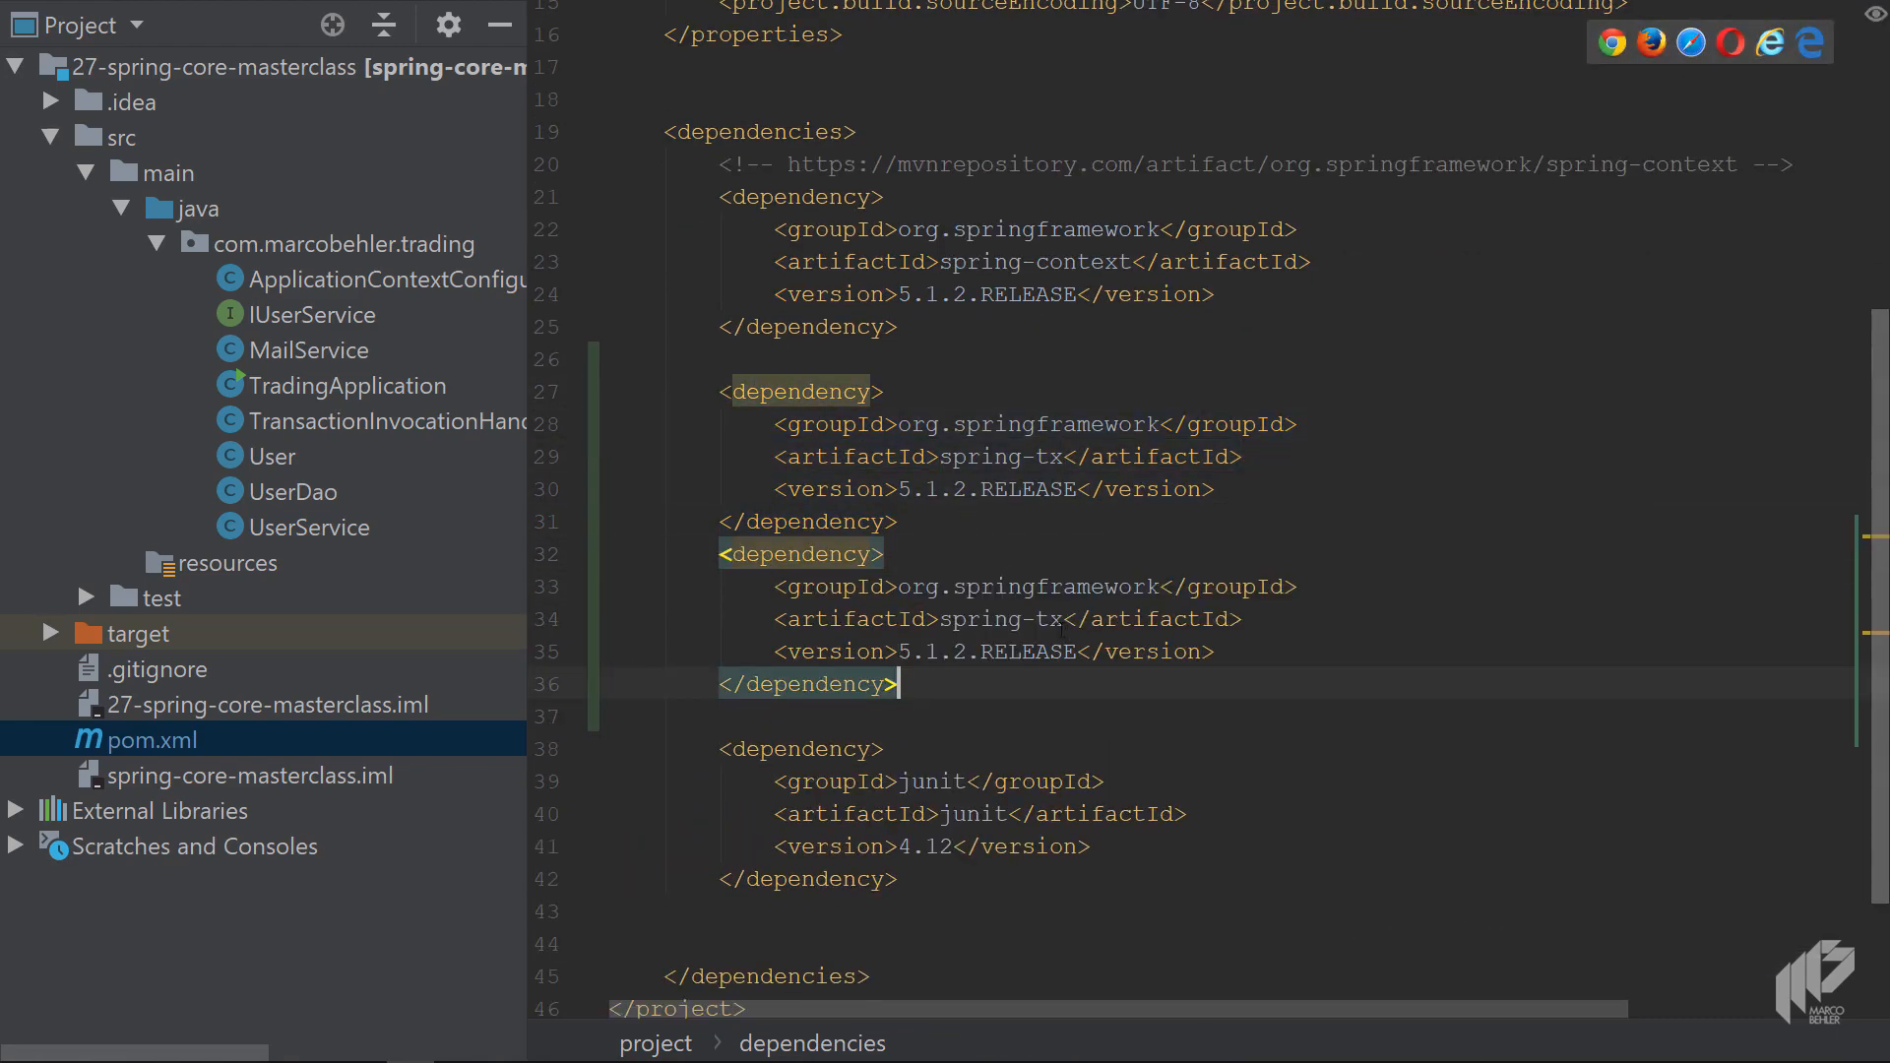
# Step: Rename the copies to spring-tx and spring-jdbc 5.1.2.RELEASE and add blank lines
pyautogui.write('spring-jdbc')
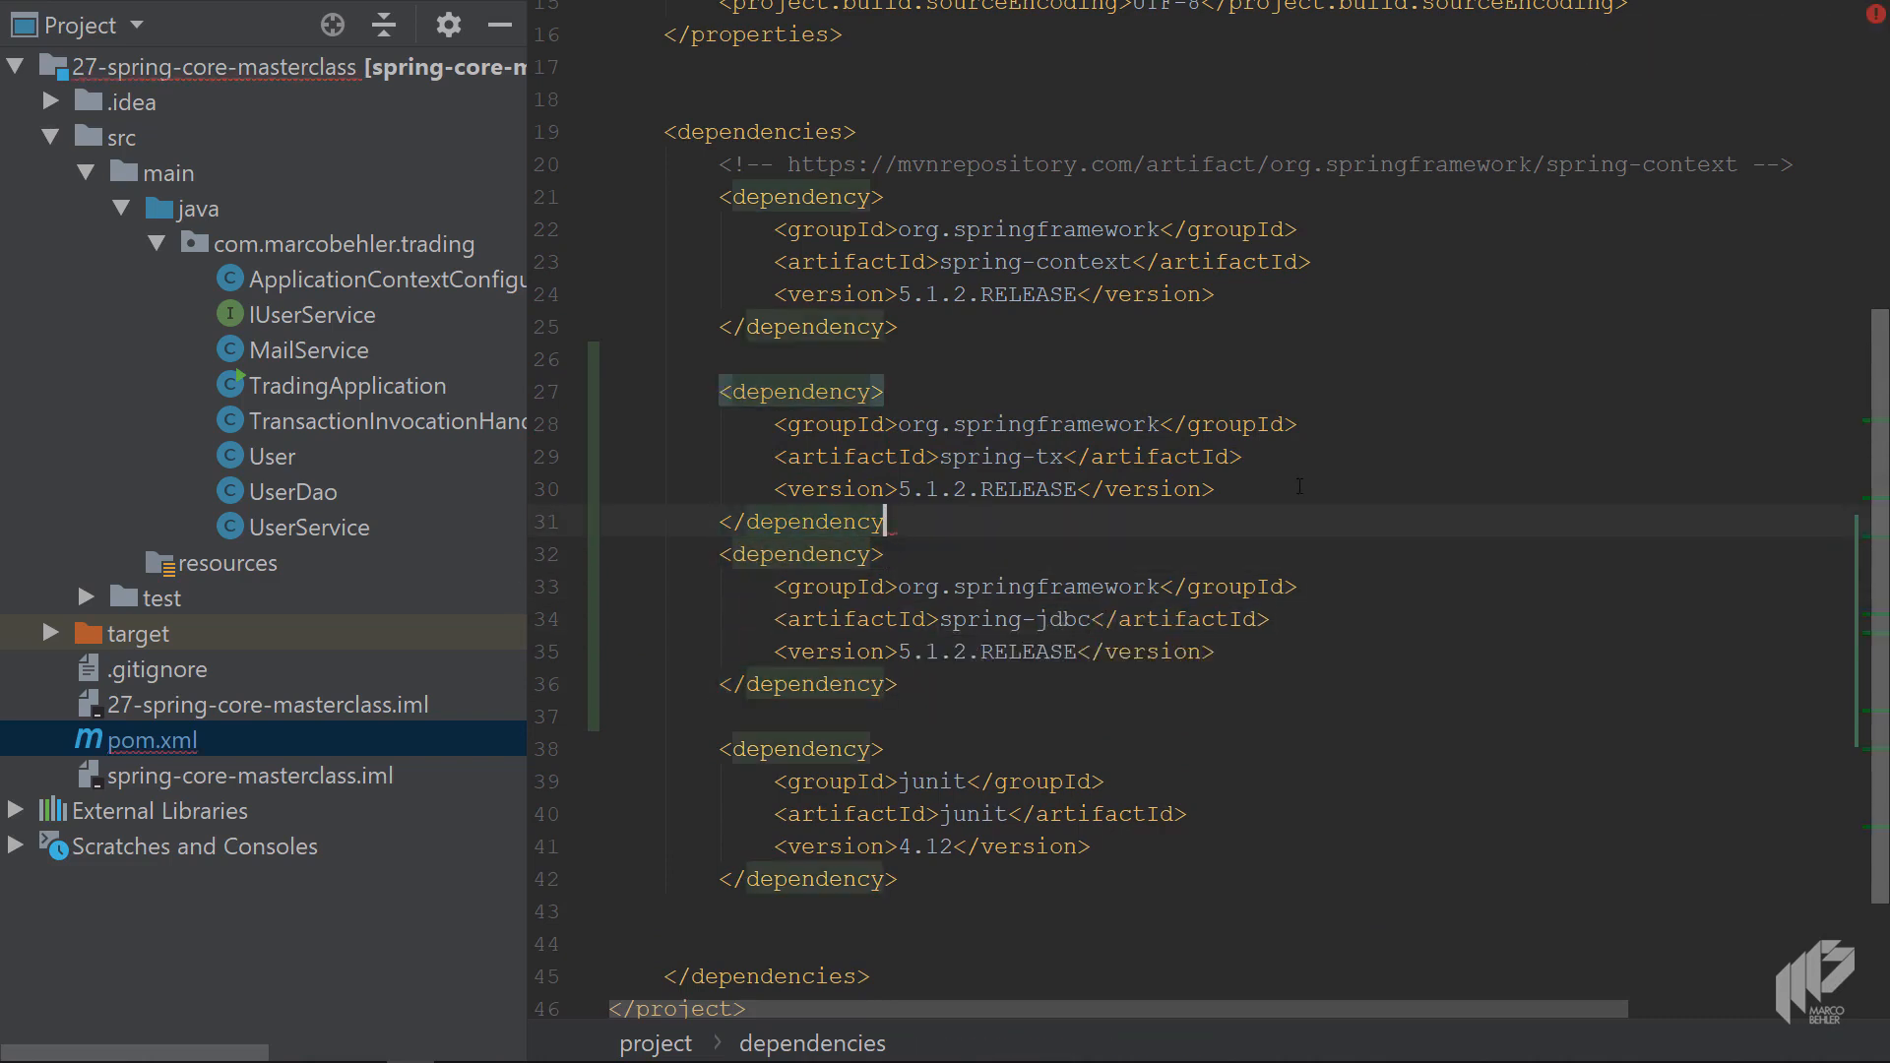
pyautogui.press('Enter')
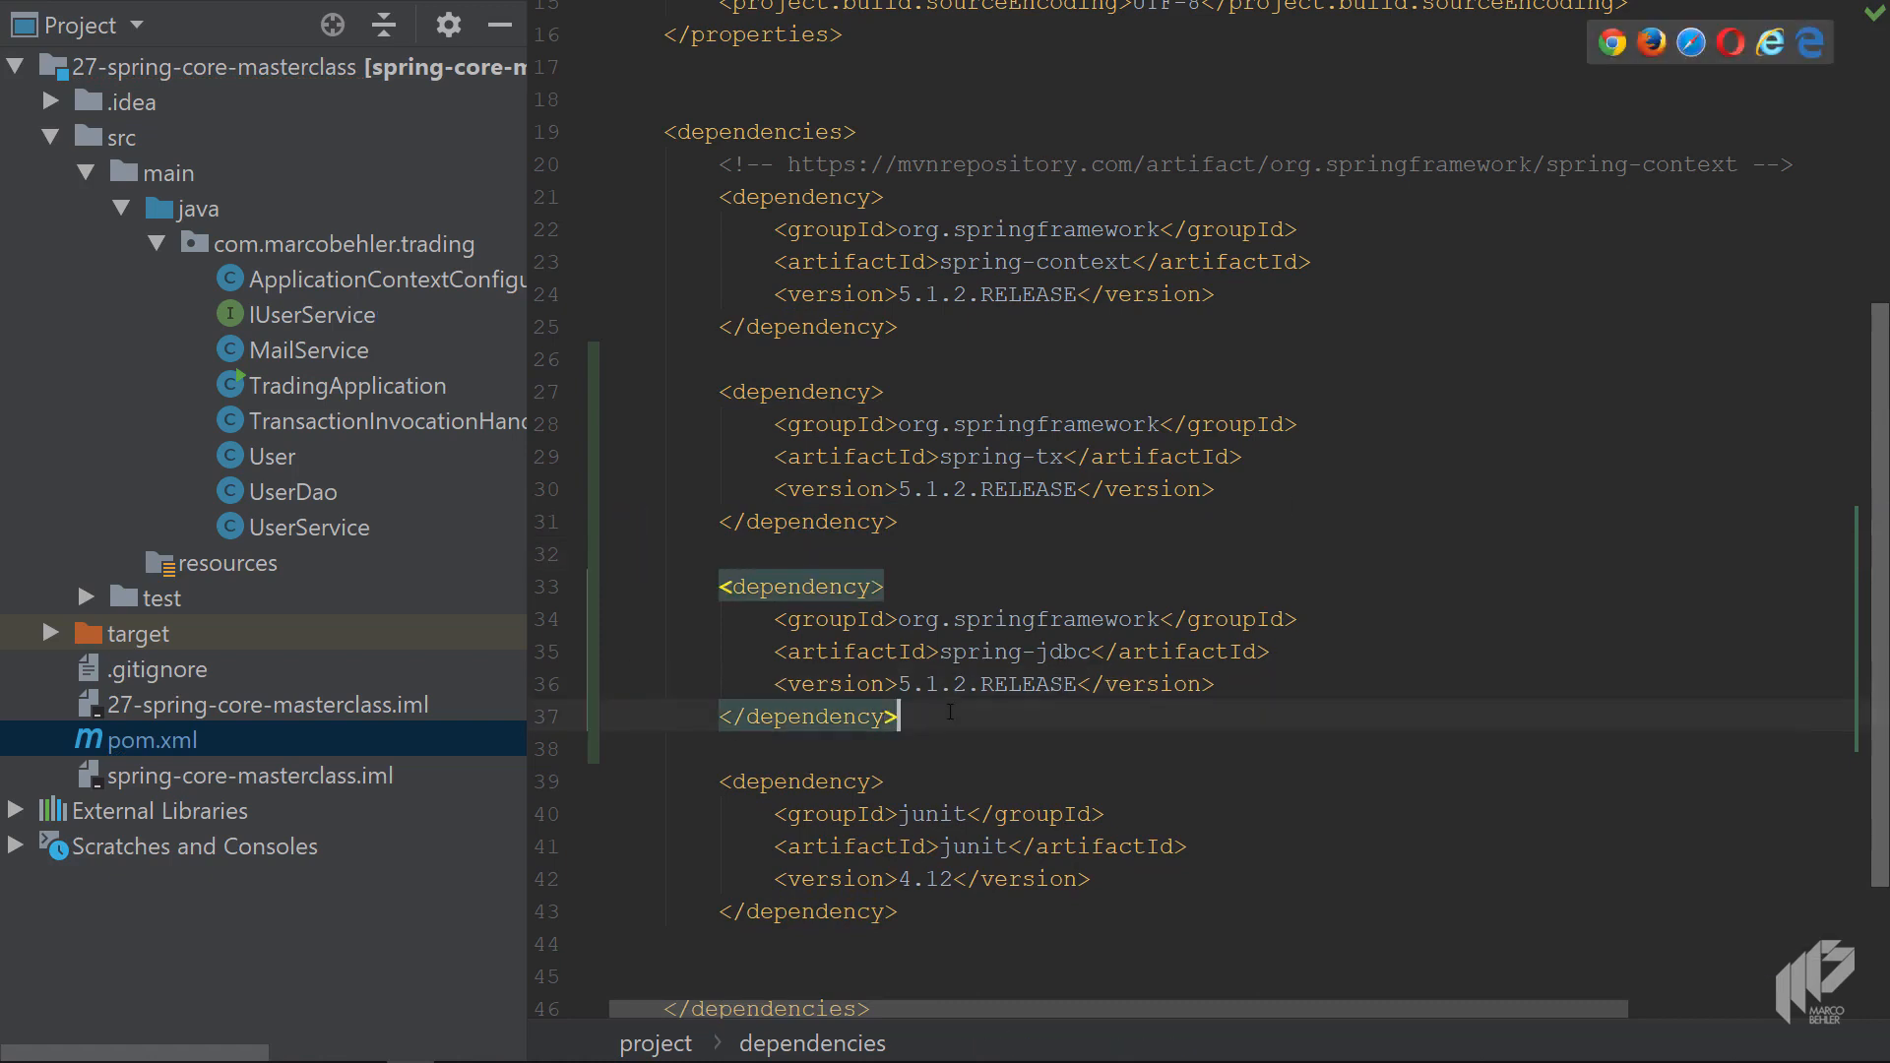
pyautogui.press('enter')
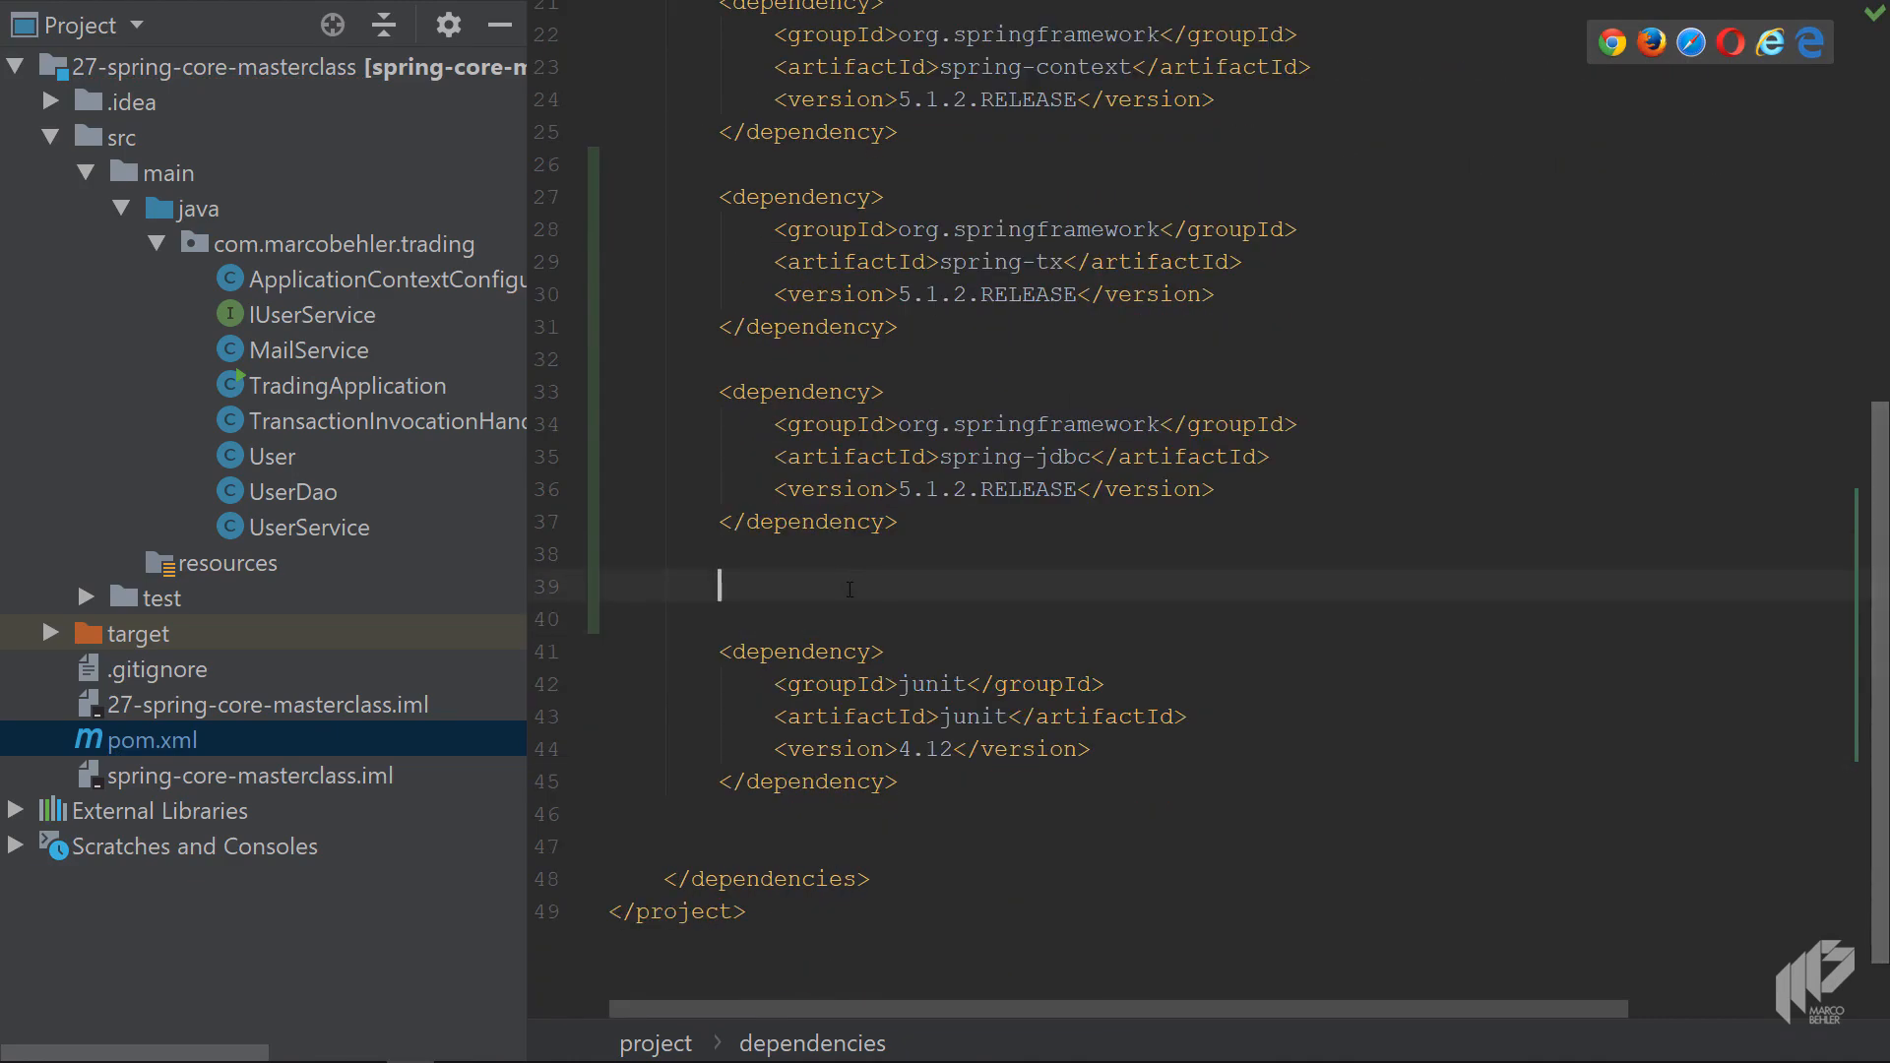
# Step: Add the com.h2database:h2:1.4.197 dependency via Maven Artifact Search
pyautogui.press('Alt+Insert')
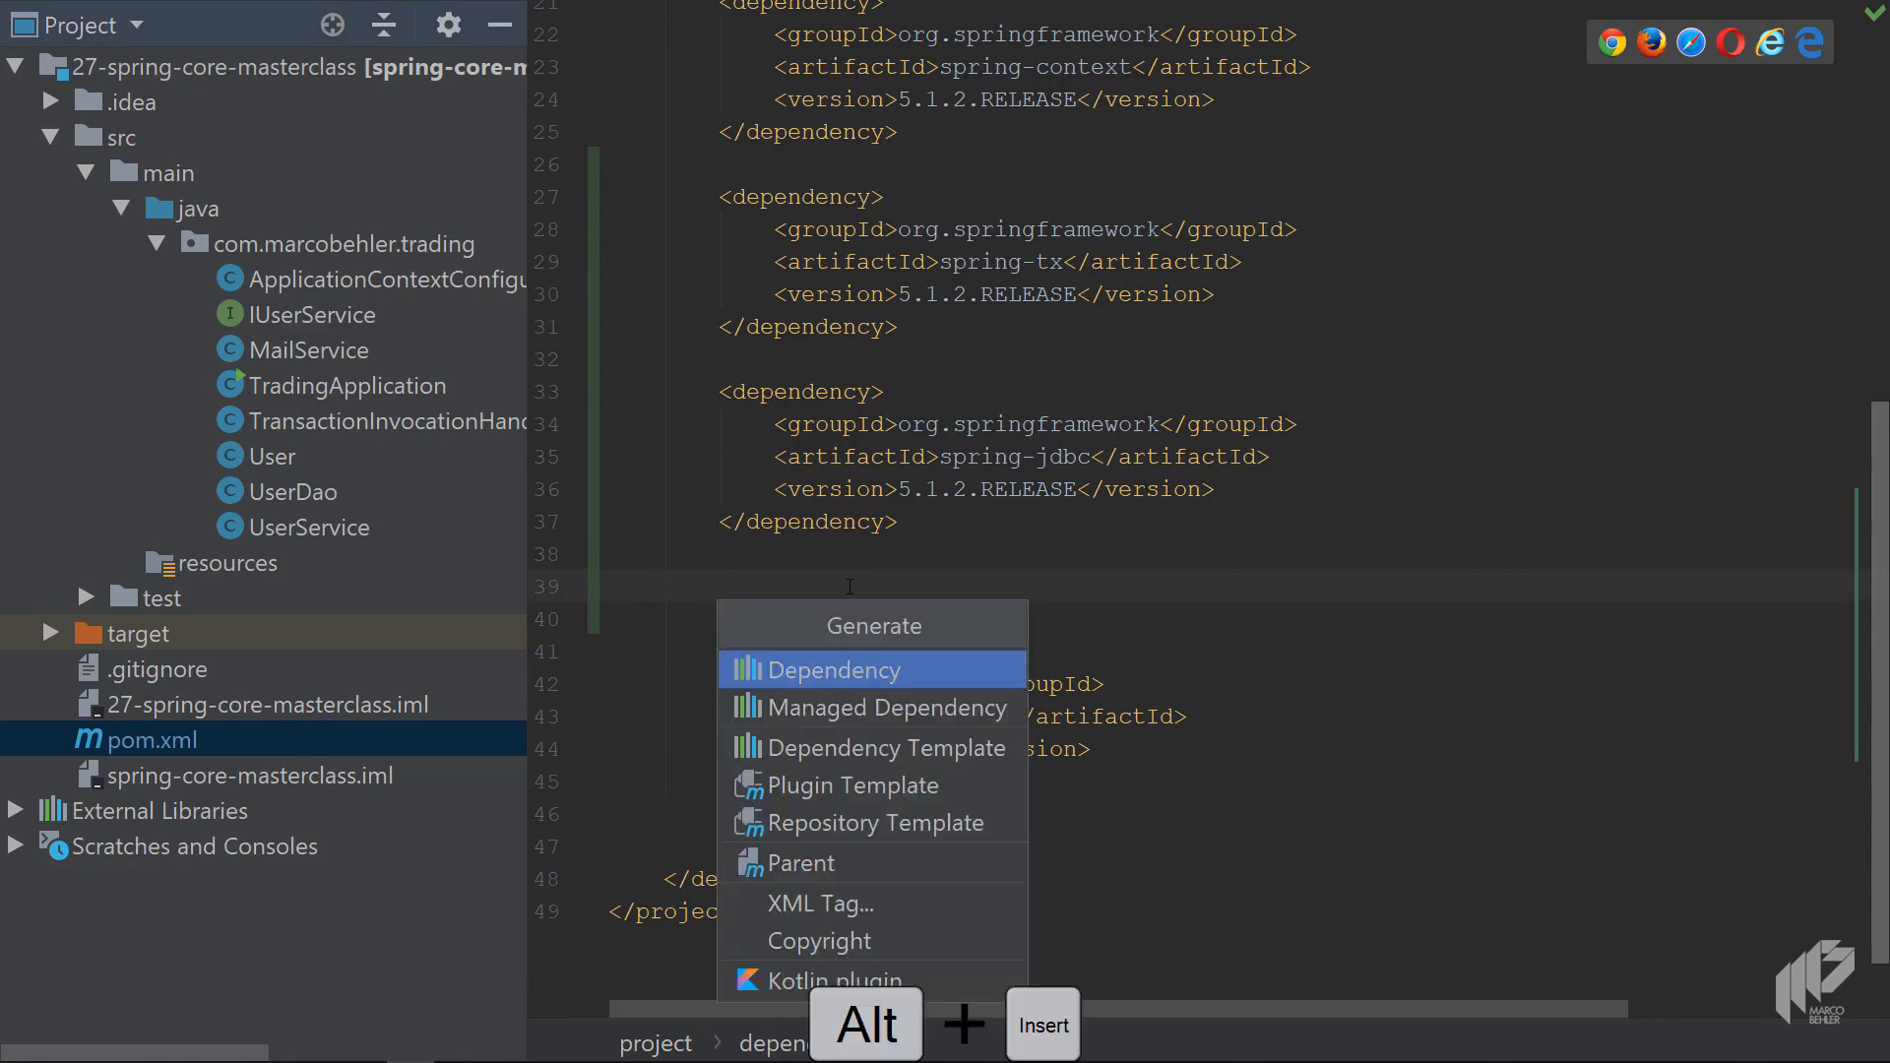
pyautogui.click(833, 669)
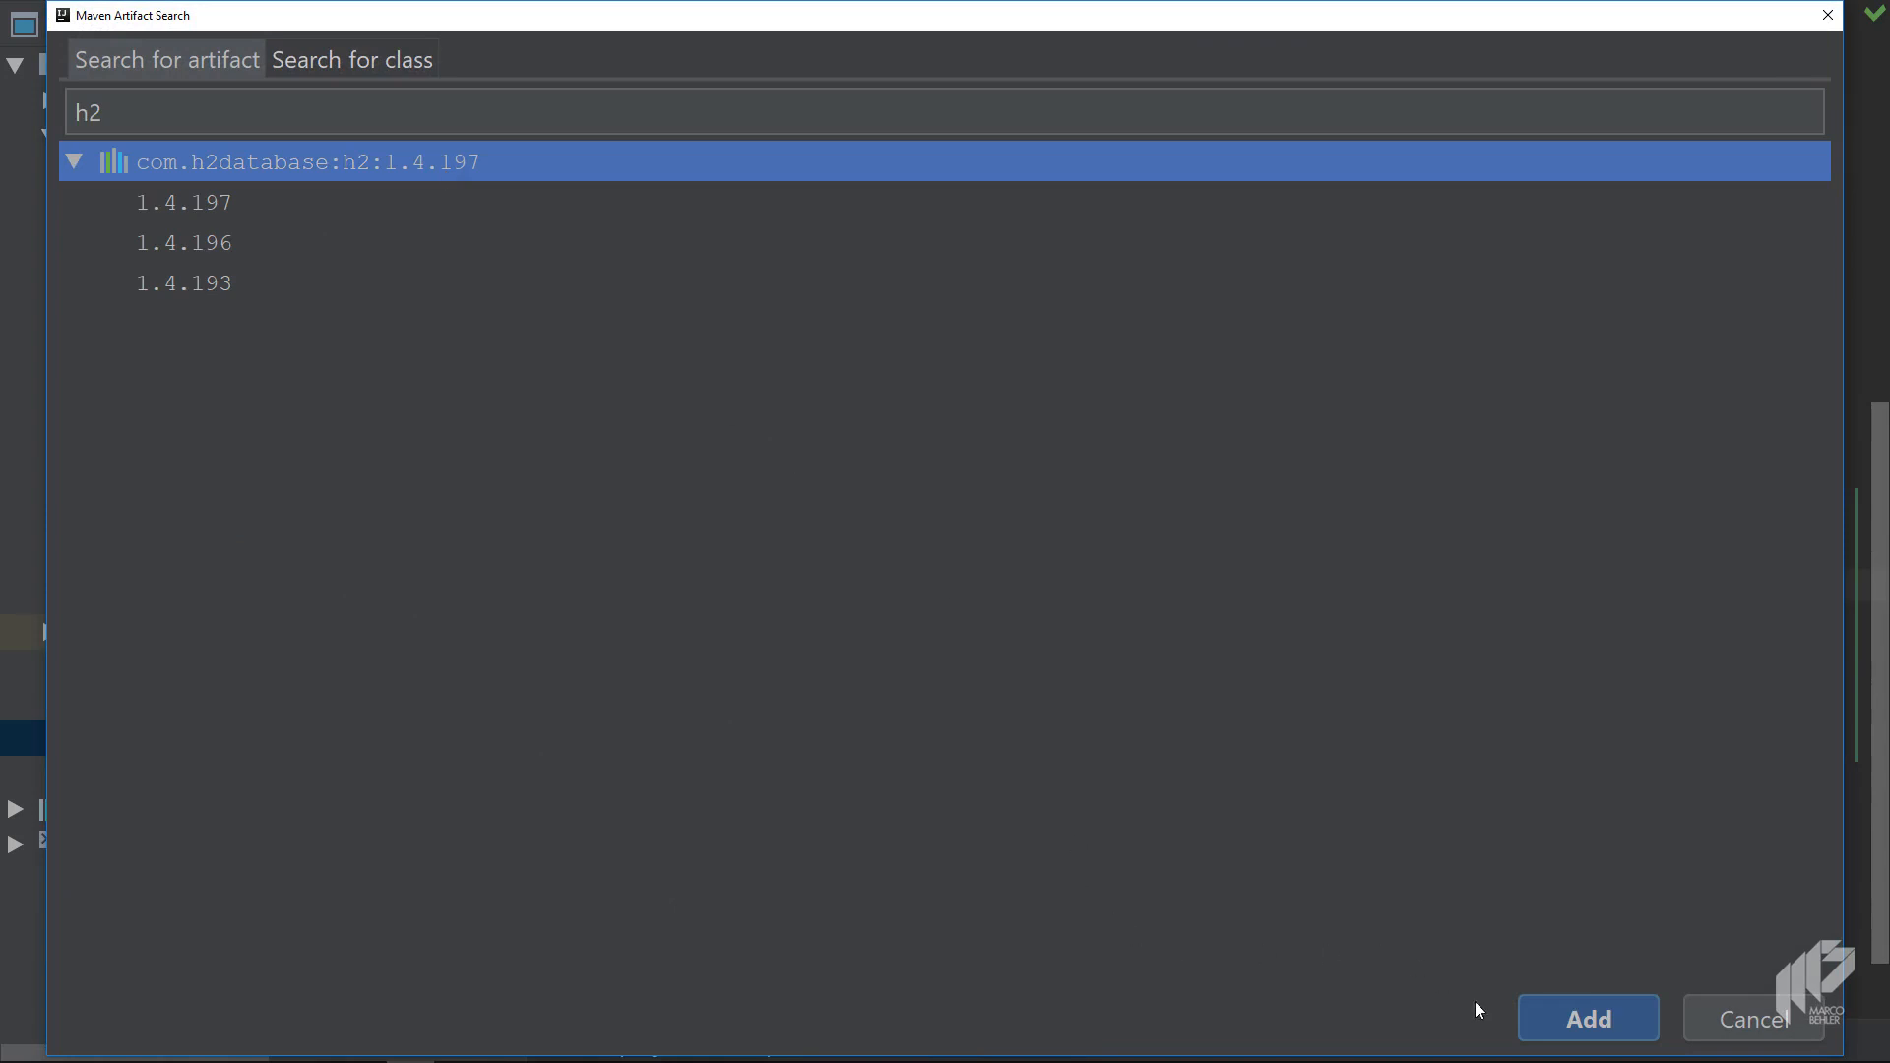
pyautogui.click(1587, 1018)
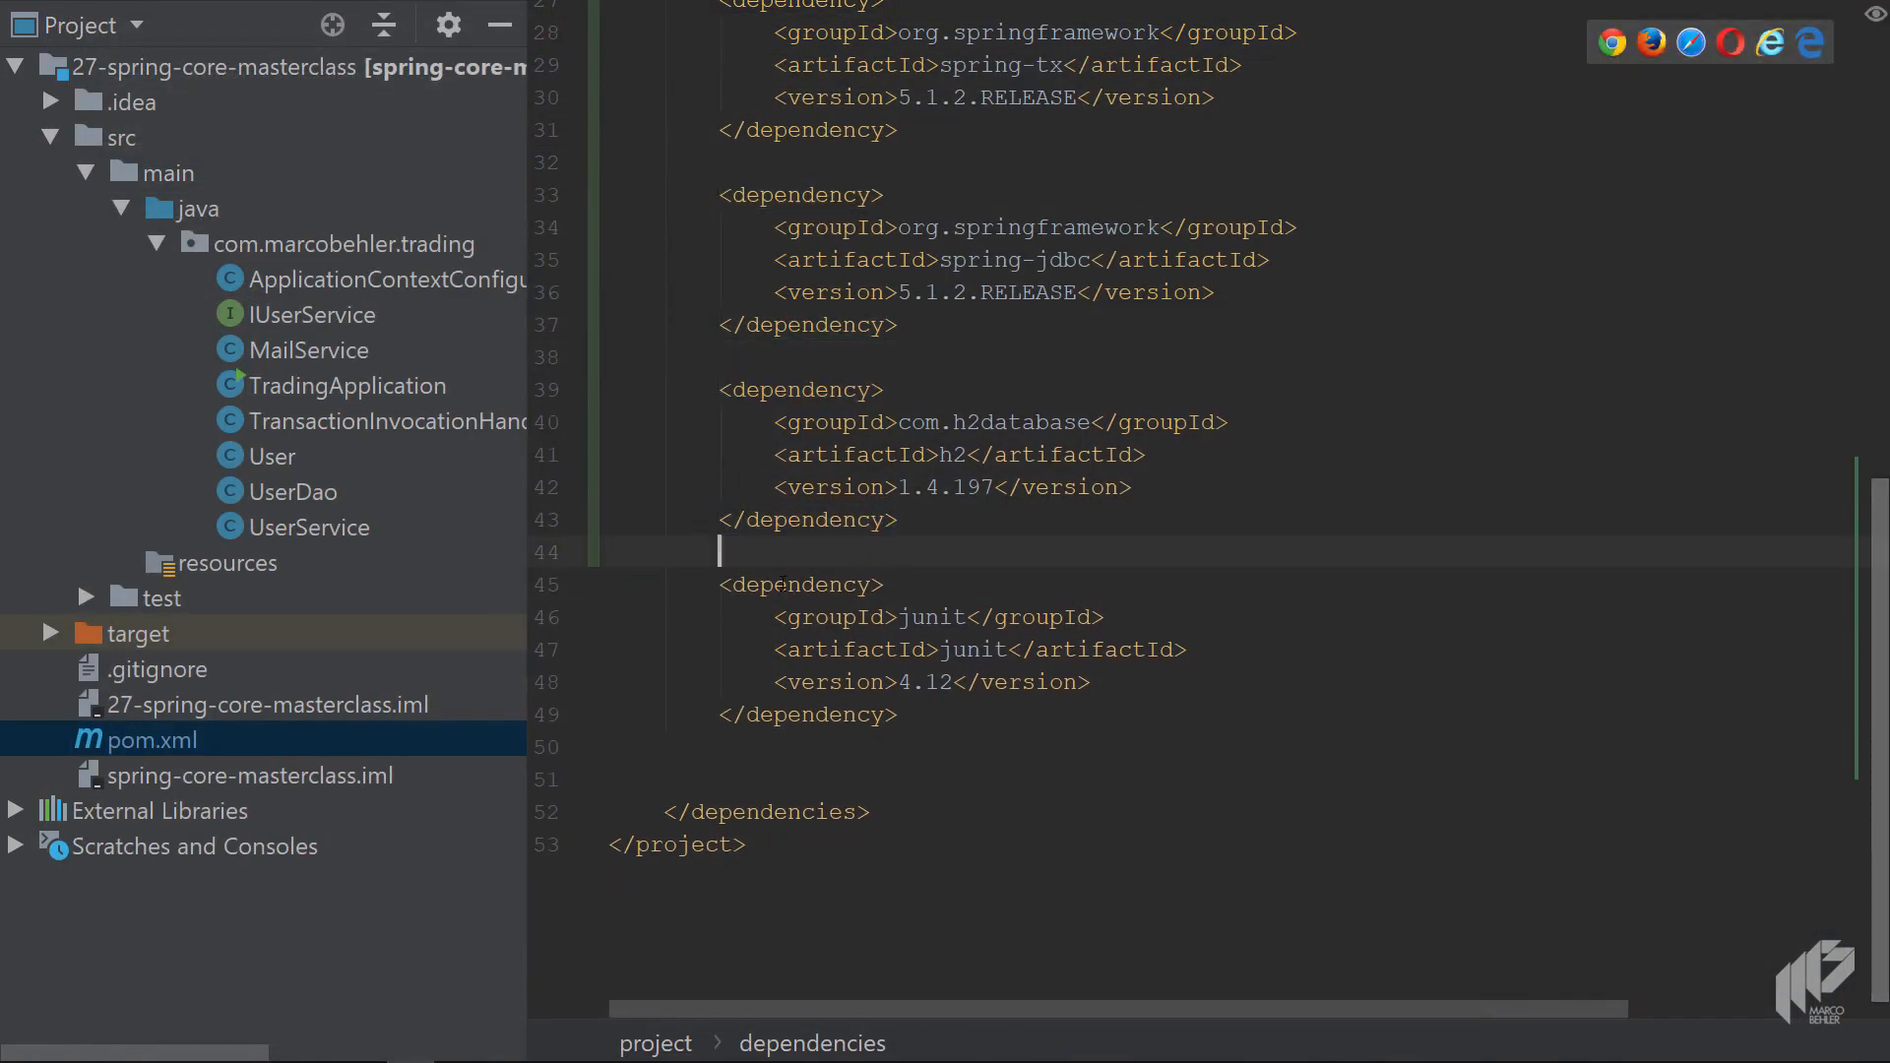
pyautogui.click(922, 486)
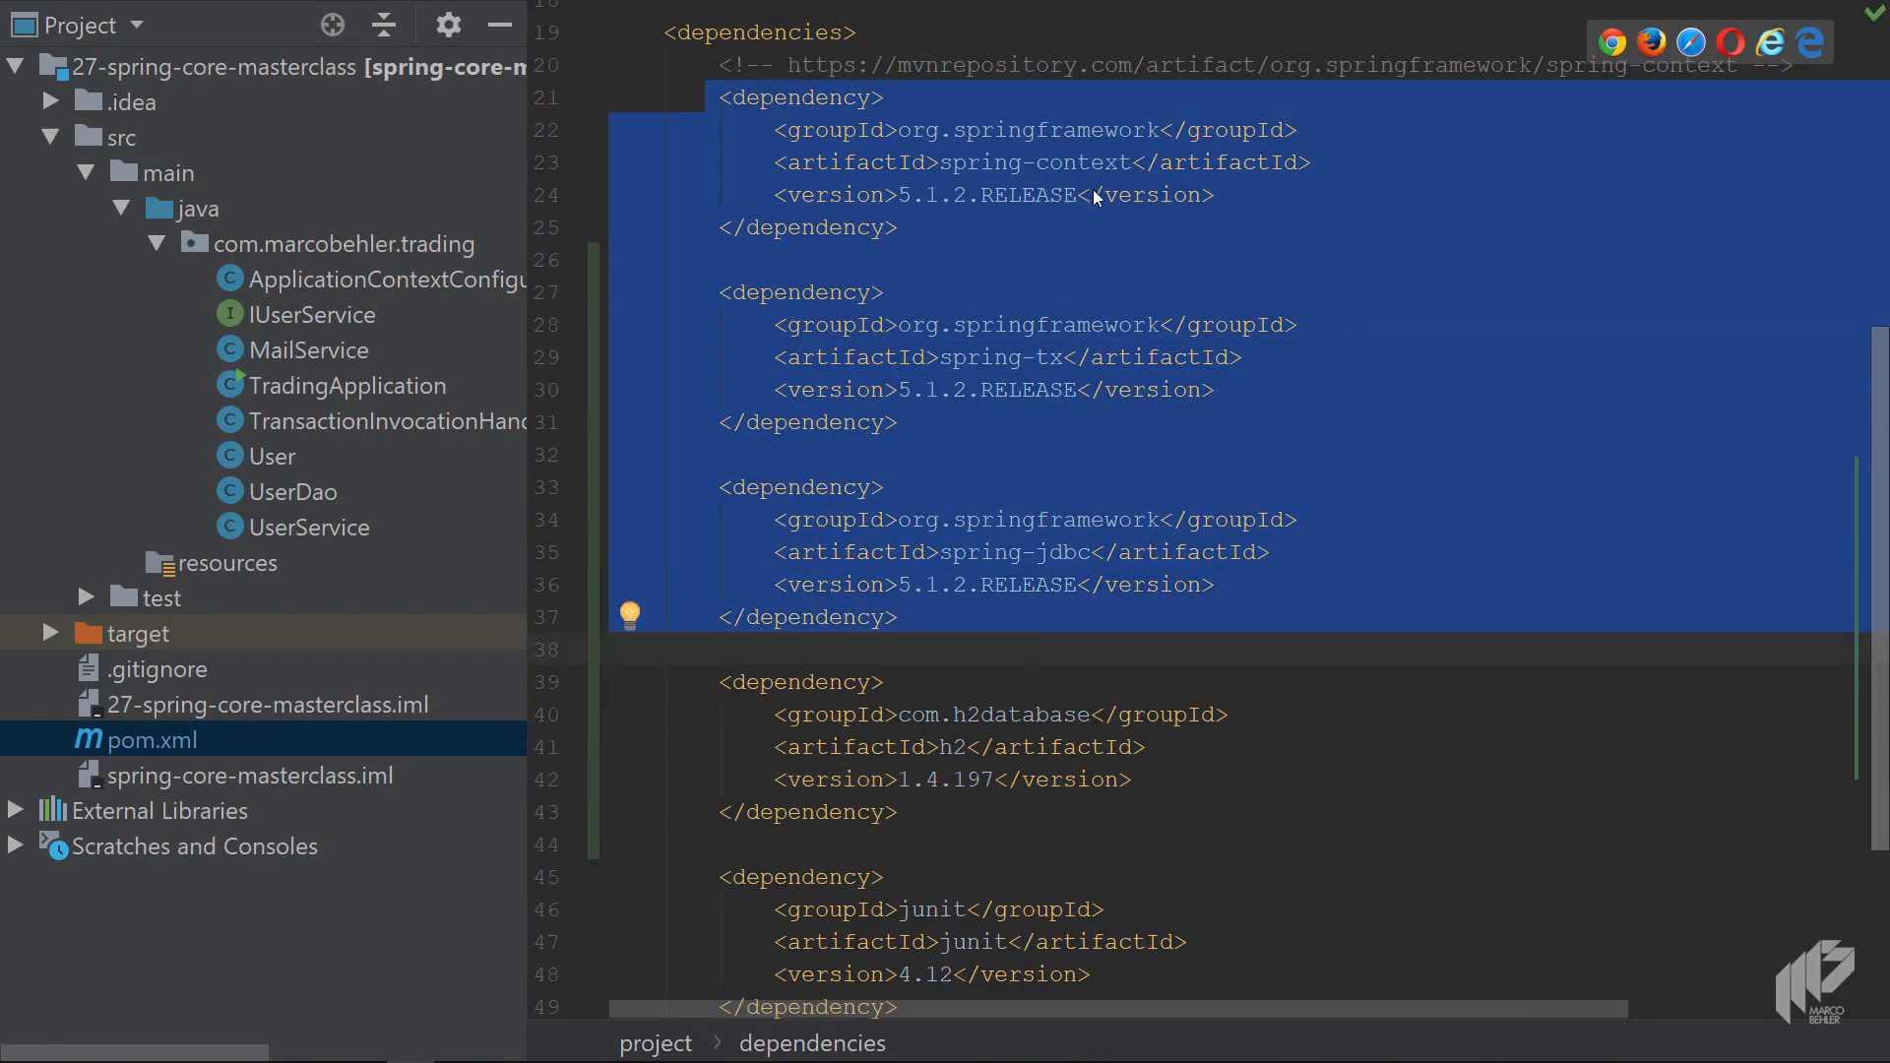
pyautogui.scroll(-3)
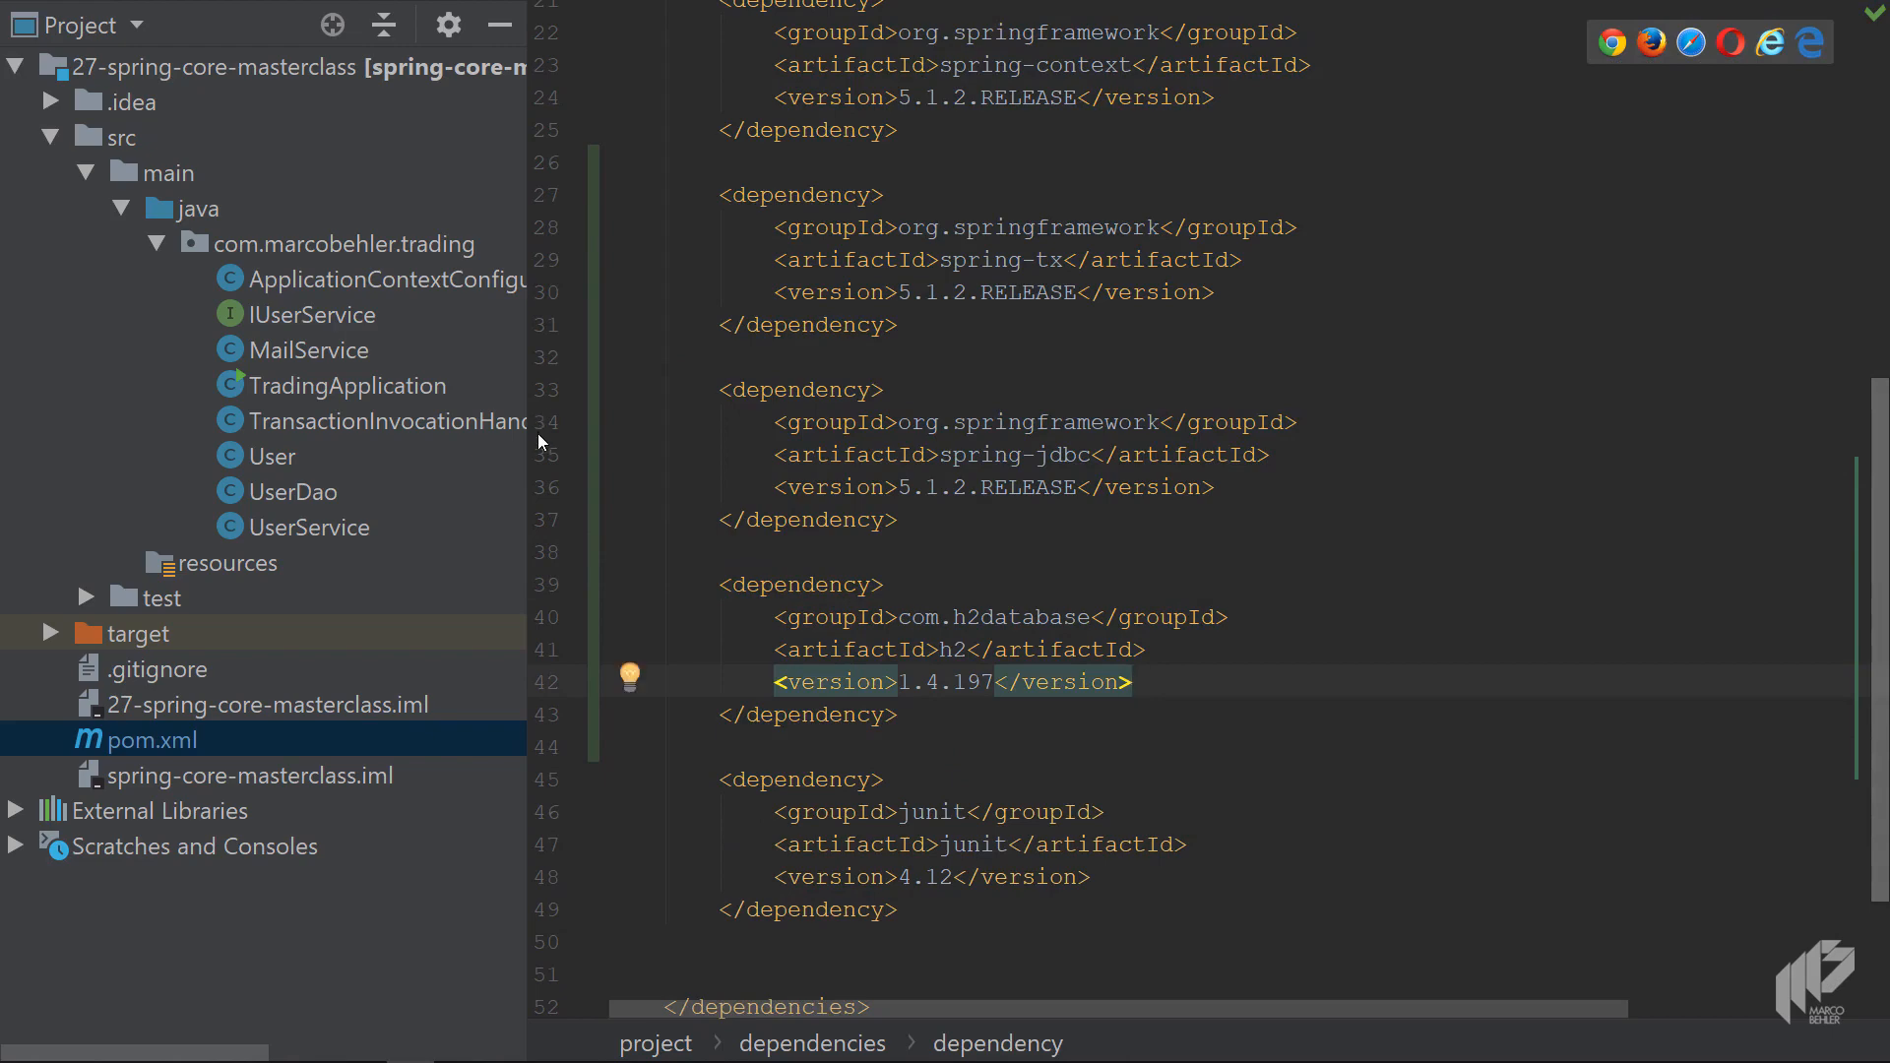
pyautogui.click(386, 277)
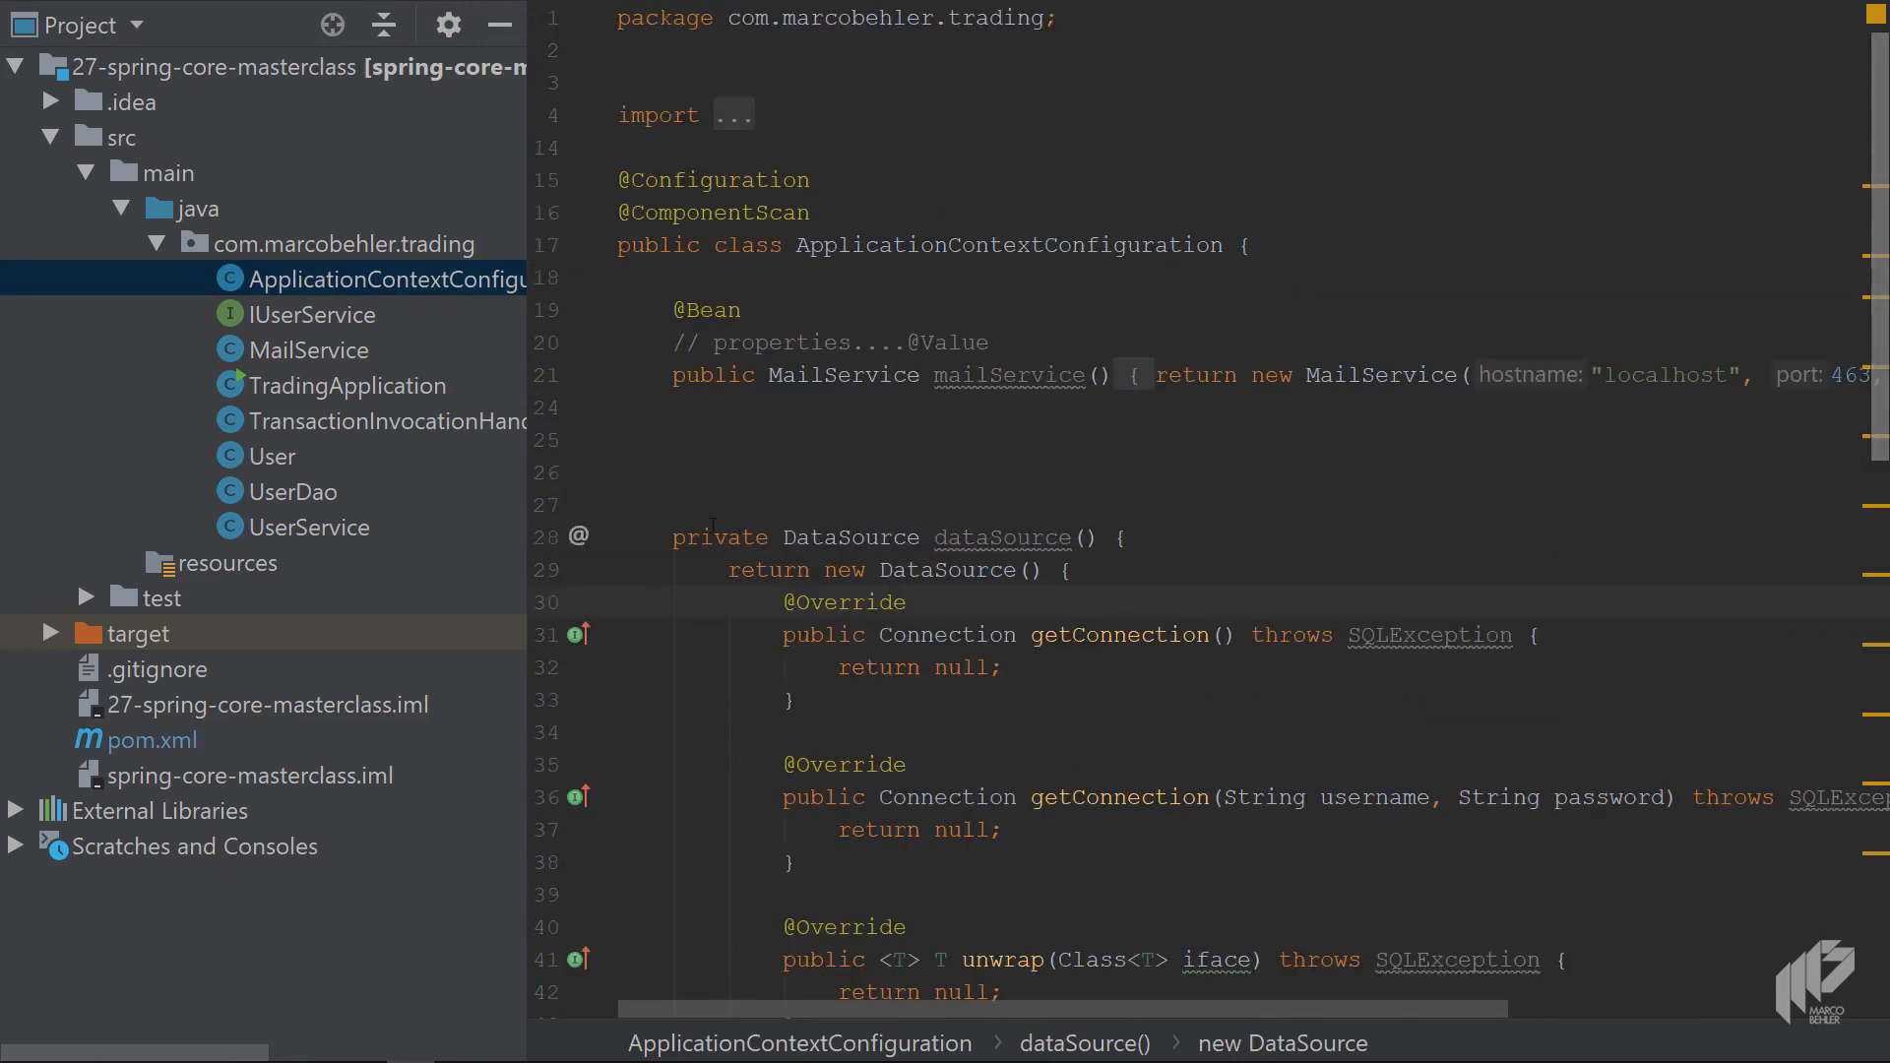
pyautogui.doubleClick(718, 536)
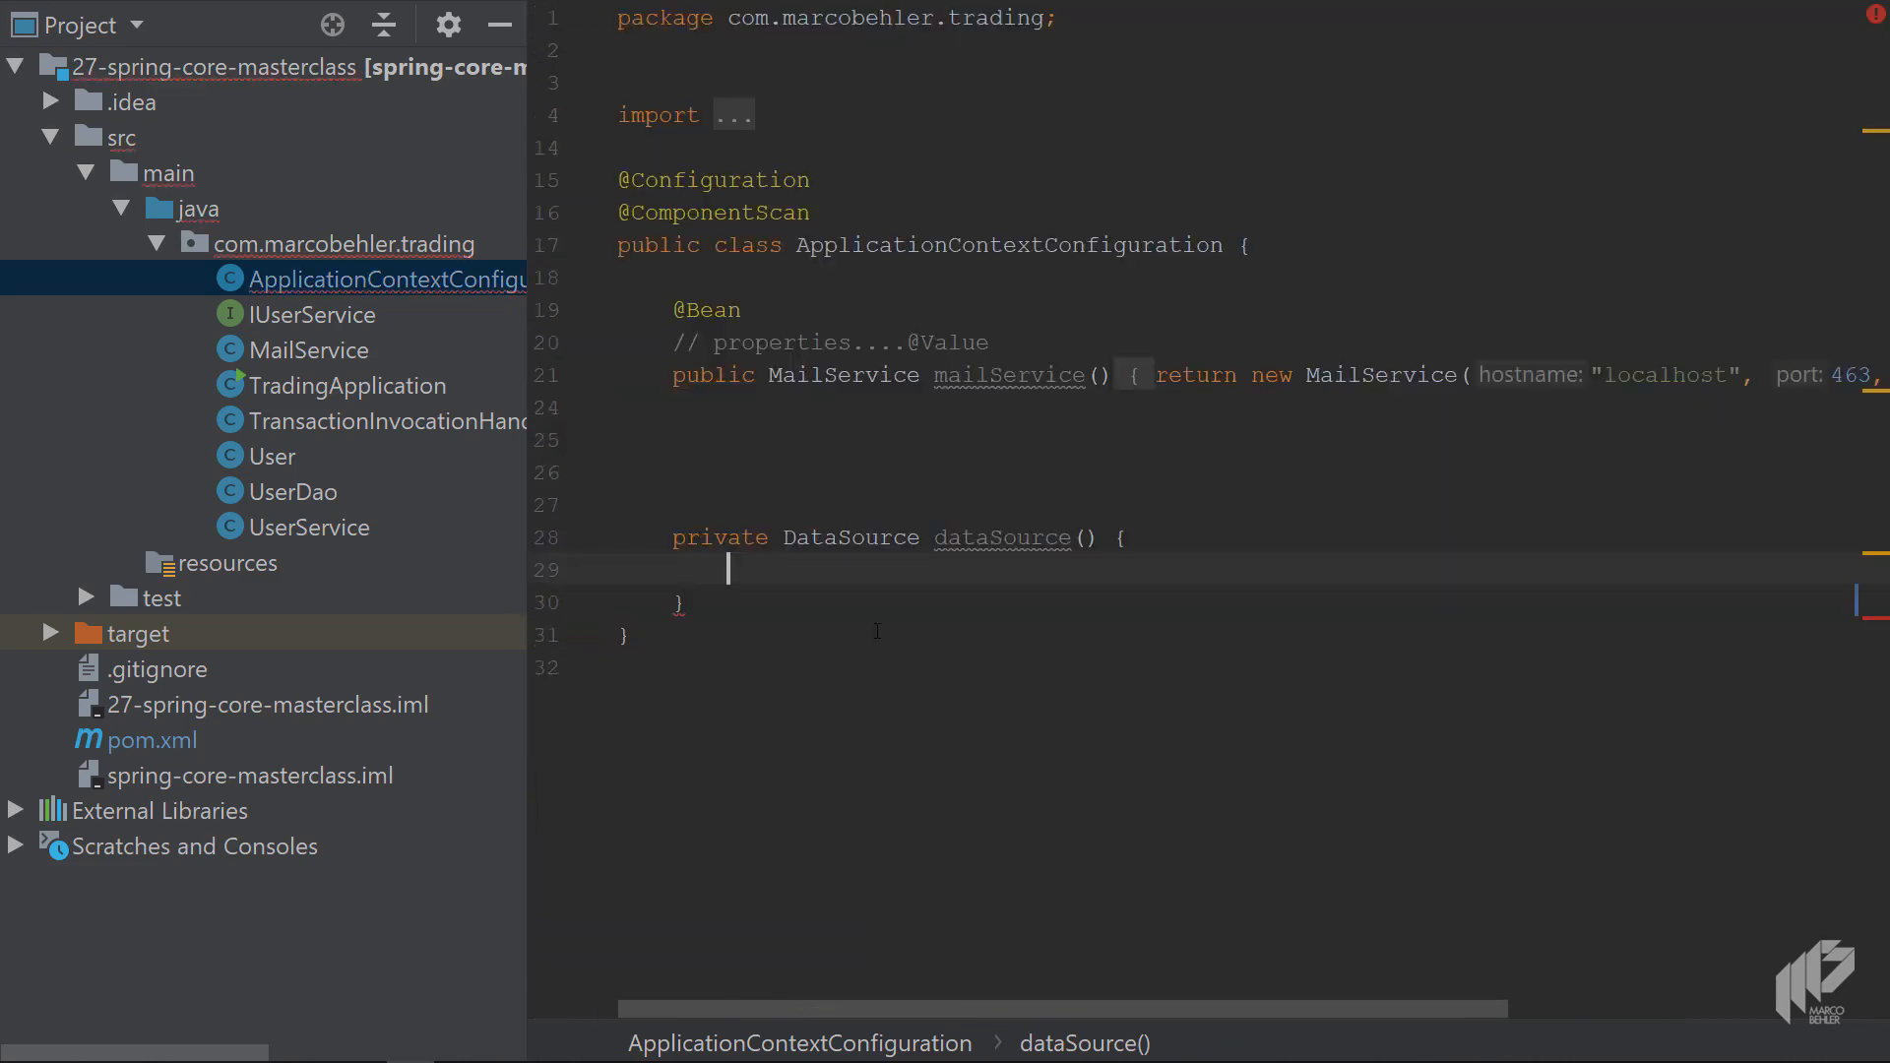
pyautogui.write('public')
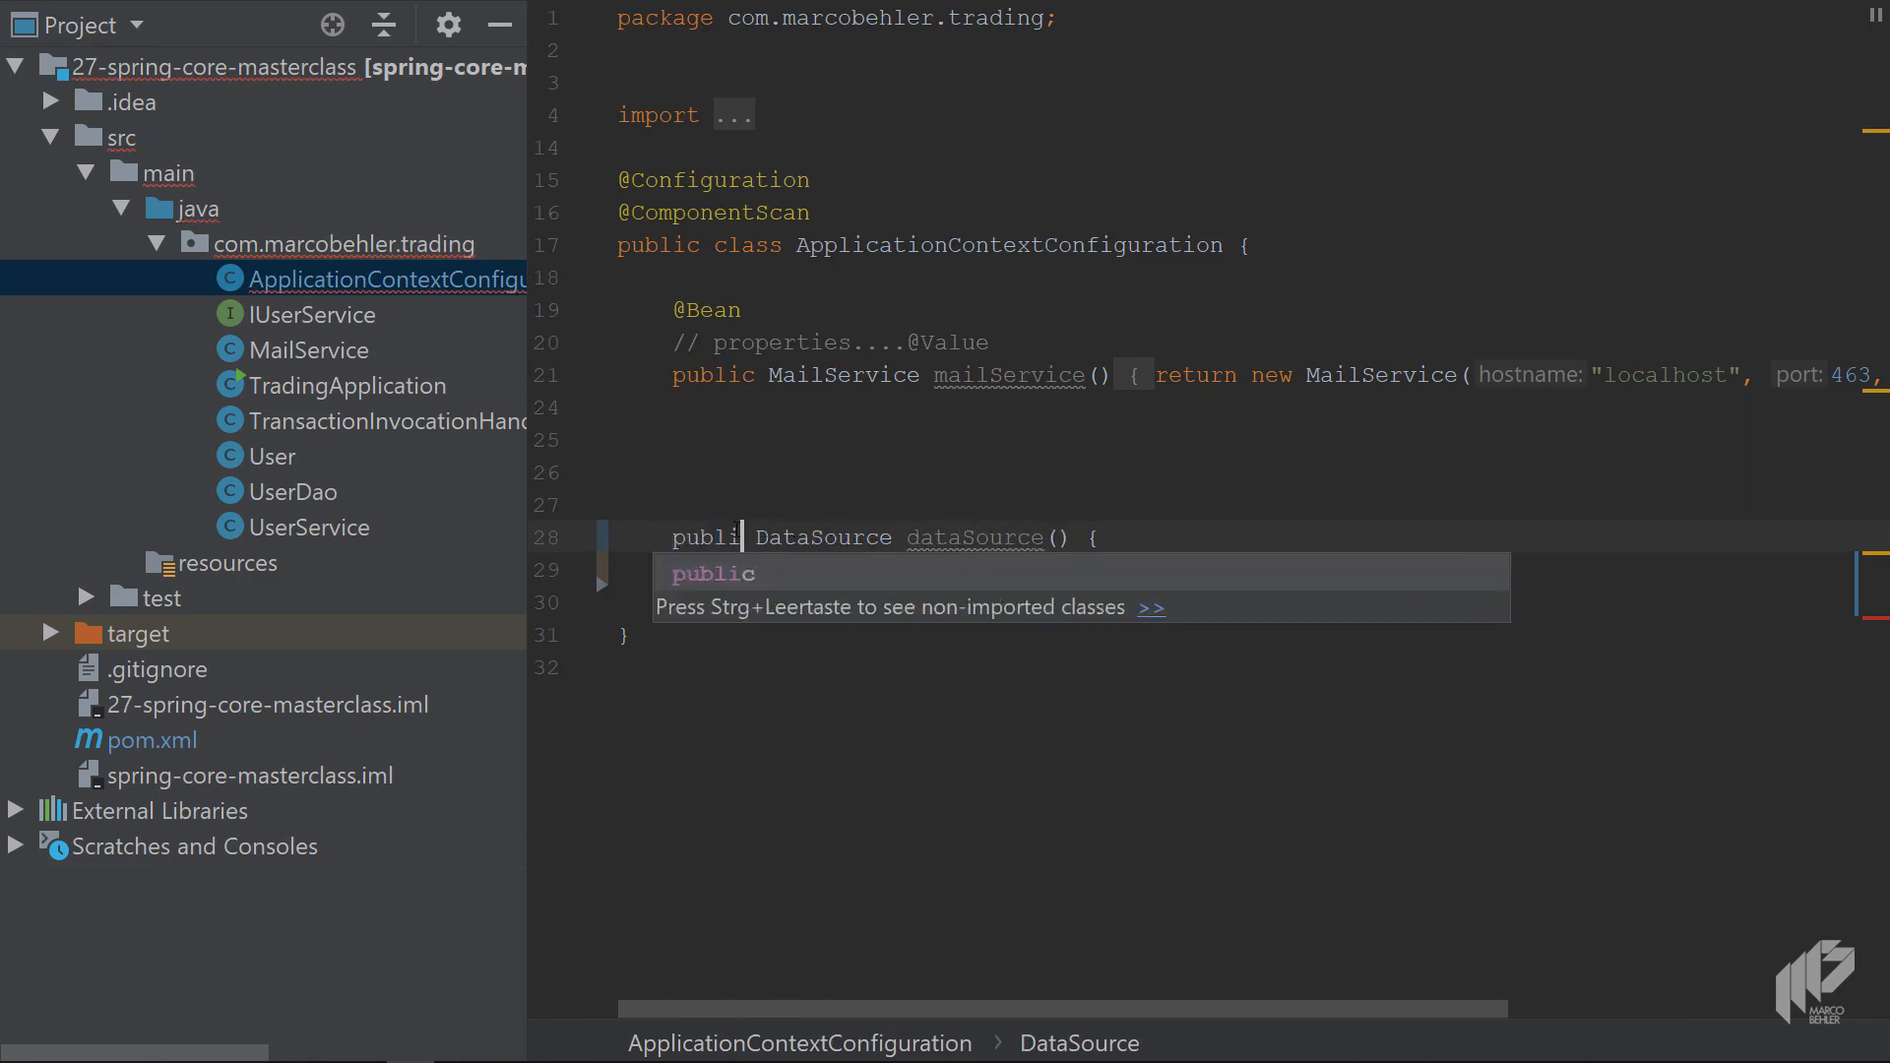
pyautogui.write('@Bean')
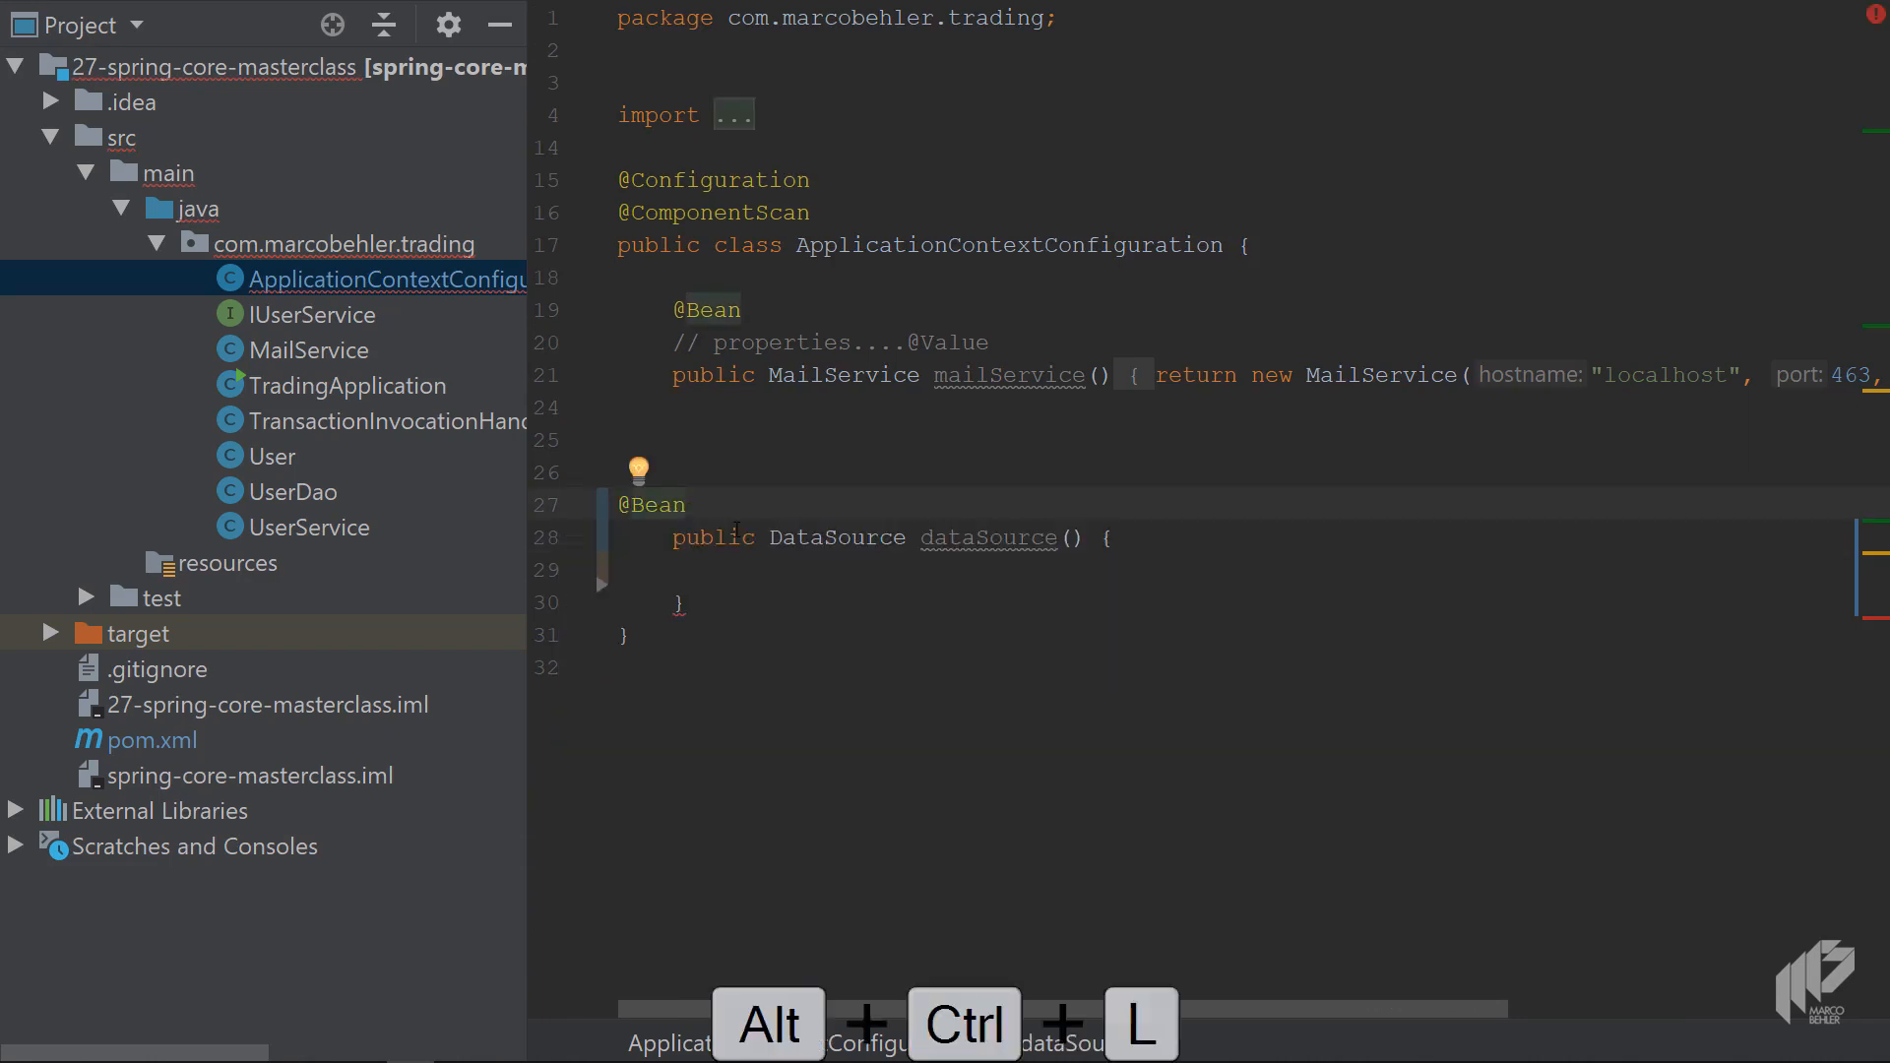
pyautogui.press('ctrl+alt+l')
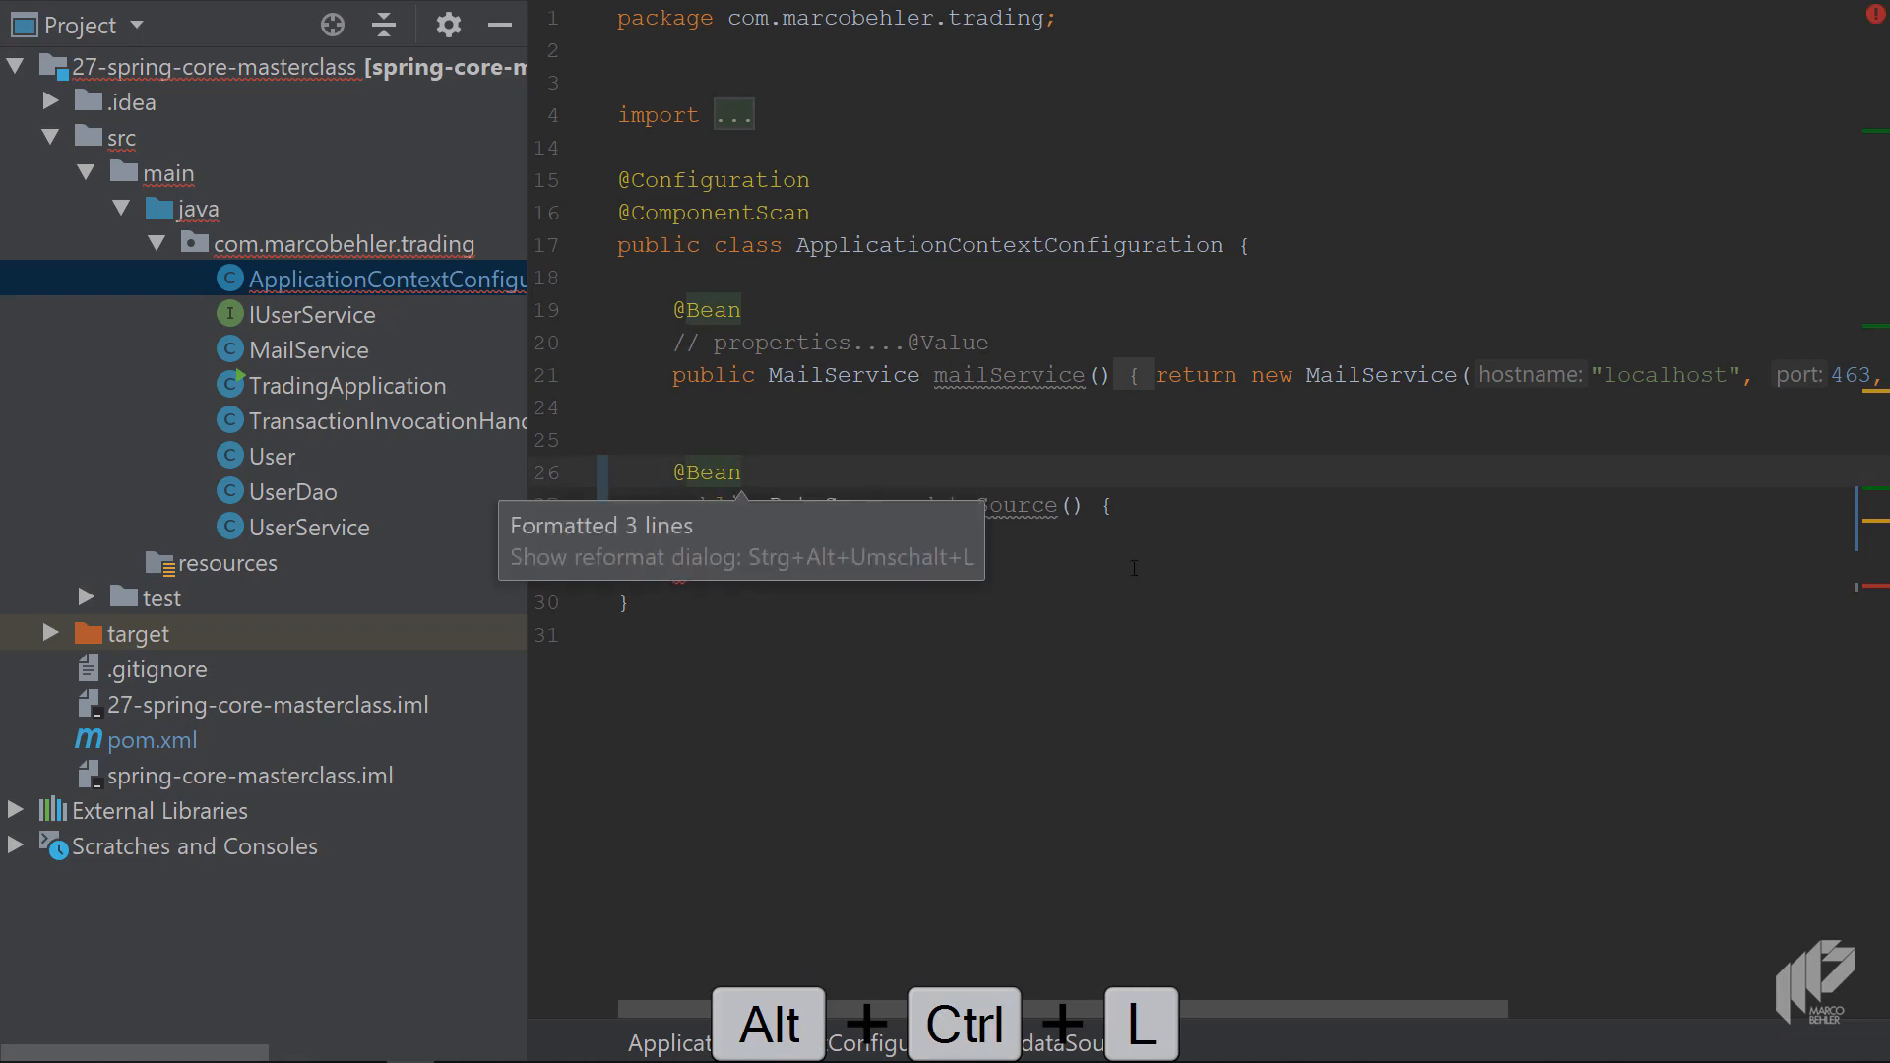
pyautogui.write('return')
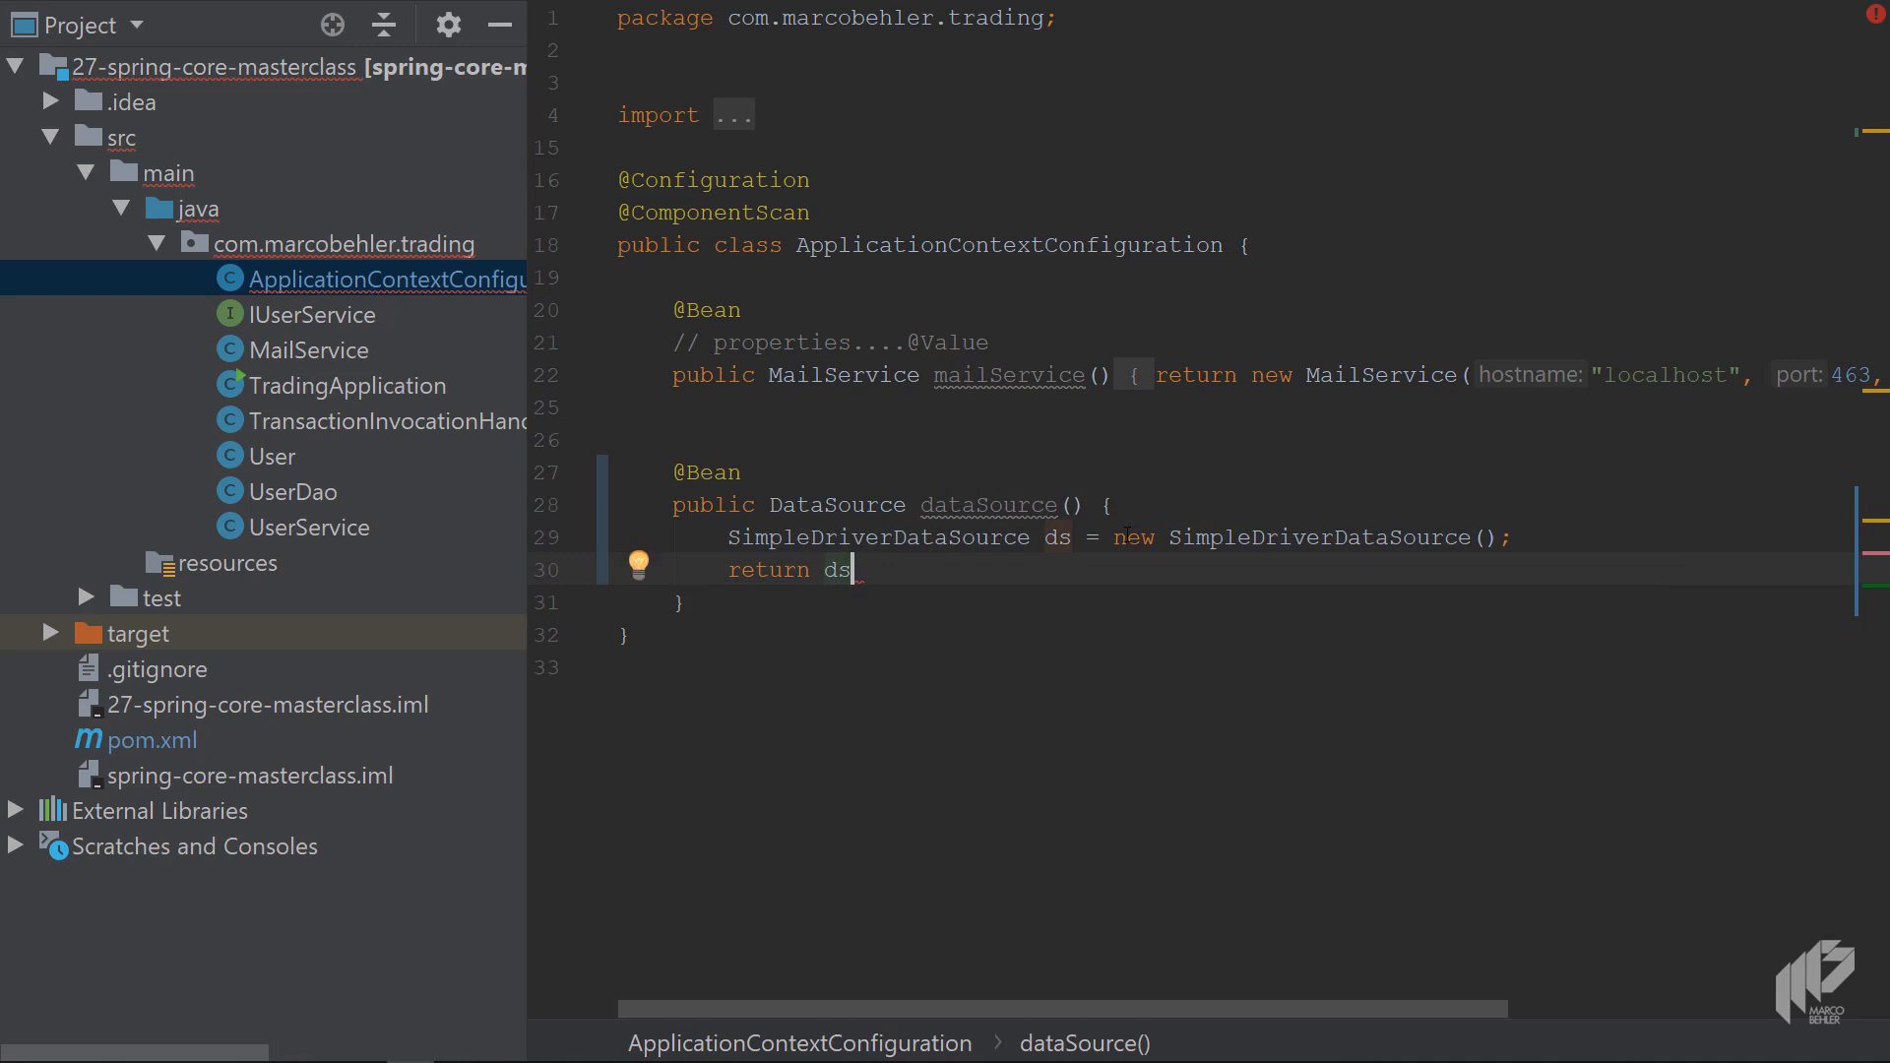
# Step: Build a SimpleDriverDataSource with a new Driver and URL jdbc:h2:mem: and return it
pyautogui.write('ds.setDriver();')
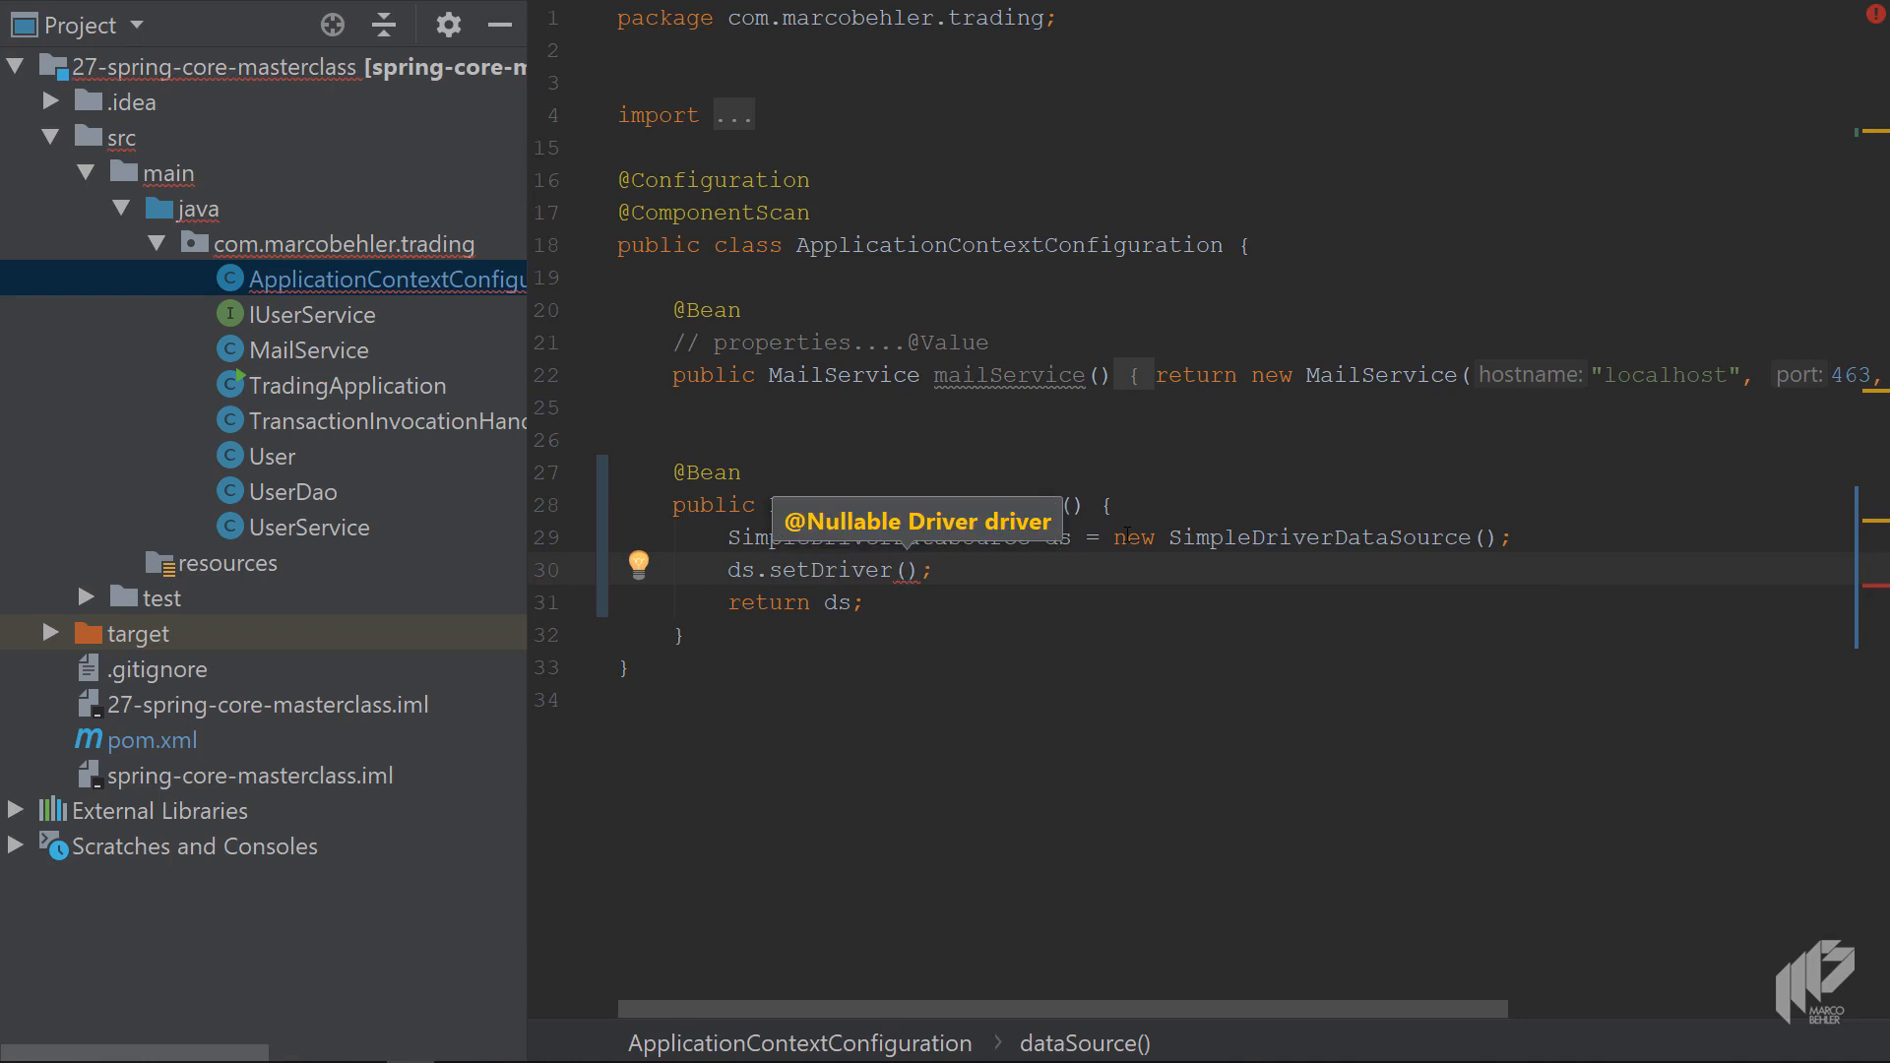
pyautogui.write('new Driver(')
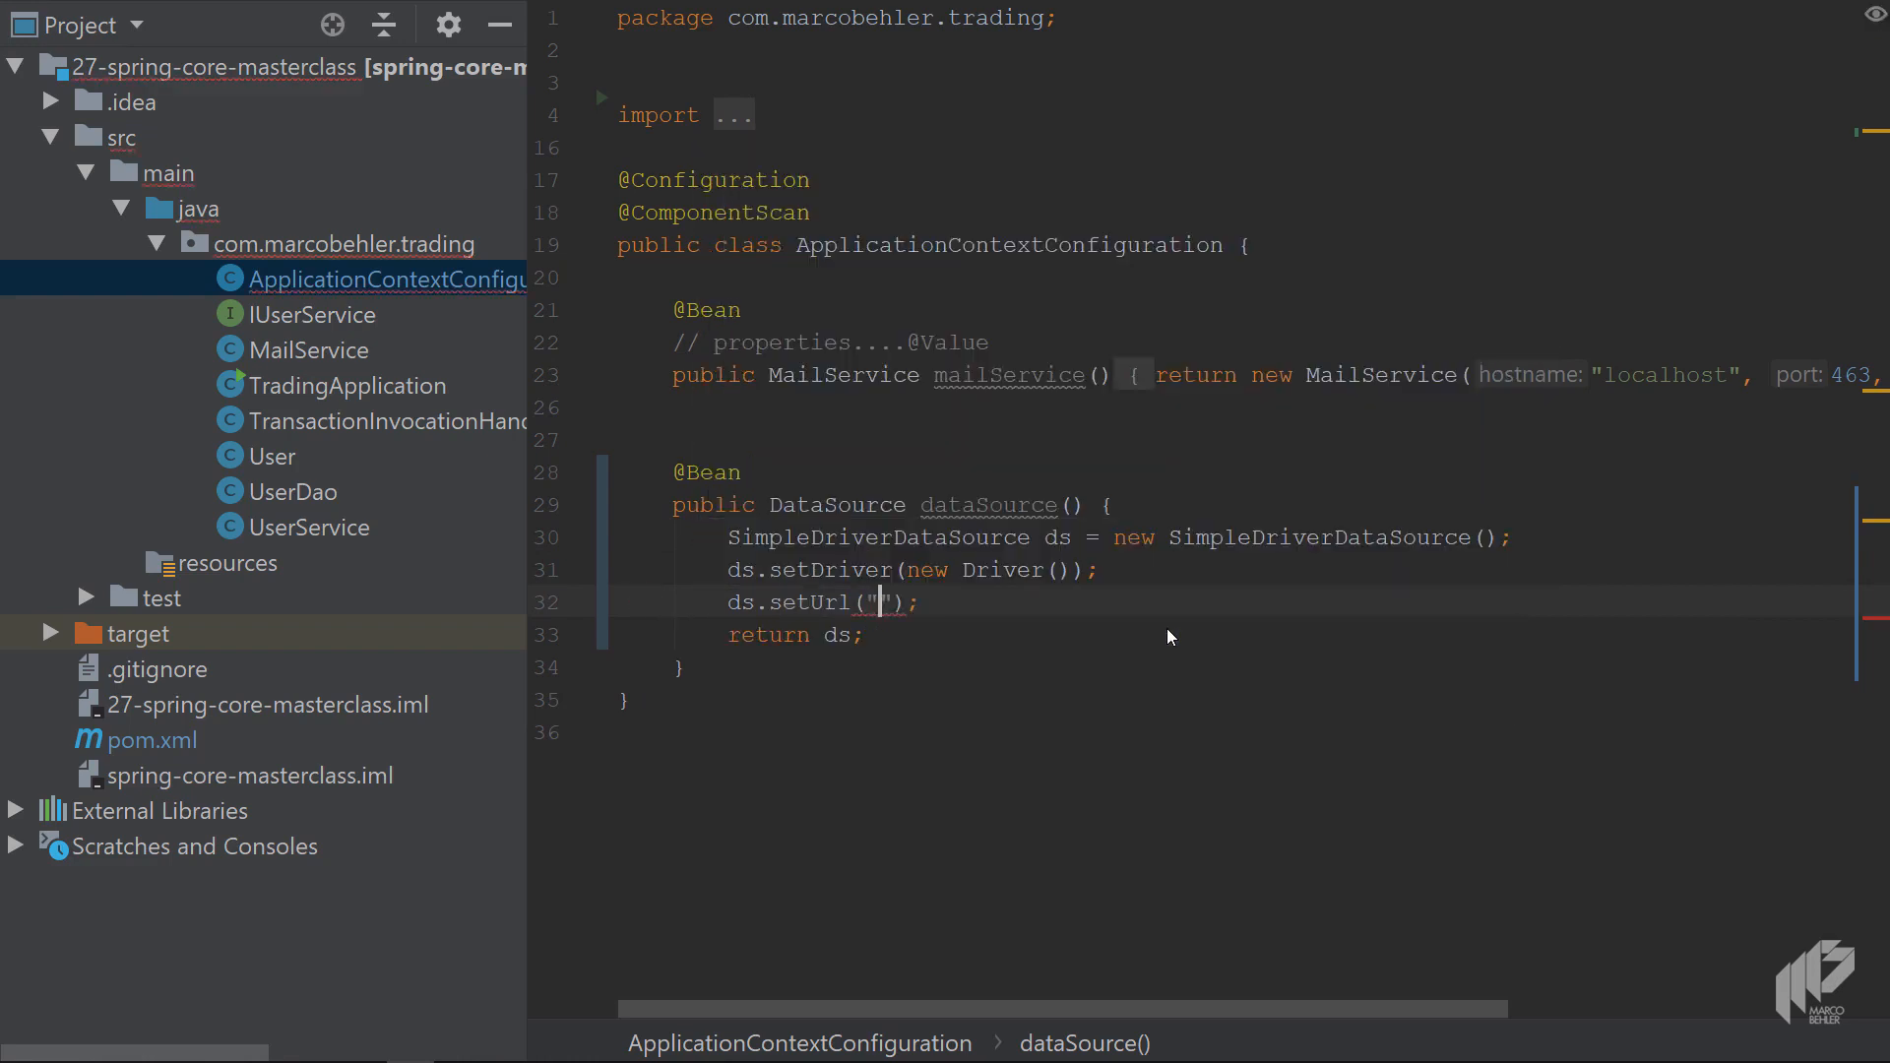
pyautogui.write('jdbc:')
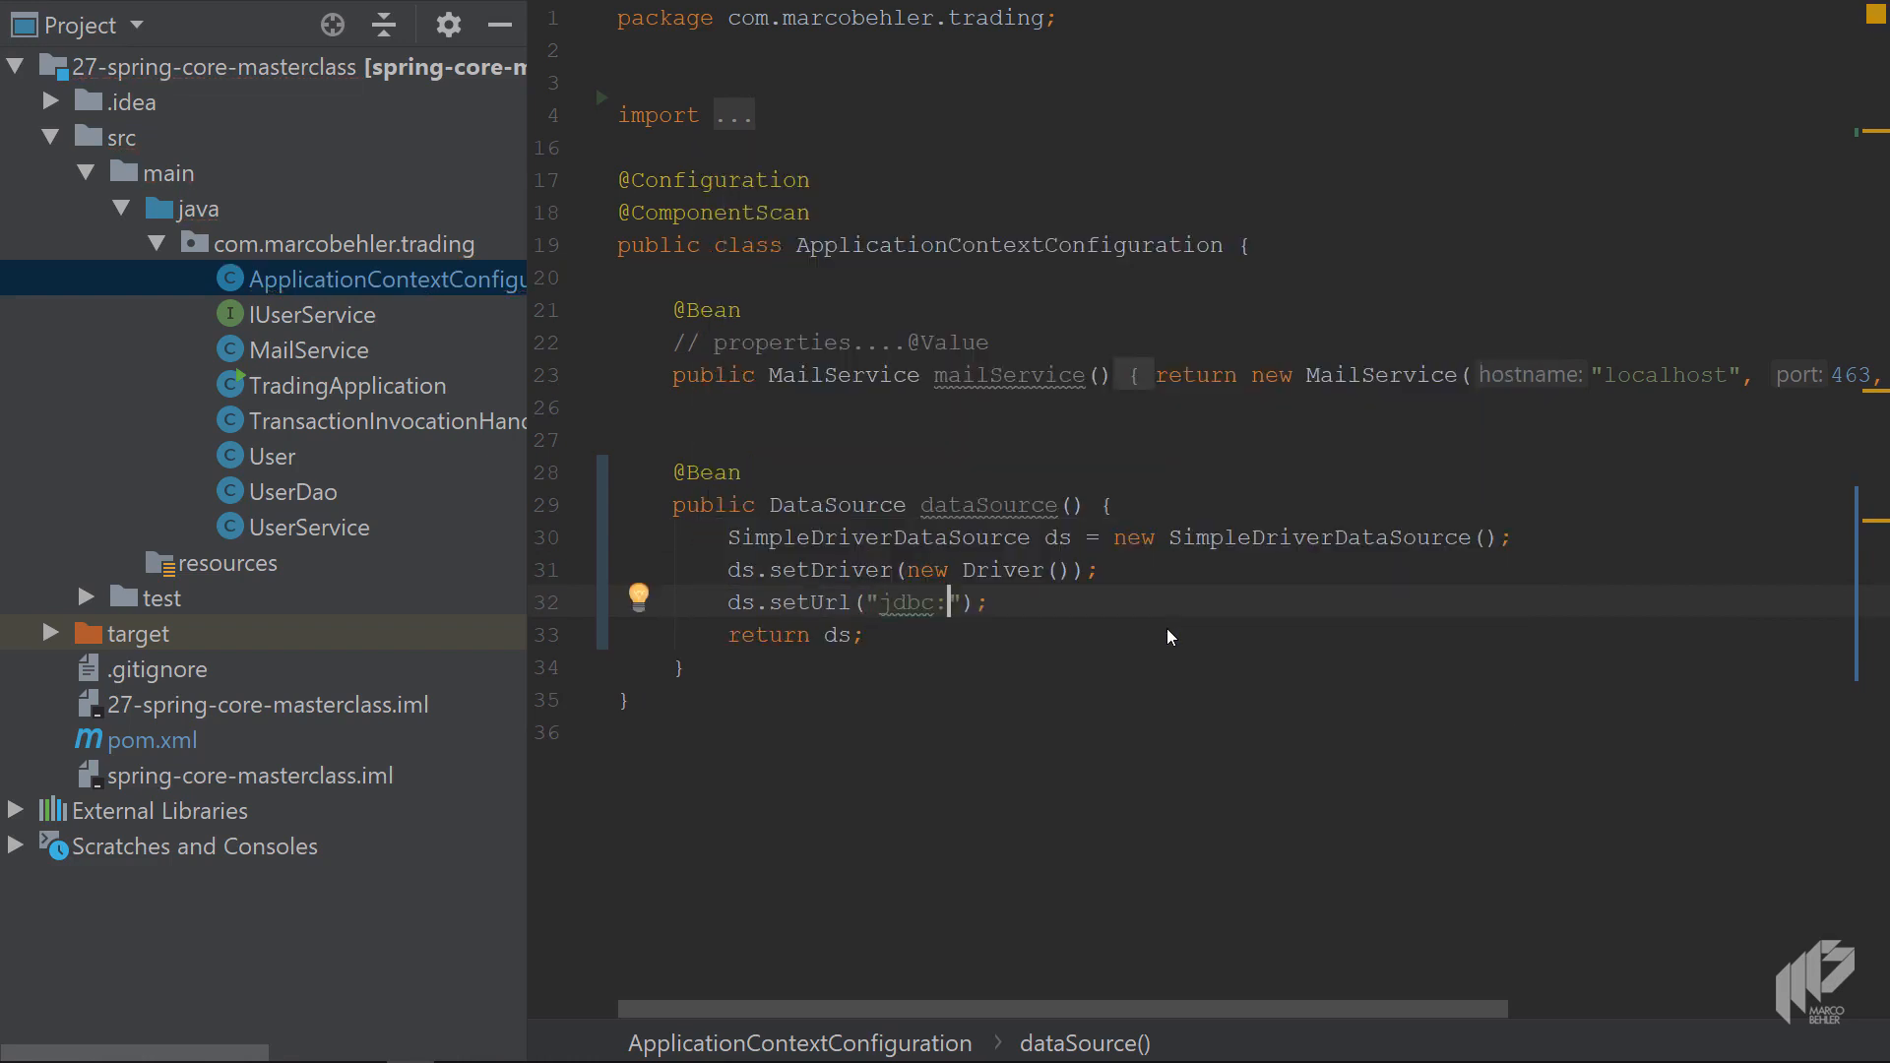
pyautogui.write('h2:')
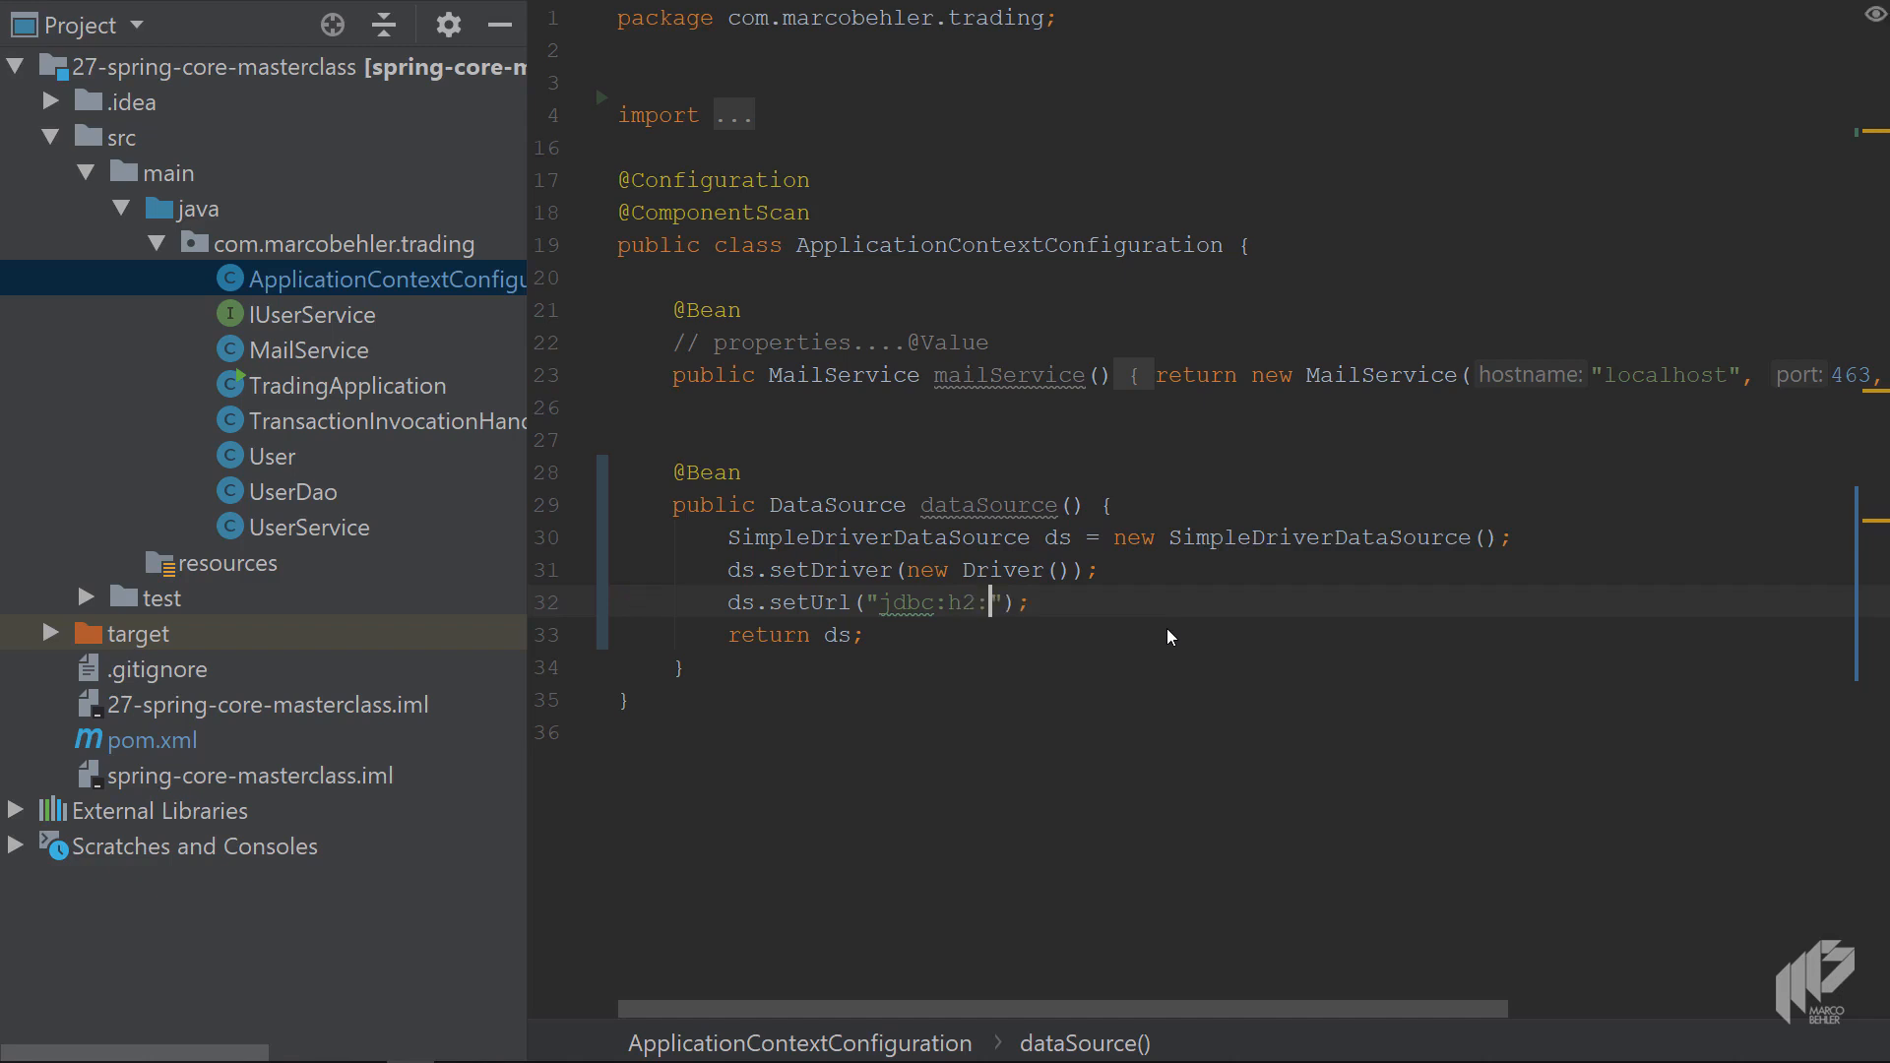
pyautogui.write('mem:')
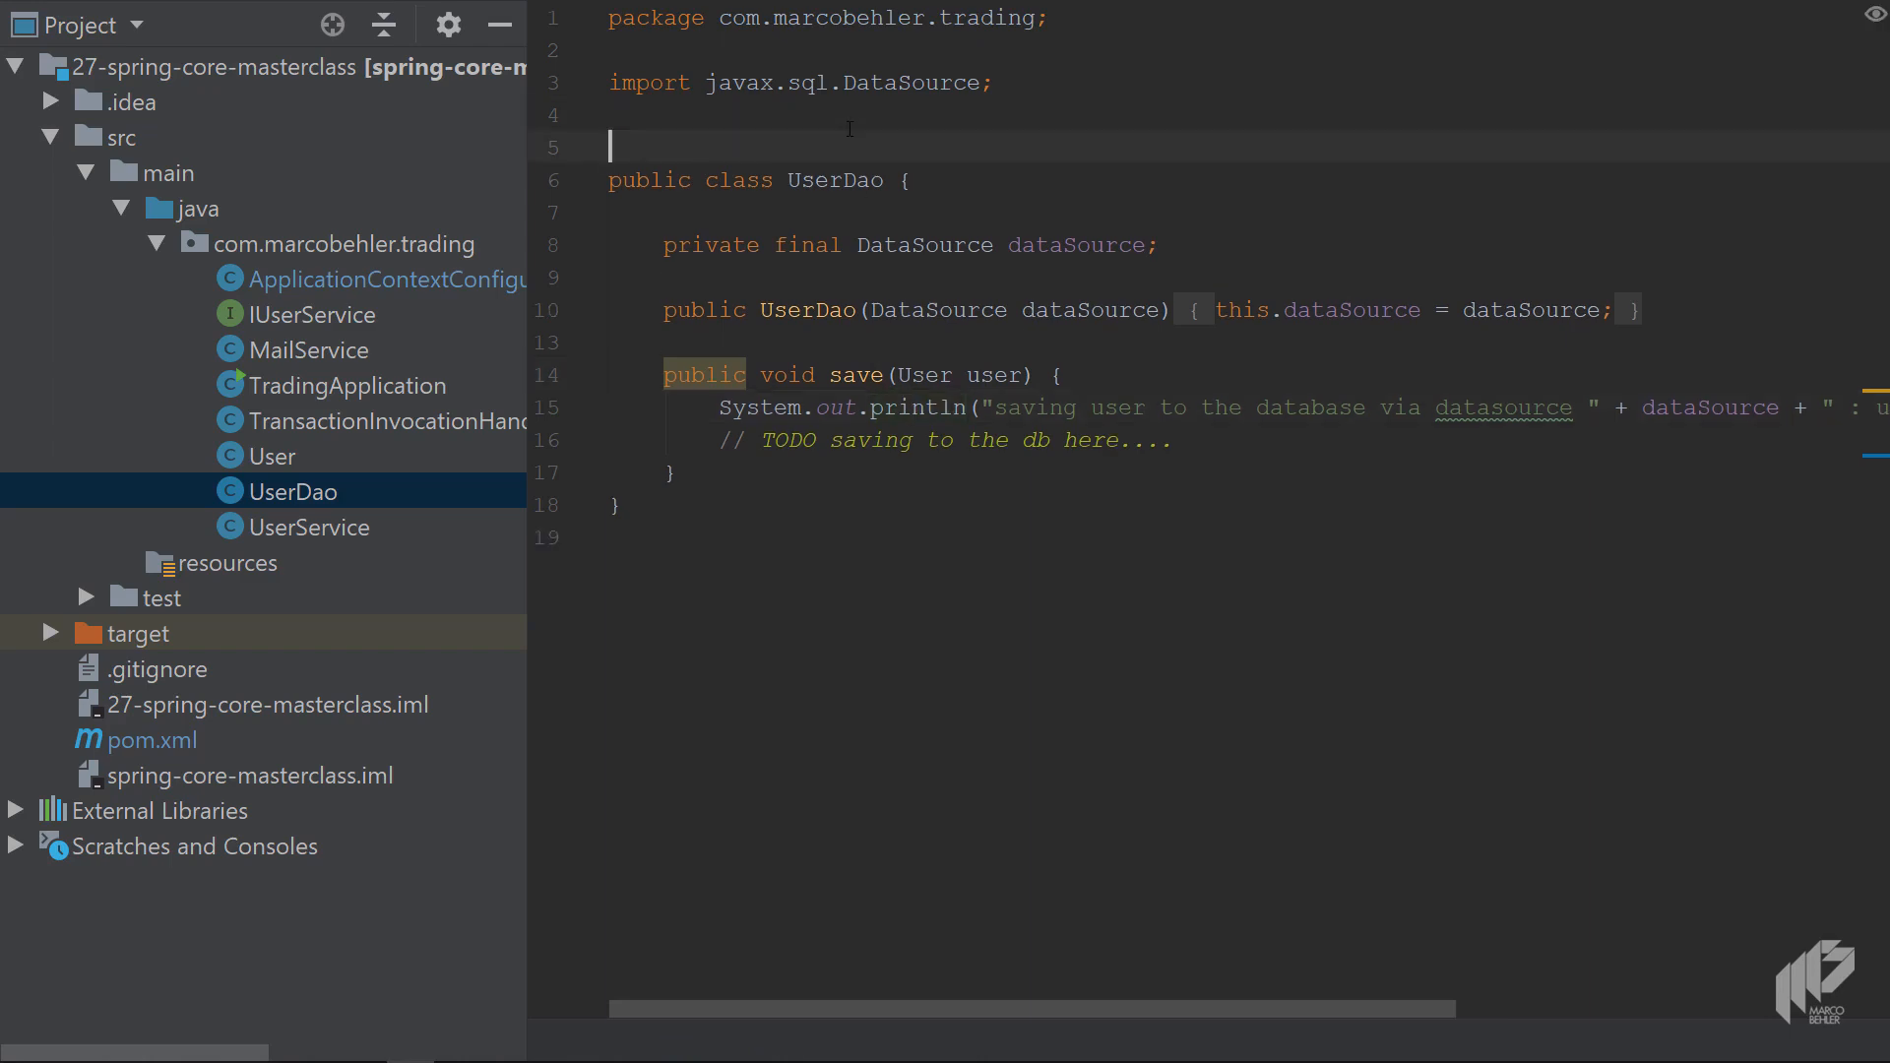
pyautogui.write('@Component')
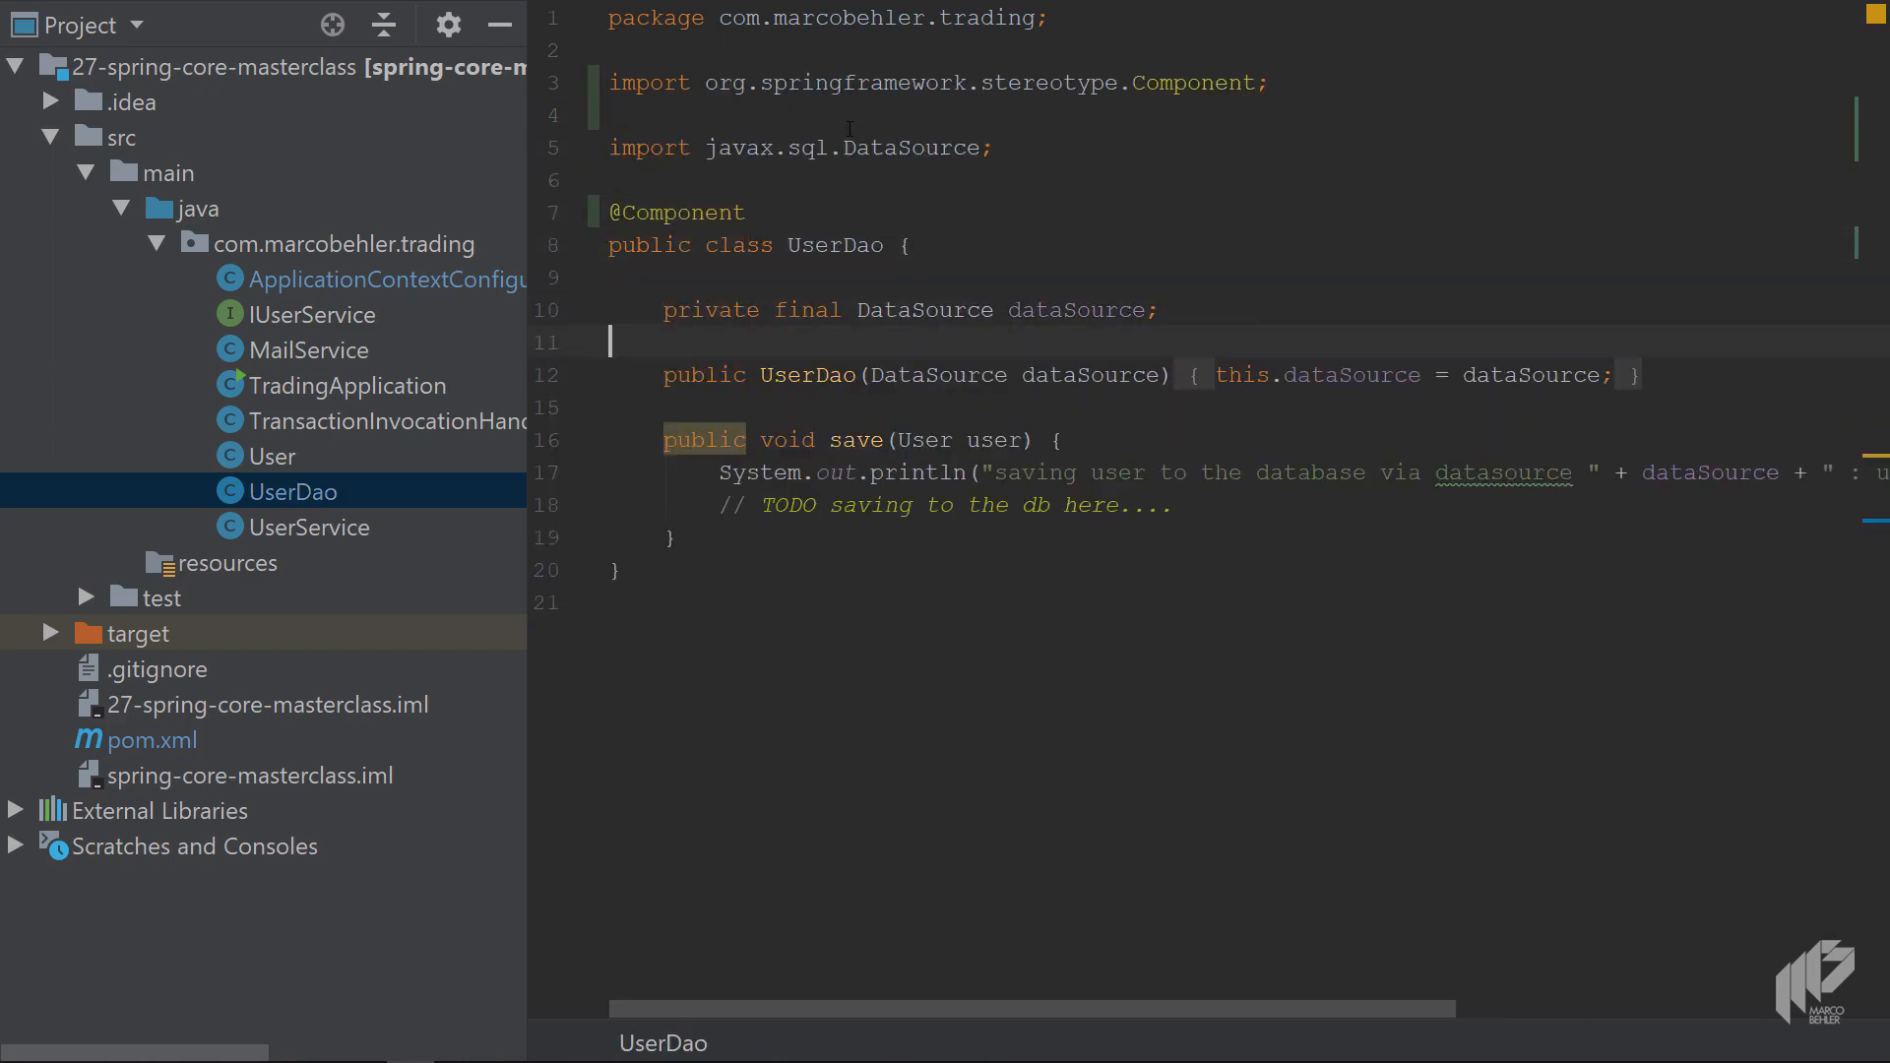
pyautogui.write('@Auto')
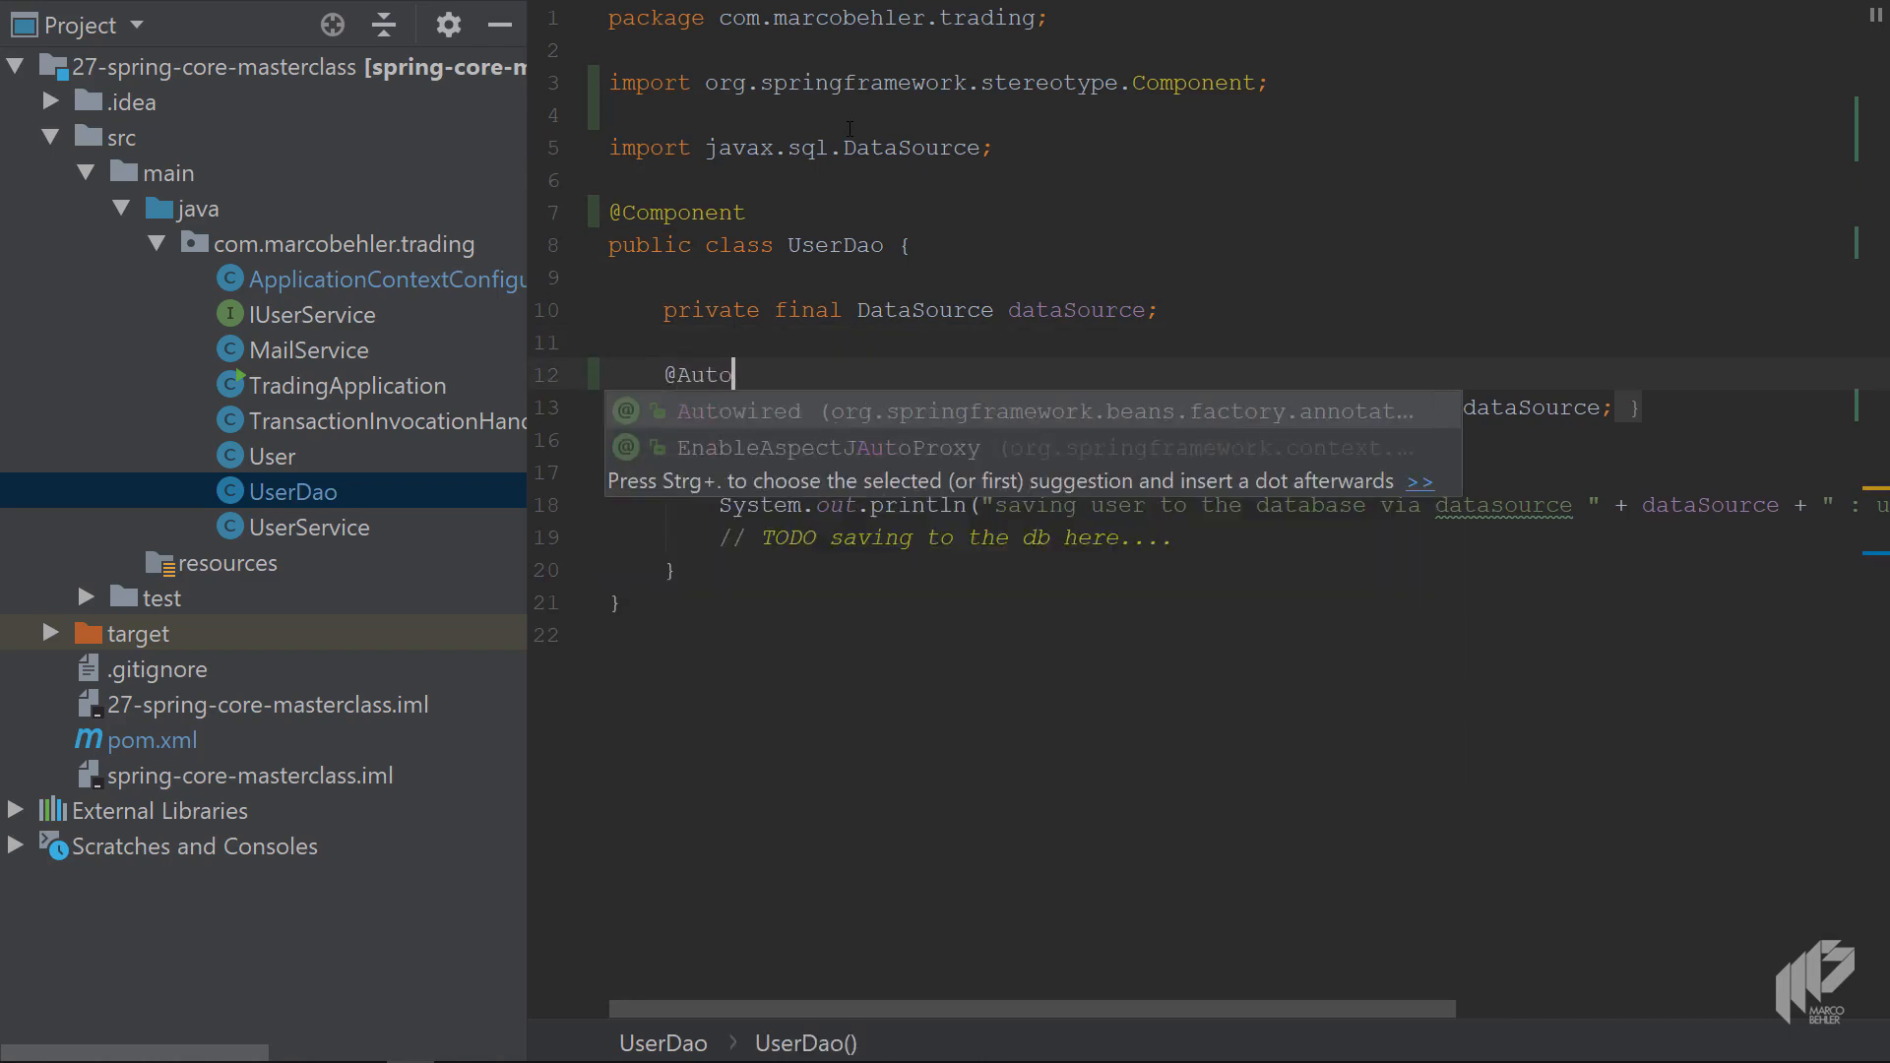
pyautogui.press('Enter')
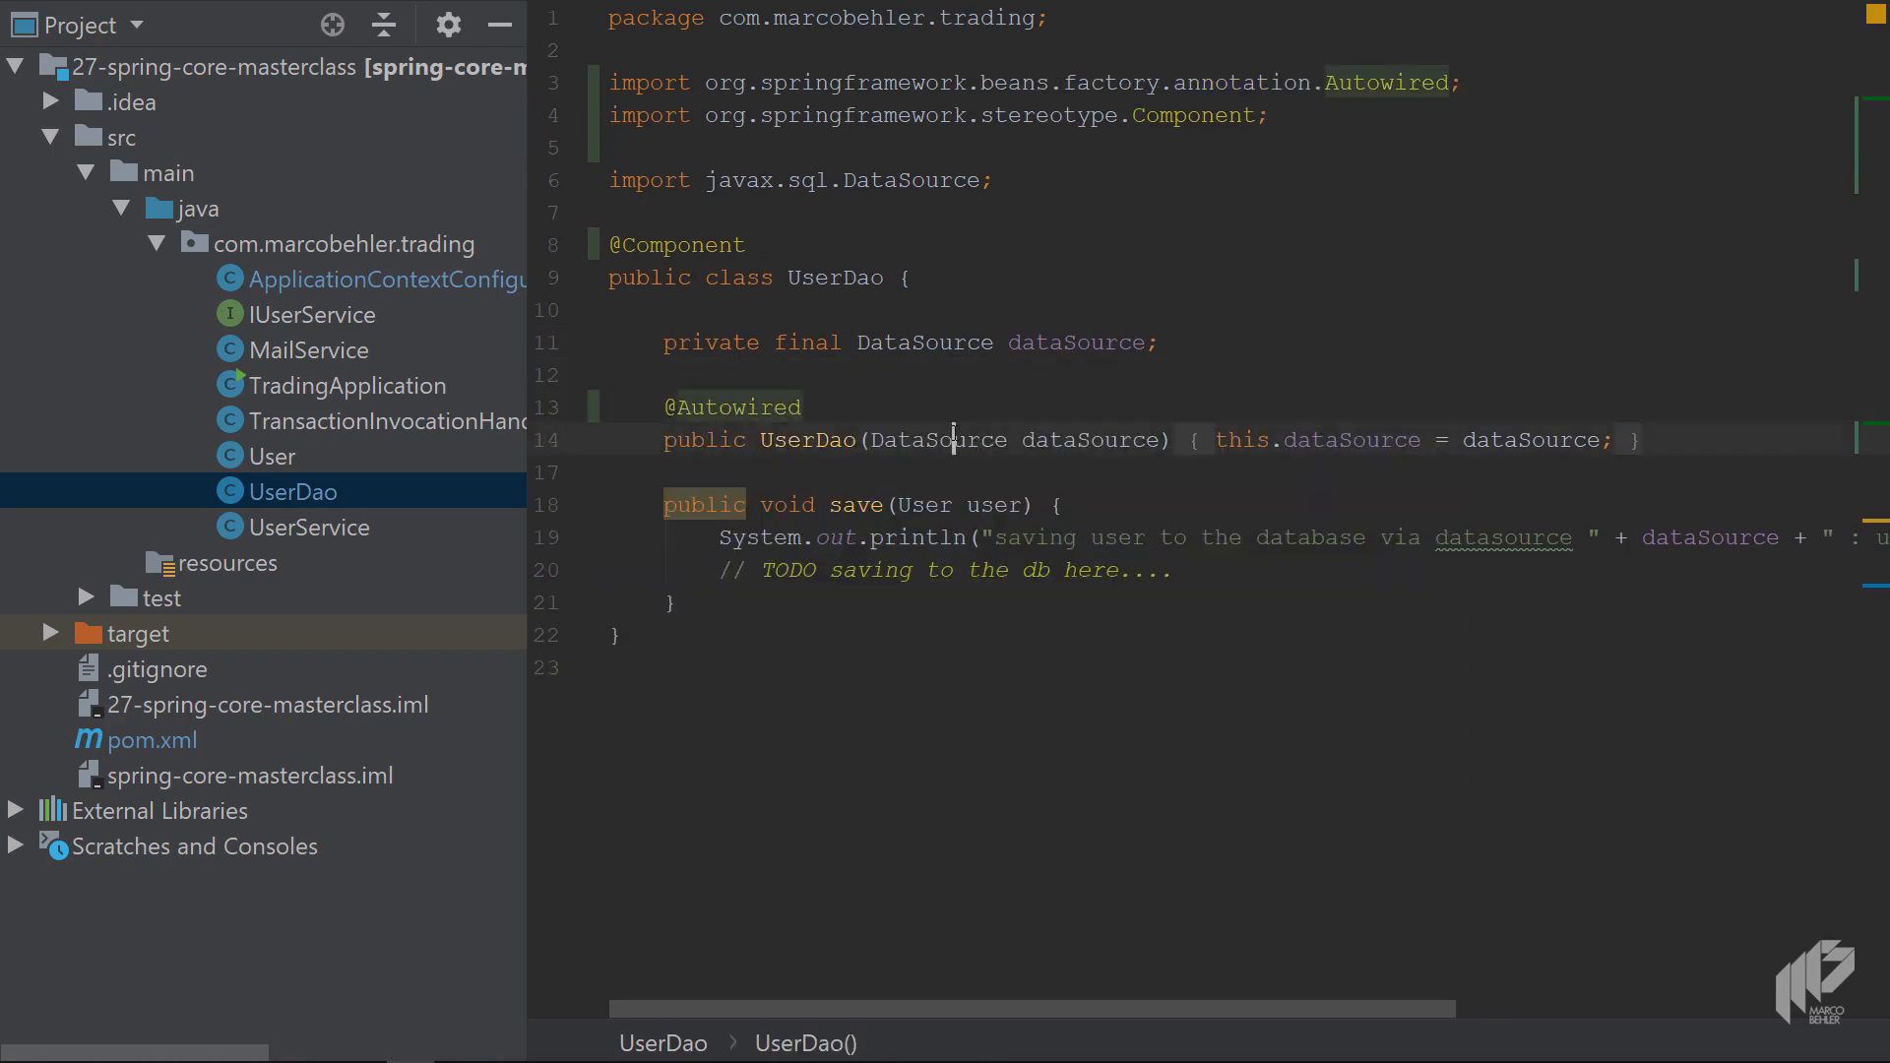
pyautogui.click(386, 278)
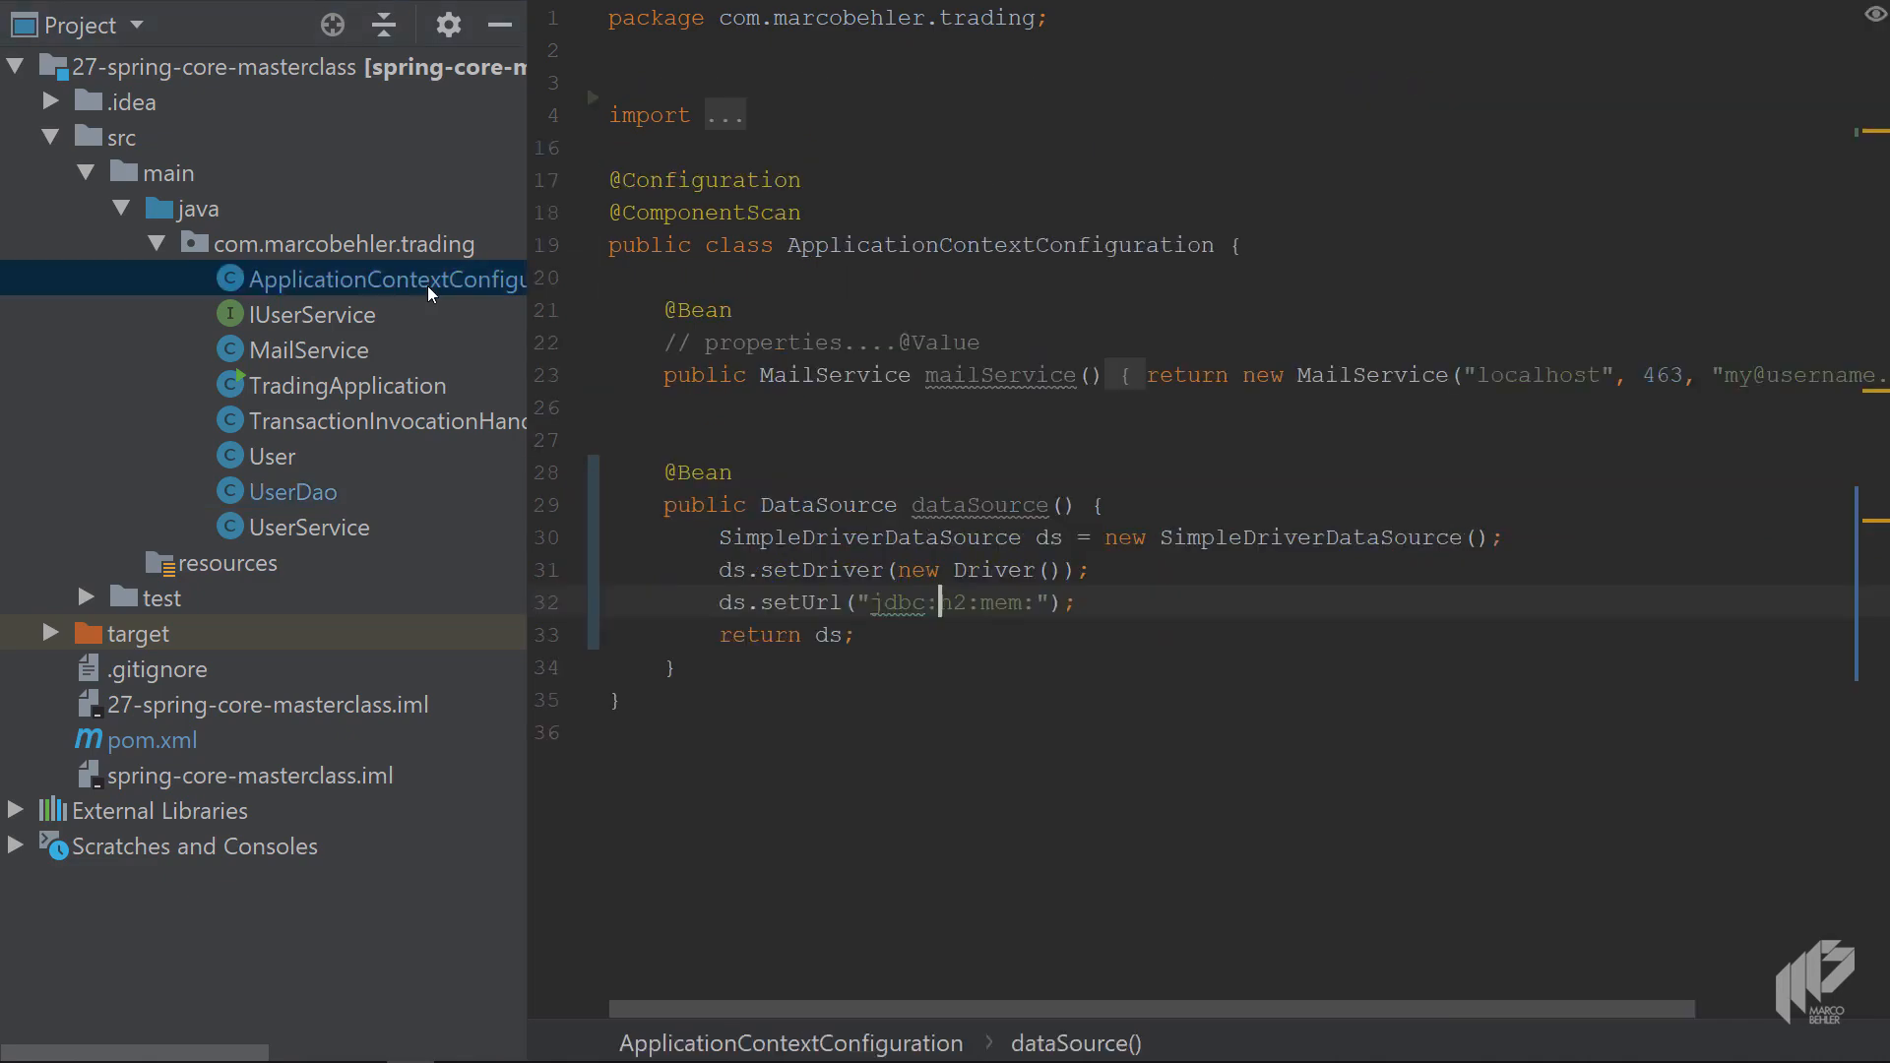
pyautogui.click(347, 384)
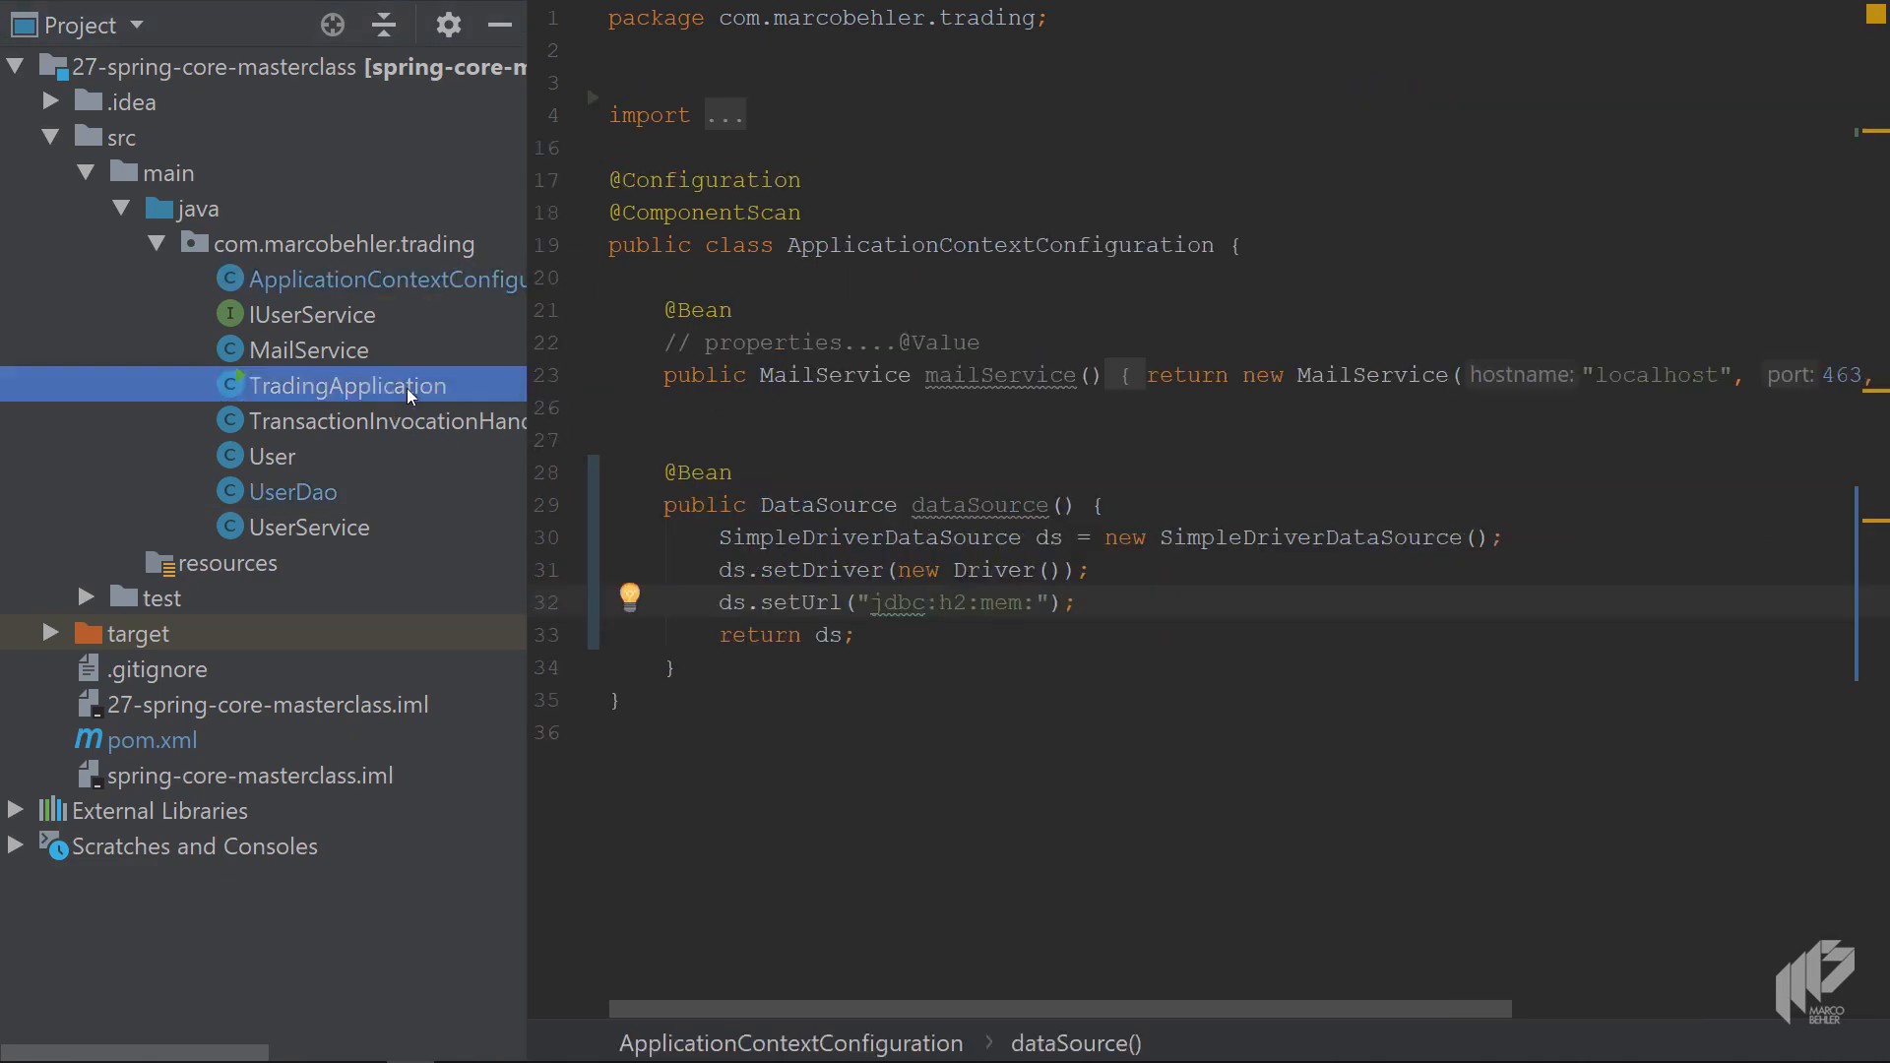
# Step: Run TradingApplication to exit code 0 and return to ApplicationContextConfiguration
pyautogui.click(349, 386)
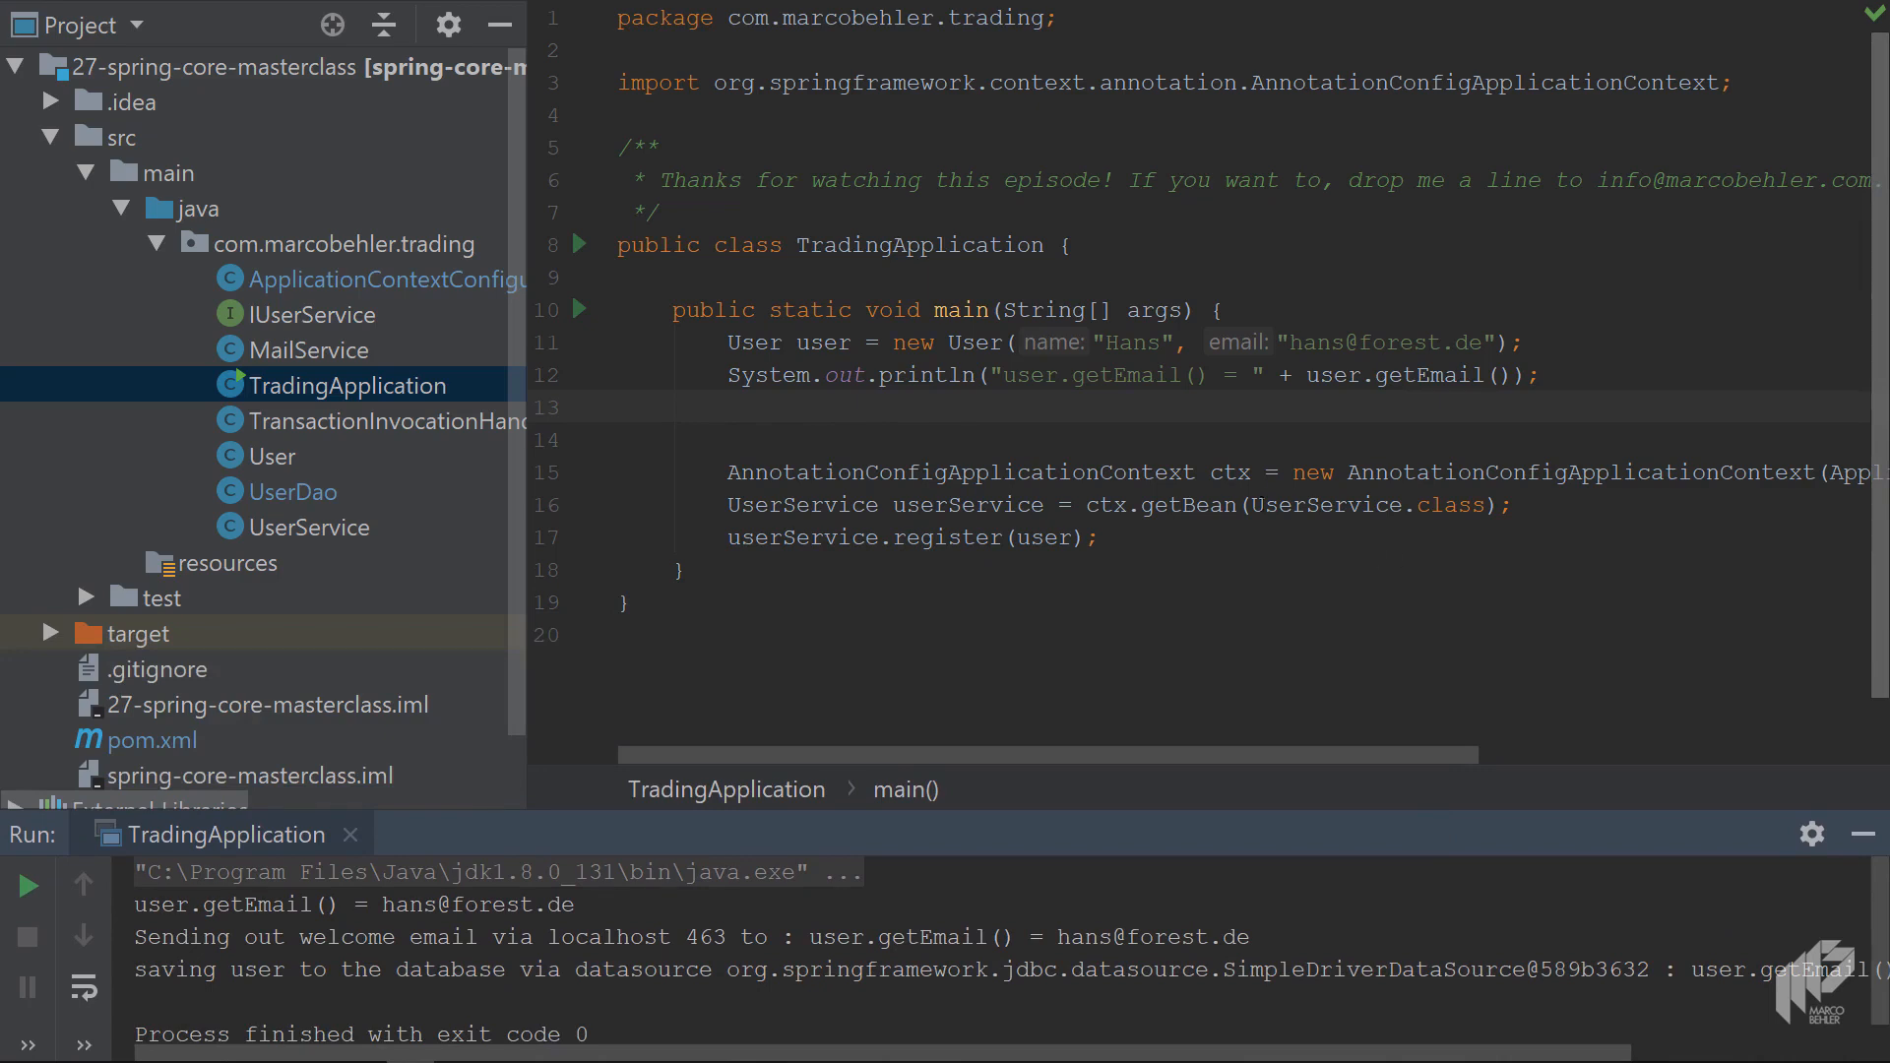
pyautogui.moveTo(615, 341)
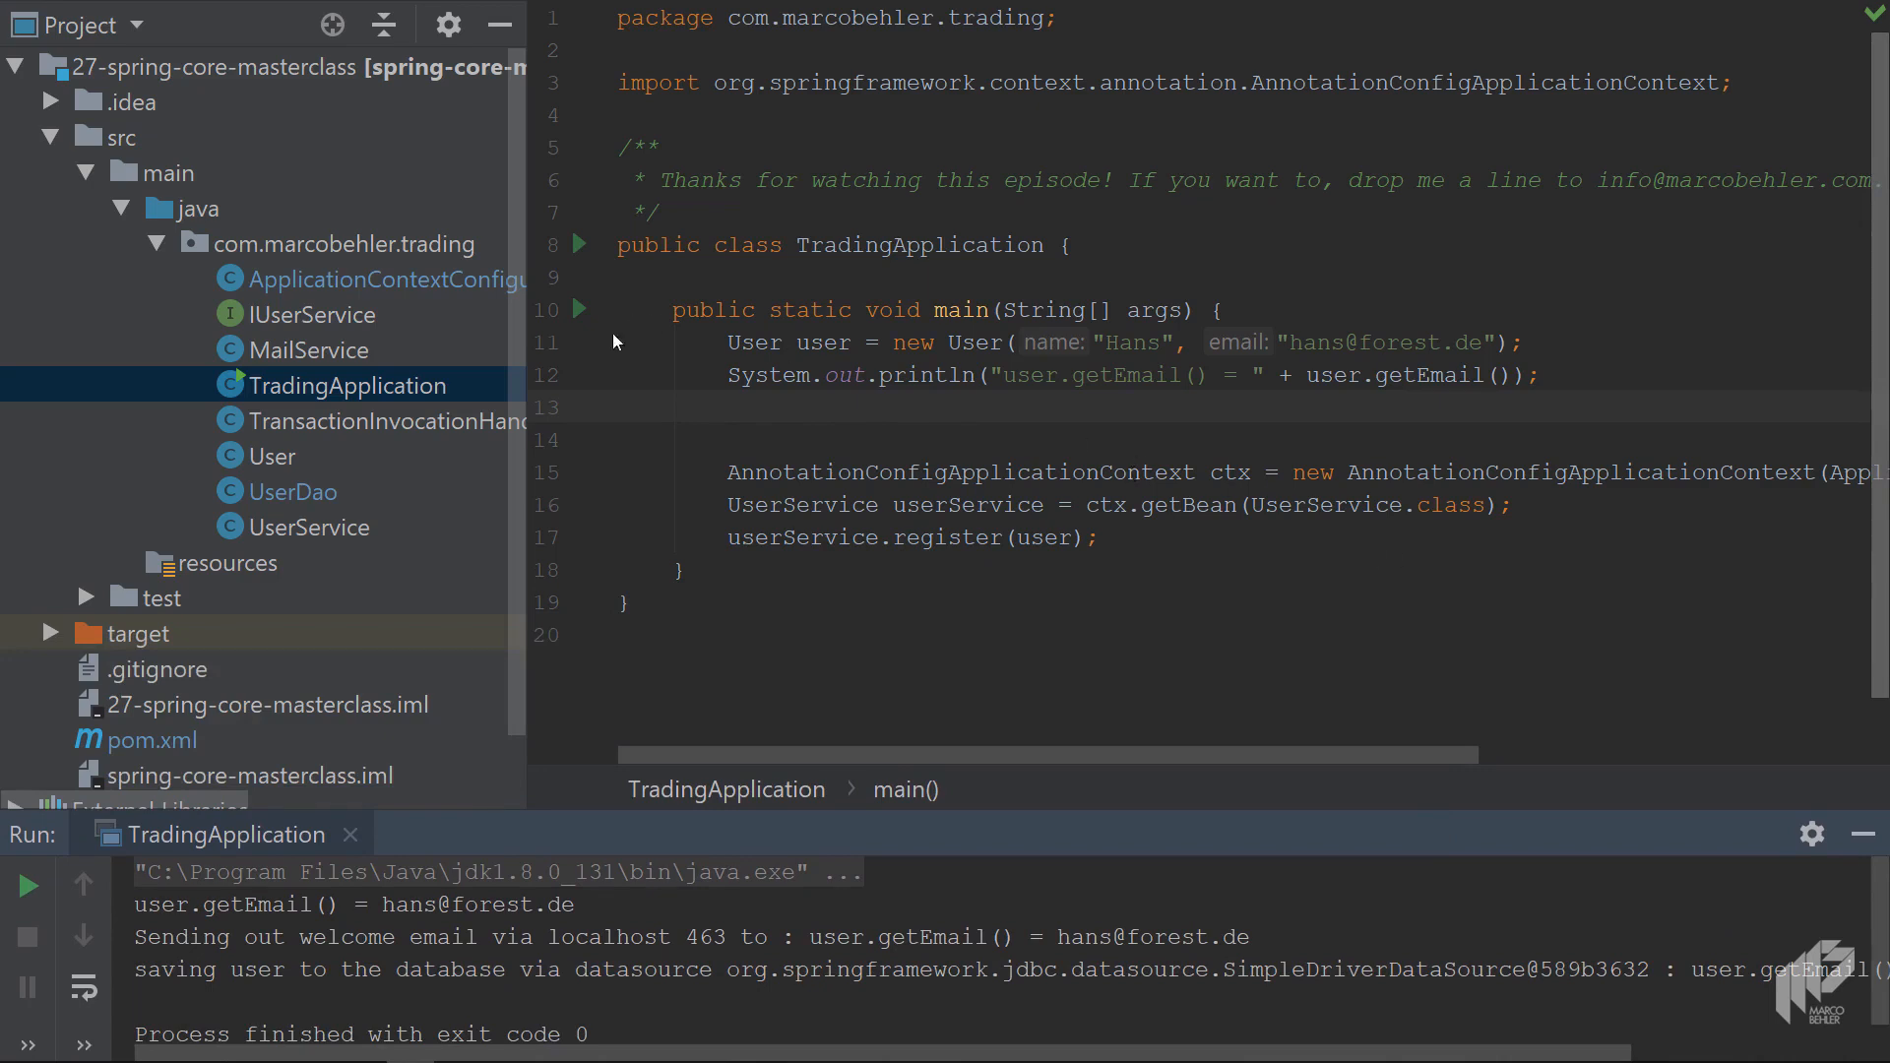
pyautogui.click(421, 278)
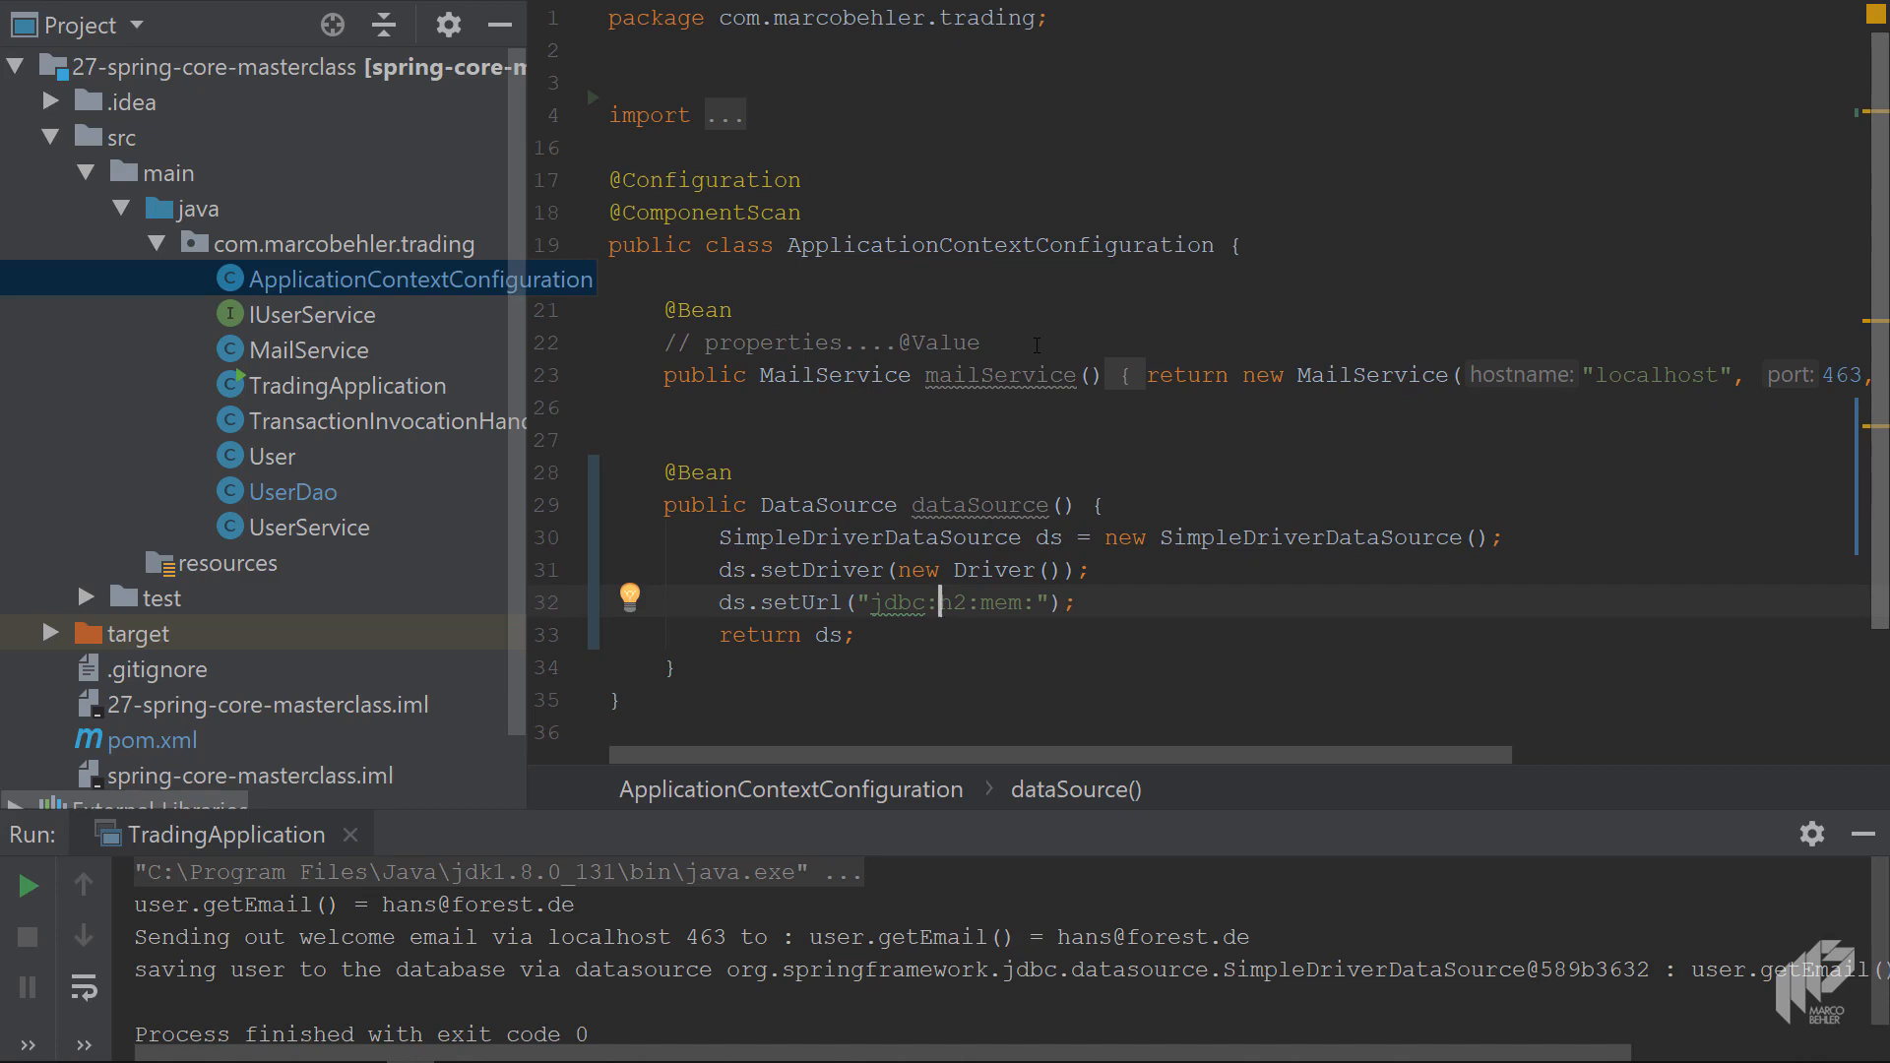
pyautogui.moveTo(998, 374)
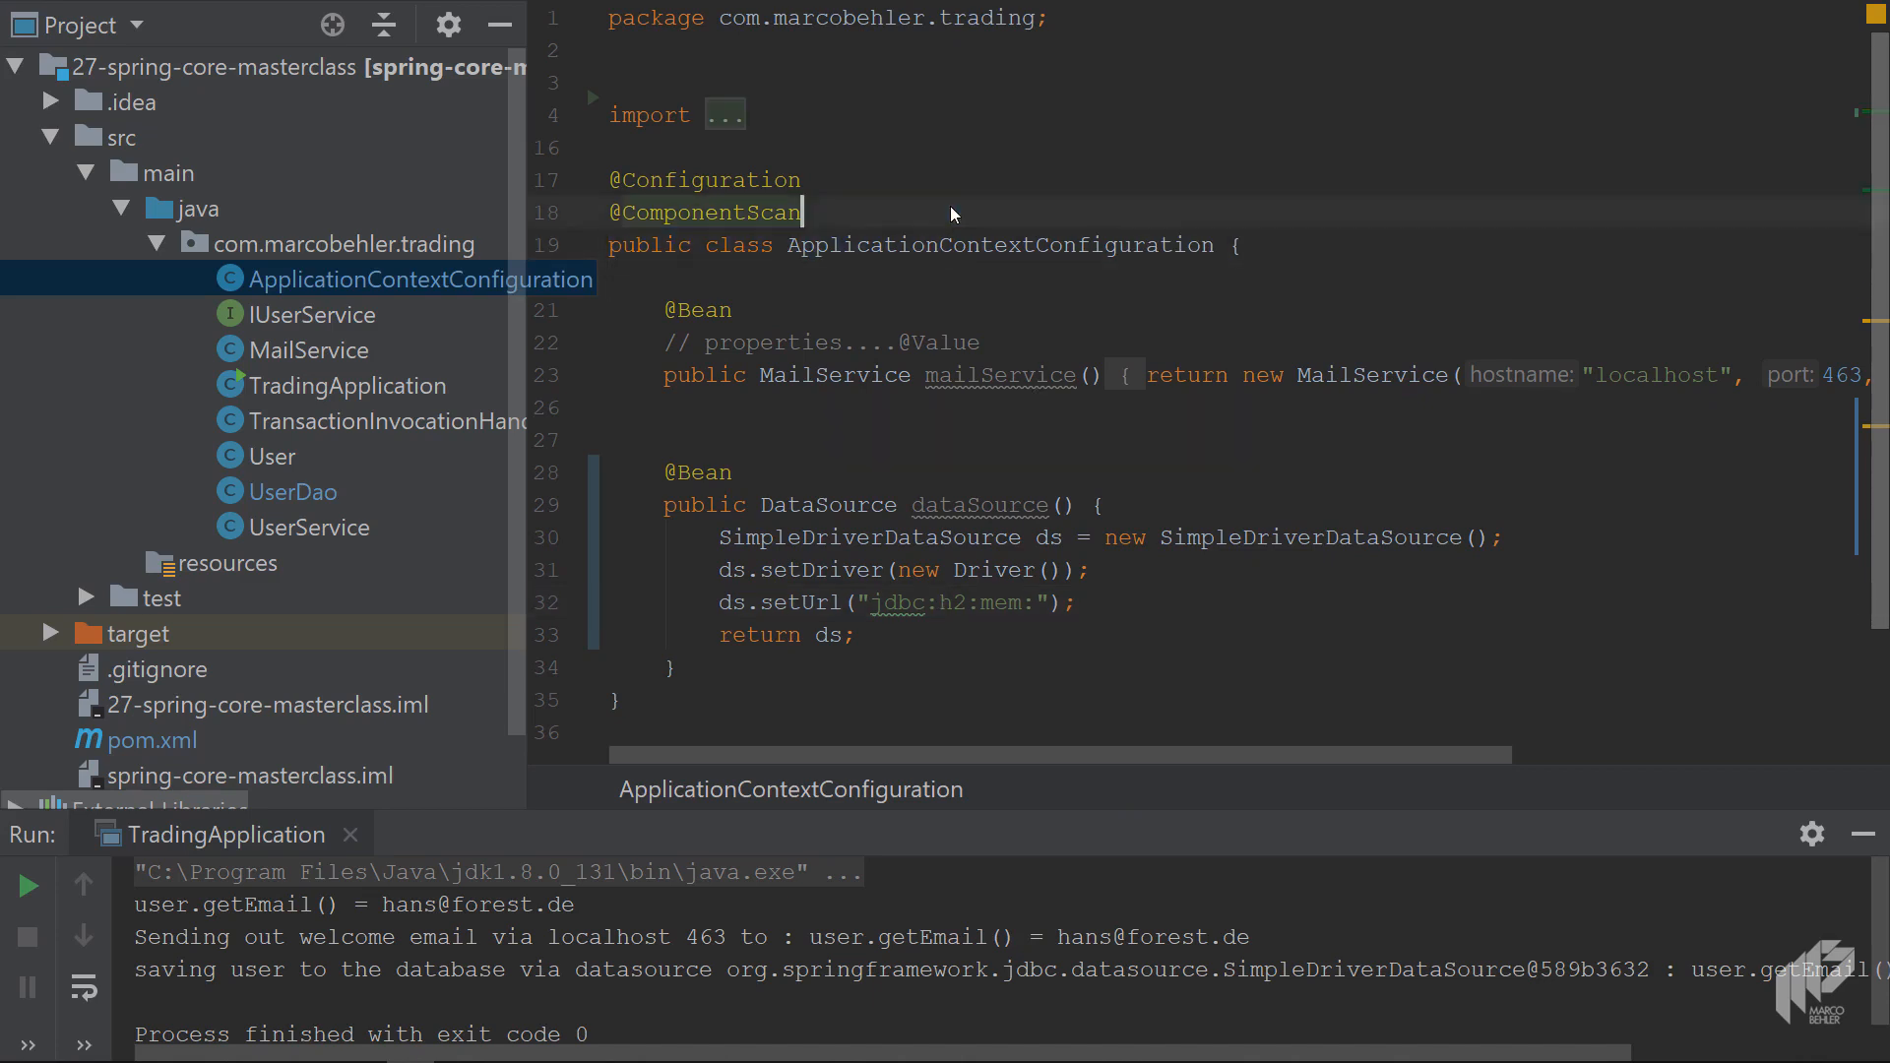
pyautogui.write('@EnableTransactionManagement')
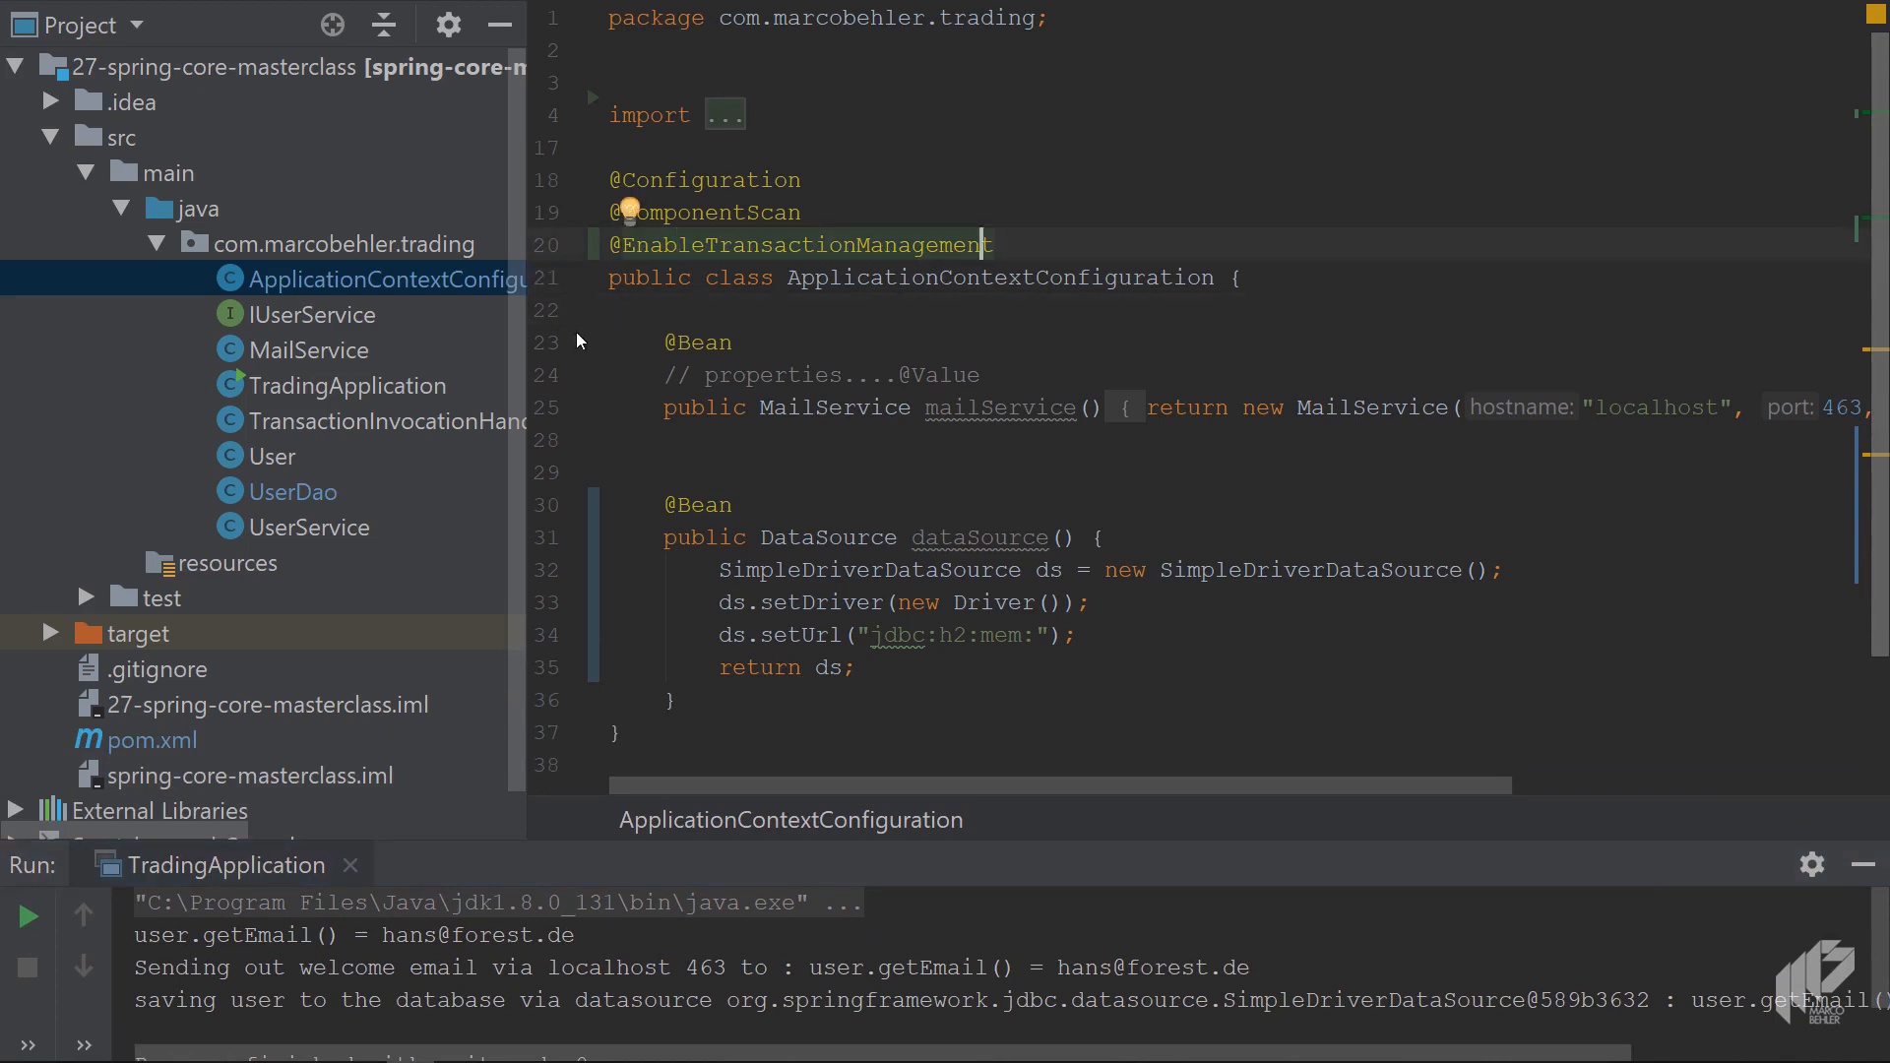
pyautogui.moveTo(337, 528)
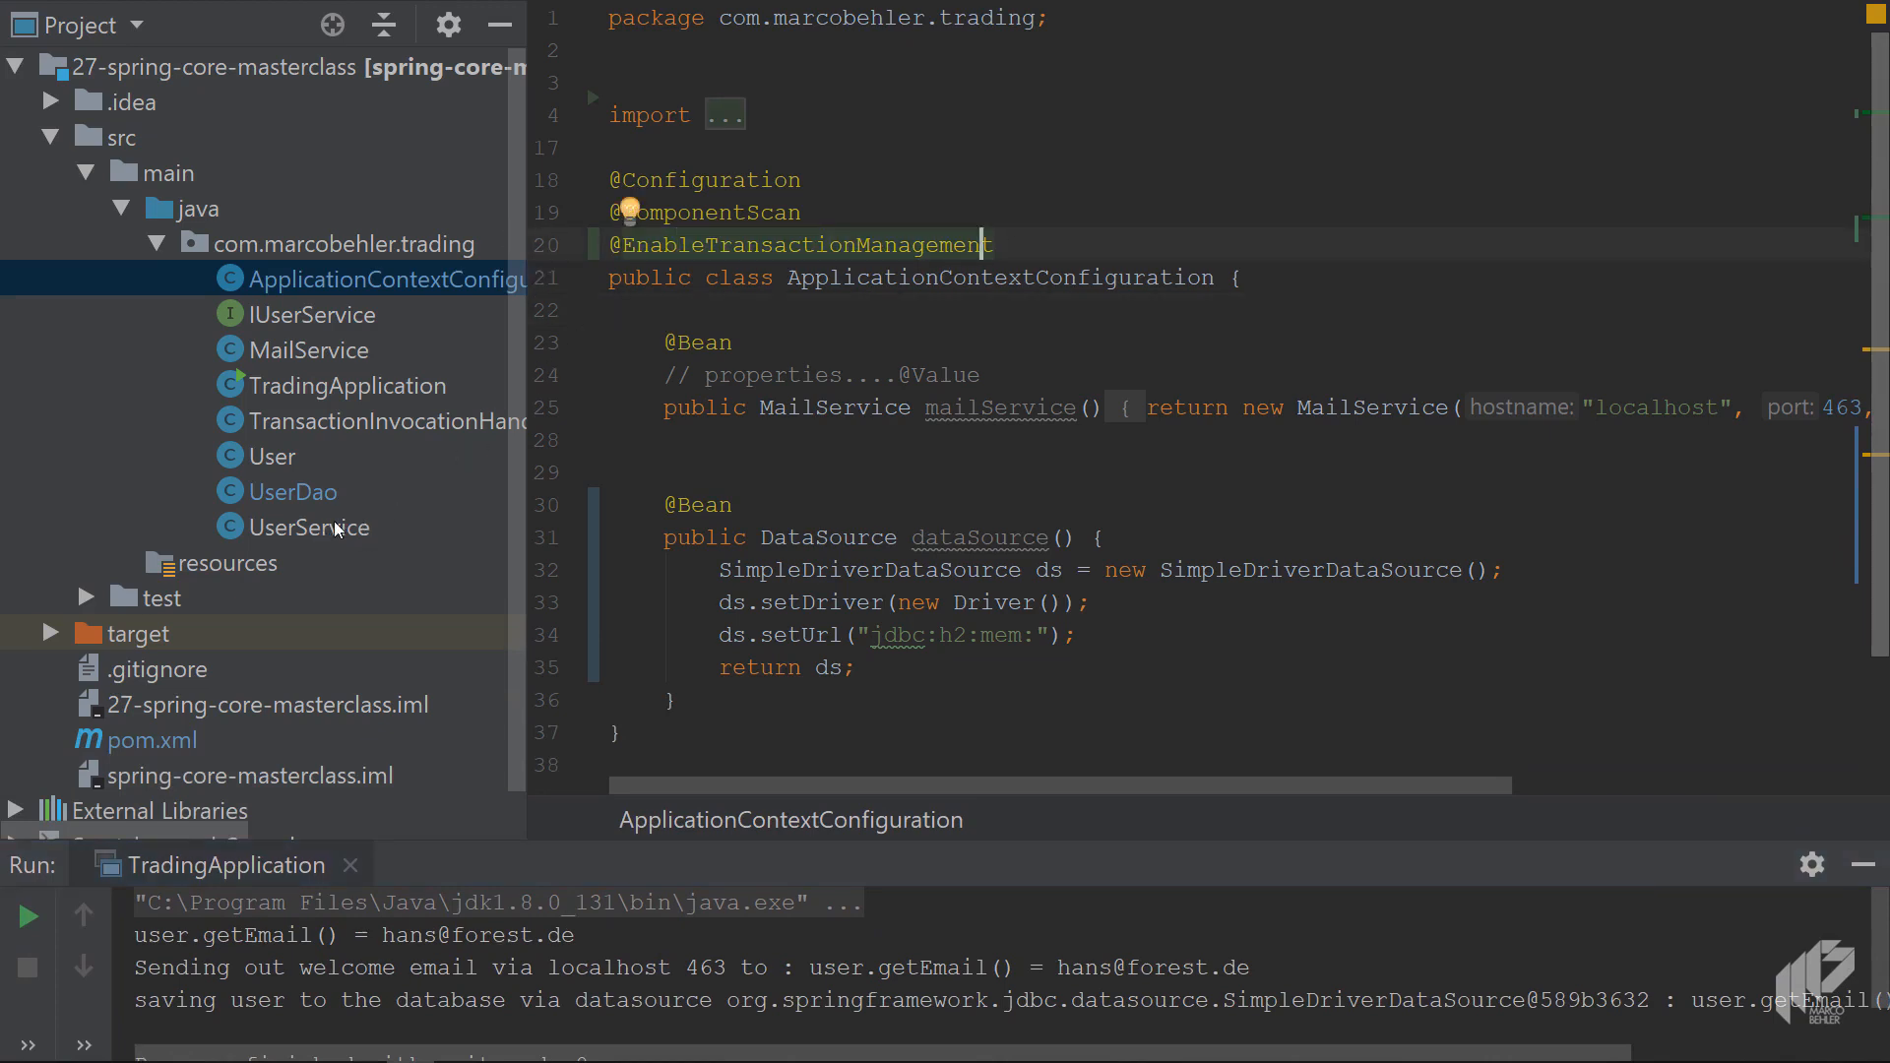
# Step: Navigate from TradingApplication's register call into UserService.register
pyautogui.click(384, 421)
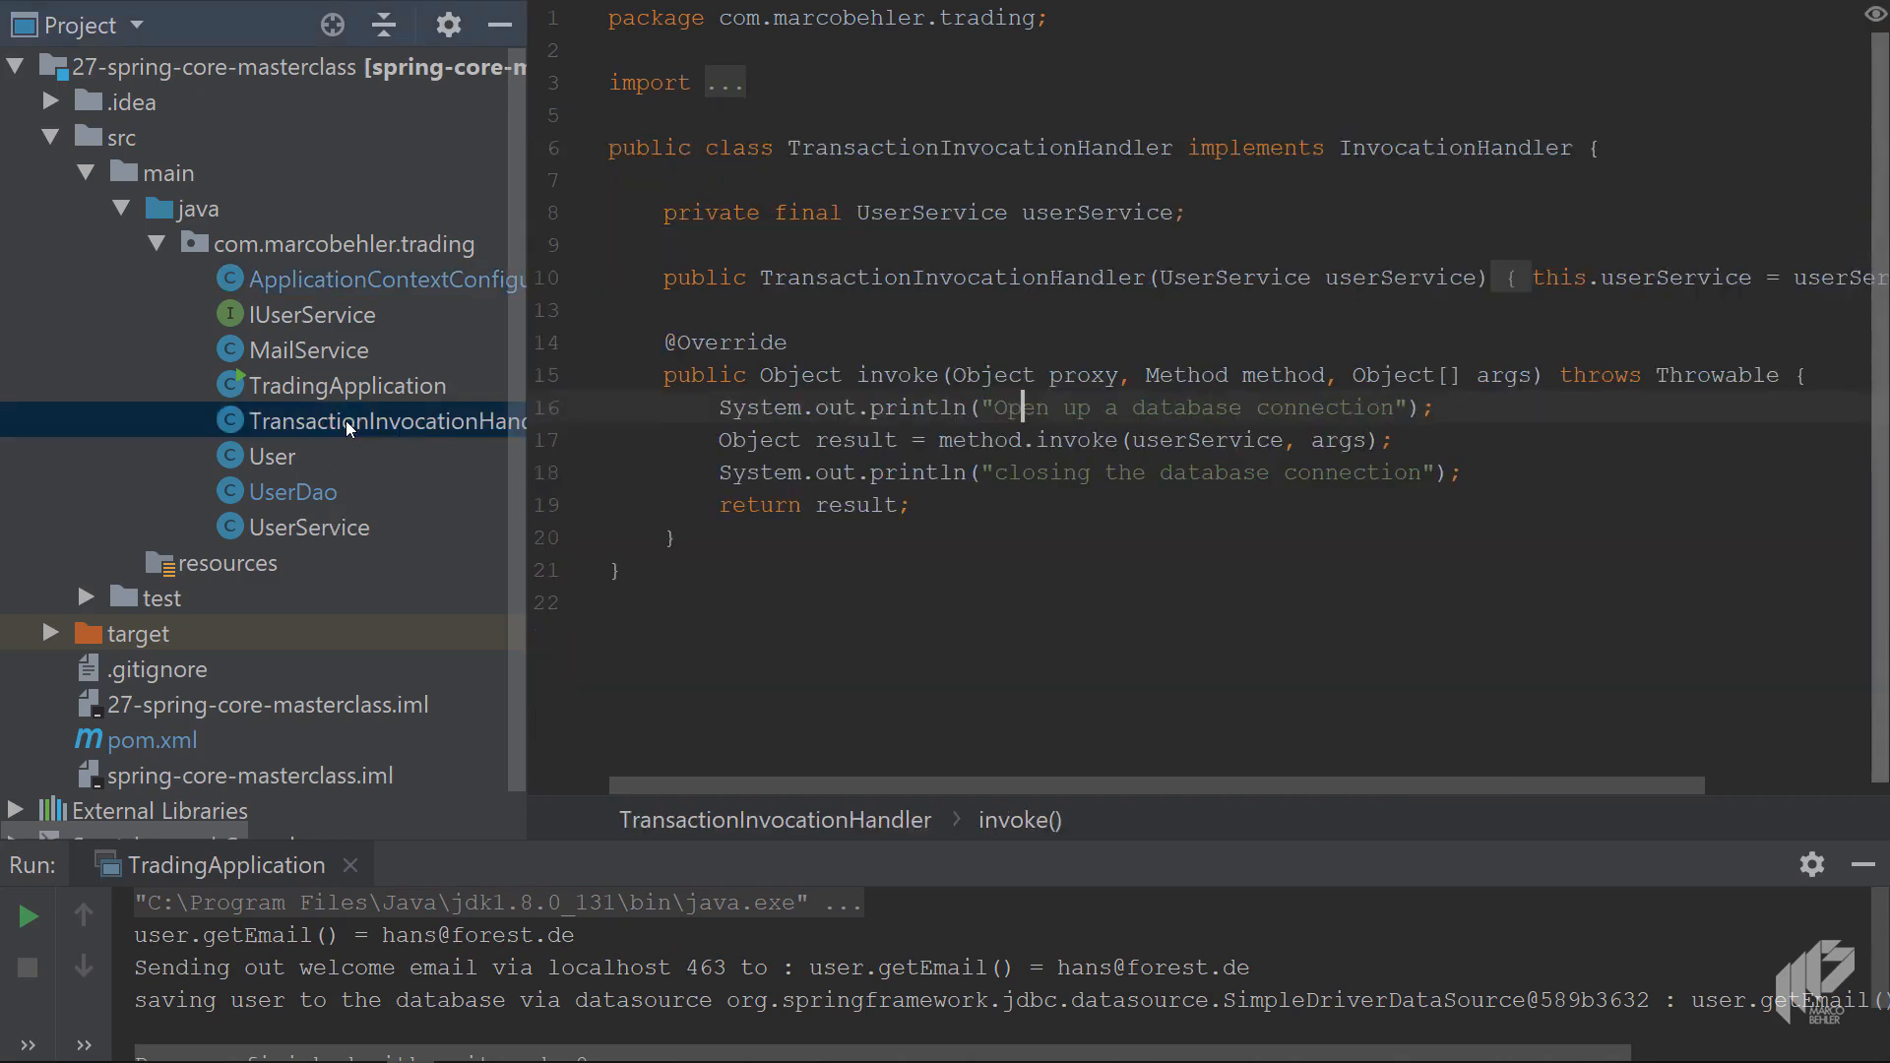
pyautogui.click(348, 384)
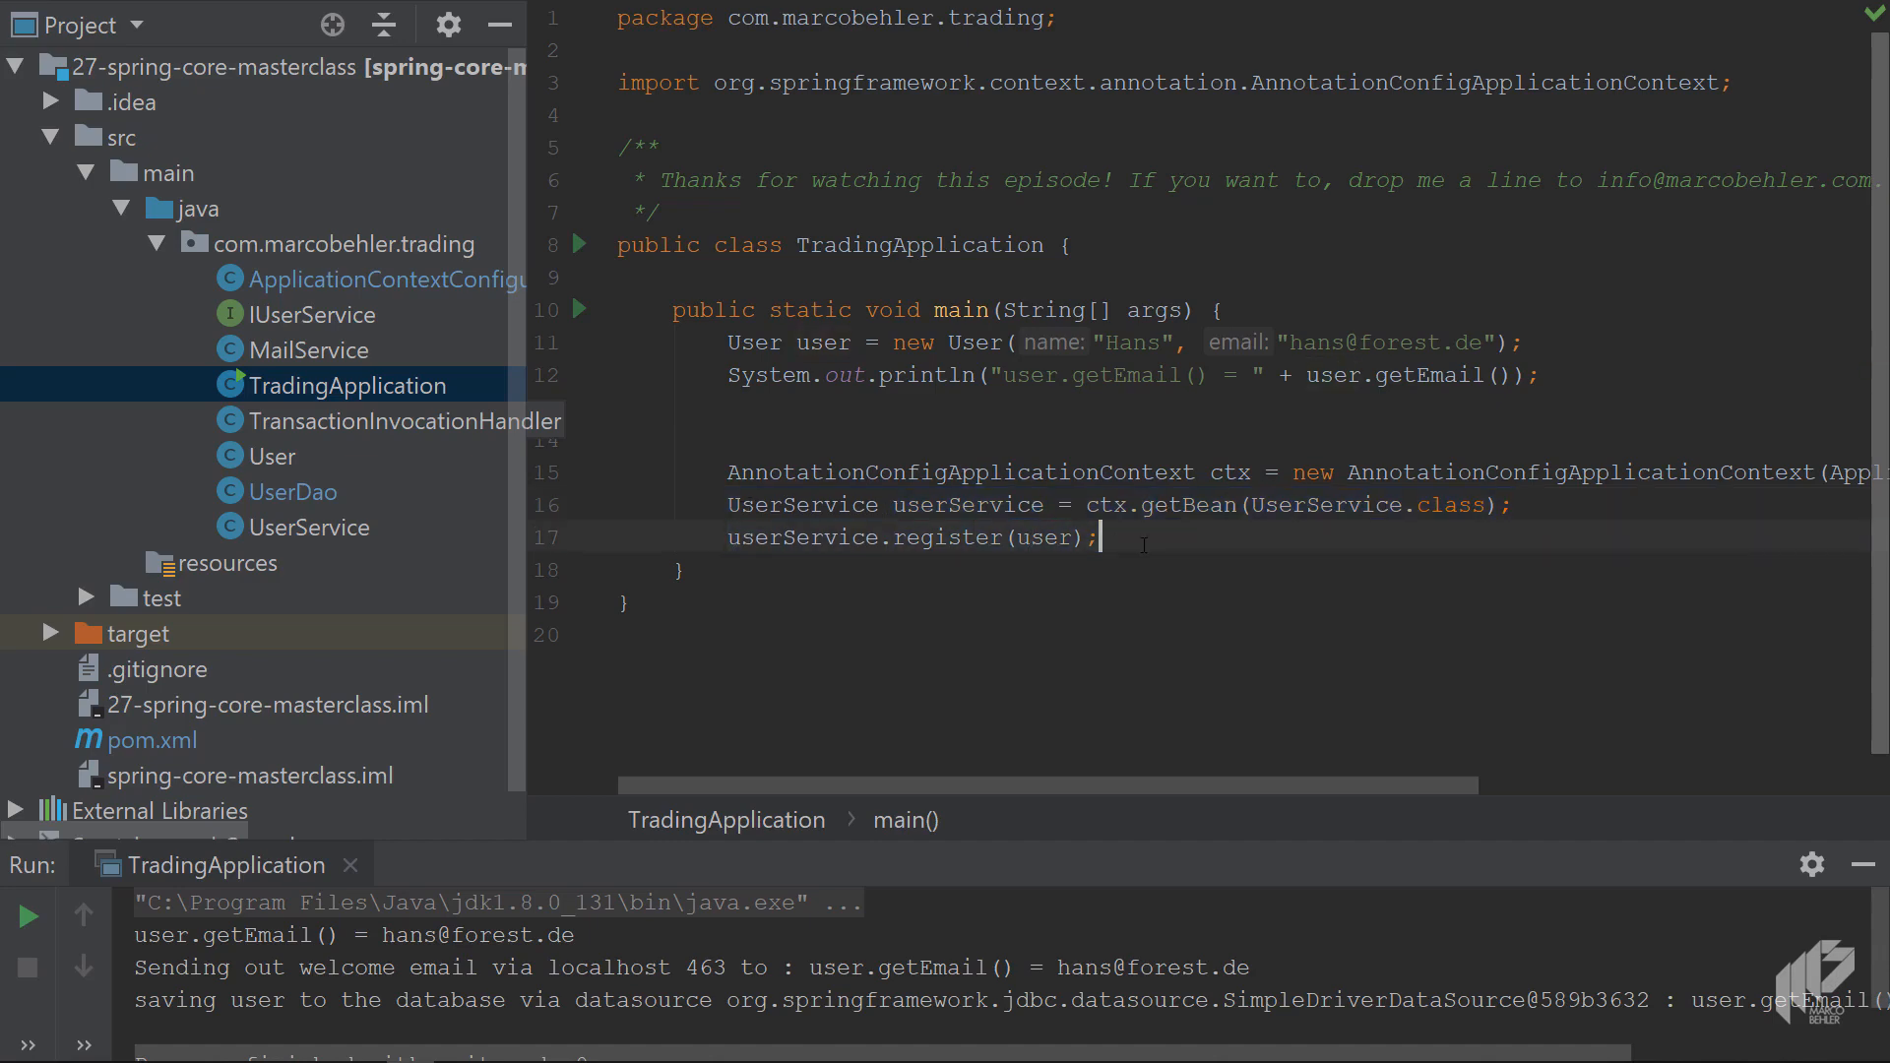
pyautogui.press('ctrl+b')
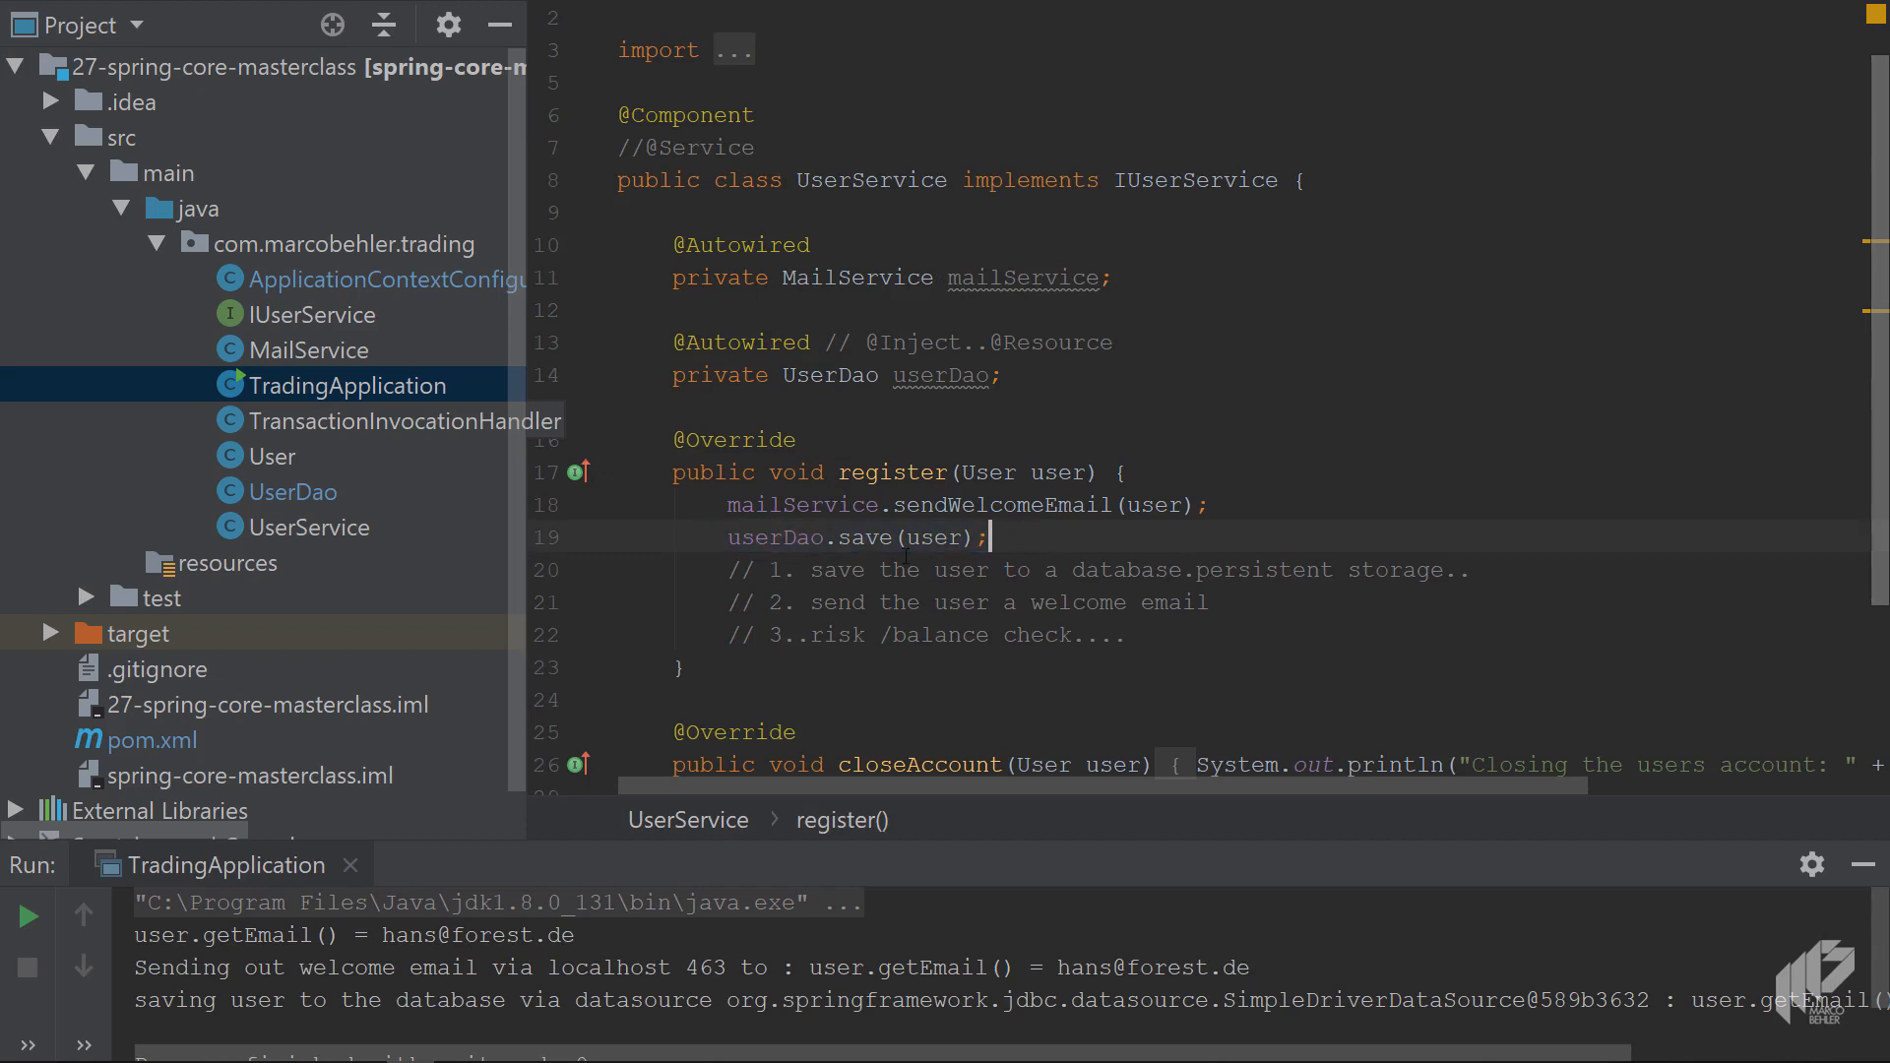
pyautogui.doubleClick(851, 536)
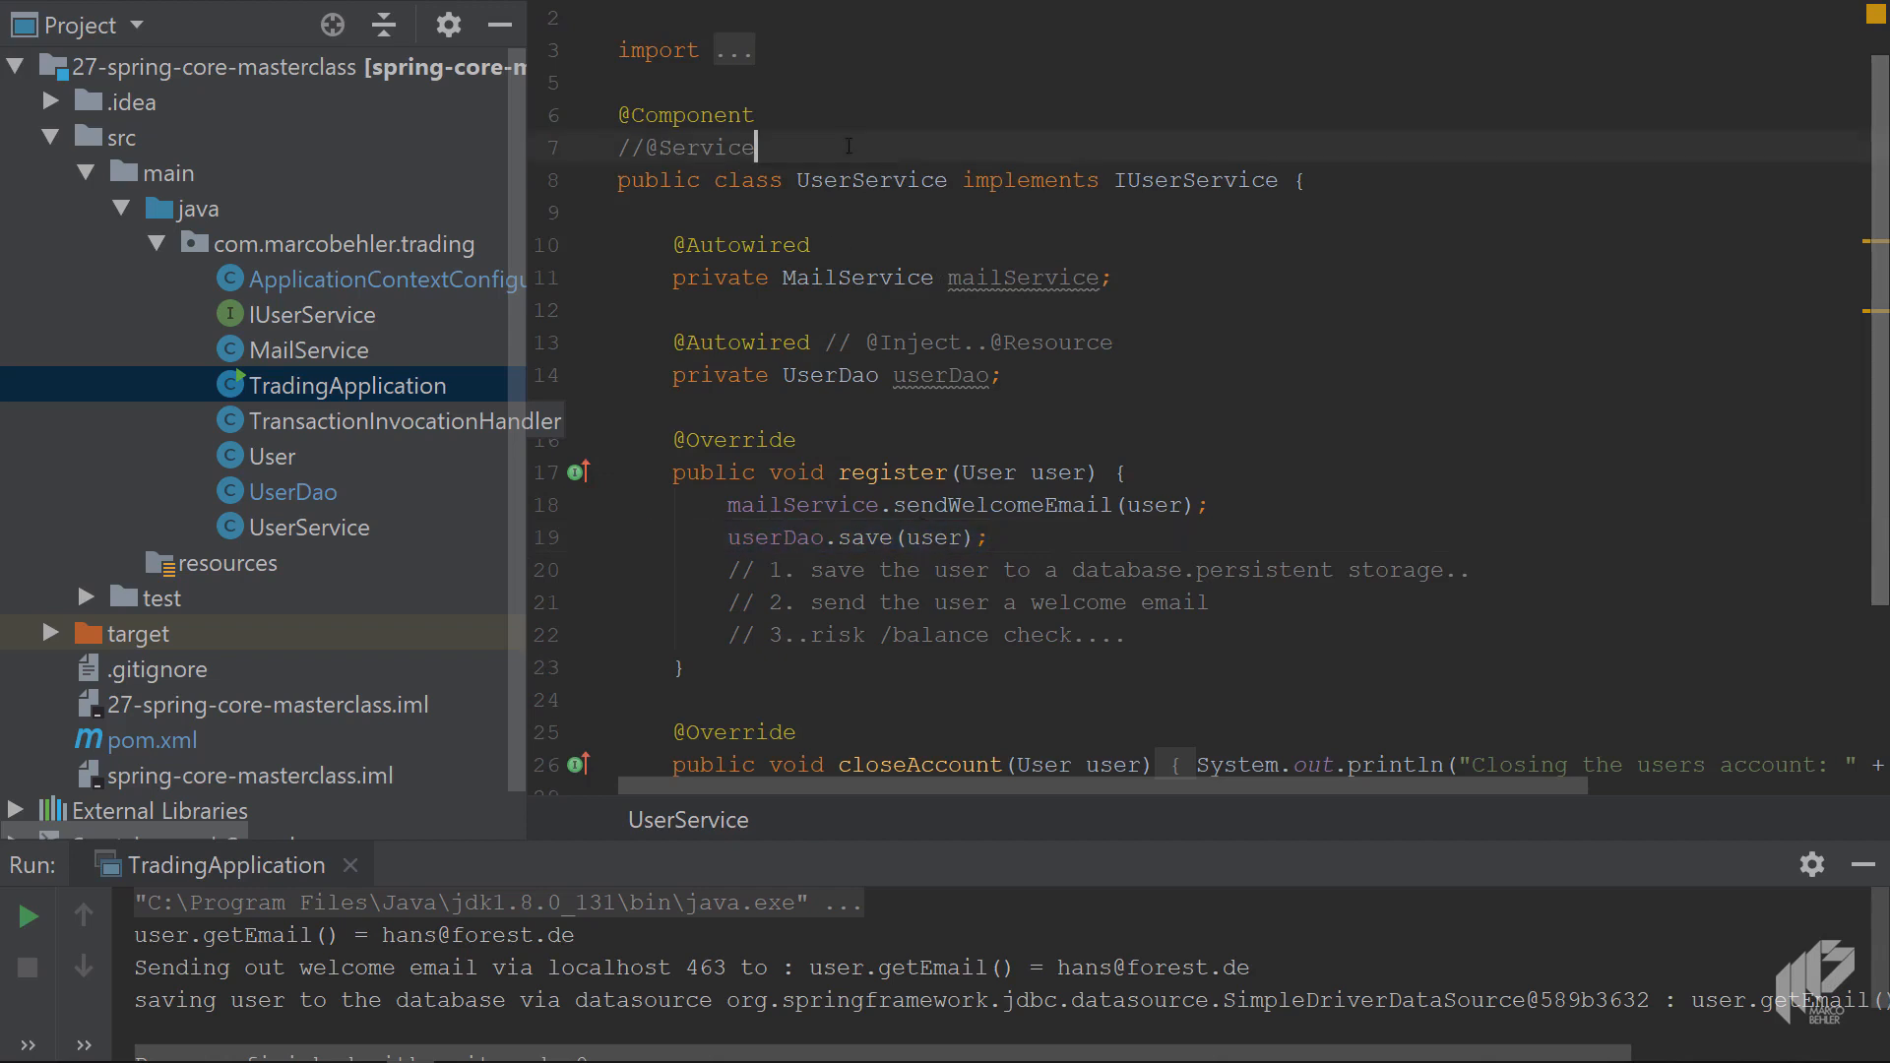
pyautogui.write('@Transactional')
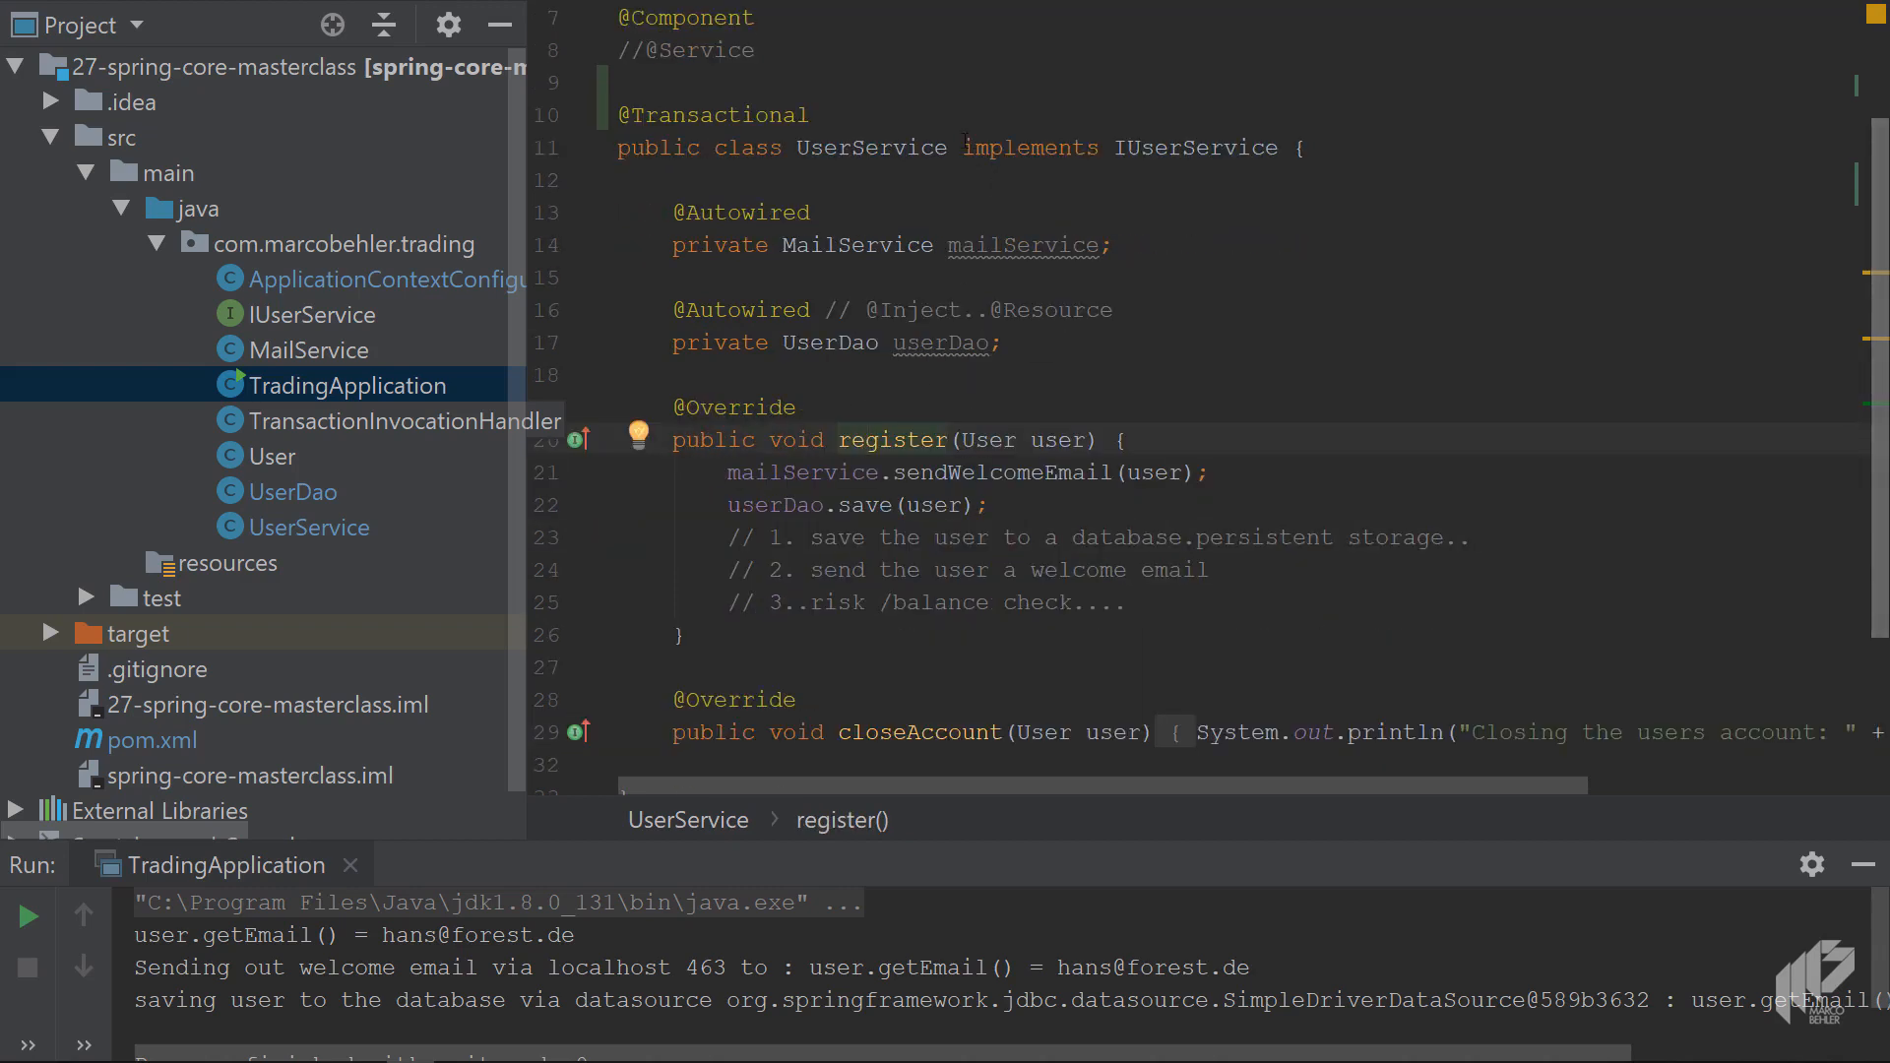
pyautogui.moveTo(963, 148); pyautogui.dragTo(1278, 147)
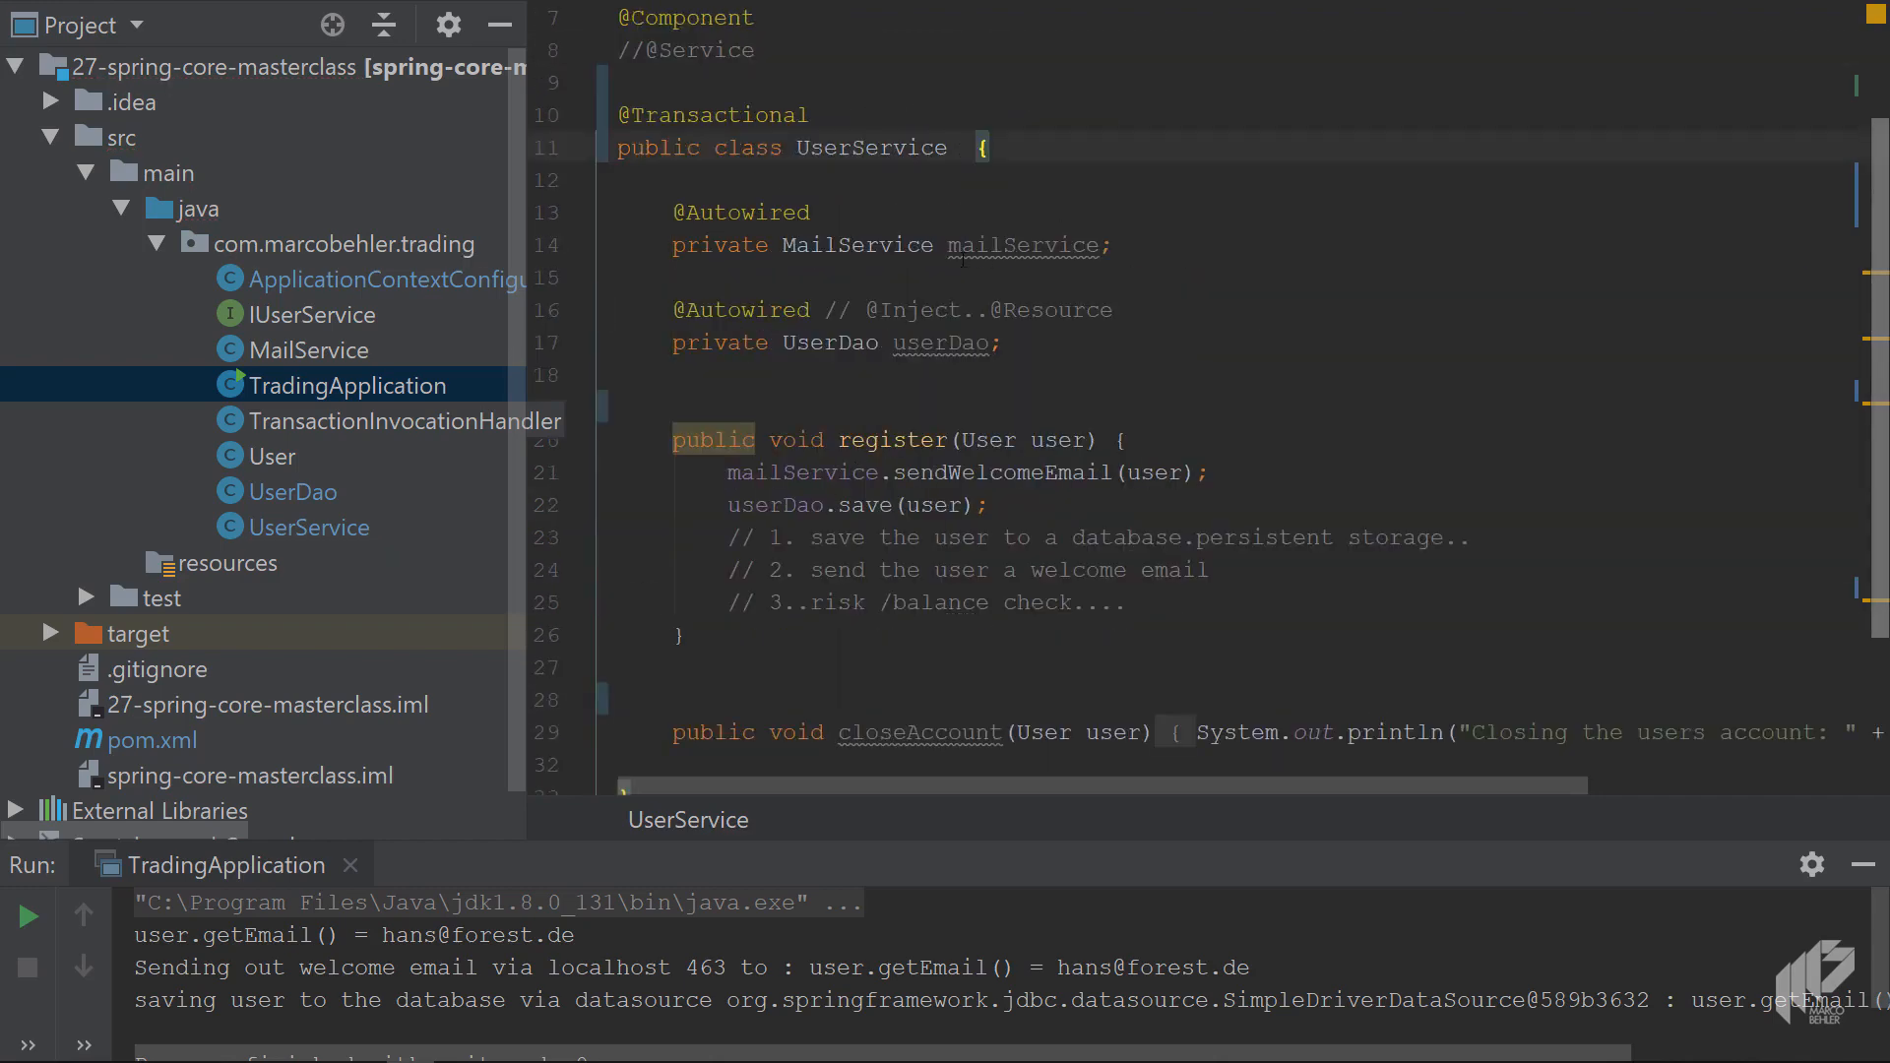
pyautogui.doubleClick(713, 114)
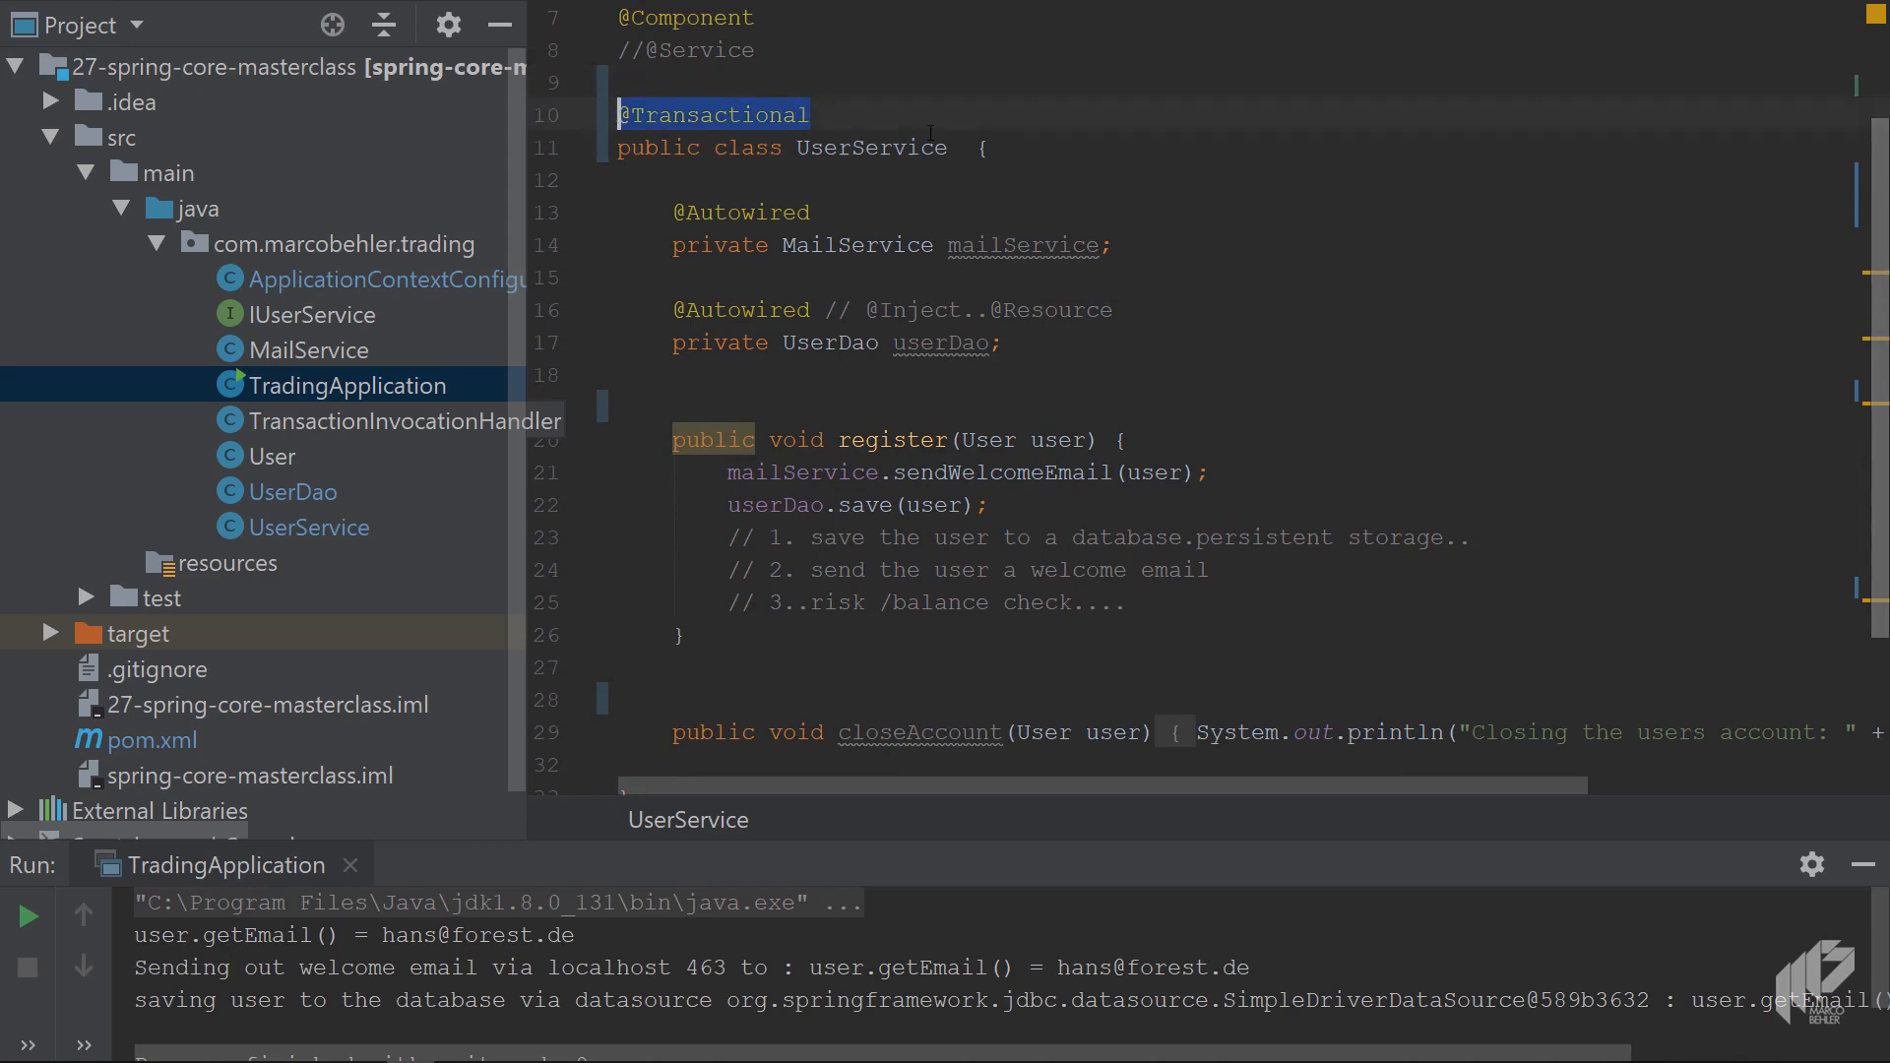
pyautogui.moveTo(871, 148)
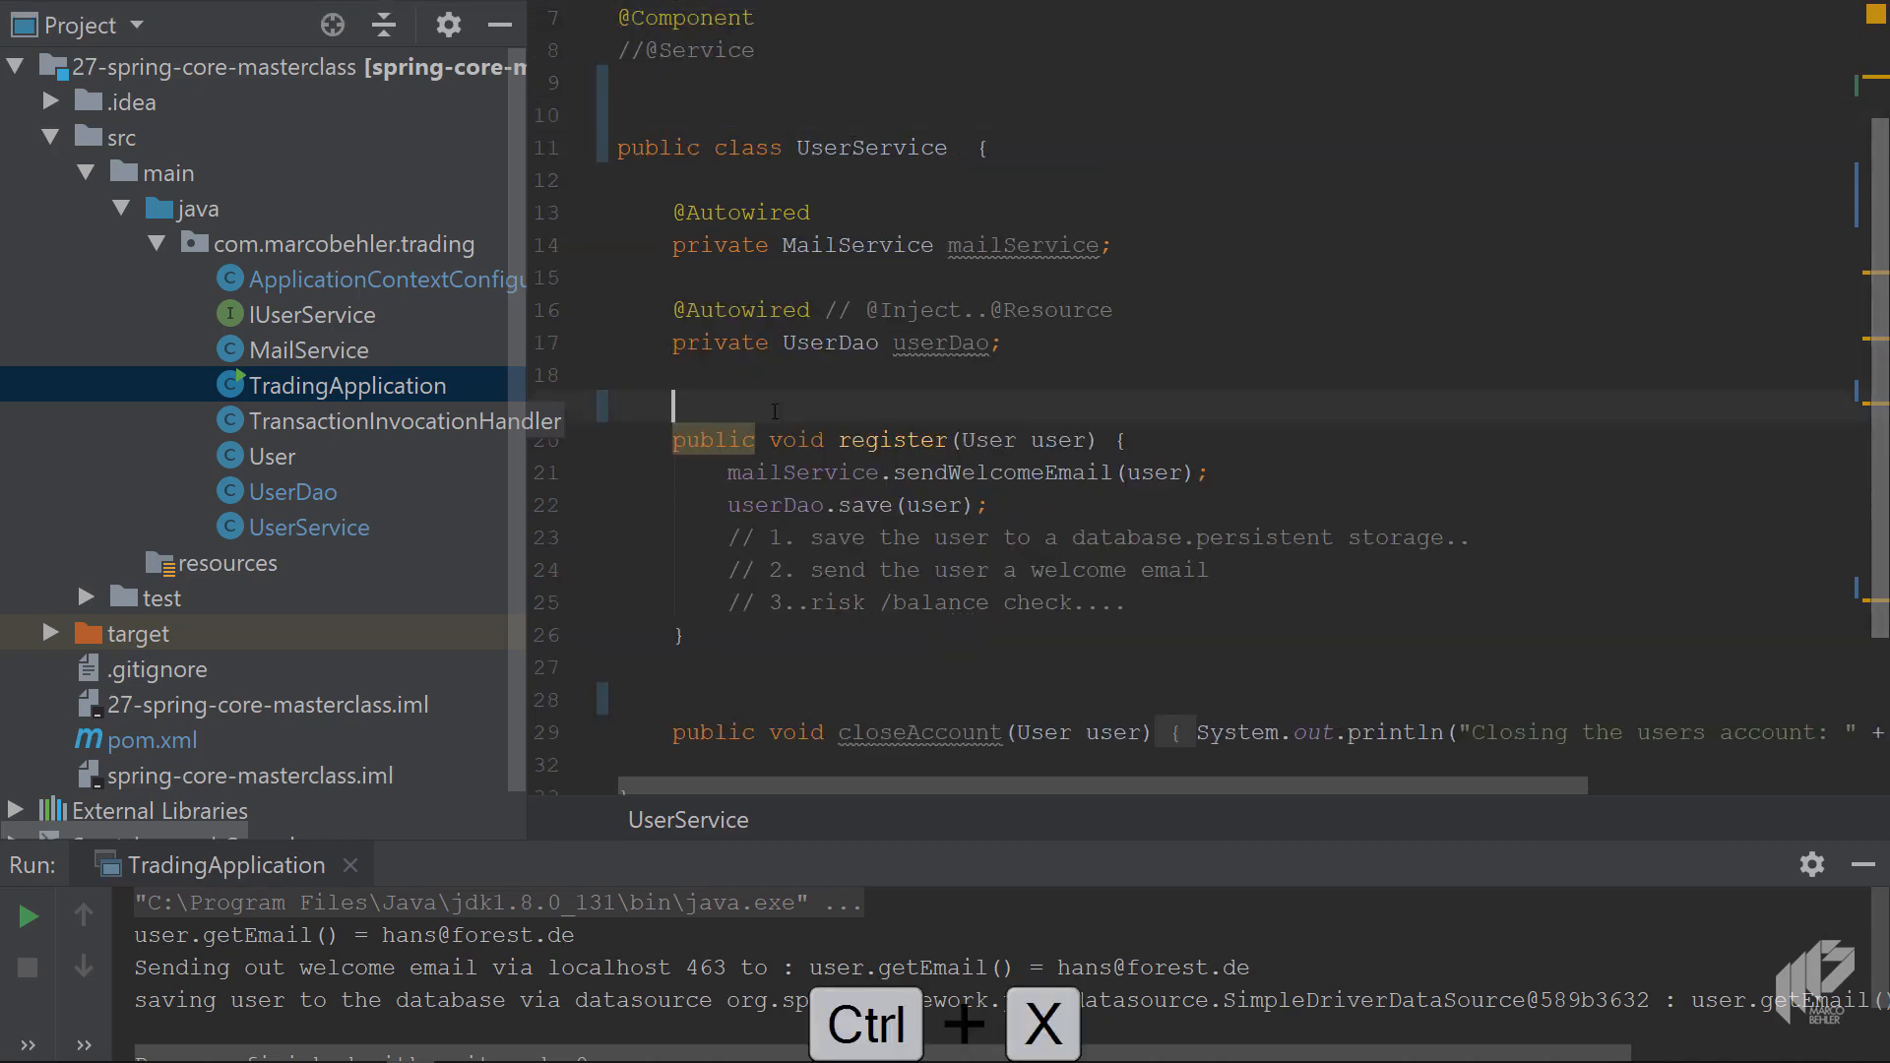
pyautogui.press('ctrl+v')
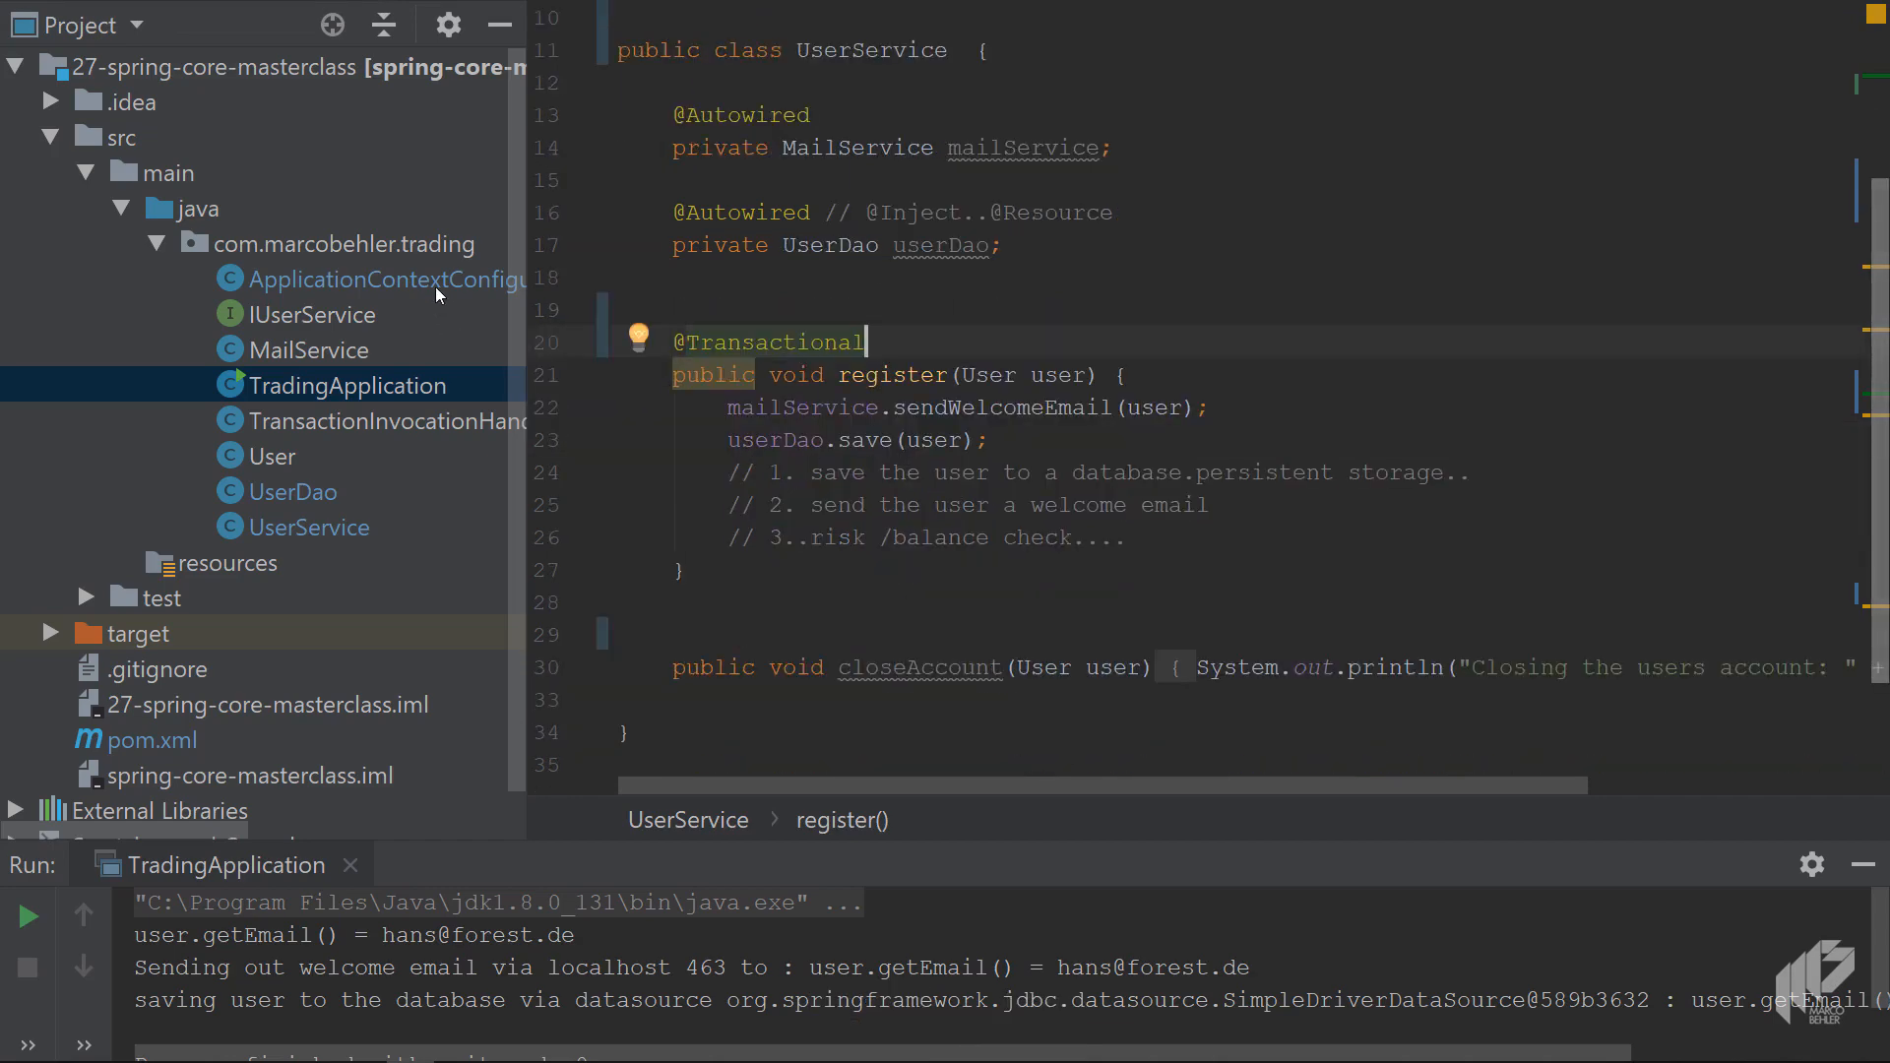
# Step: Rerun TradingApplication, hitting NoSuchBeanDefinitionException for PlatformTransactionManager, with the configuration class open
pyautogui.click(386, 278)
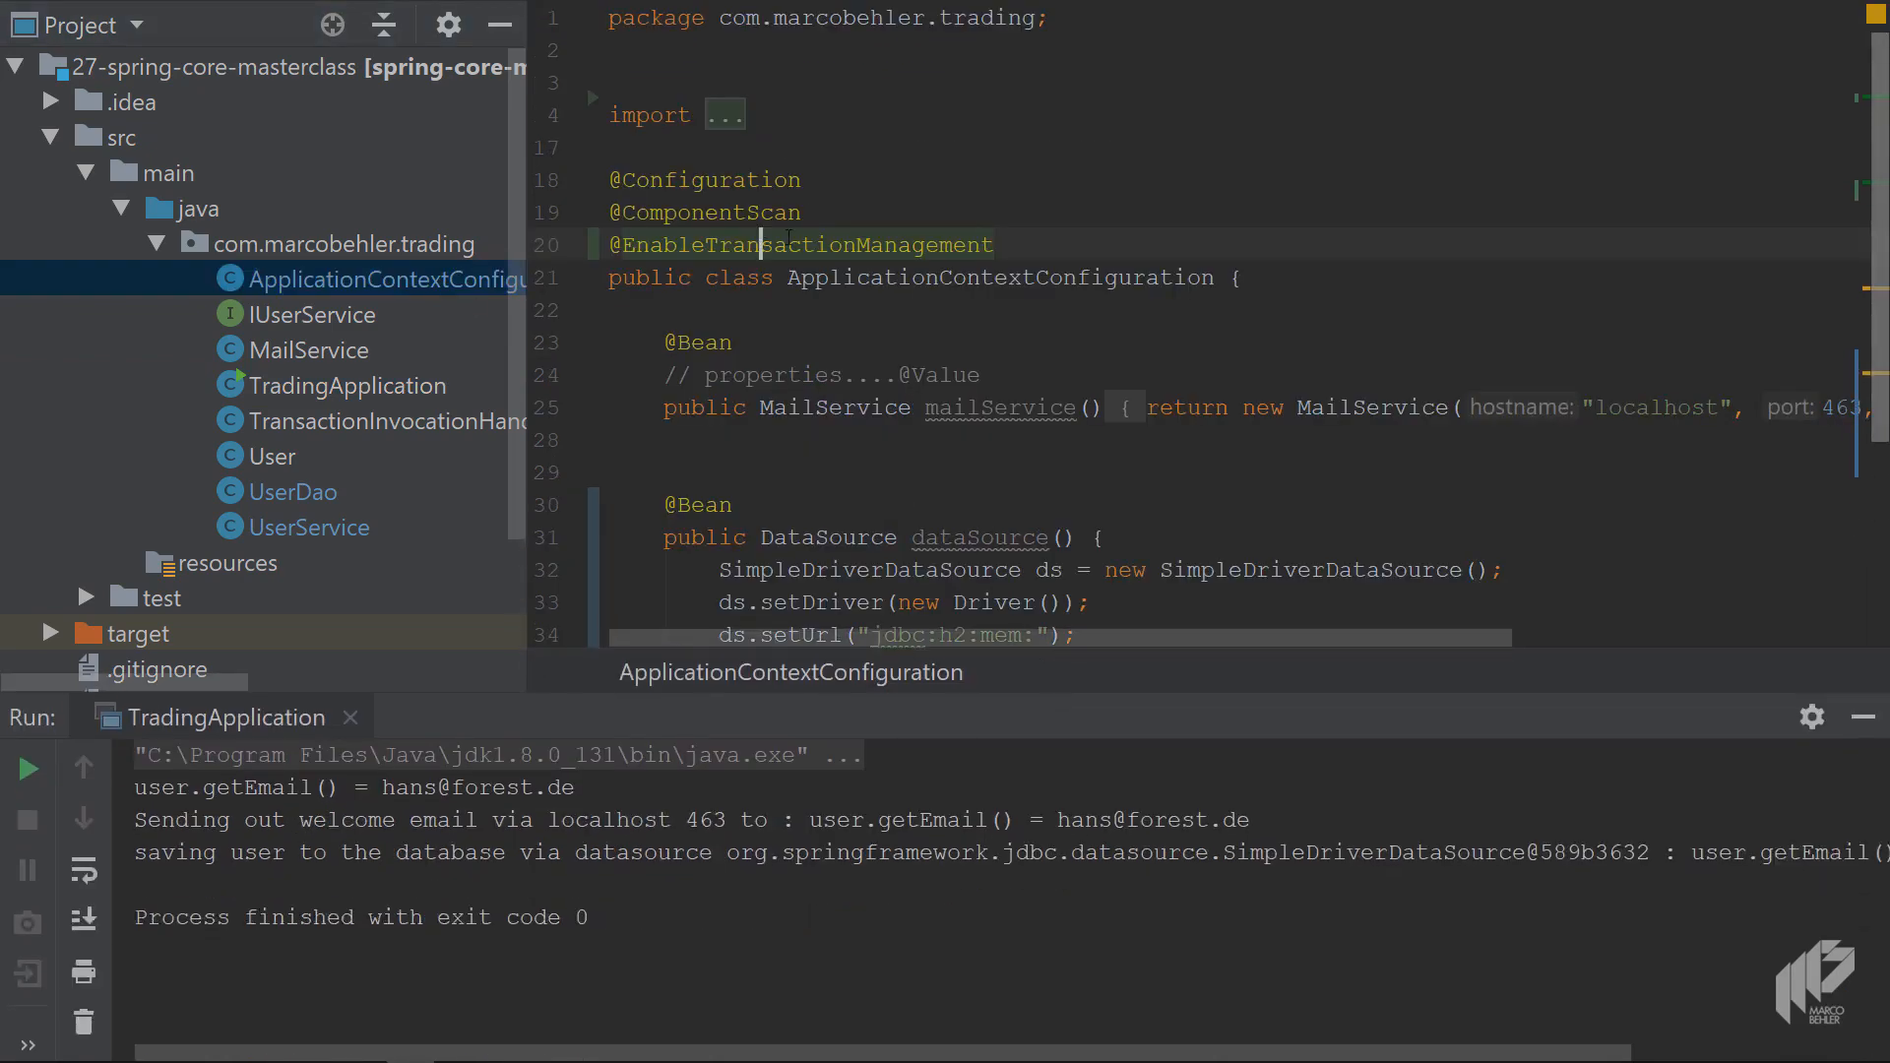
pyautogui.scroll(-3)
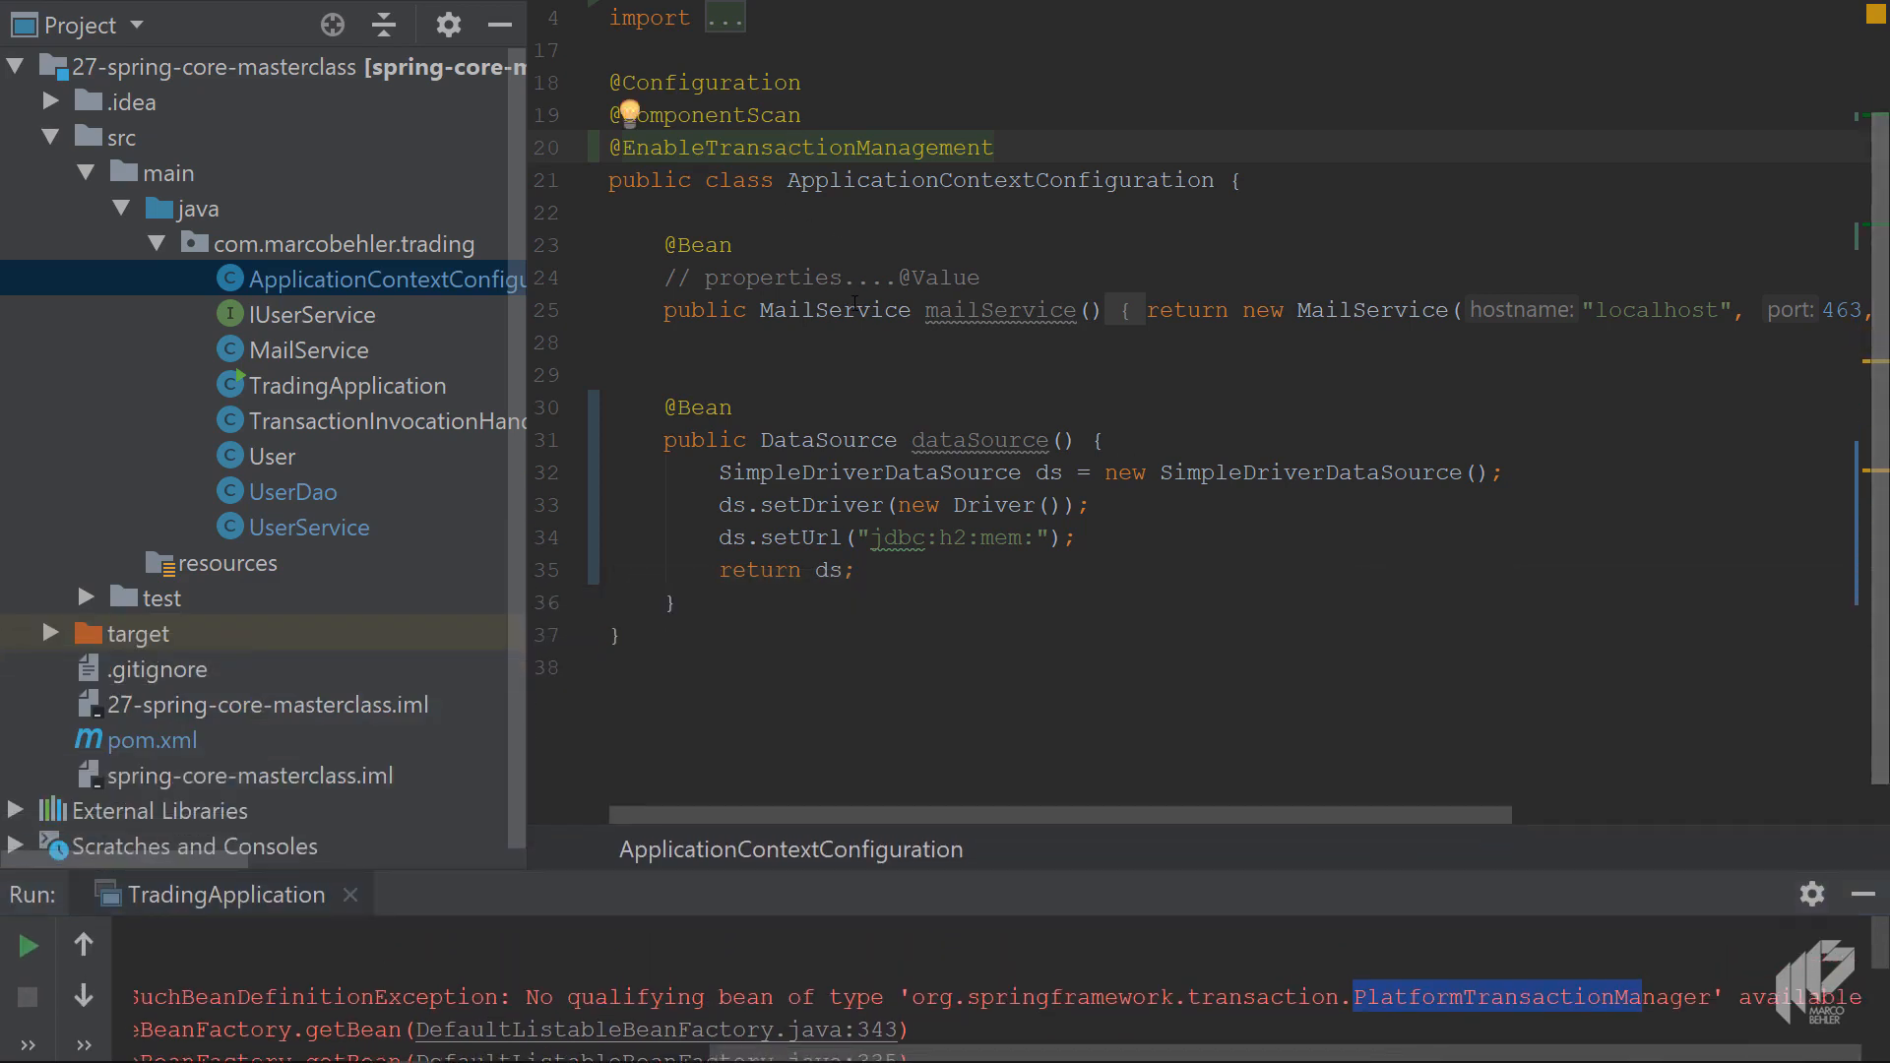
pyautogui.write('@Bean')
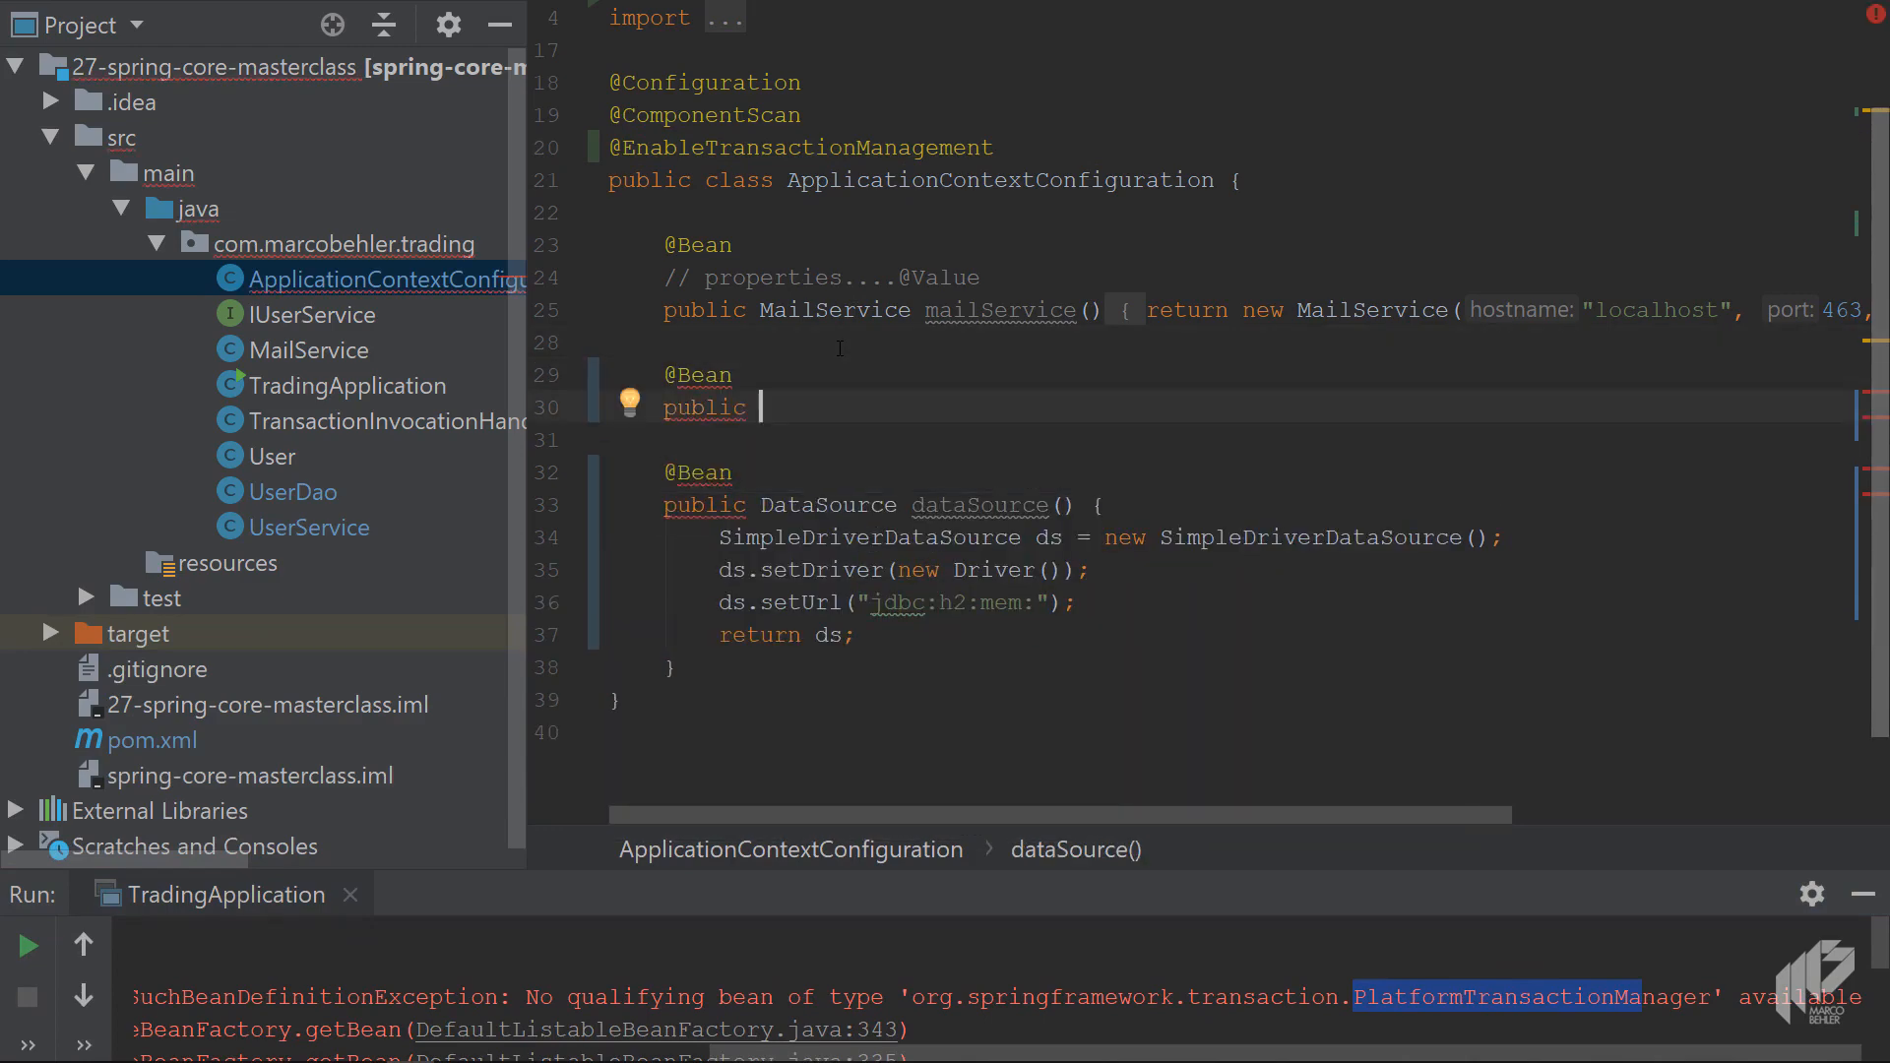
pyautogui.write('PlatFormTransactionManager')
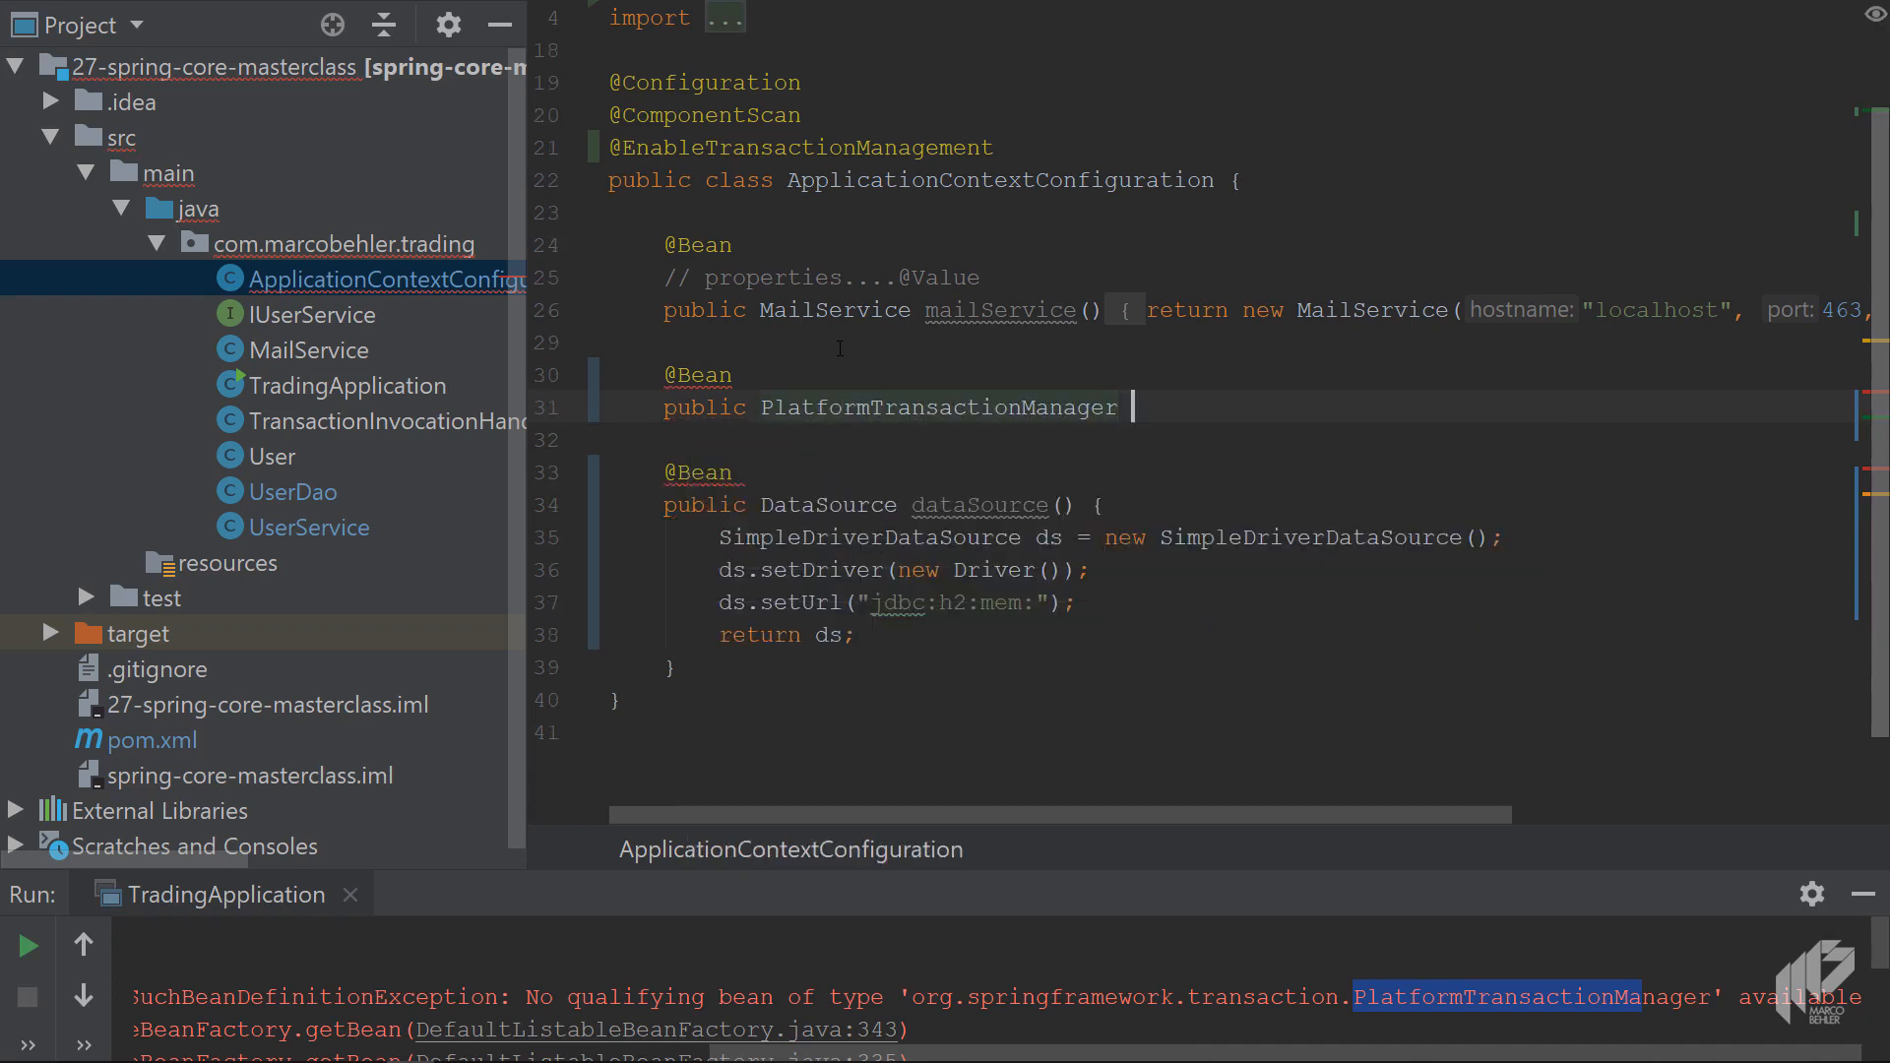
pyautogui.write('txManager() {')
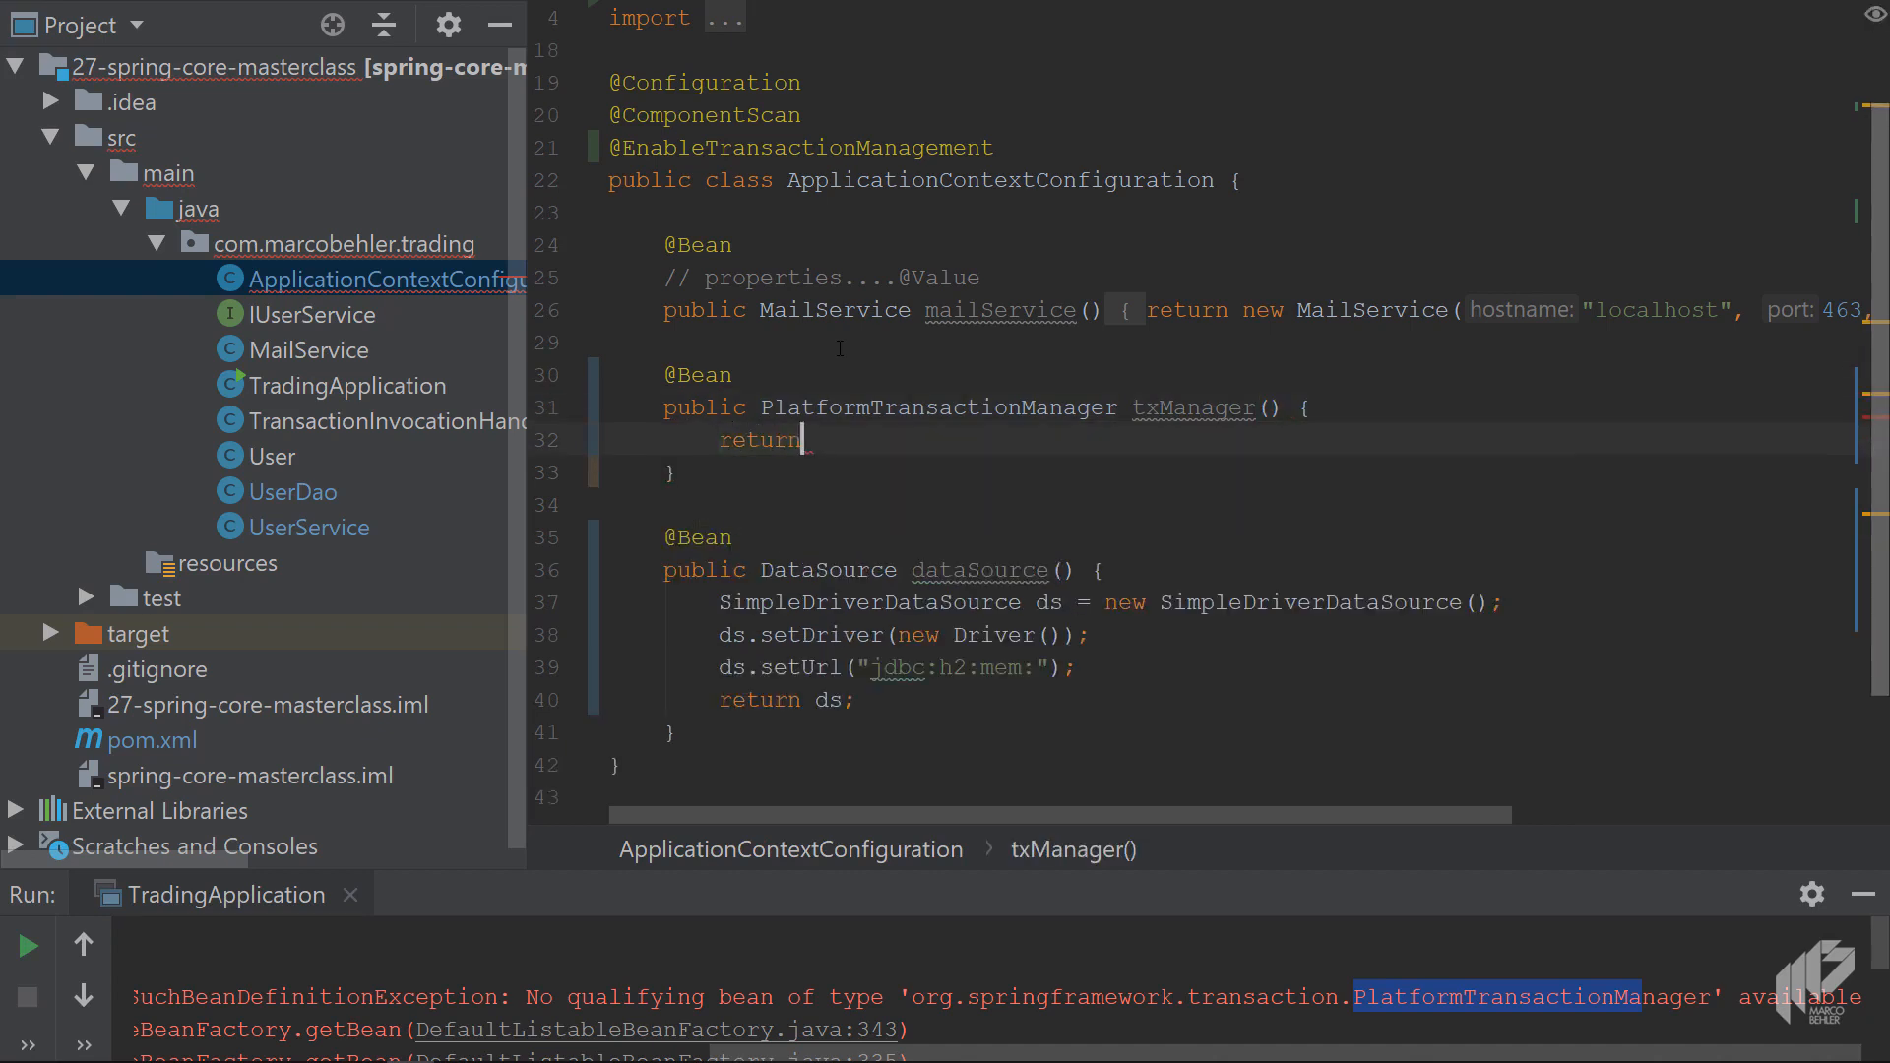
pyautogui.write('new DataSo')
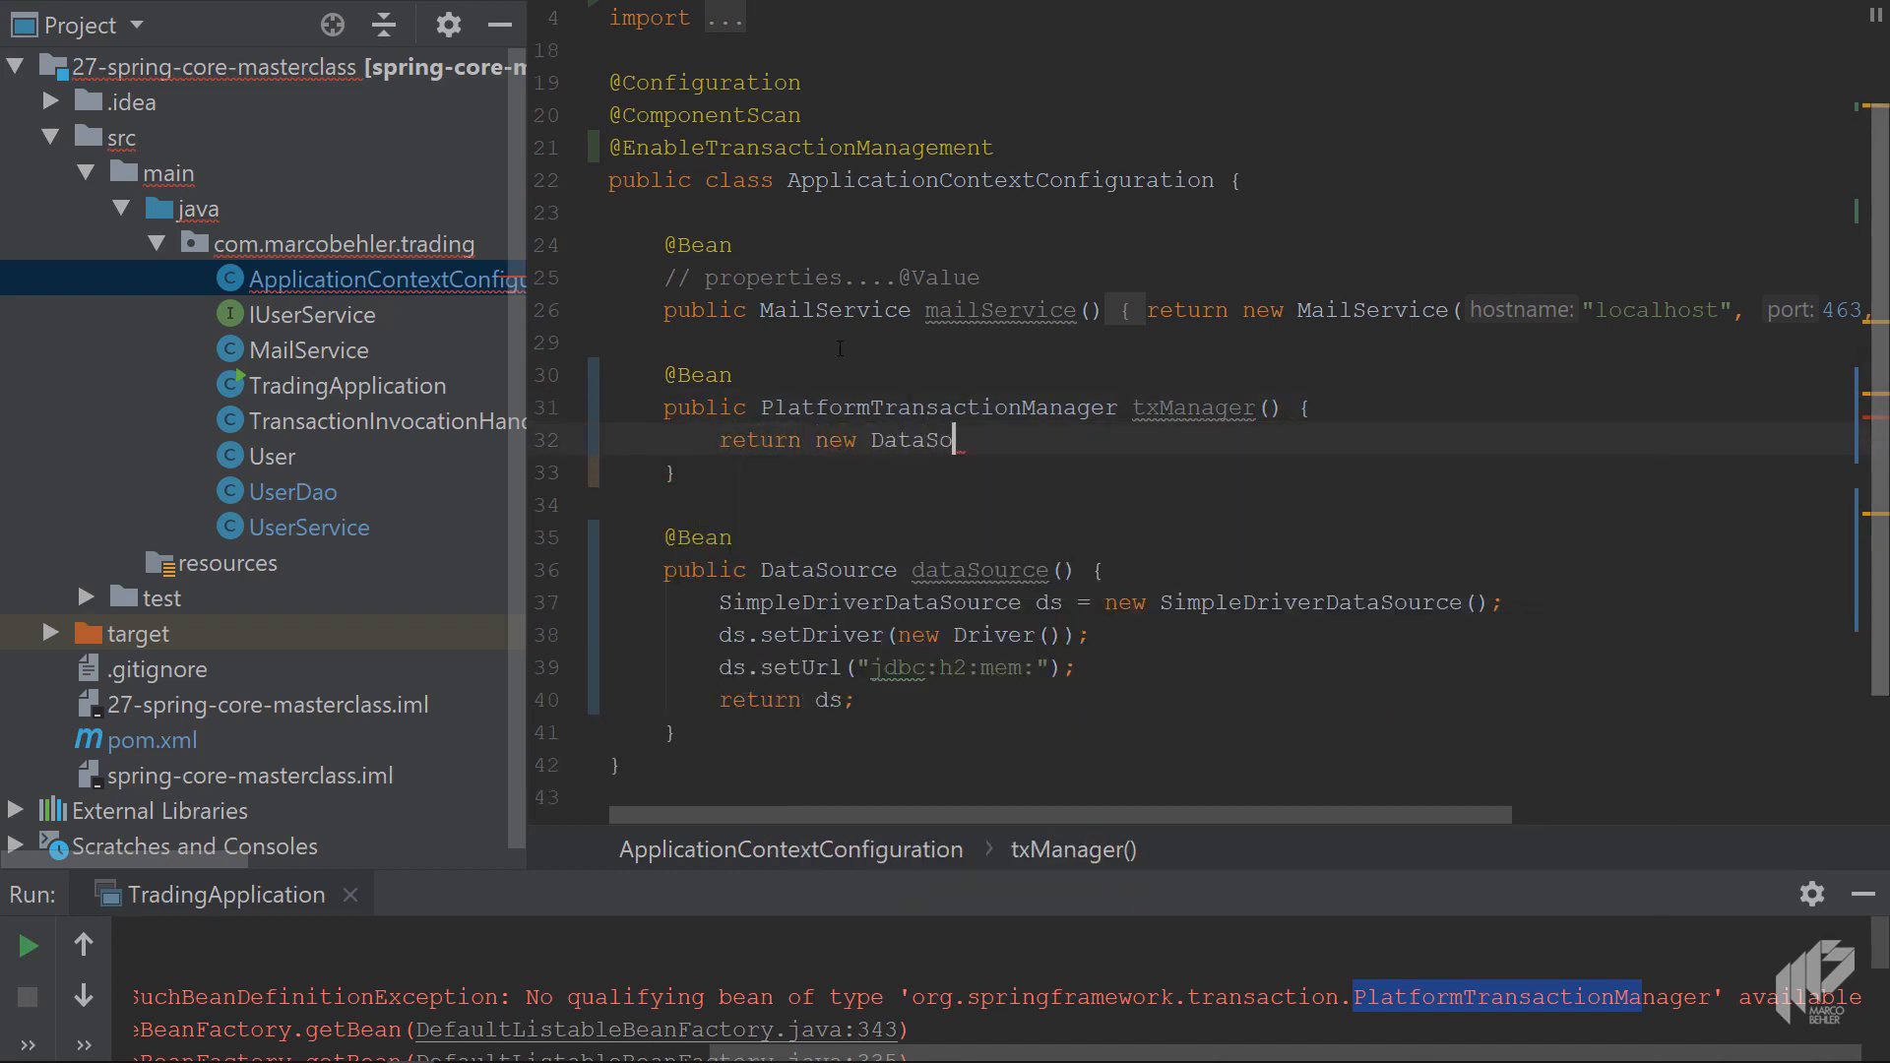
pyautogui.write('urceTransactionManager()')
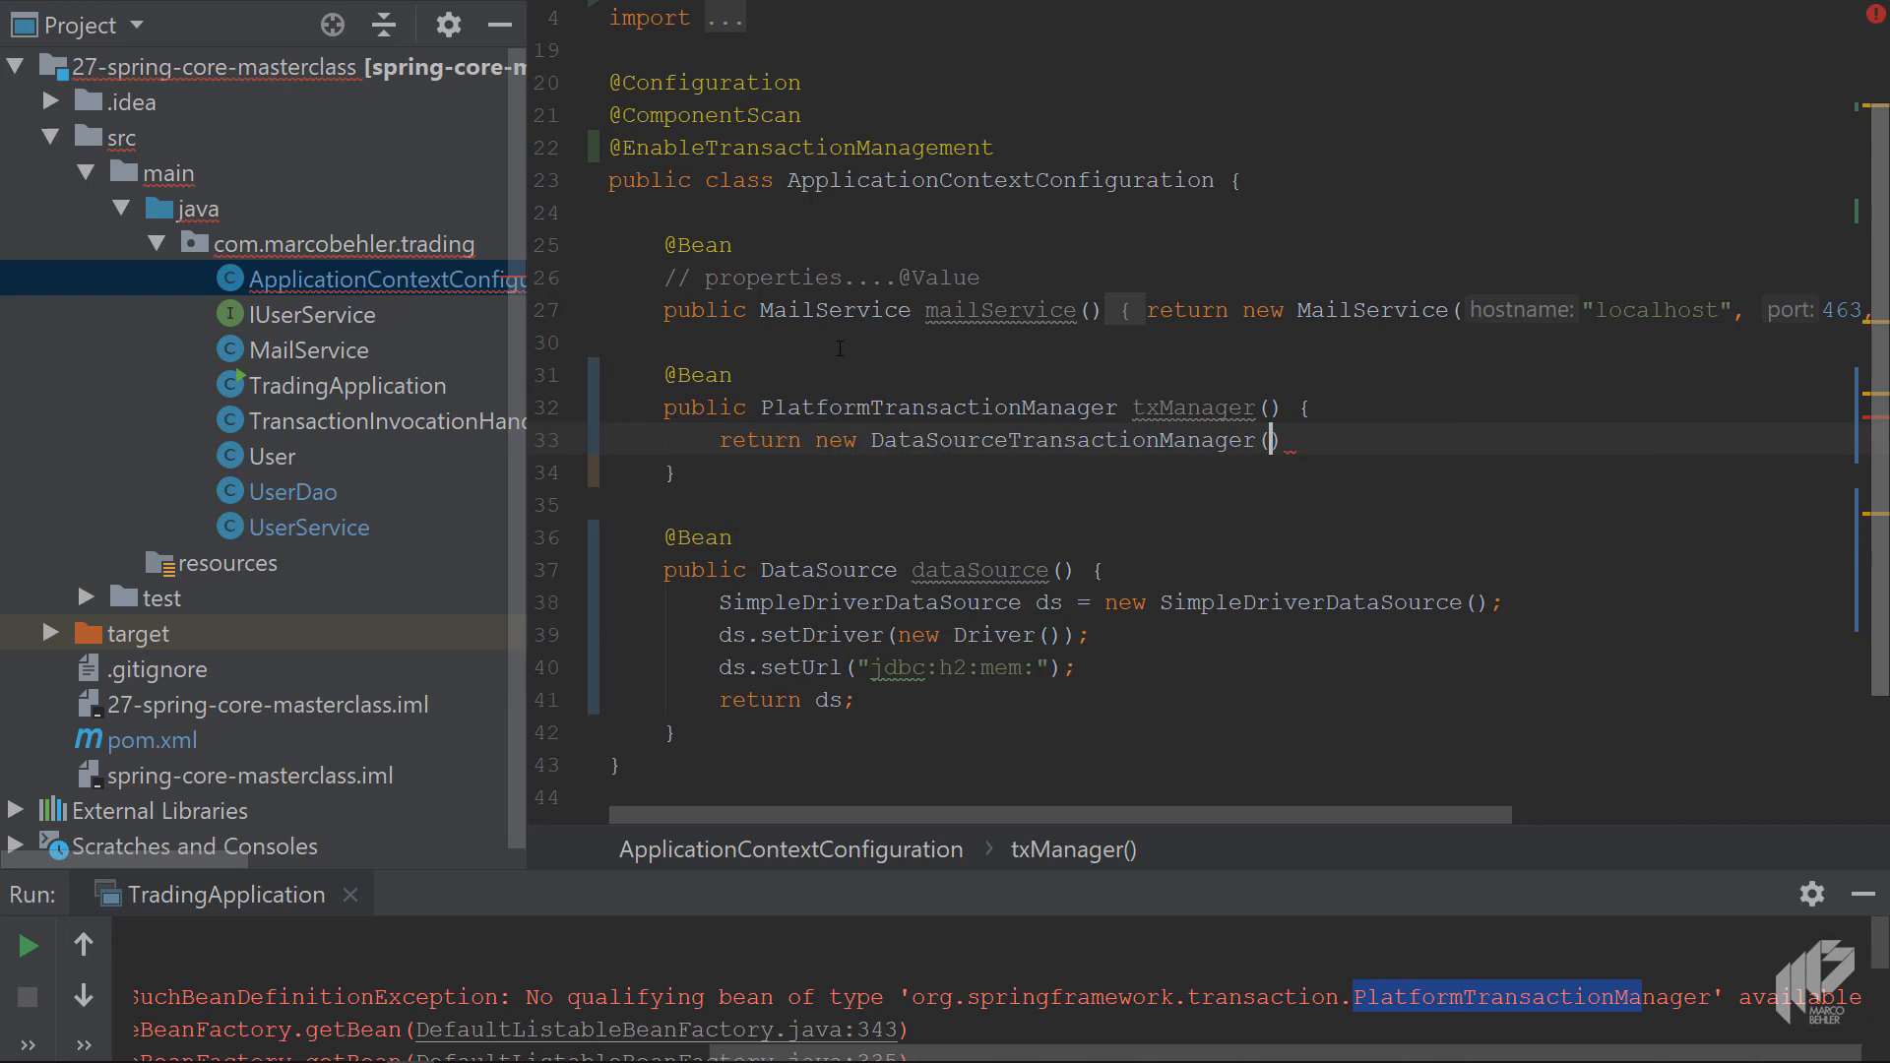
pyautogui.write('dataSource()')
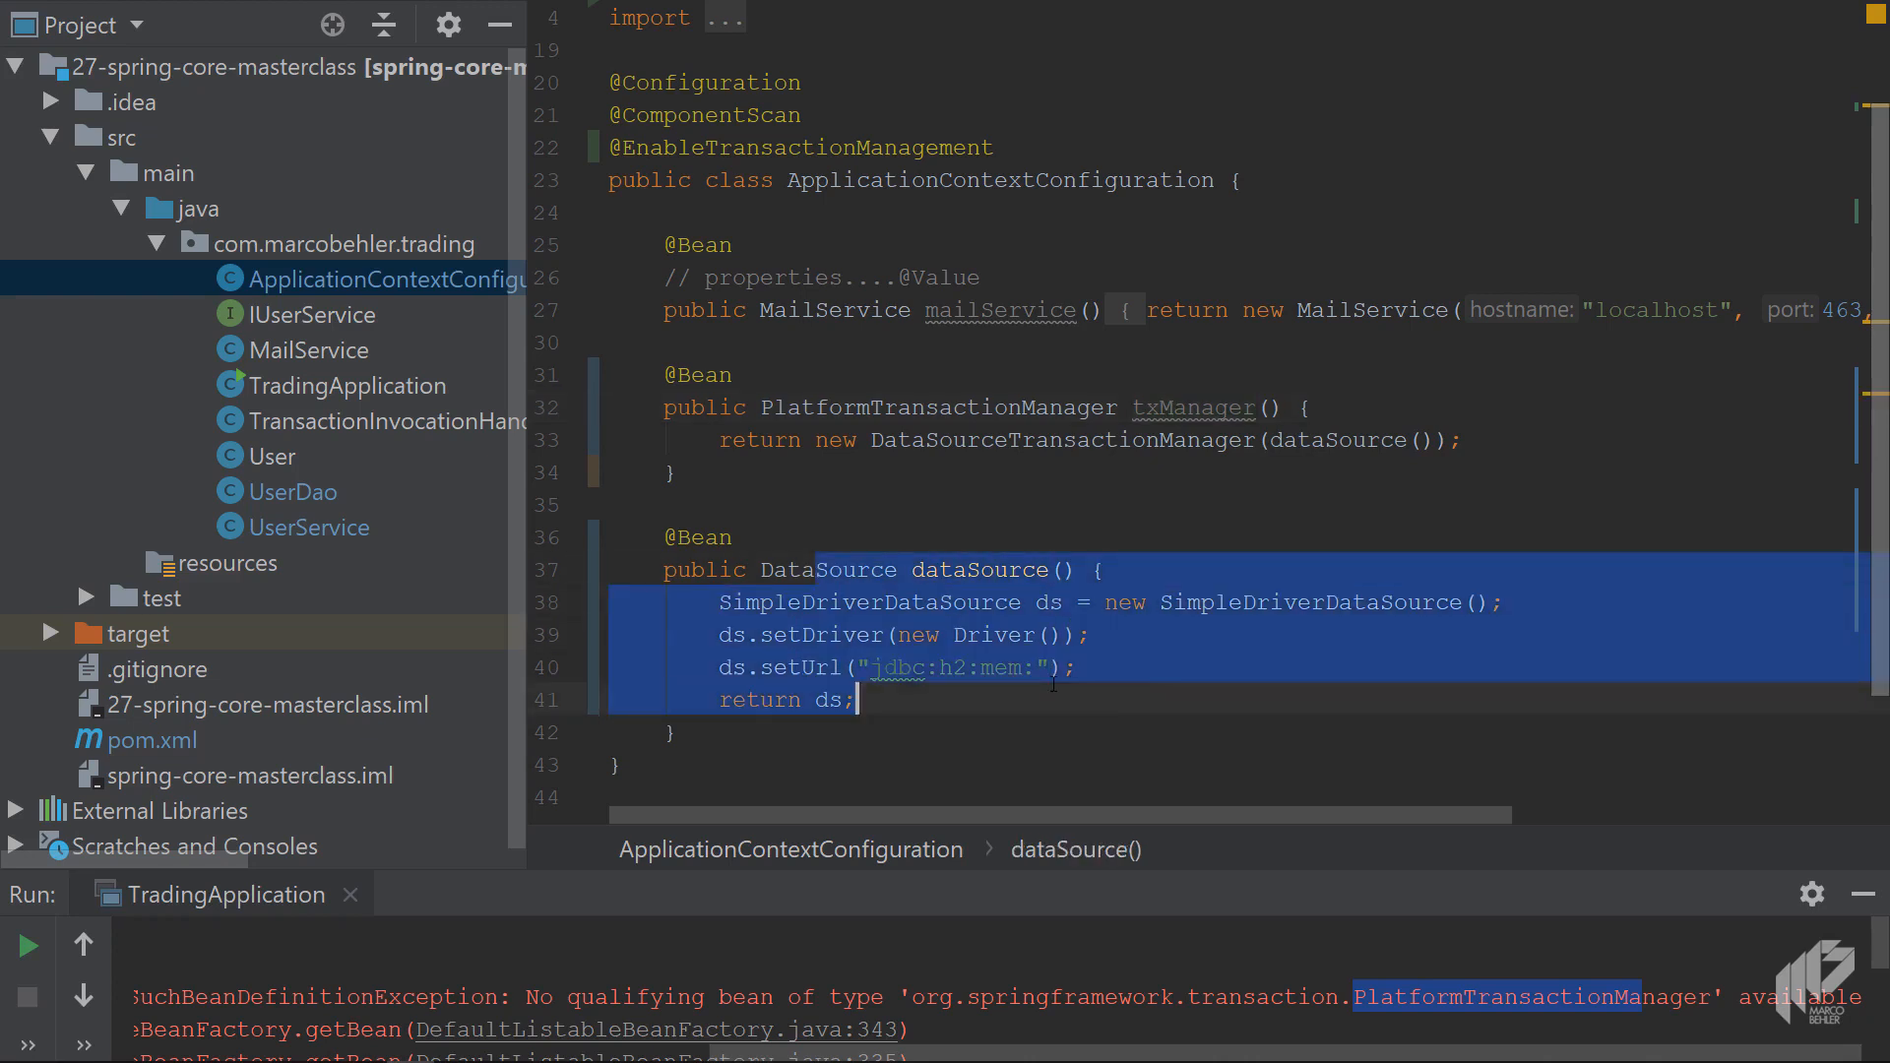
pyautogui.click(1067, 569)
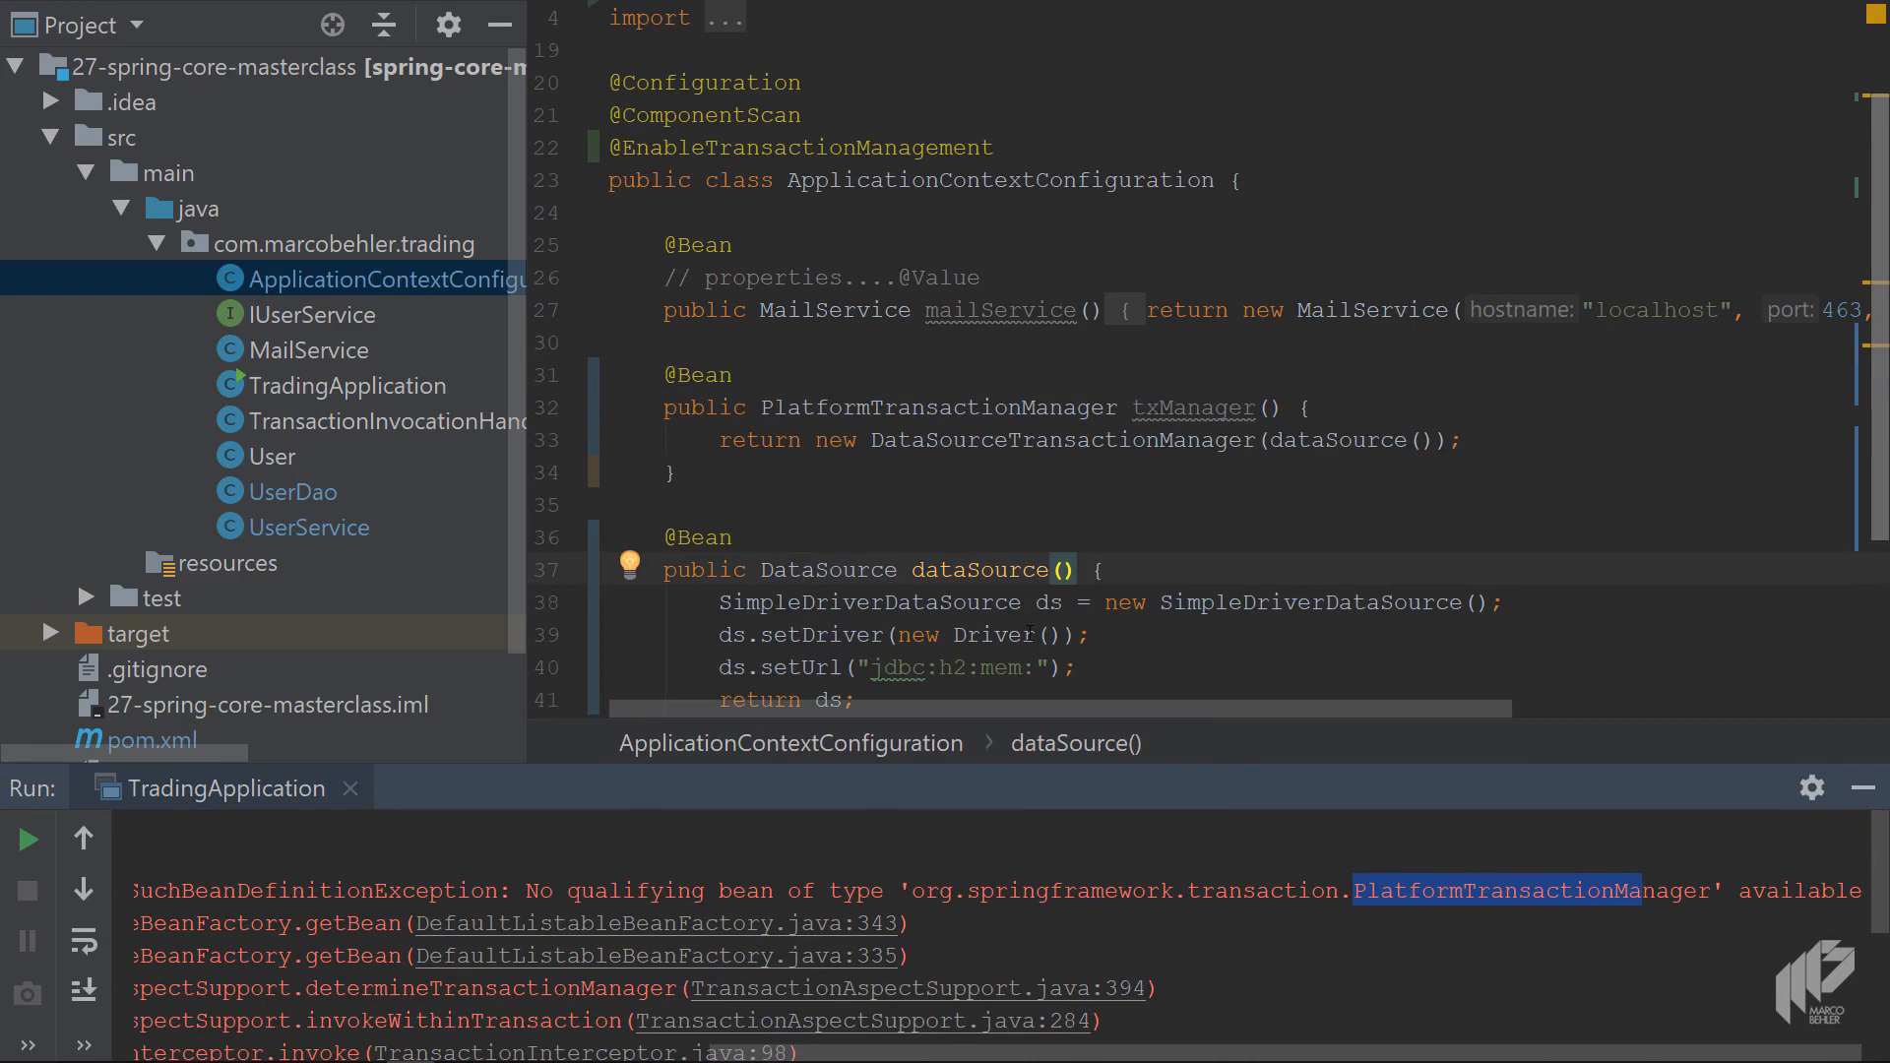
pyautogui.moveTo(1046, 732)
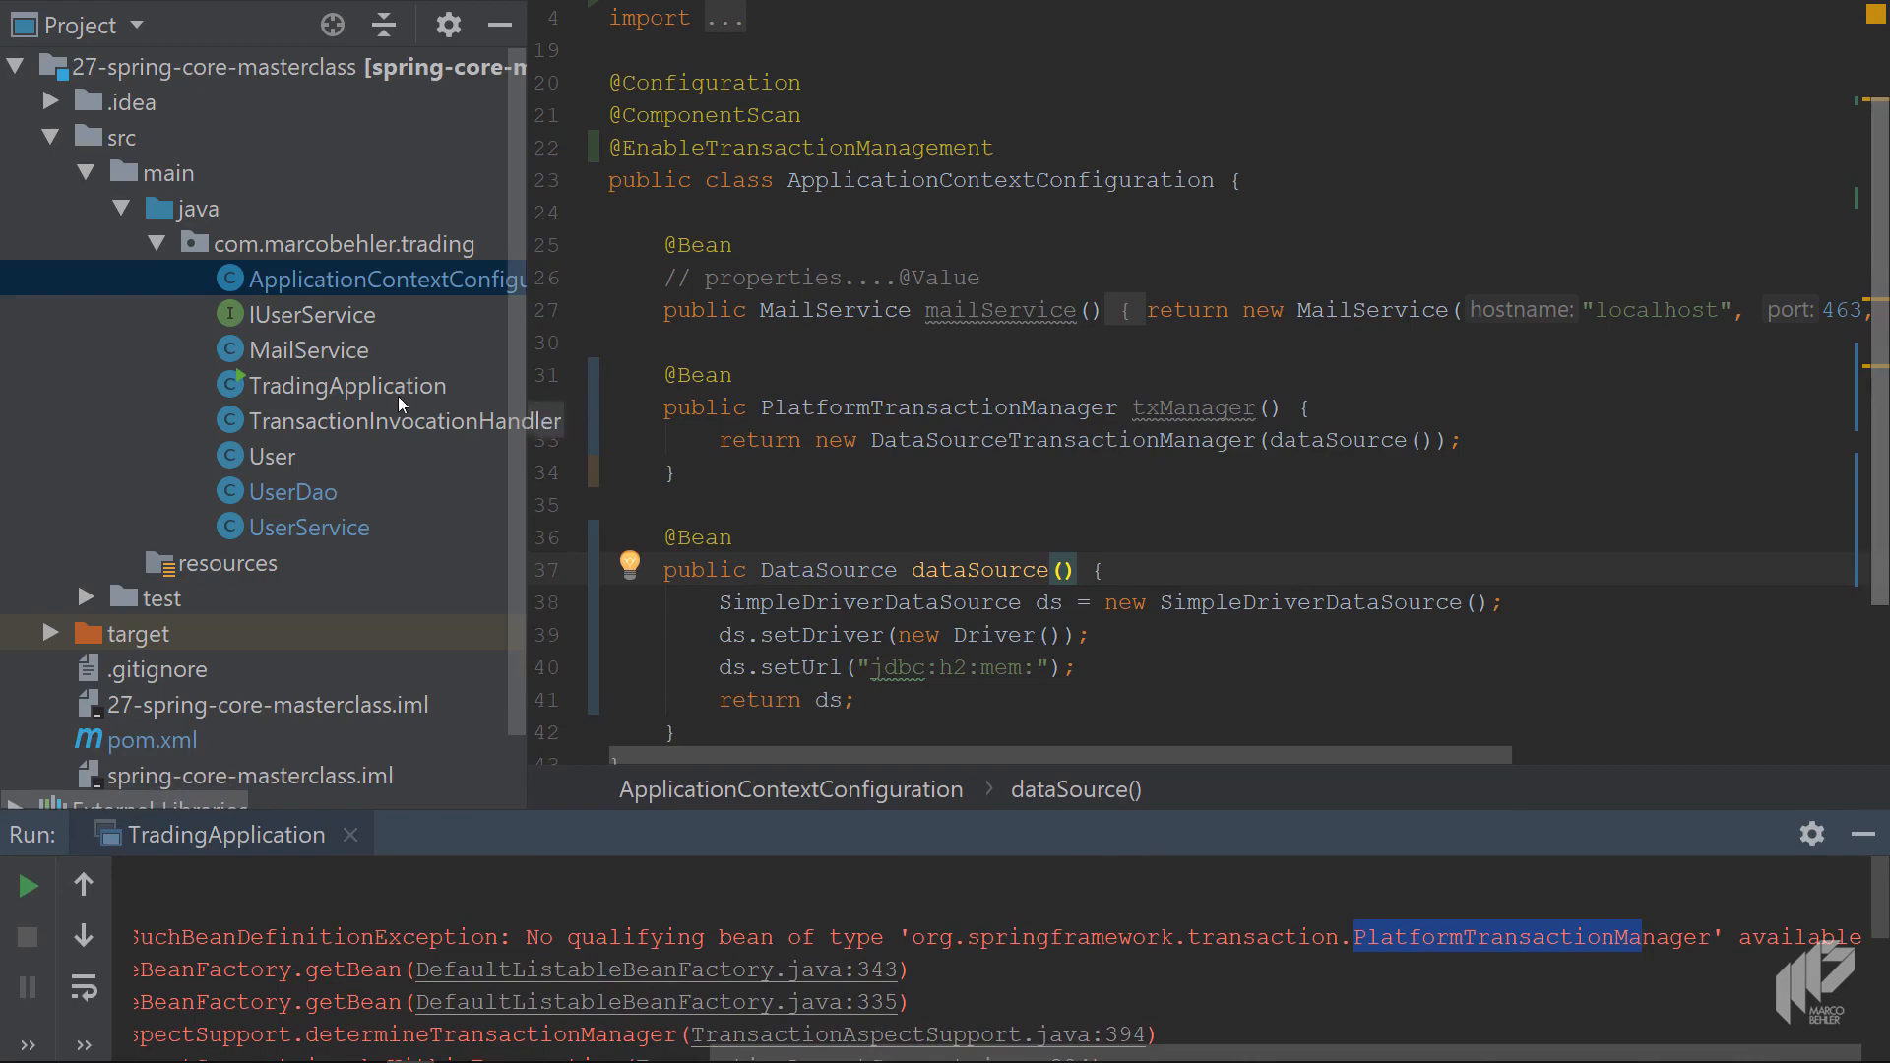
# Step: In TradingApplication's main, add a println of "Transaction open?" with TransactionSynchronizationManager.isActualTransactionActive() before context creation
pyautogui.click(346, 384)
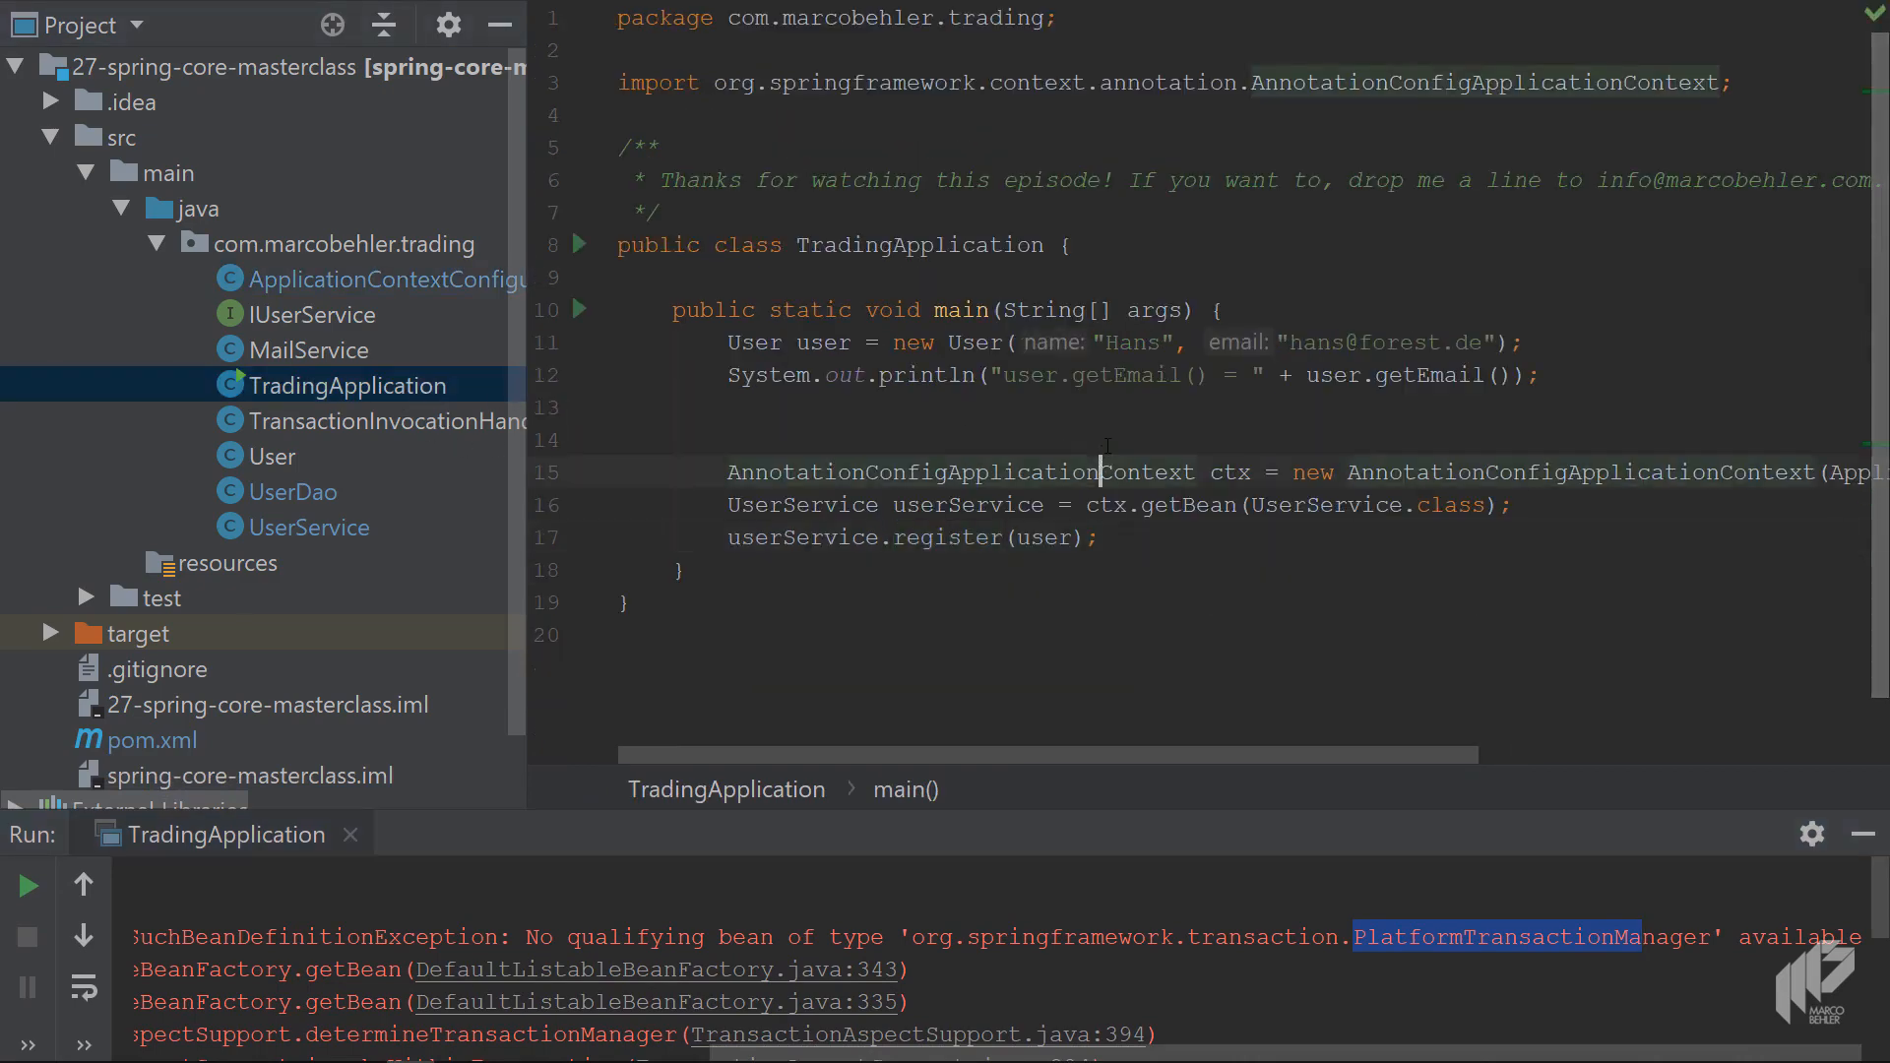
pyautogui.write('sout')
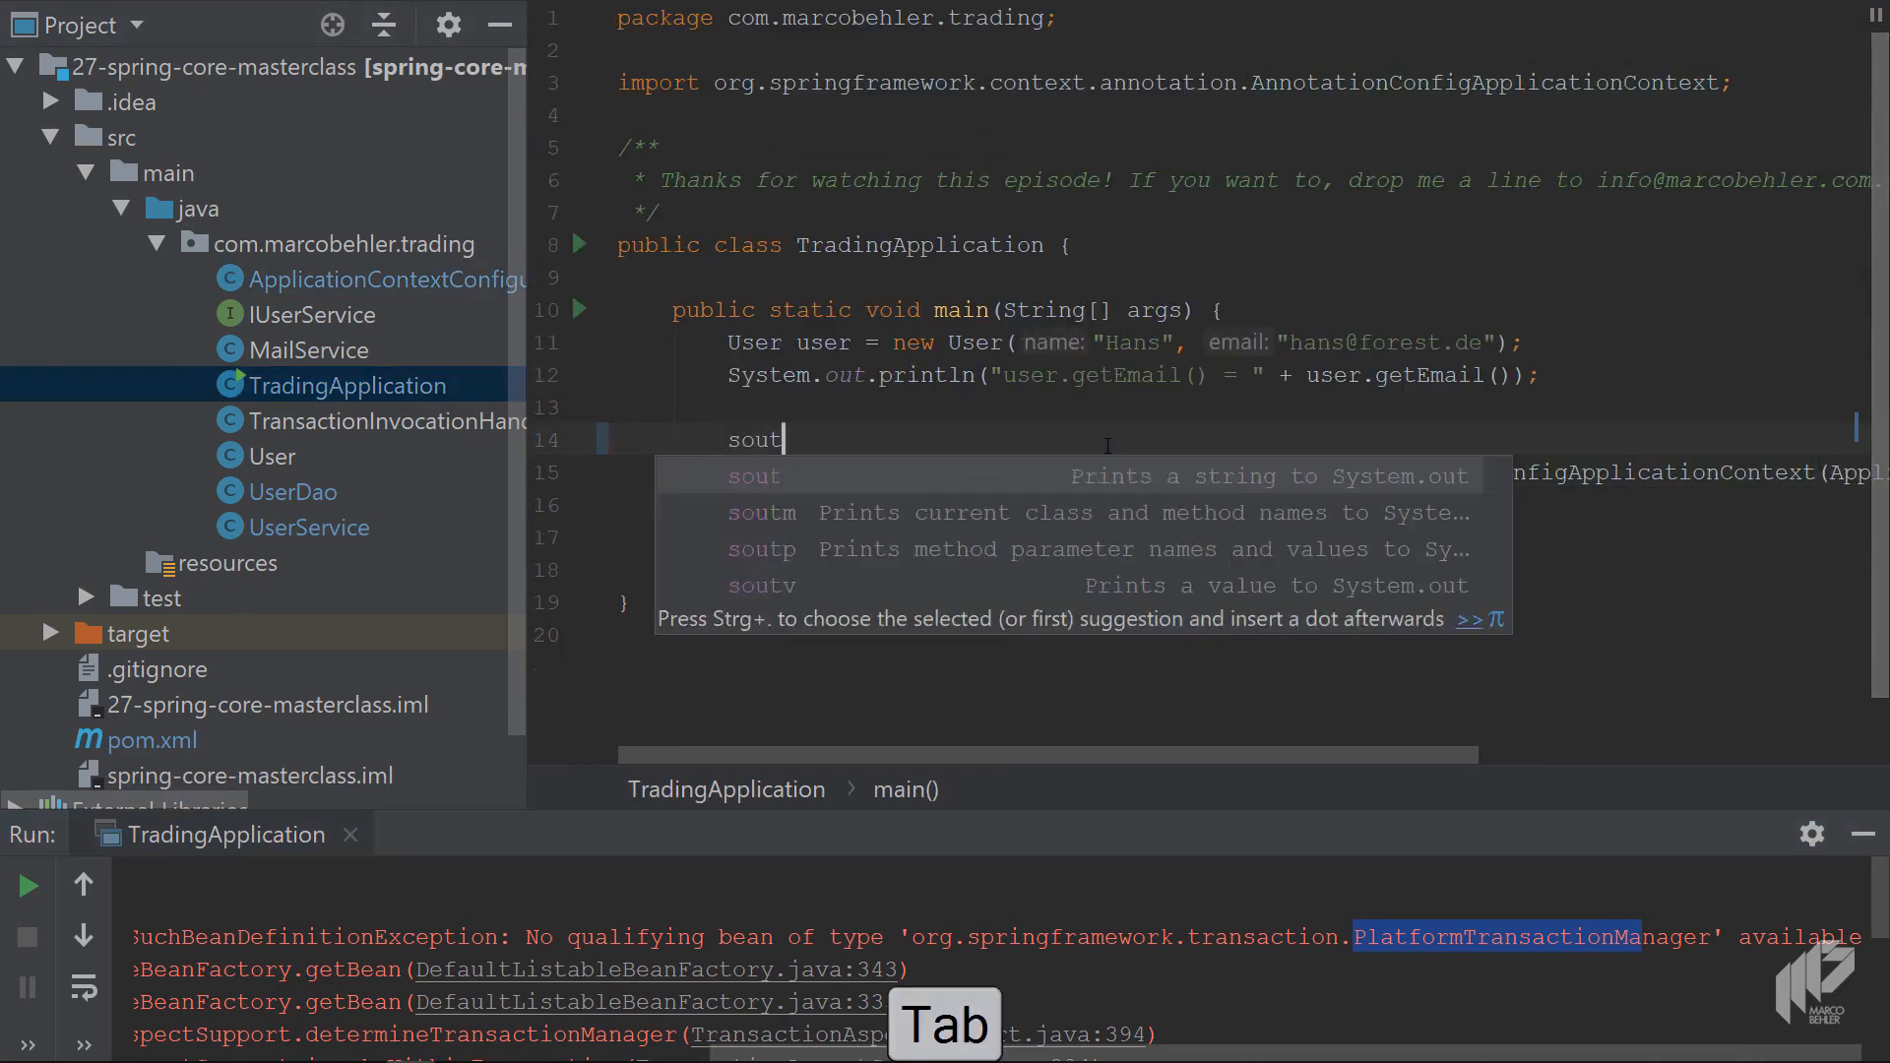
pyautogui.press('Tab')
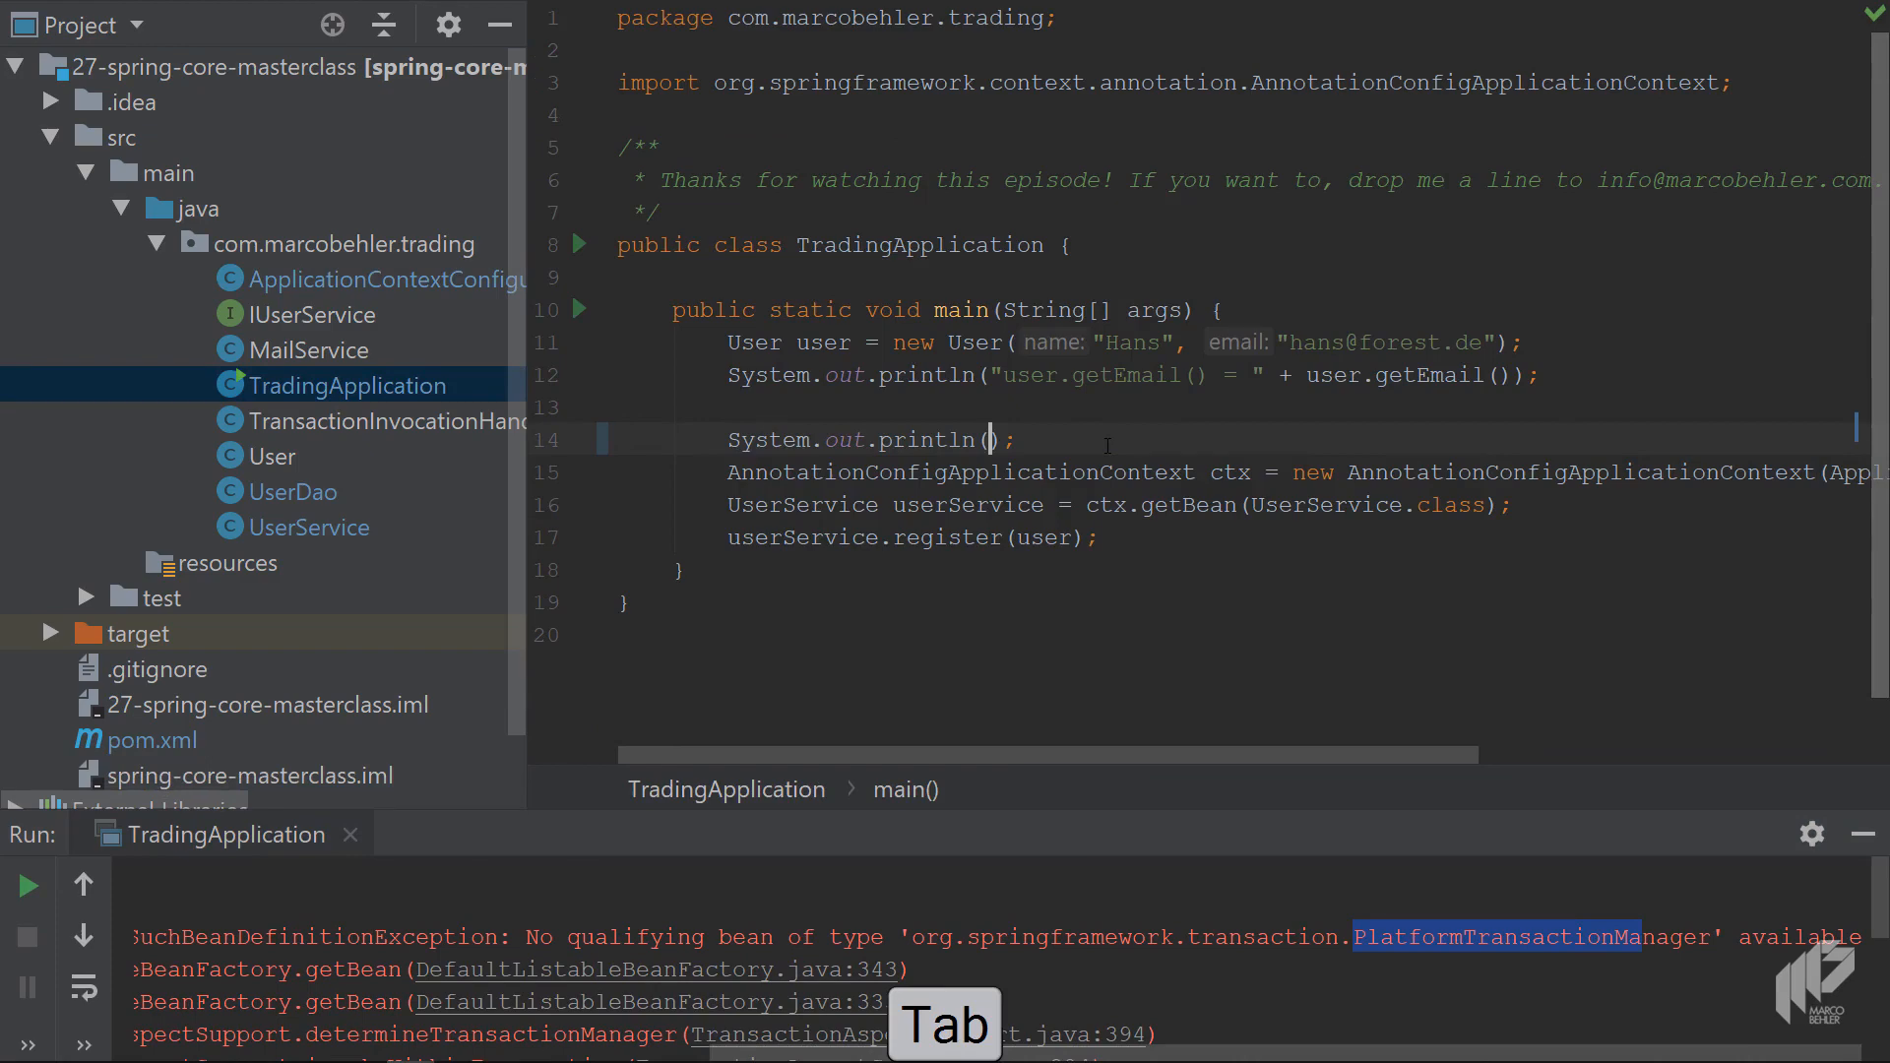
pyautogui.write('"T')
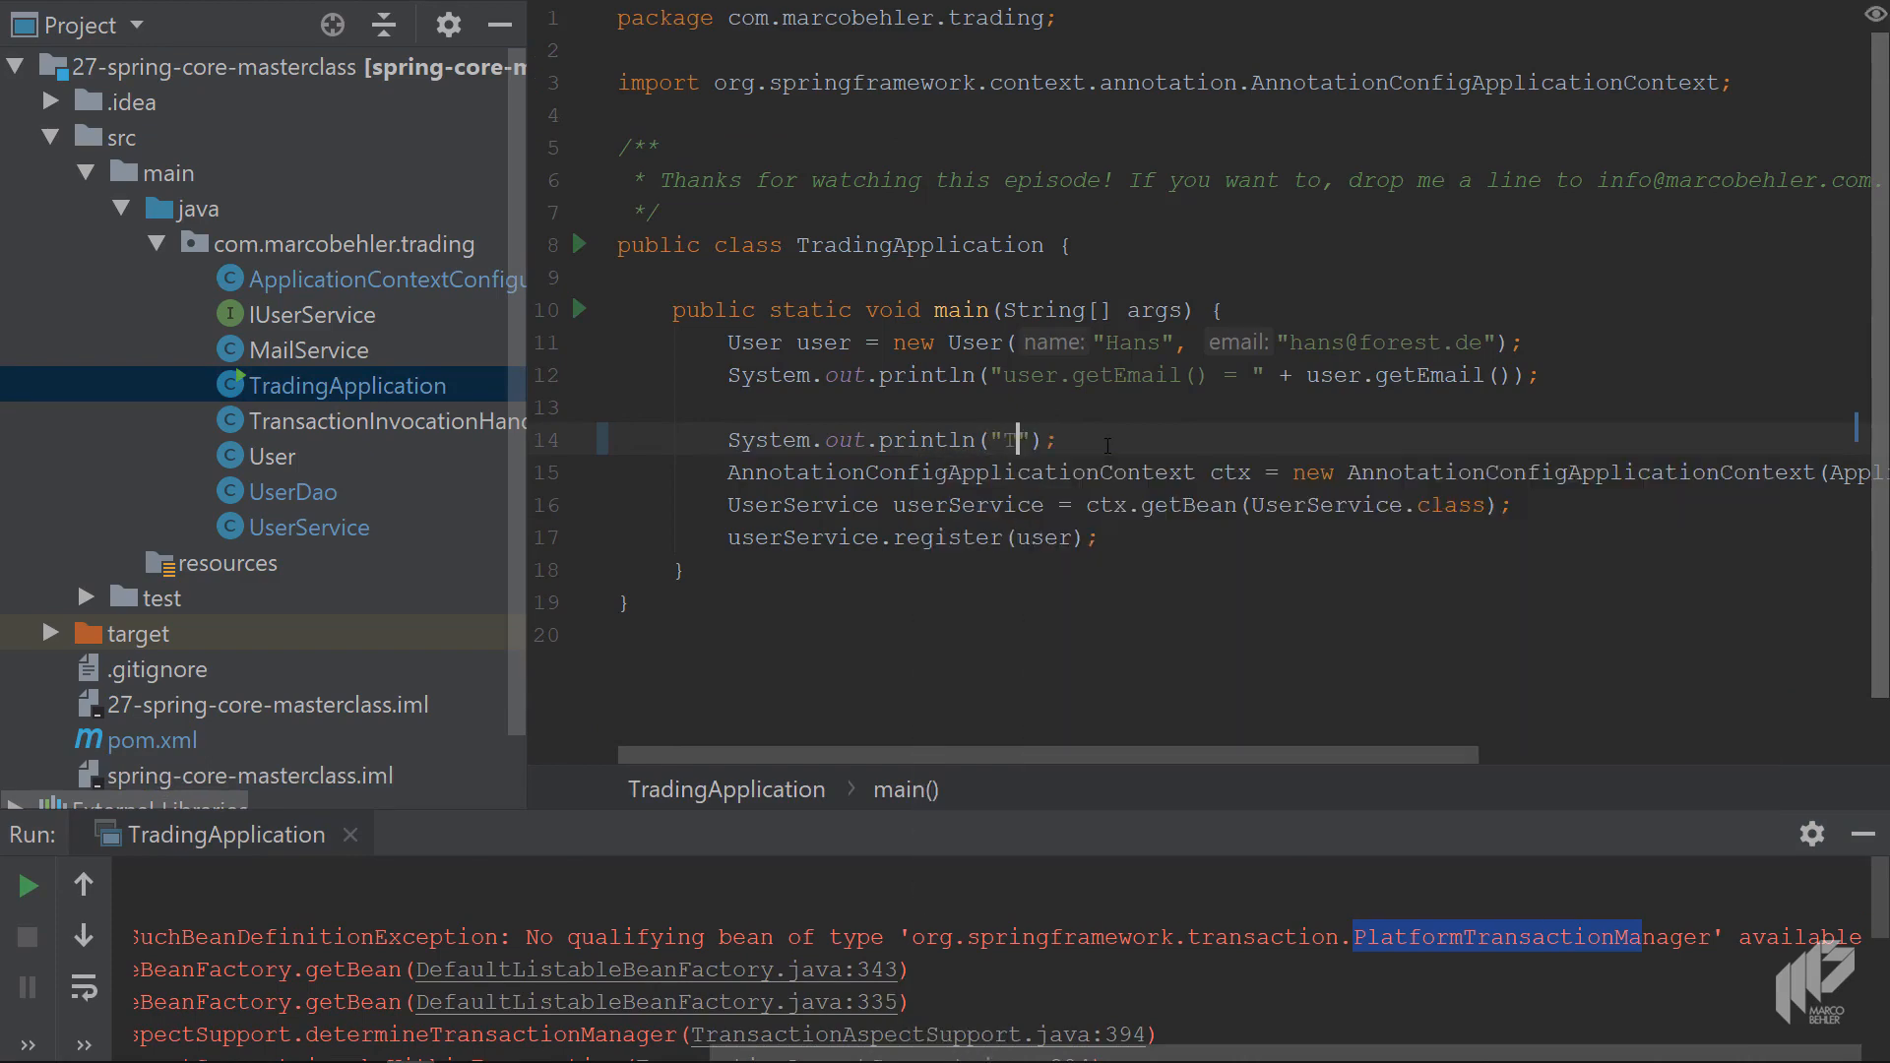
pyautogui.write('ransaction open? : " + TransactionSynchronizationManager.isActualTransactionActive())')
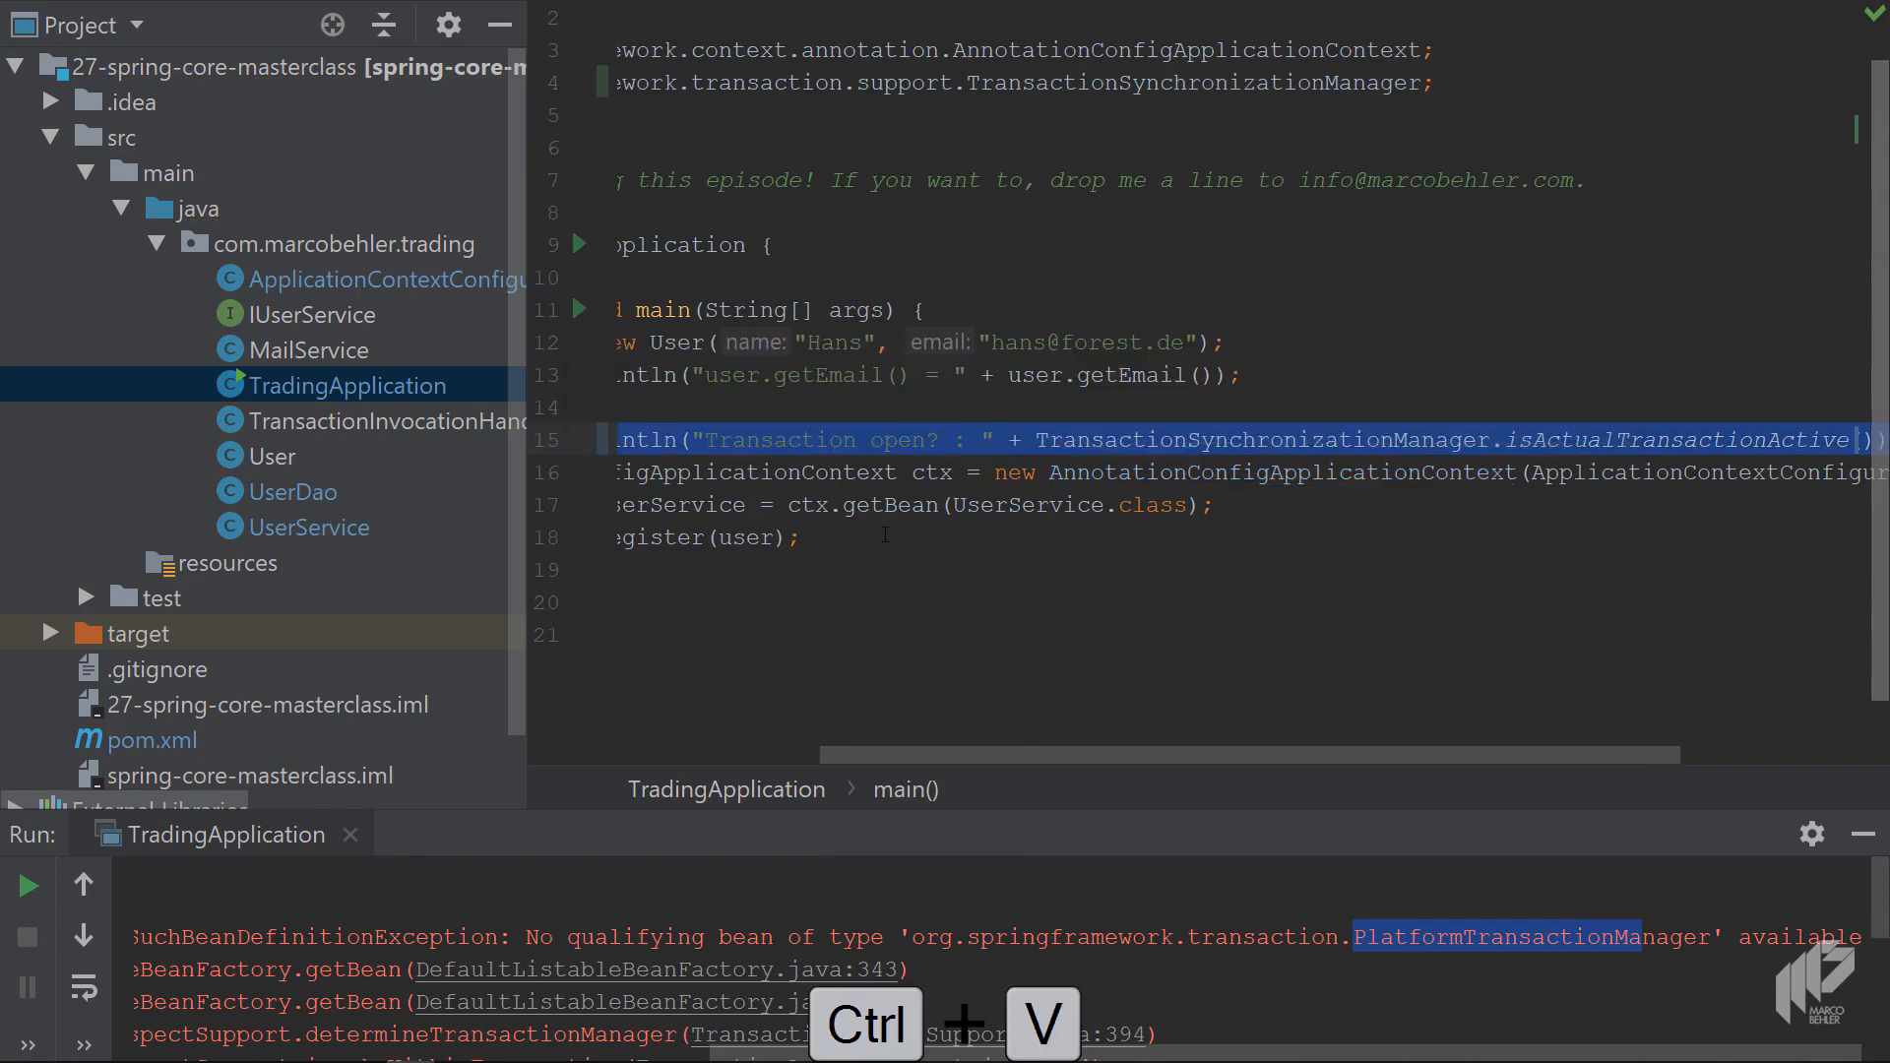
# Step: Paste the same transaction log line after the userService.register(user) call
pyautogui.press('ctrl+v')
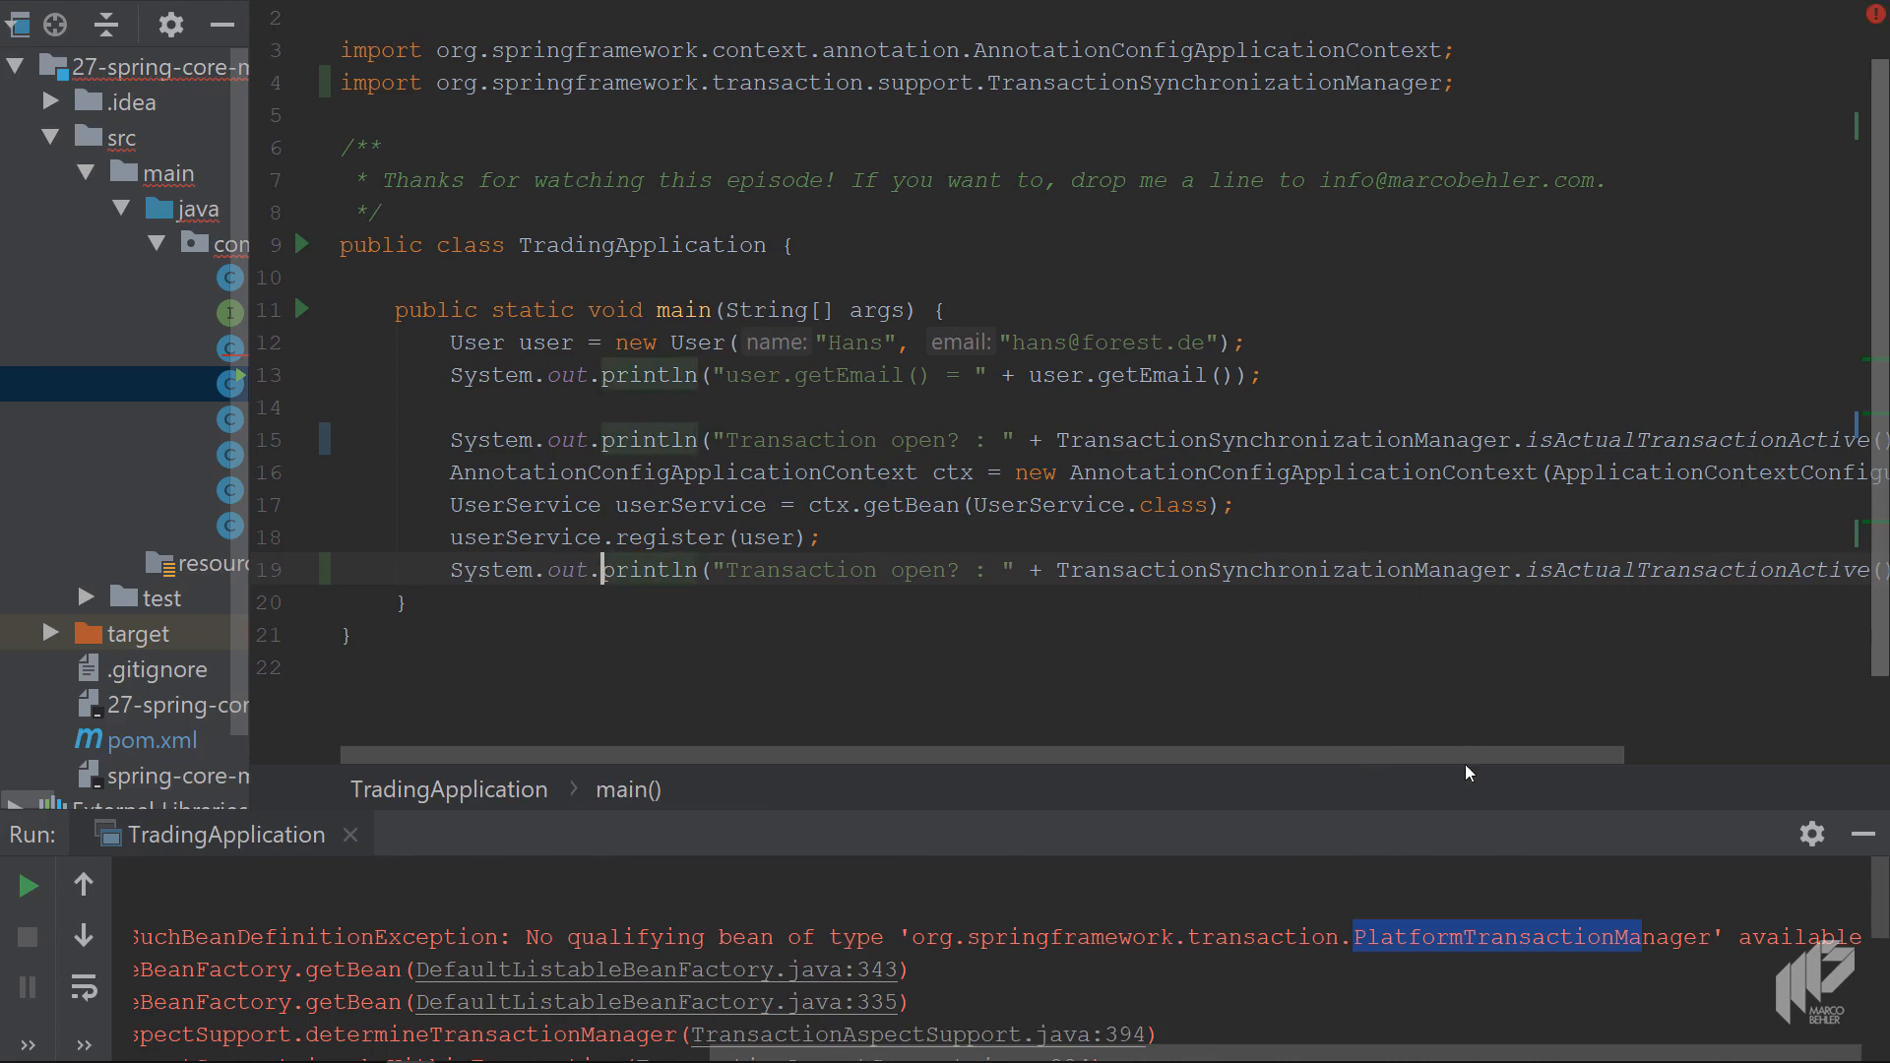
pyautogui.hscroll(3)
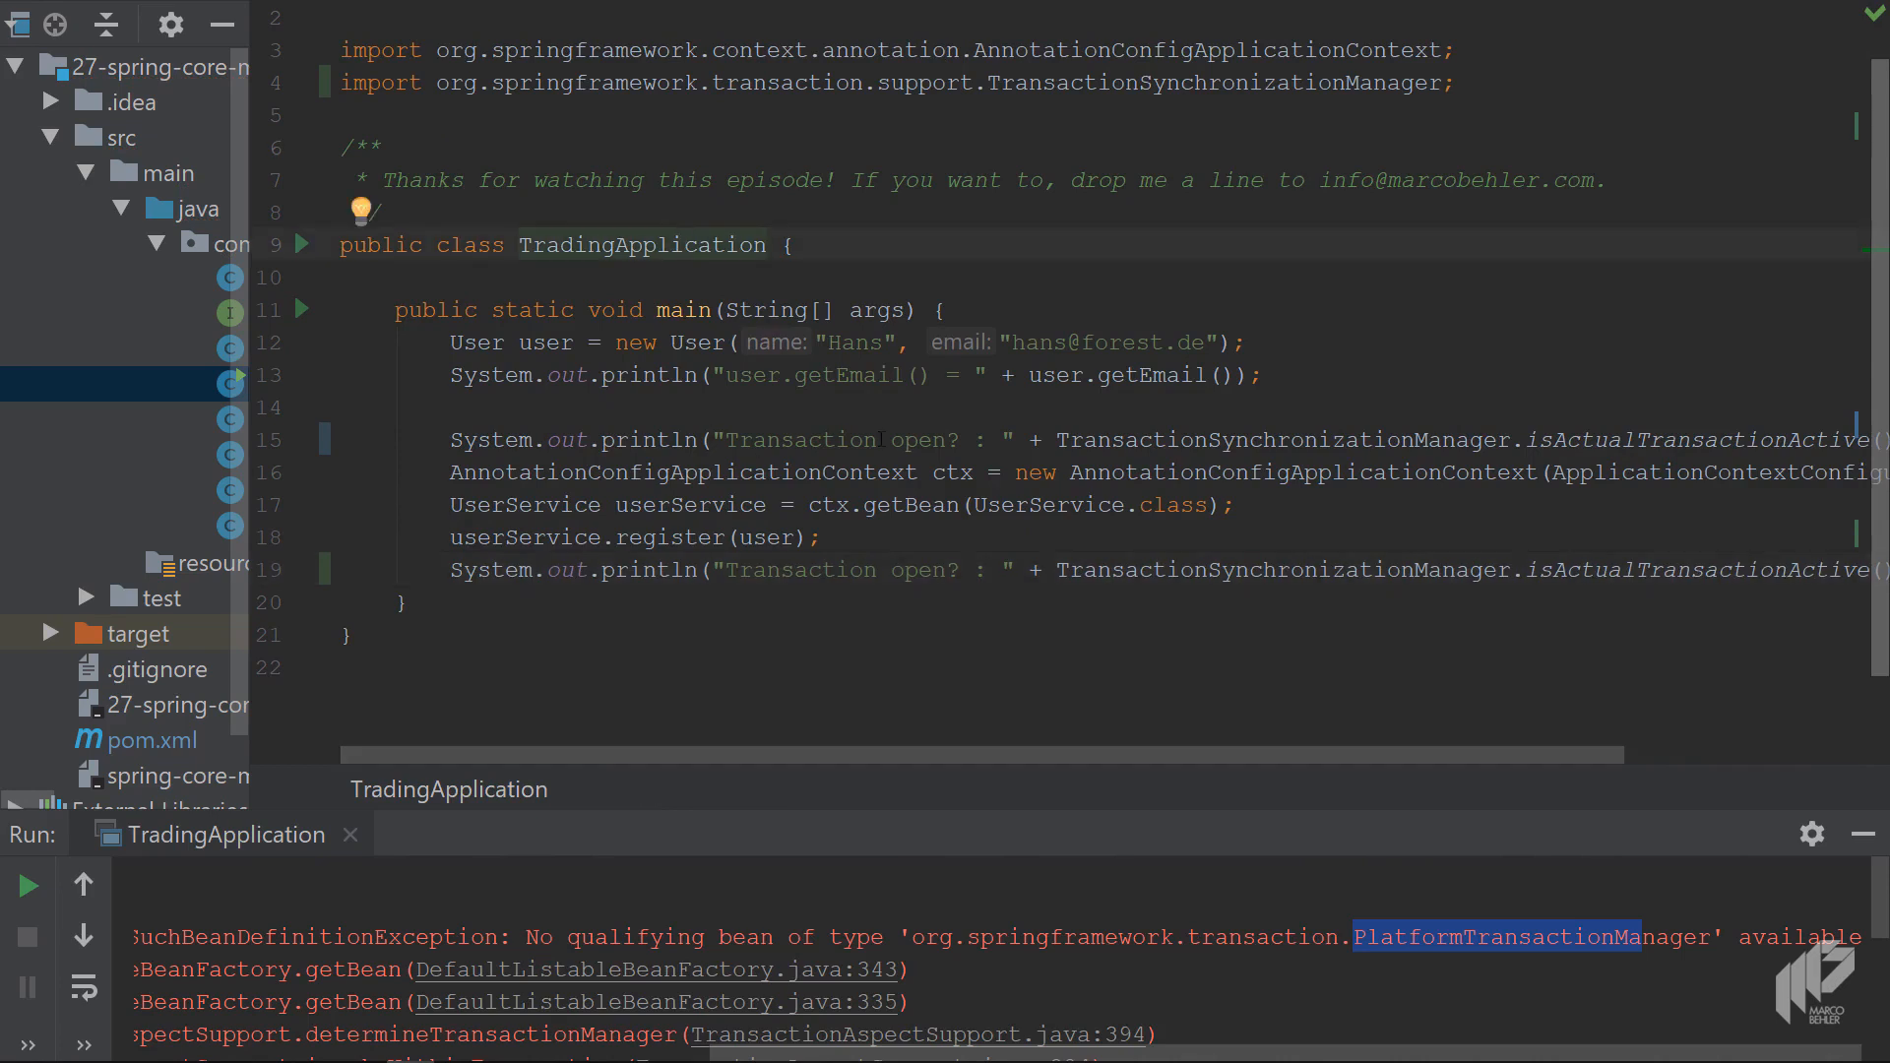
pyautogui.click(880, 439)
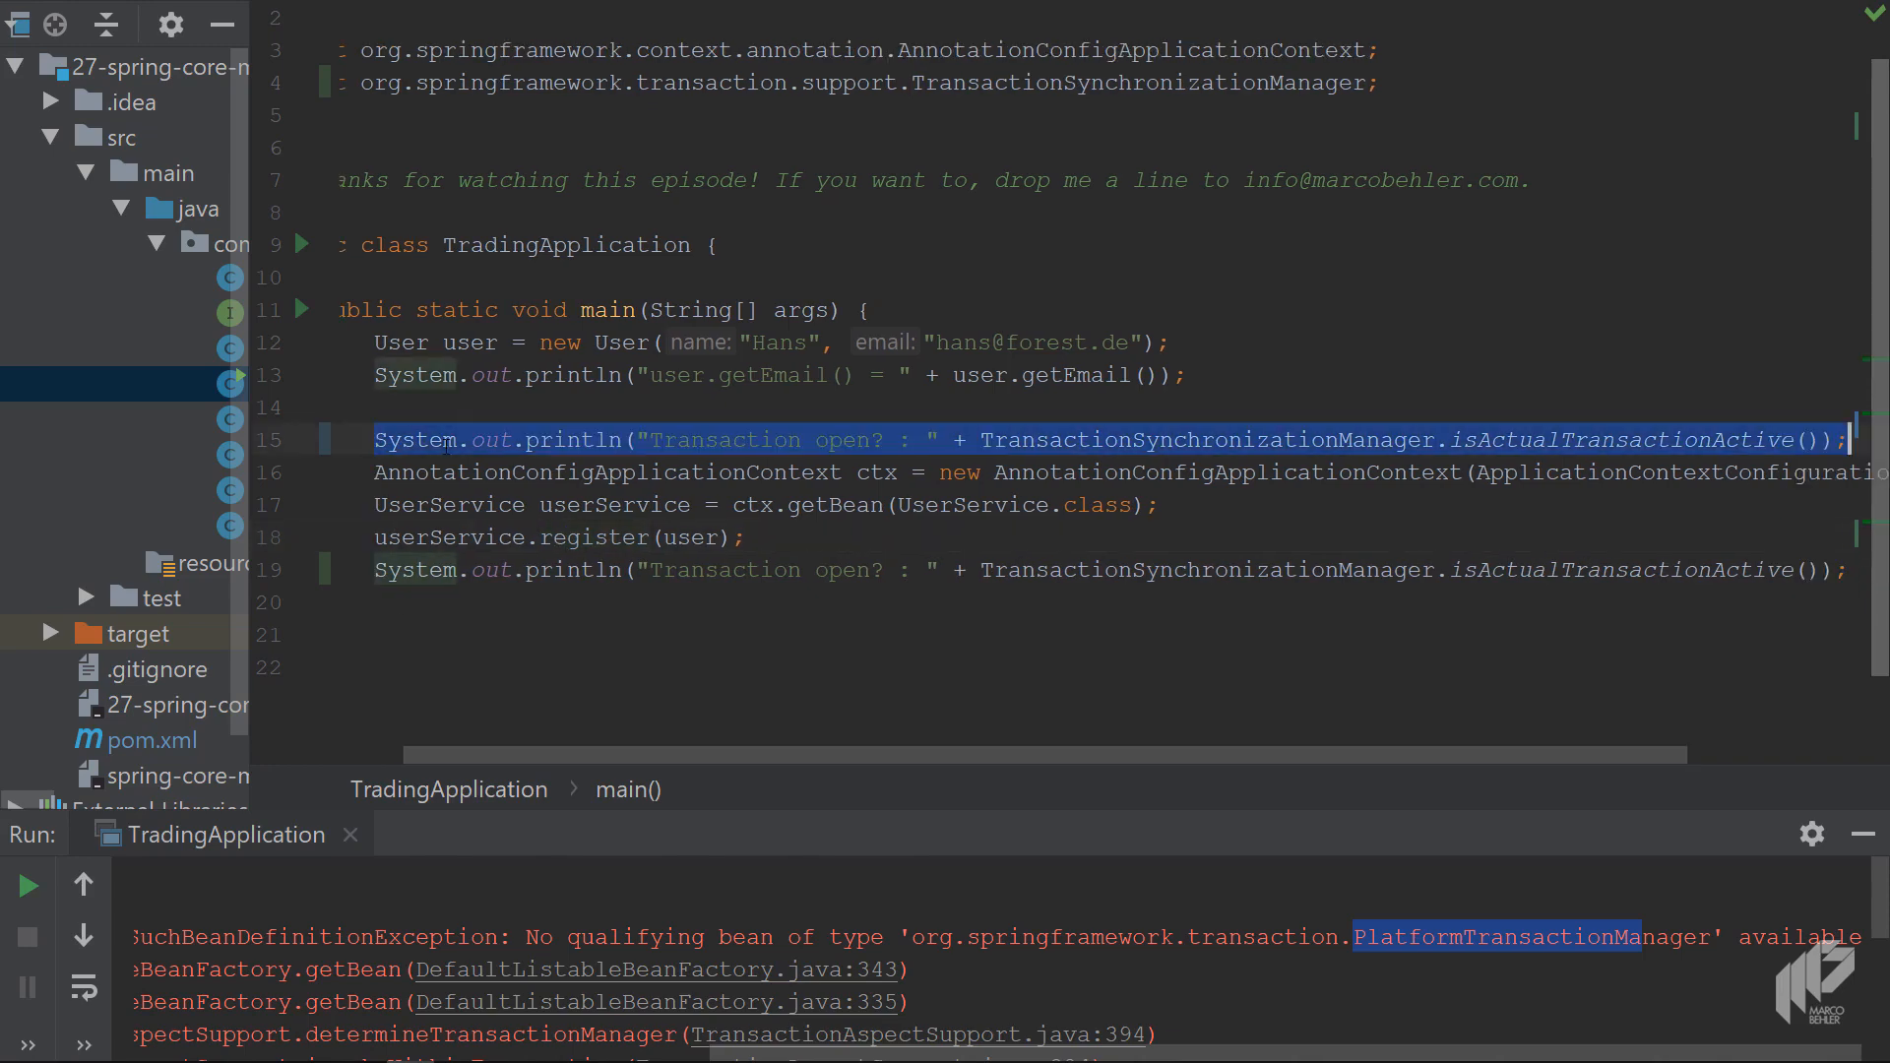
# Step: Paste the "Transaction open?" log line at the start and end of UserService.register
pyautogui.press('ctrl+v')
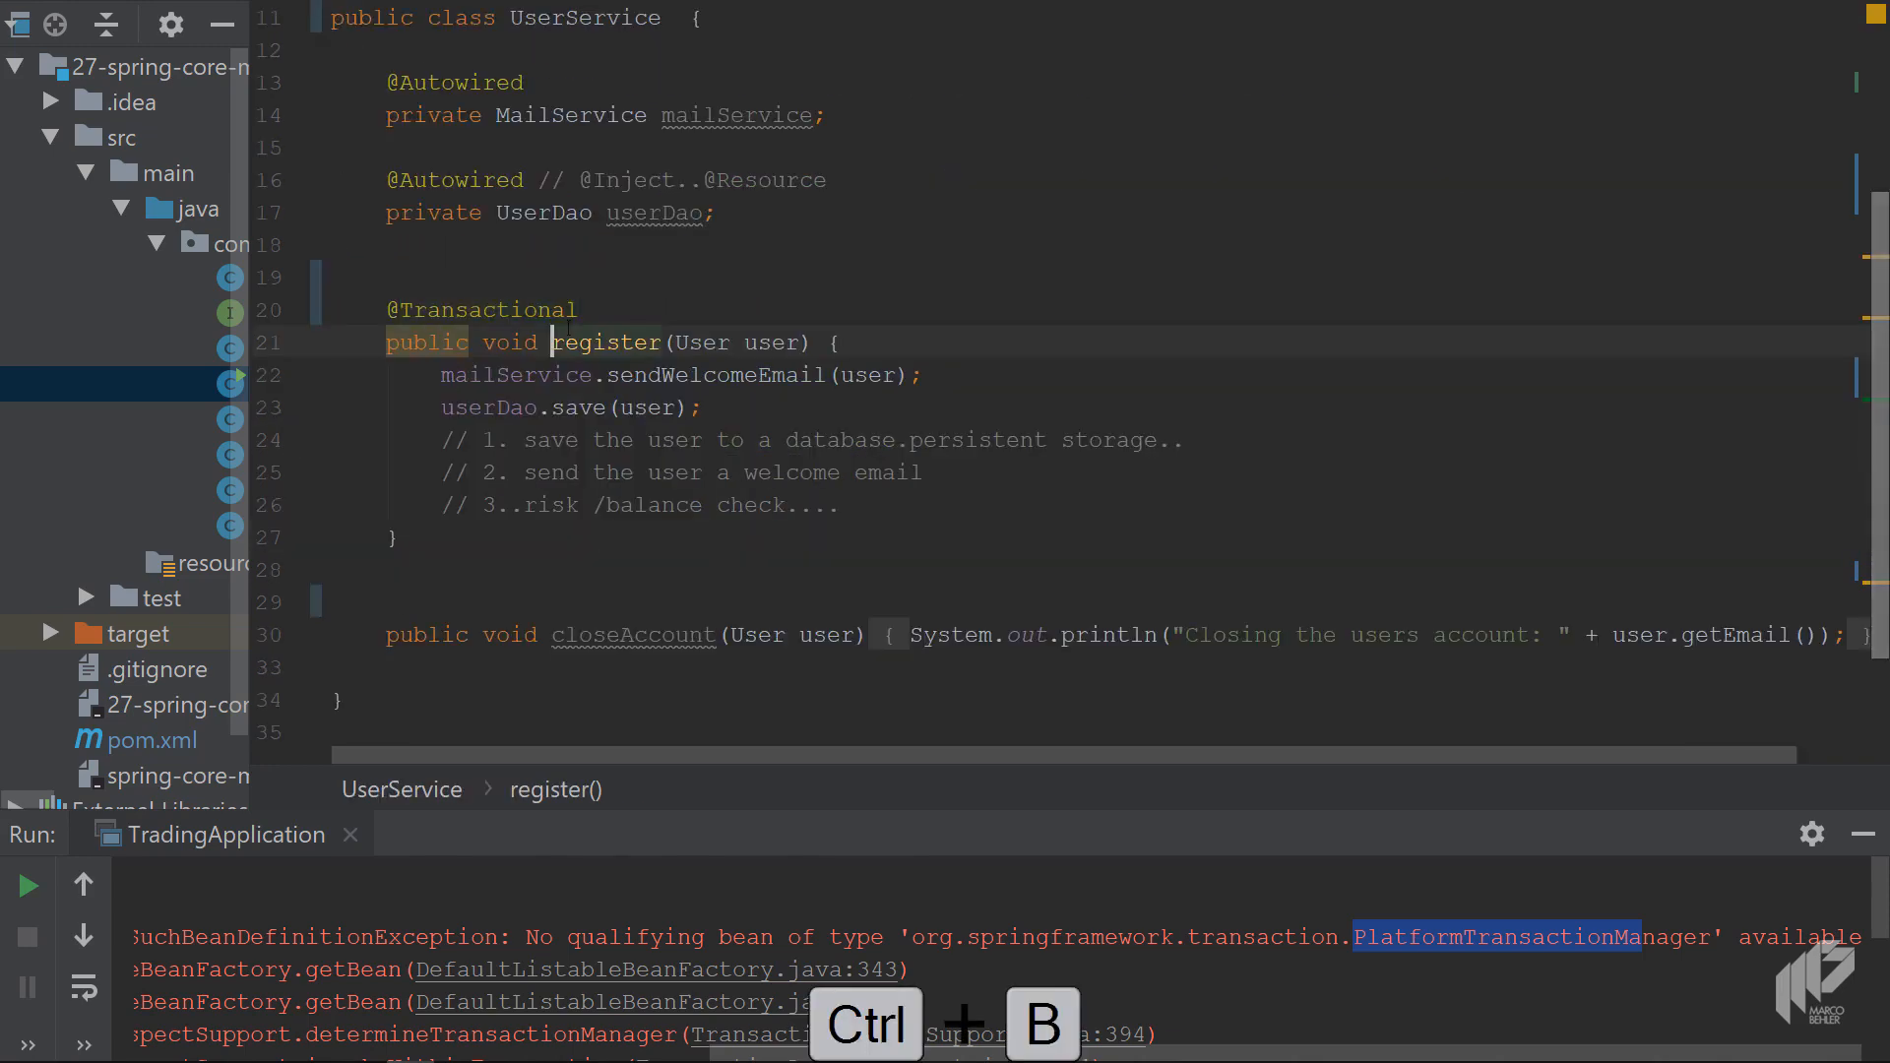
pyautogui.press('ctrl+v')
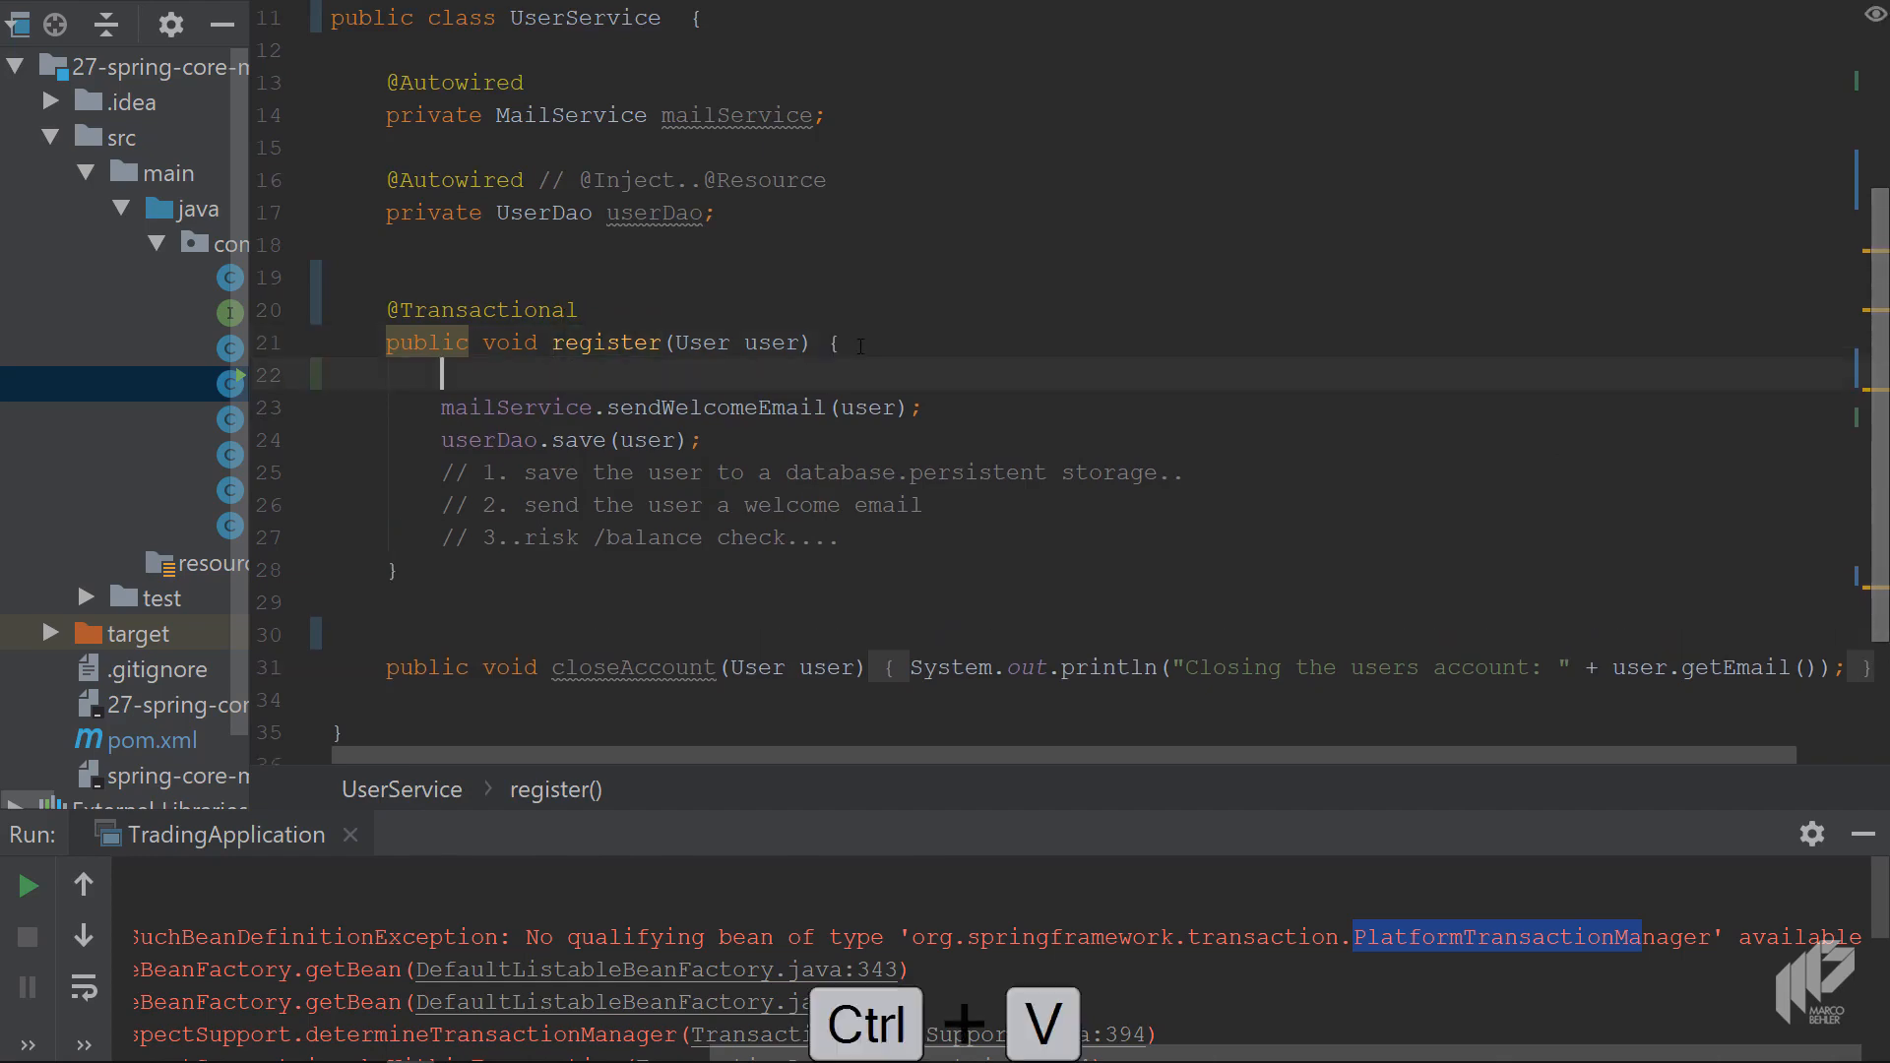
pyautogui.press('ctrl+v')
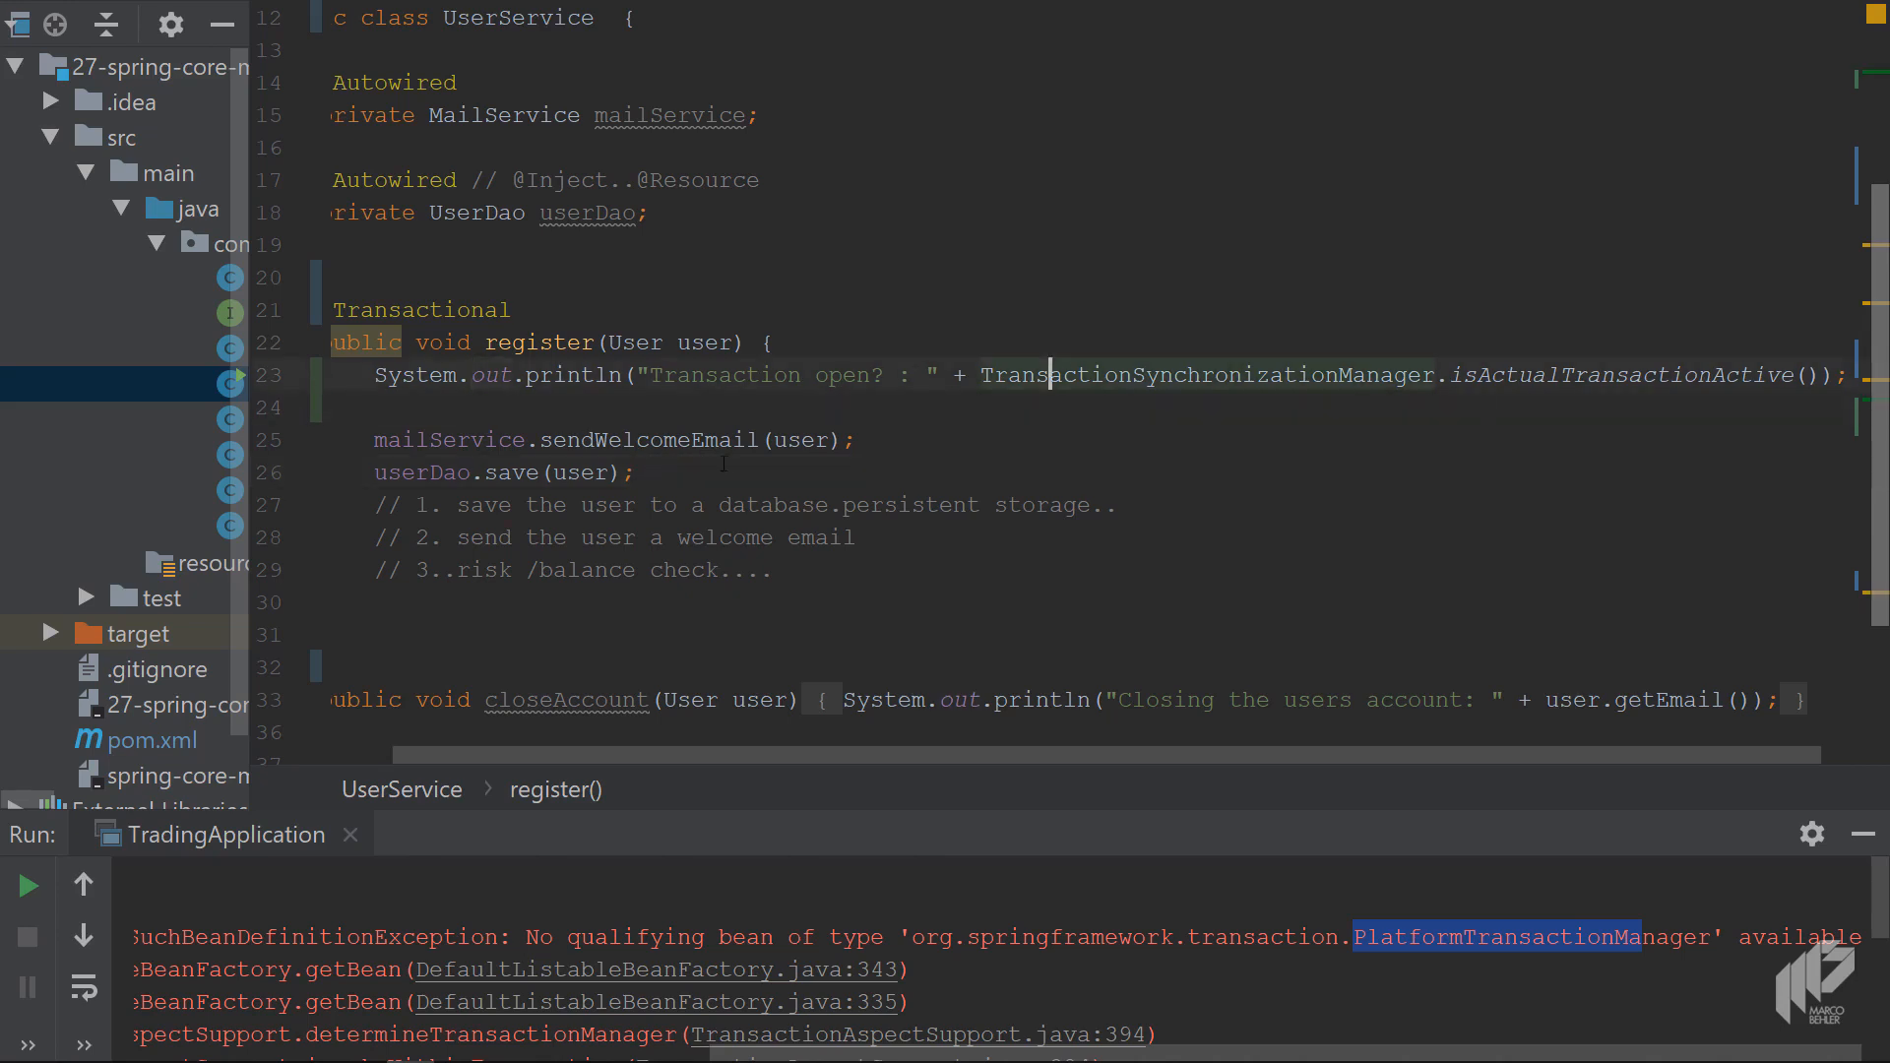
pyautogui.press('ctrl+v')
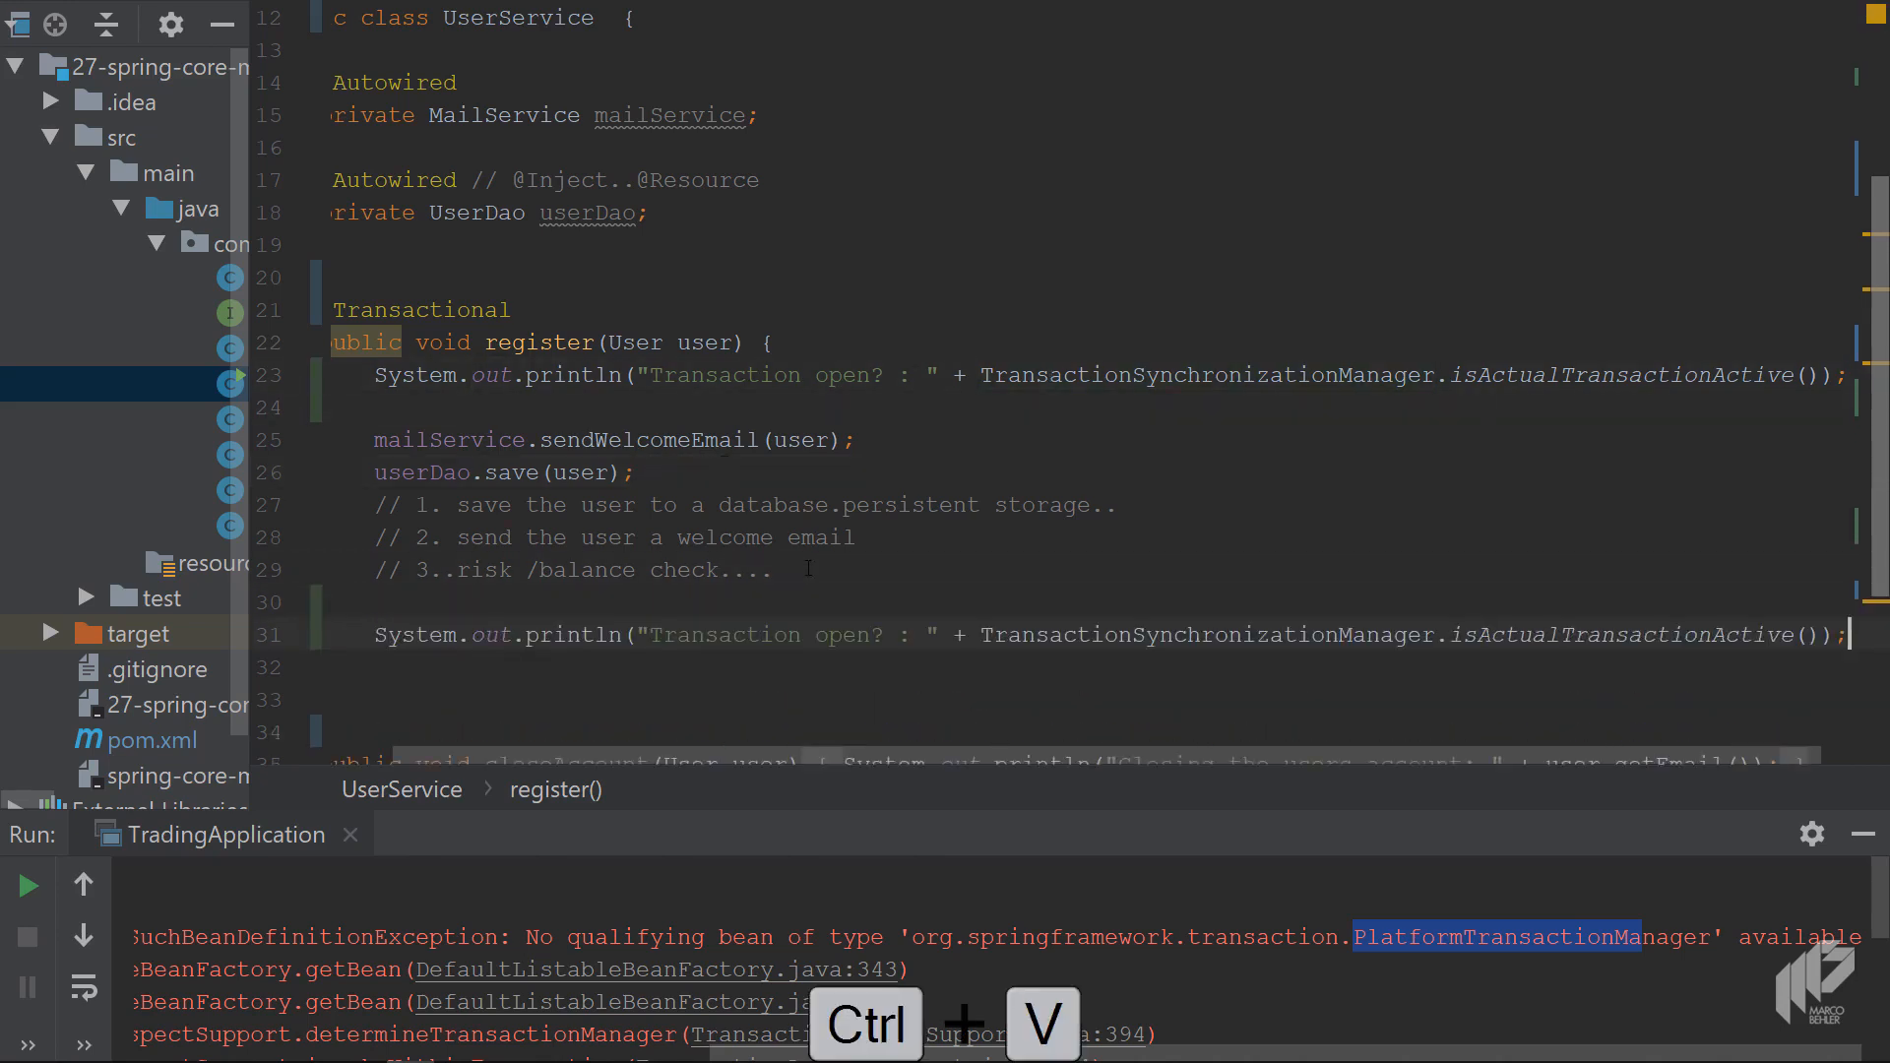
pyautogui.press('ctrl+v')
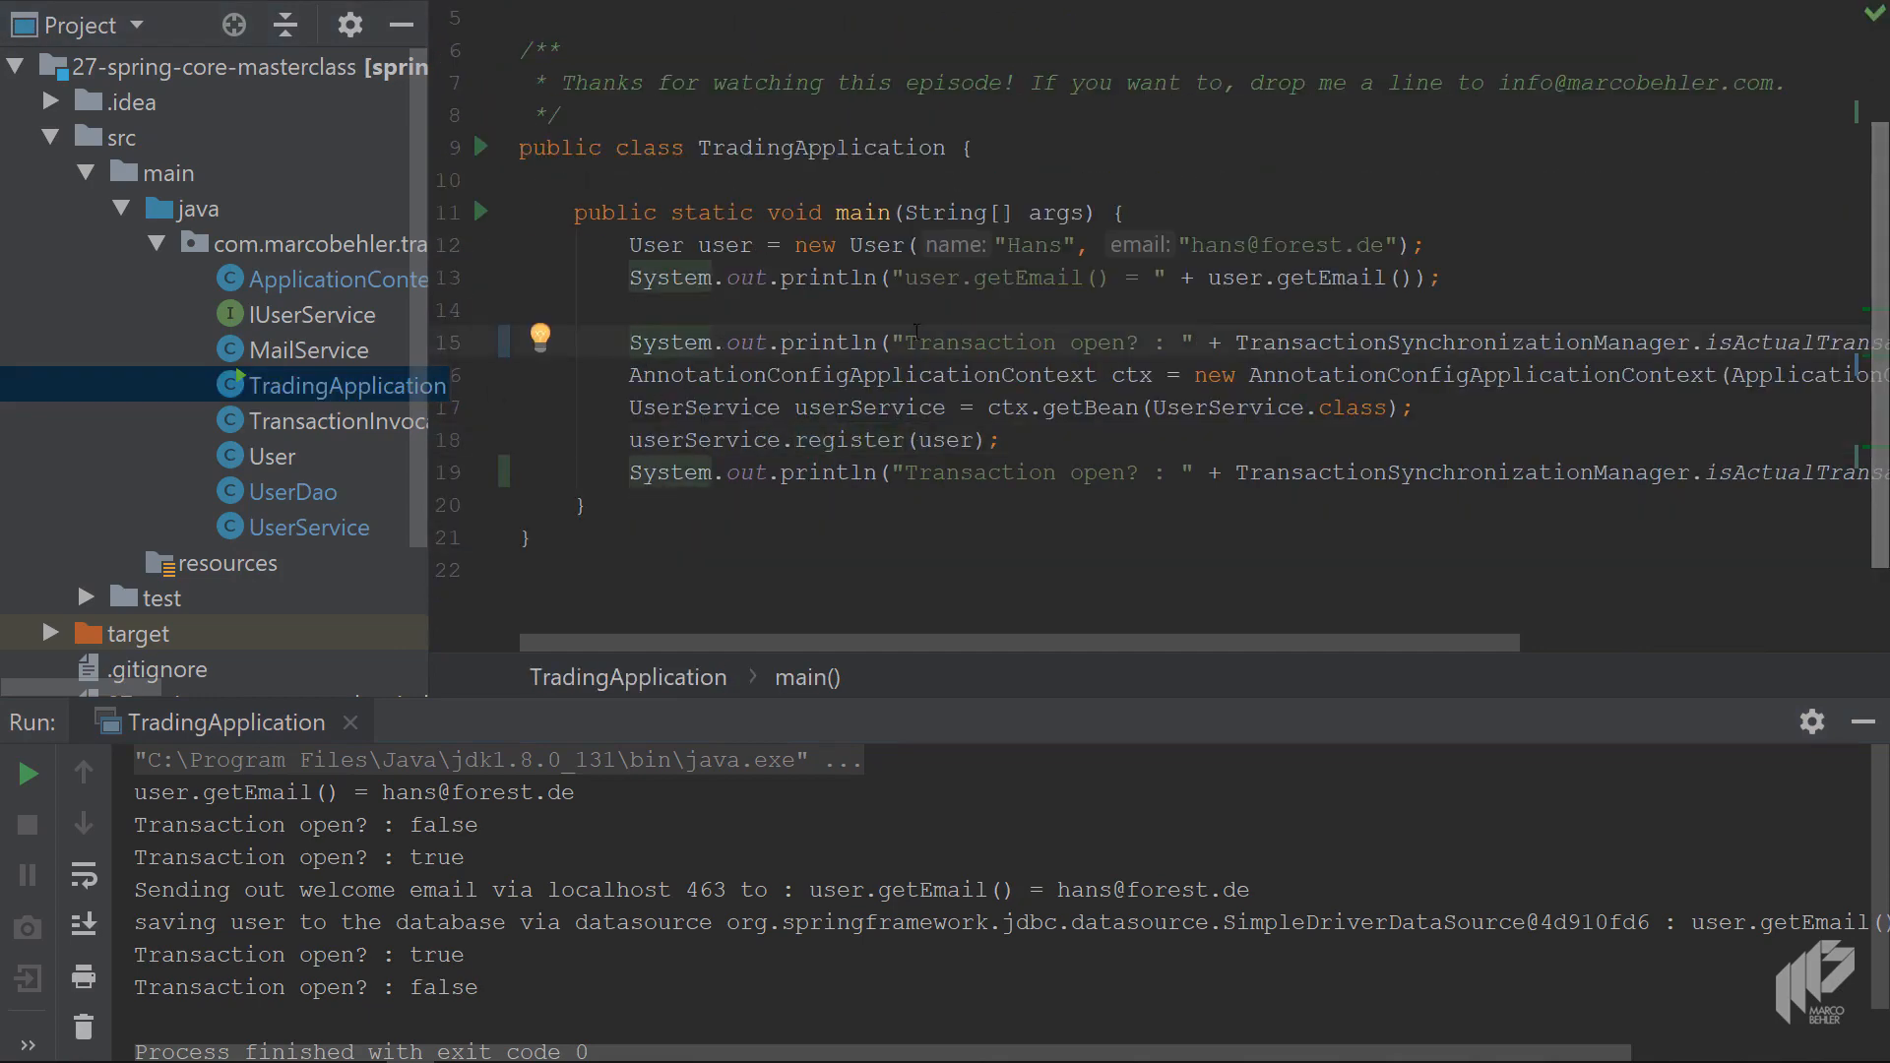
# Step: Compare the console output (false, true, true, false) against the log lines in main and register
pyautogui.press('ctrl+b')
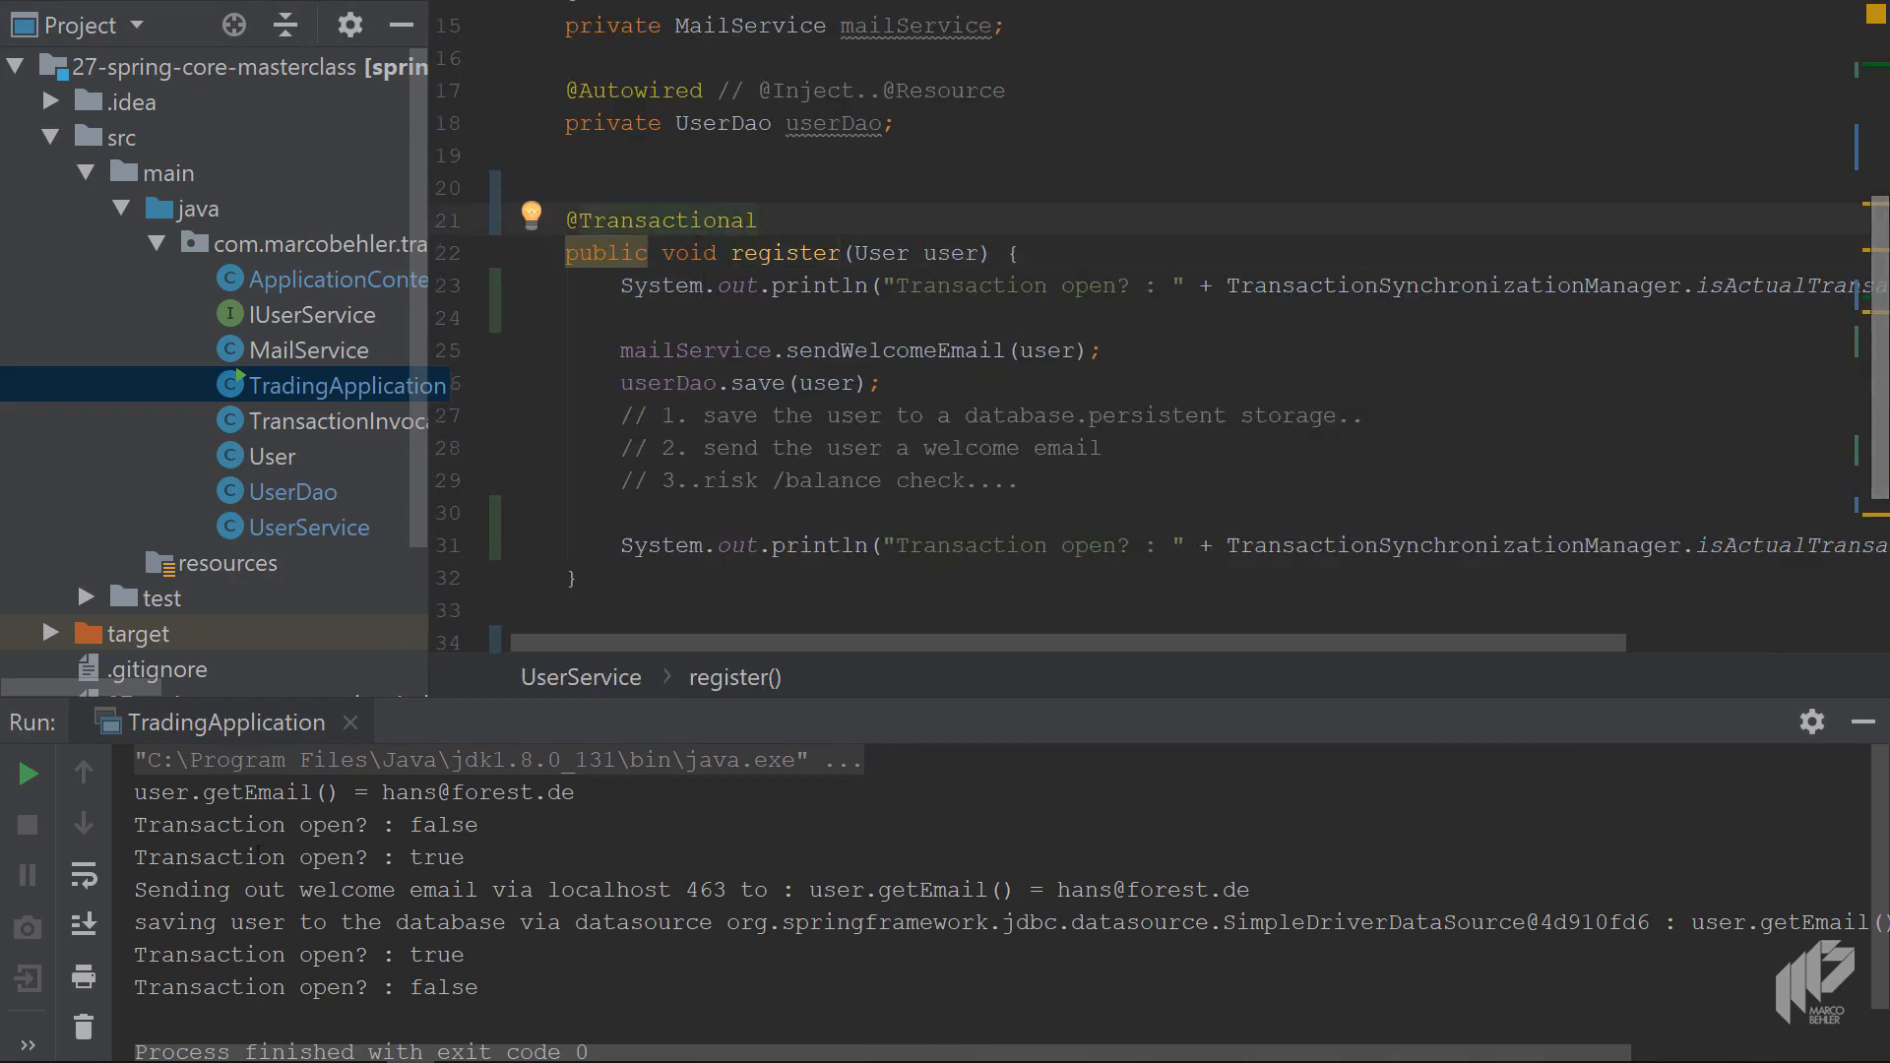
pyautogui.moveTo(240, 857); pyautogui.dragTo(469, 857)
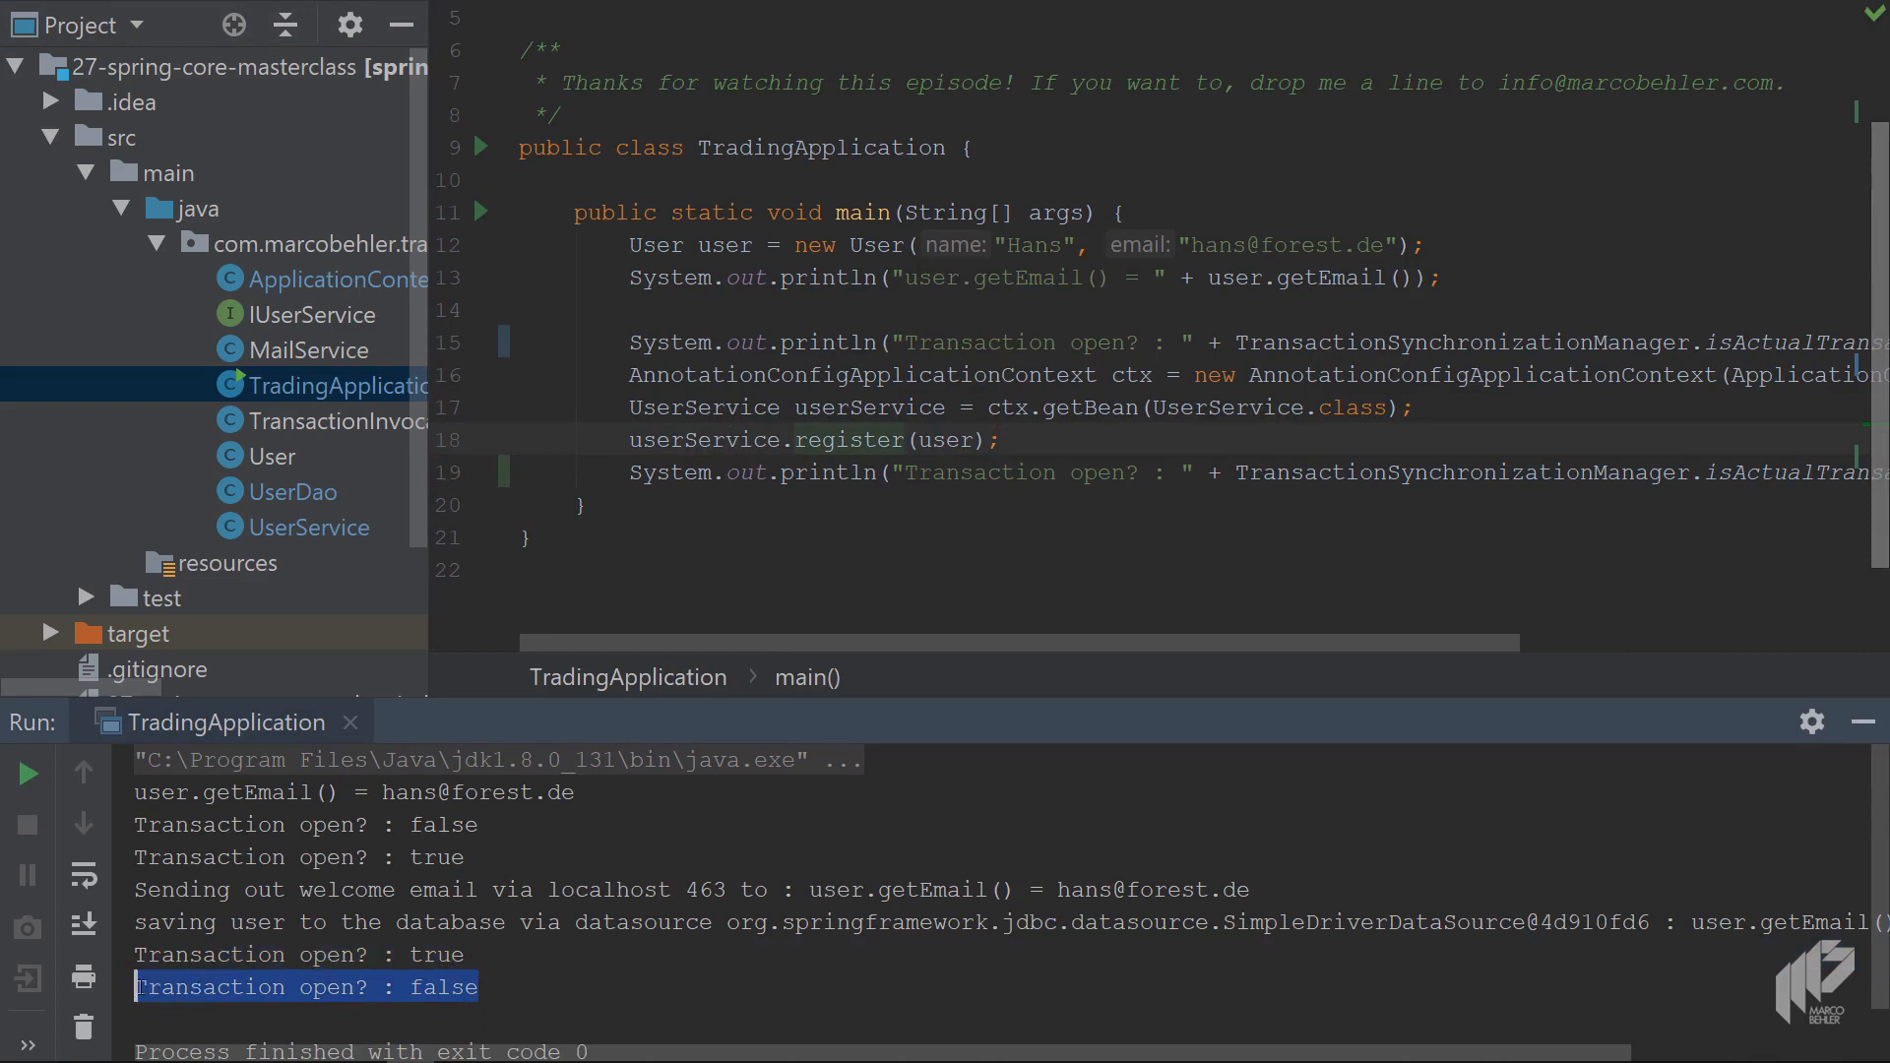
pyautogui.moveTo(807, 675)
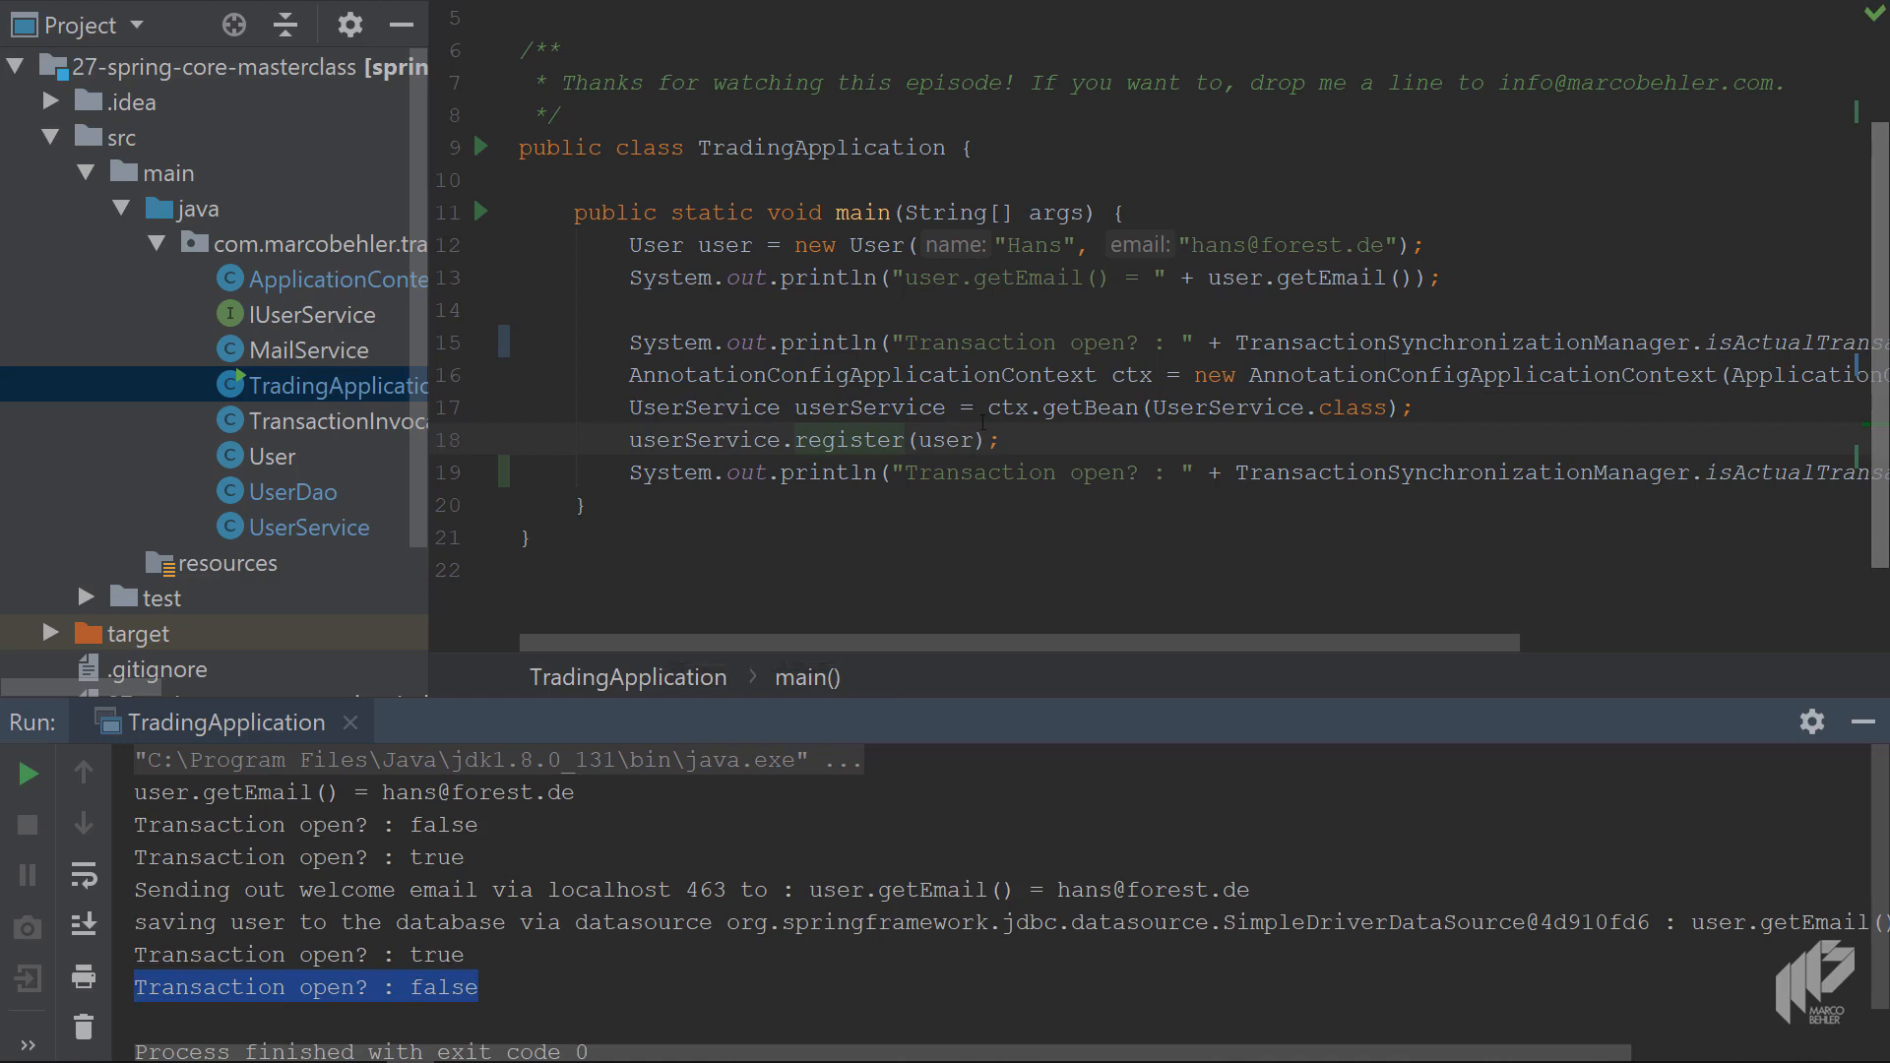
pyautogui.press('ctrl+b')
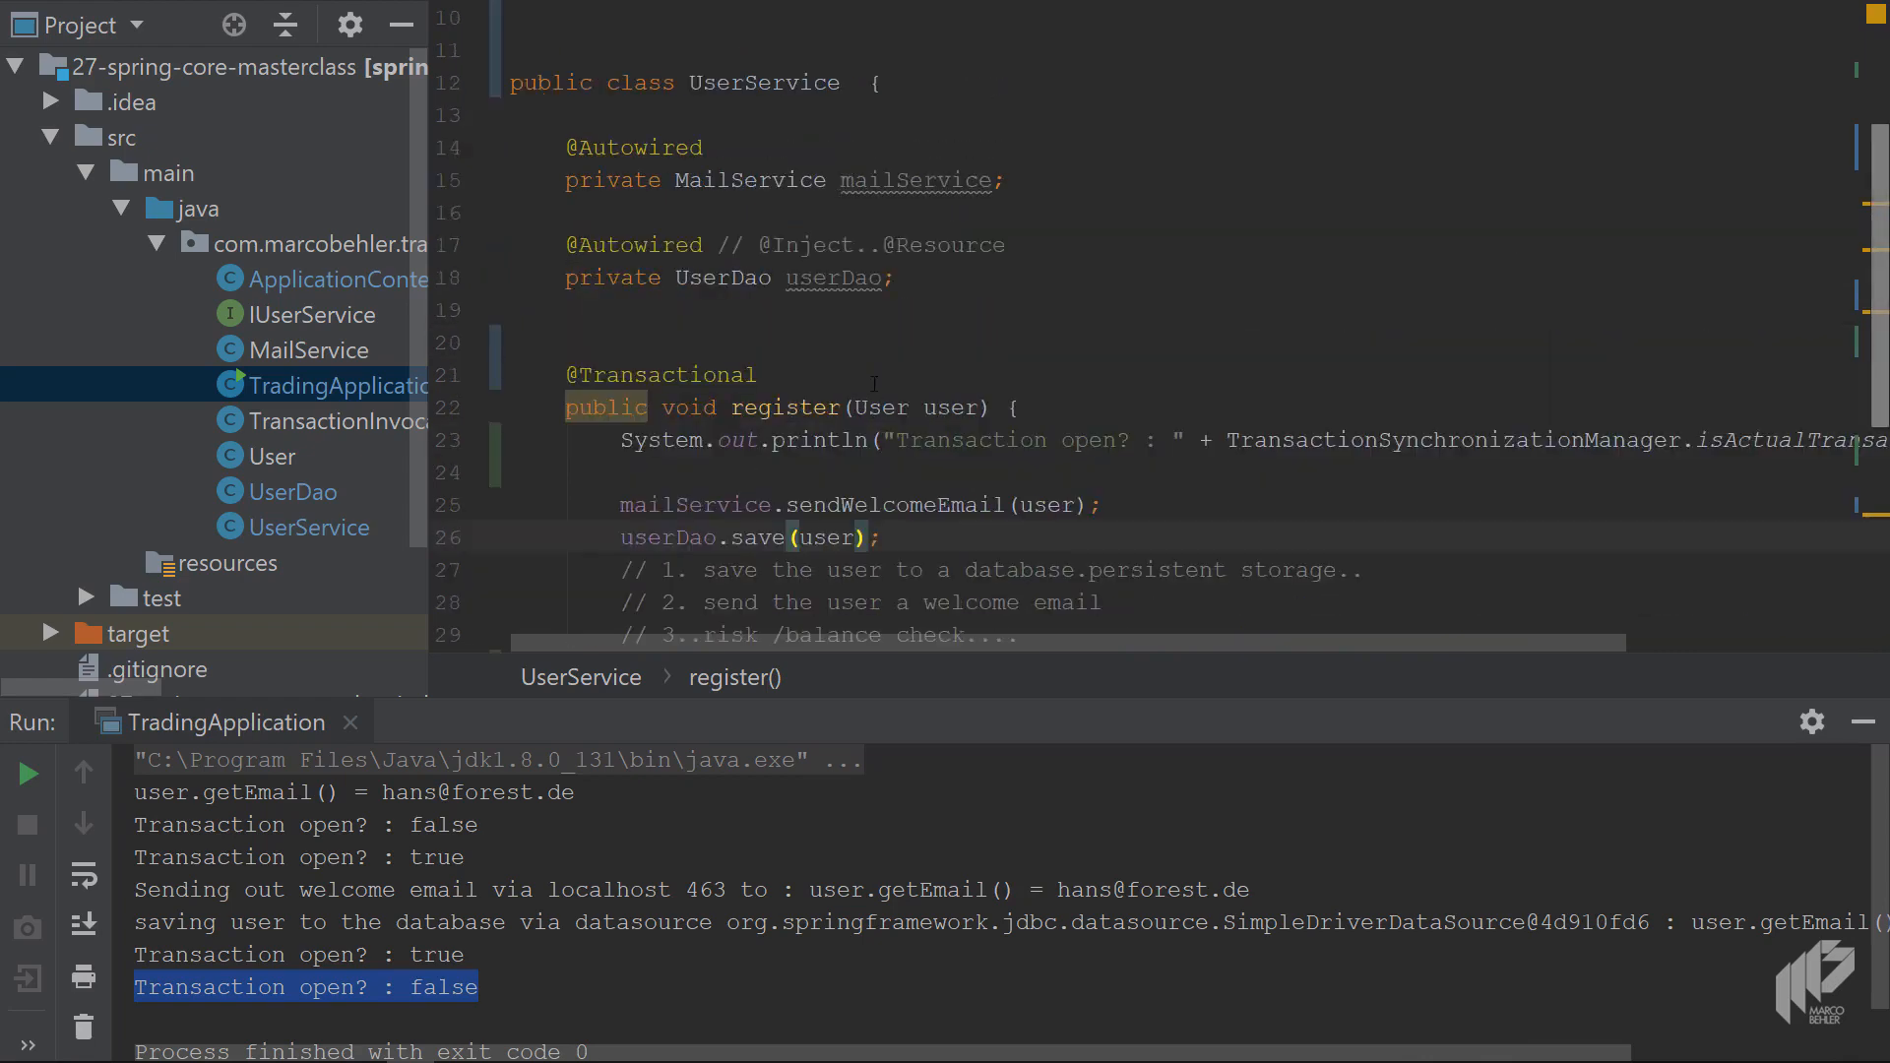
pyautogui.scroll(-3)
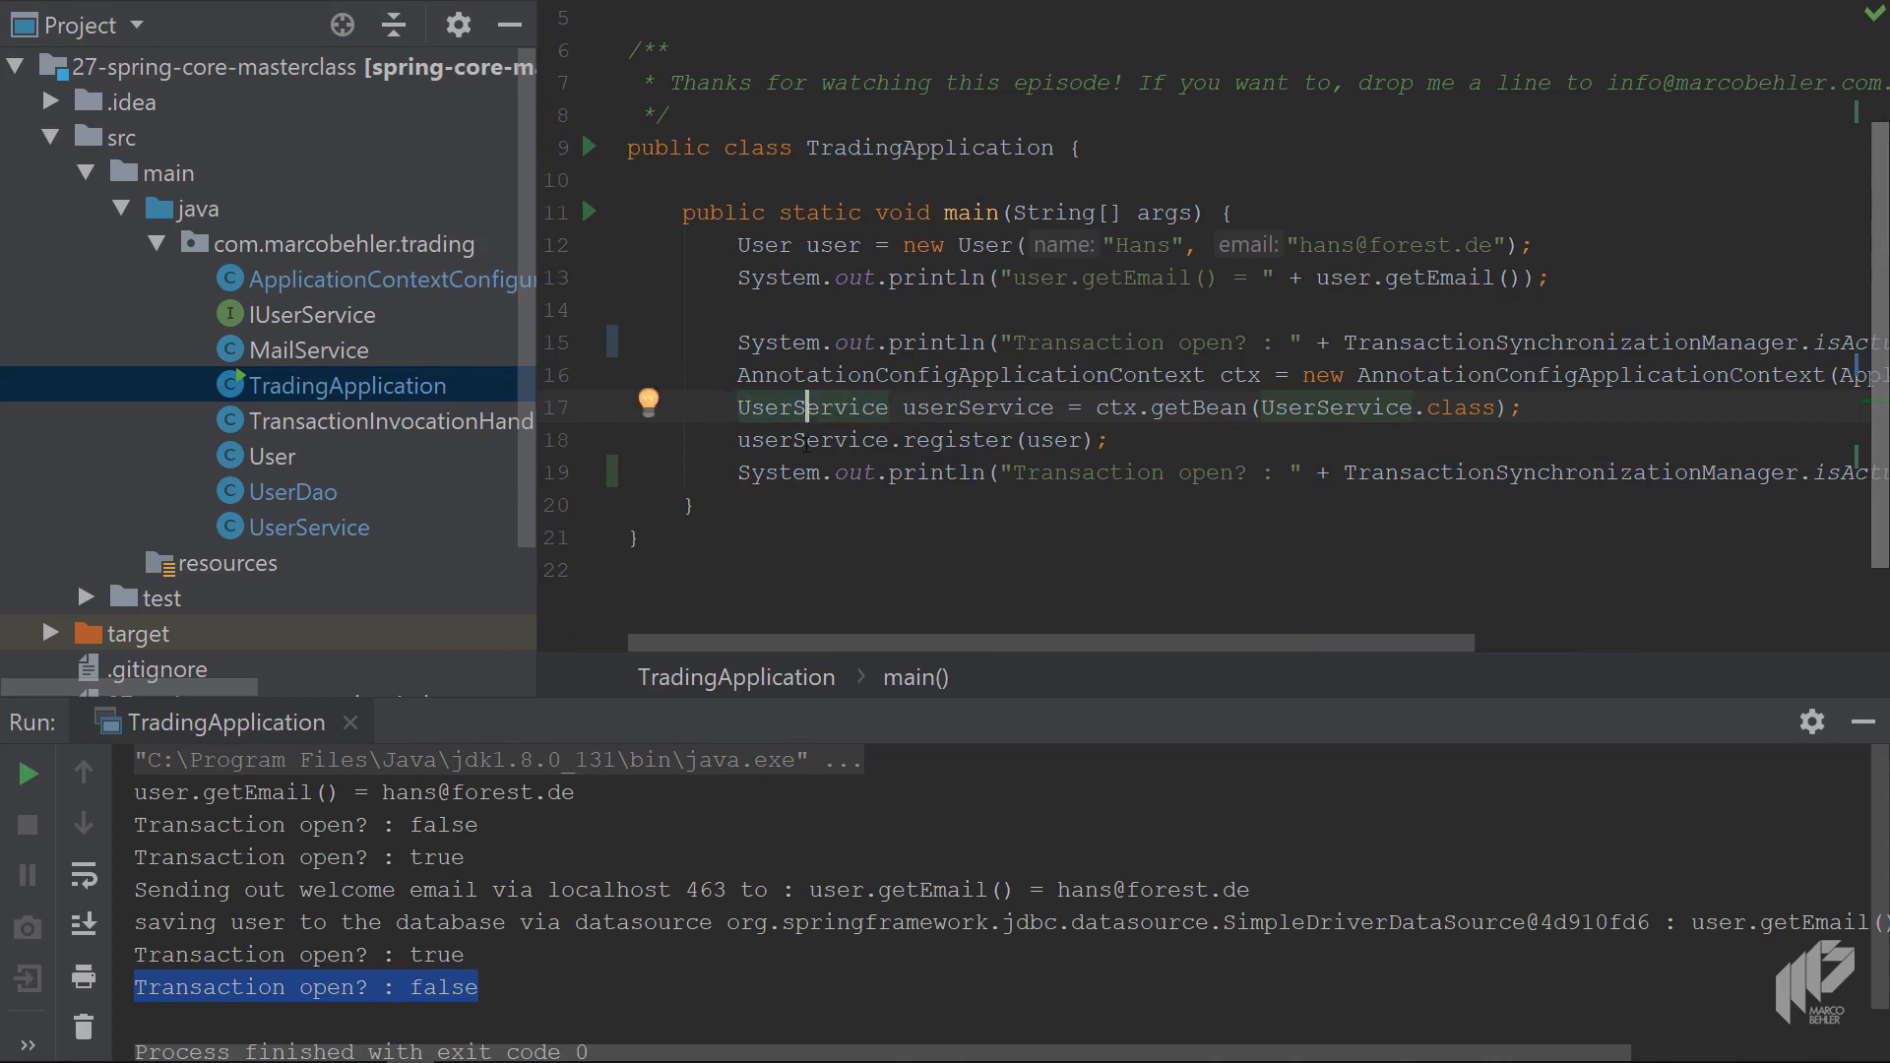
# Step: Break at userService.register(user) in Debug and expand userService to reveal the UserService$$EnhancerBySpringCGLIB proxy
pyautogui.click(589, 340)
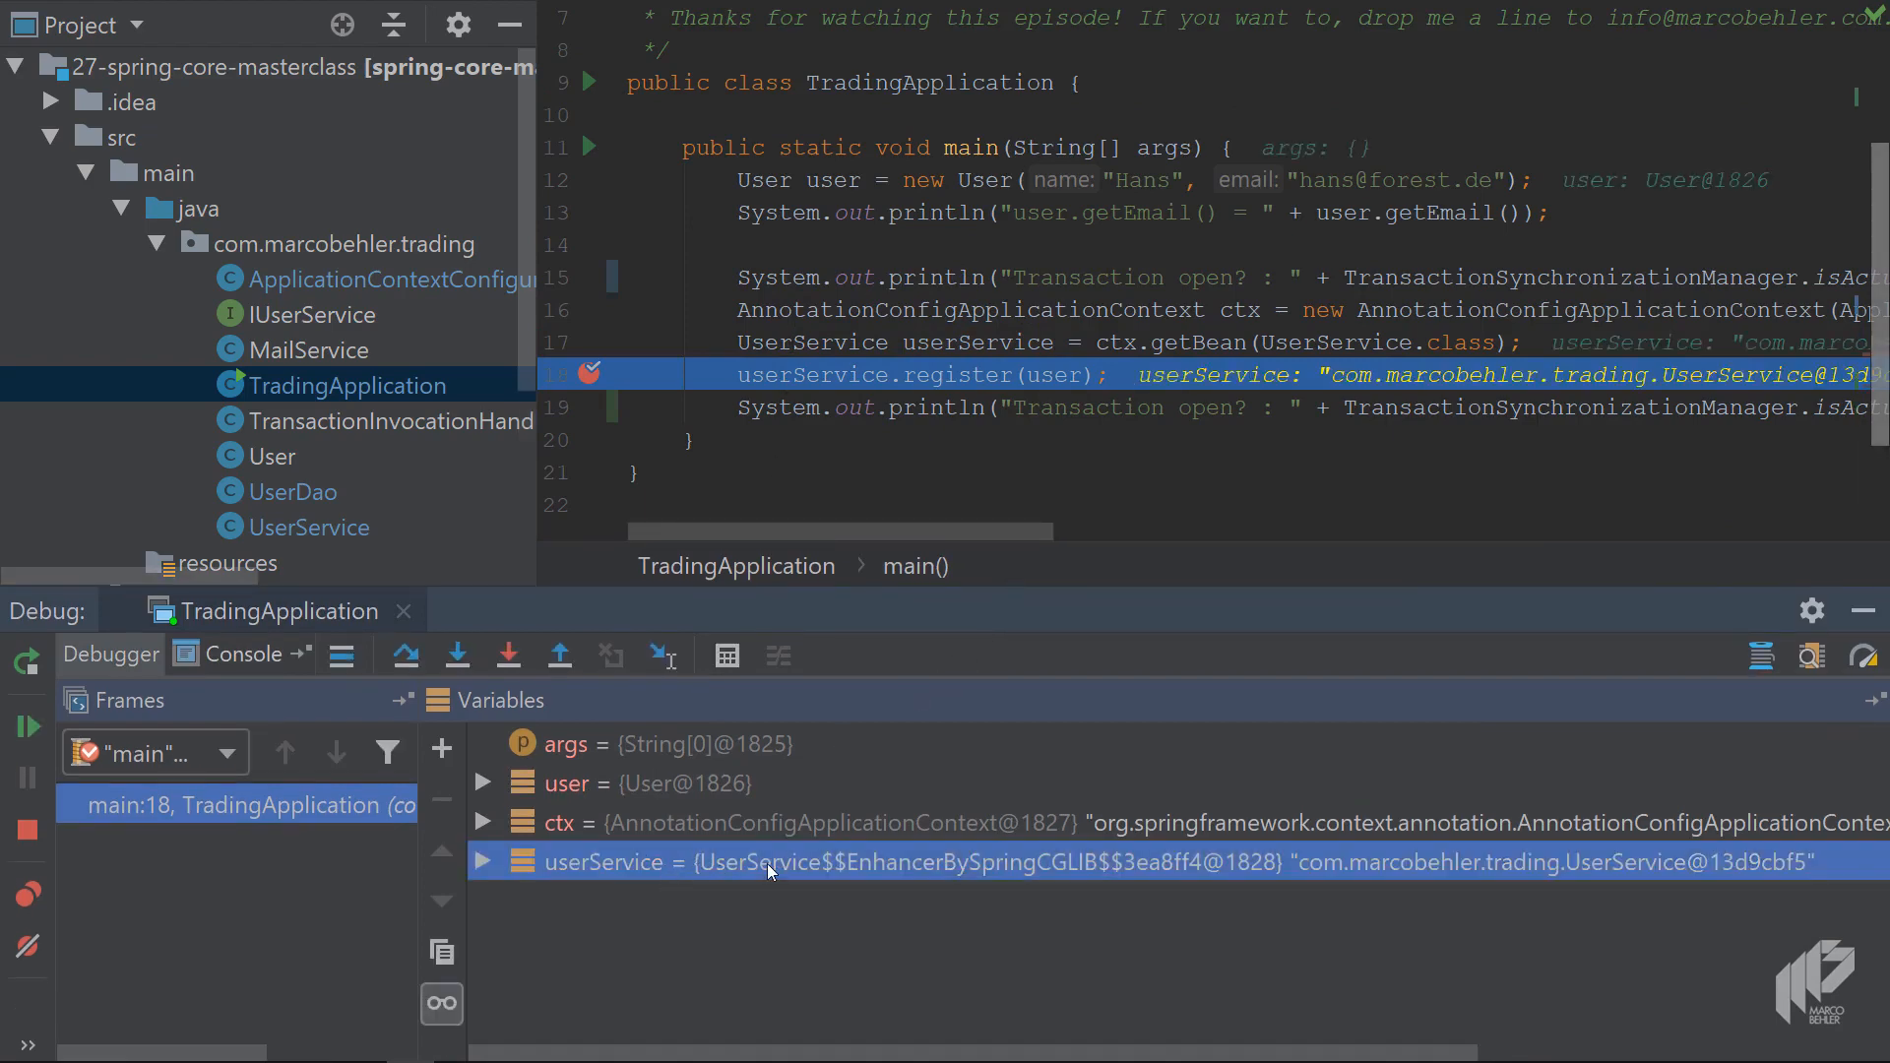
pyautogui.click(482, 861)
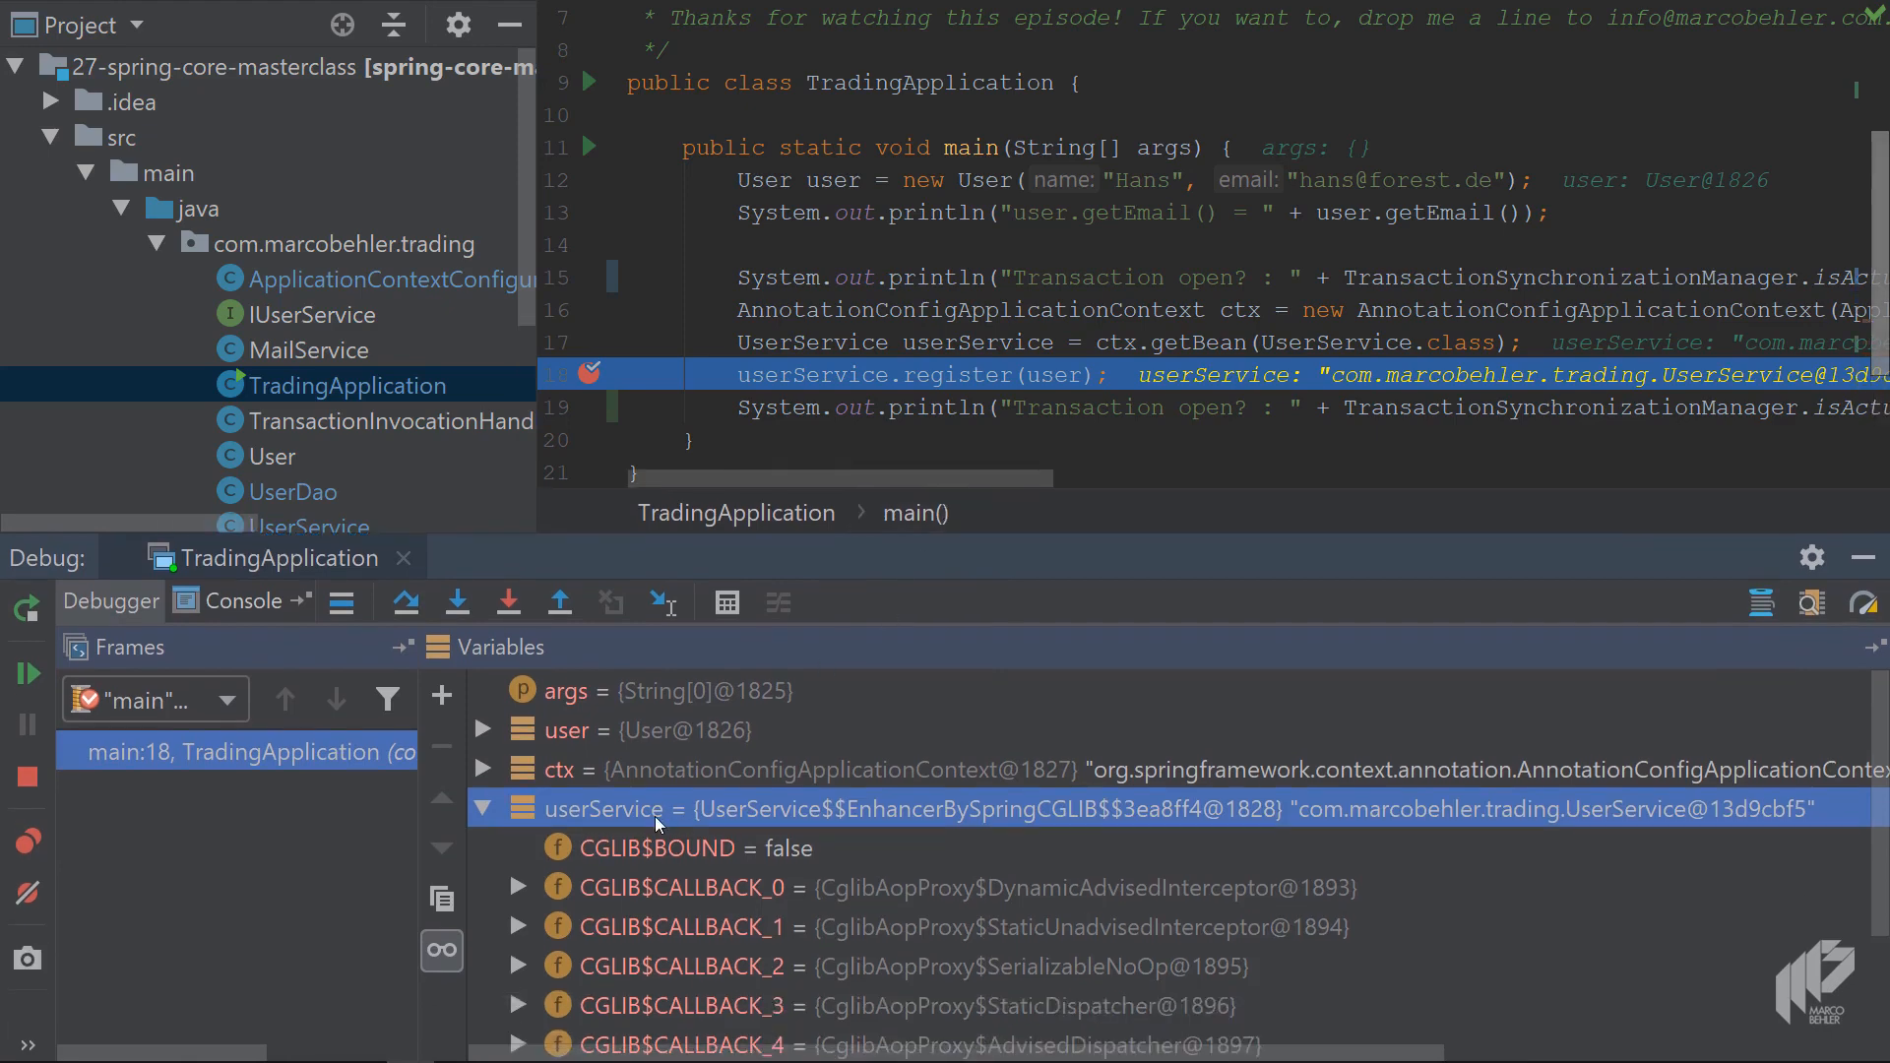
pyautogui.moveTo(880, 823)
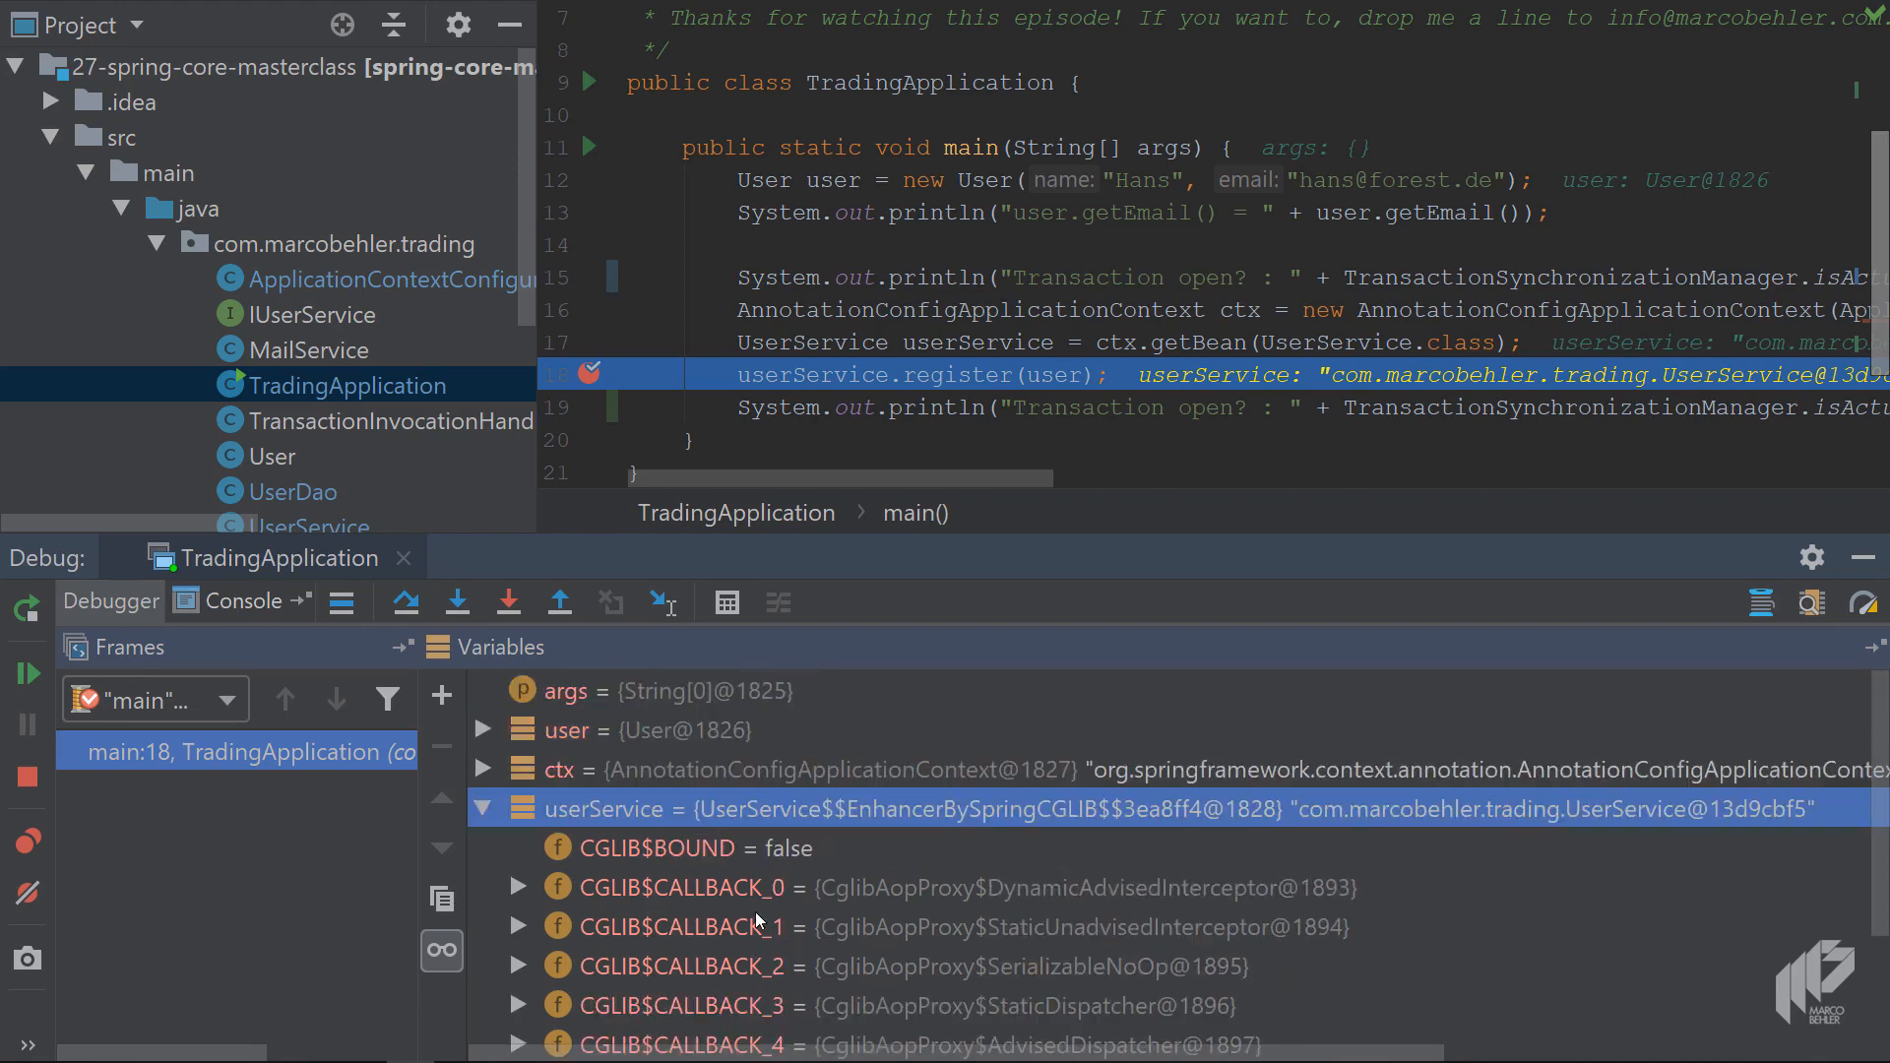
pyautogui.moveTo(720, 768)
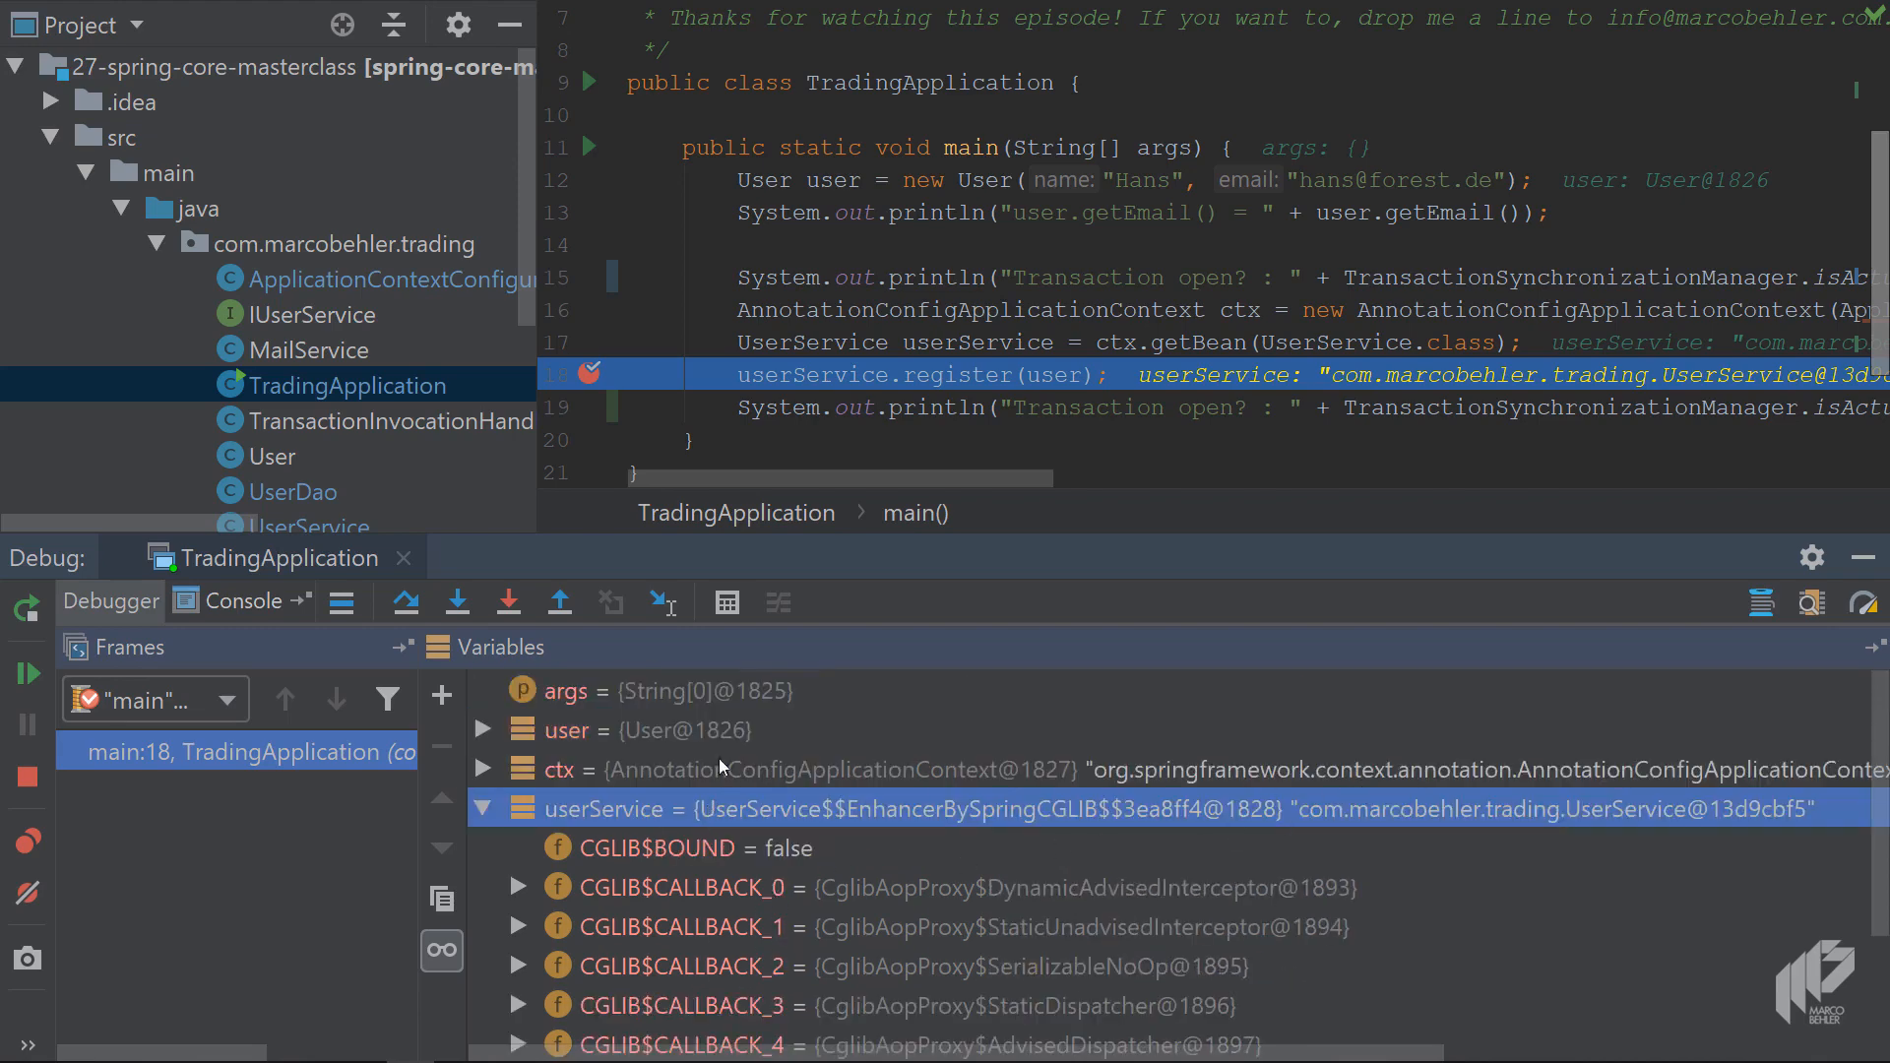
pyautogui.press('ctrl+b')
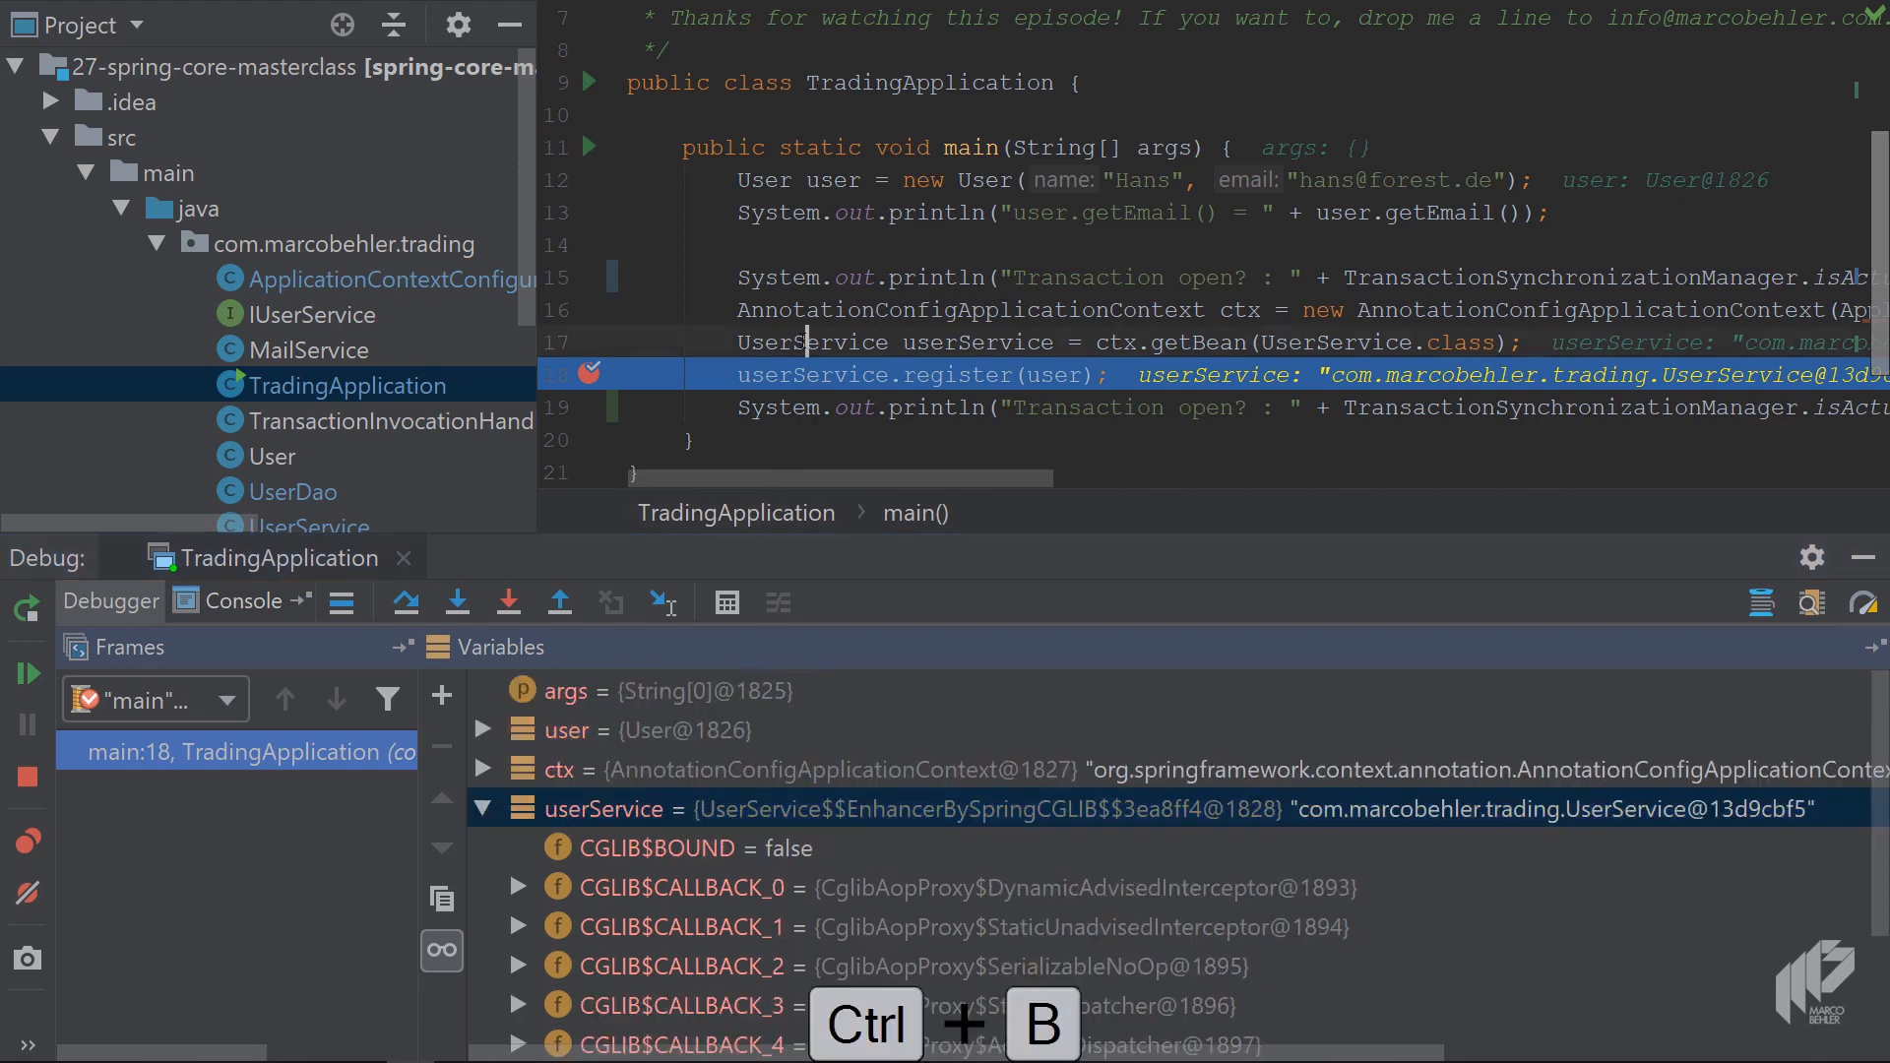